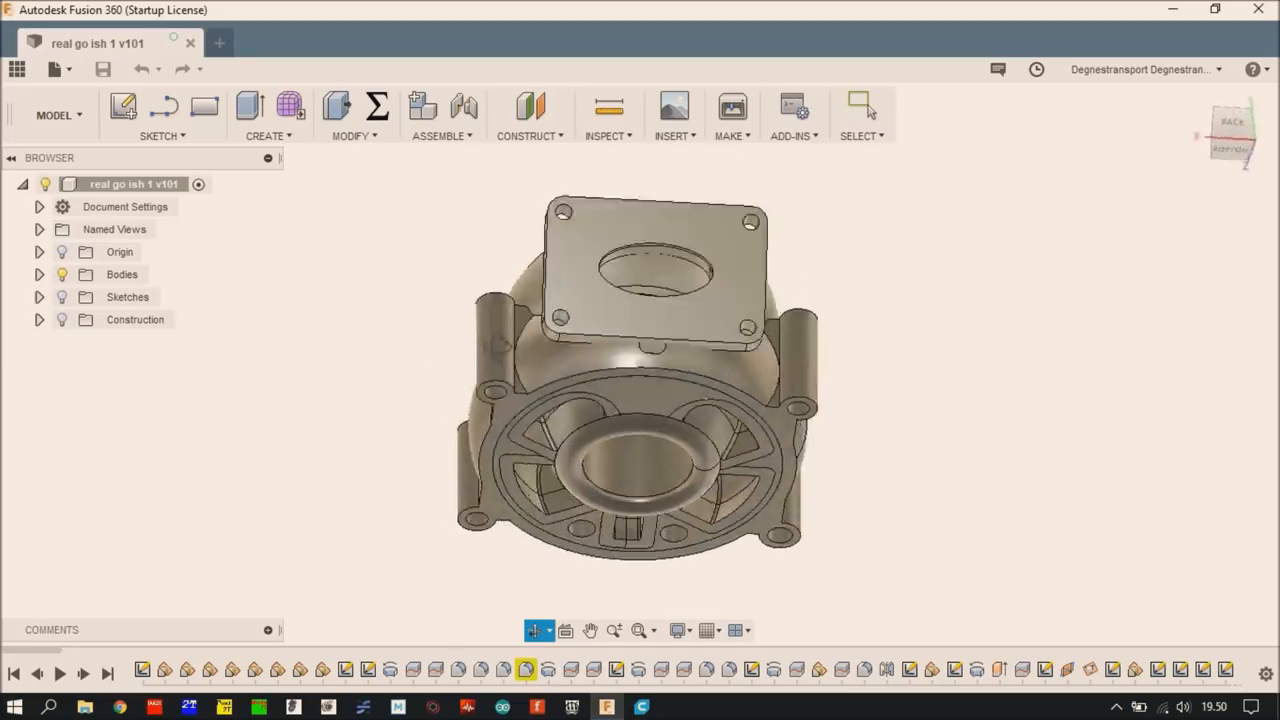
# - Orbit the duct to another side and expand the Bodies folder in the Browser
pyautogui.moveTo(640, 380); pyautogui.dragTo(640, 300)
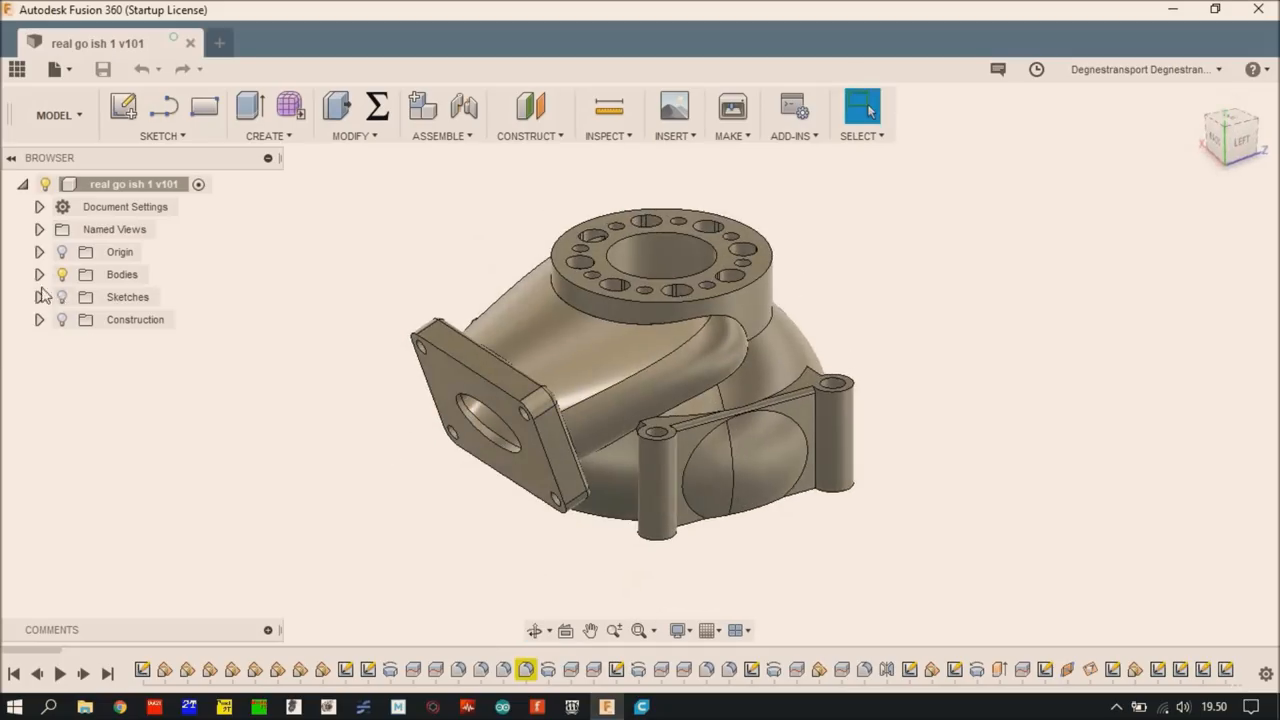
pyautogui.click(40, 274)
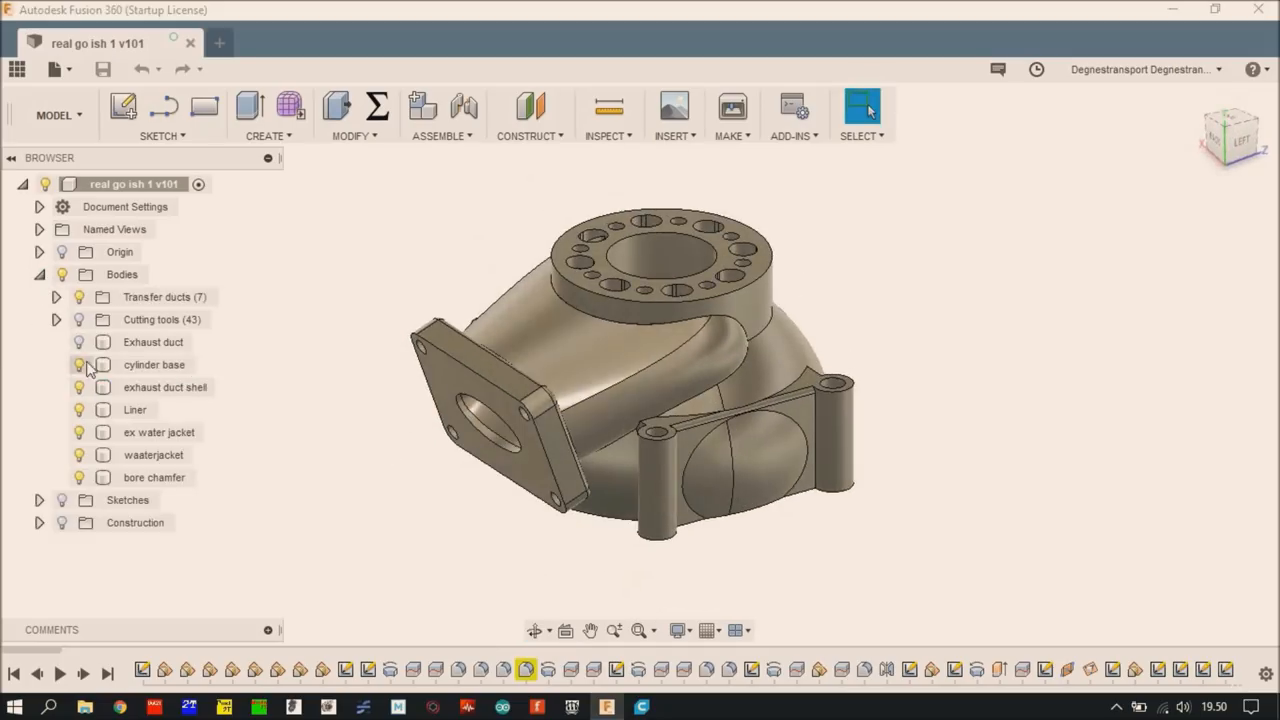
pyautogui.click(158, 432)
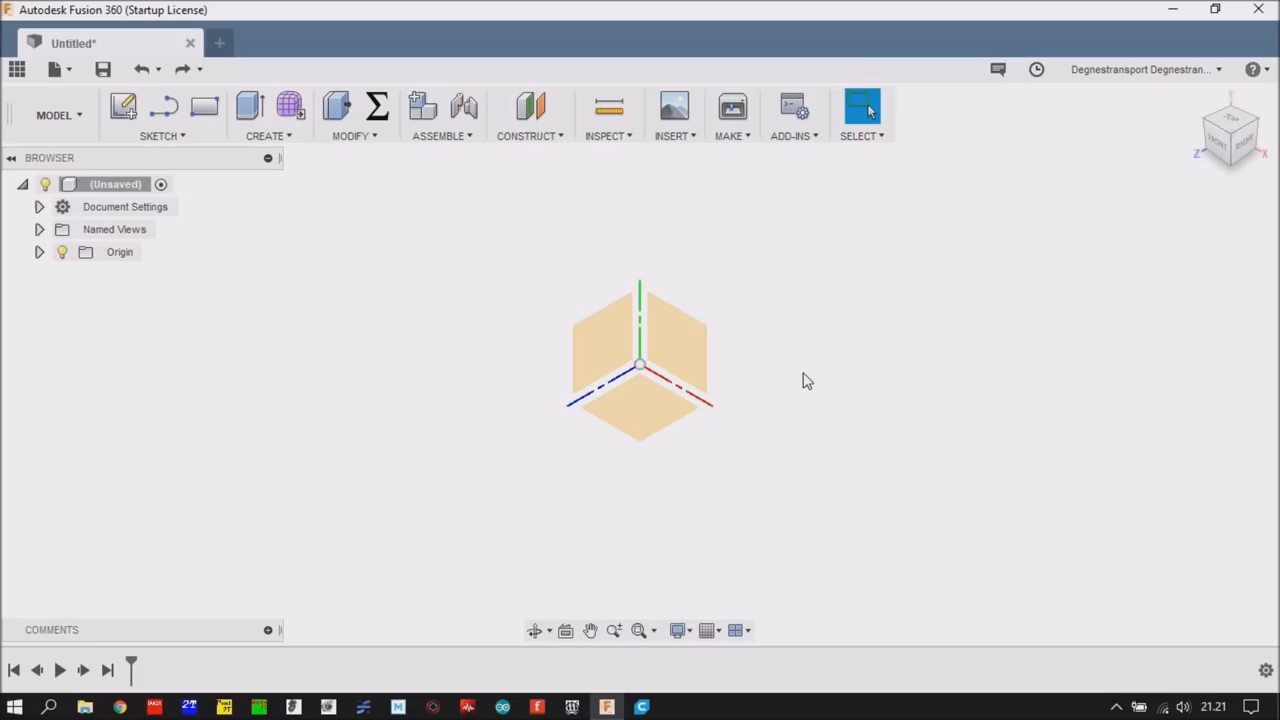
pyautogui.moveTo(792, 418)
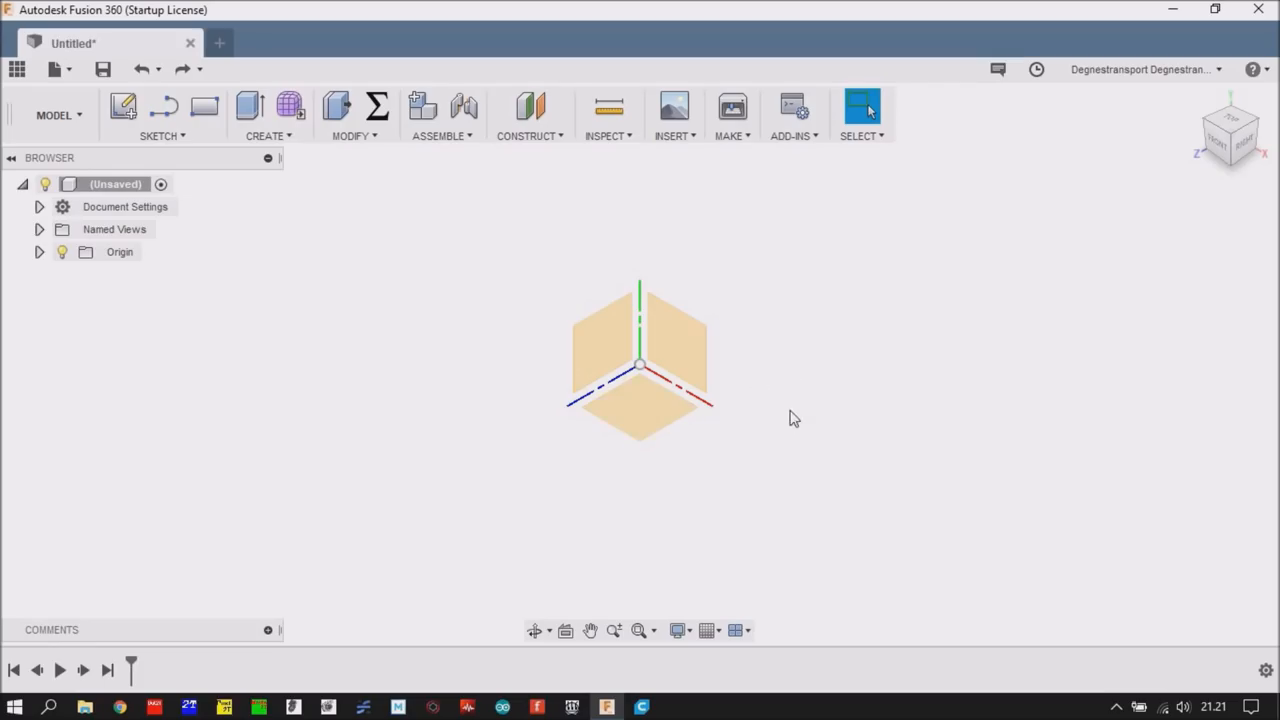
pyautogui.moveTo(764, 448)
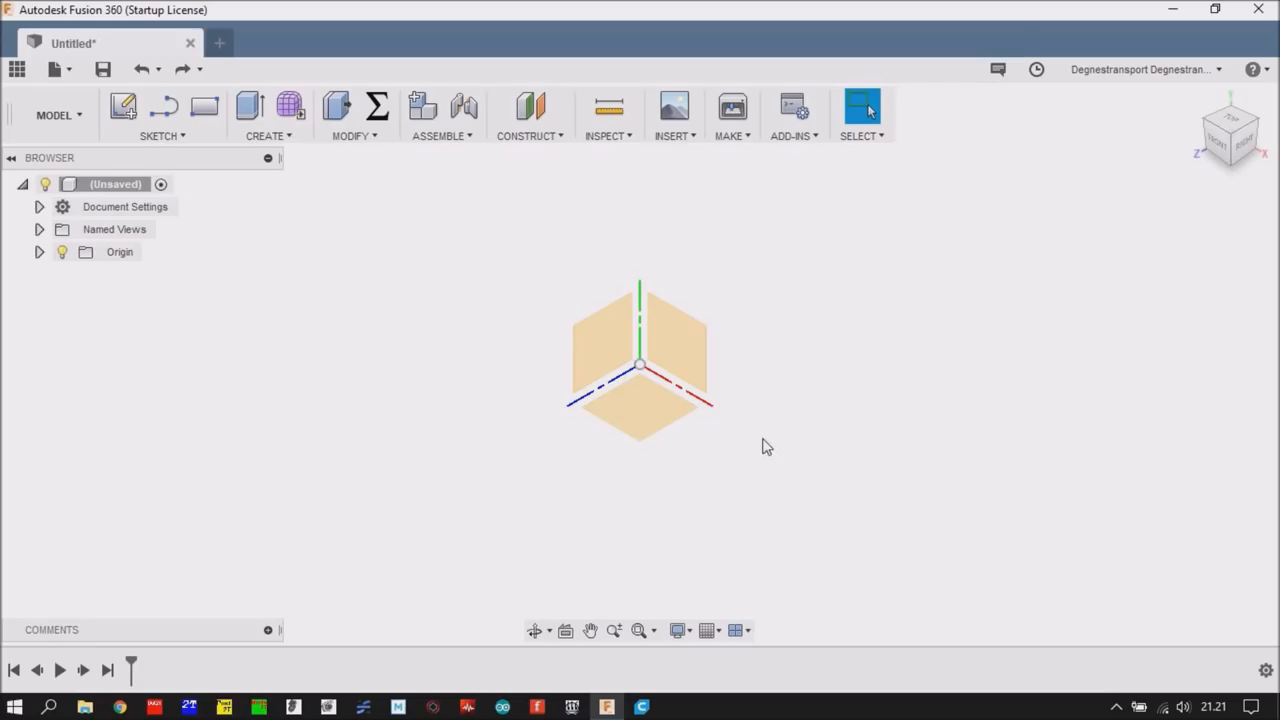
pyautogui.moveTo(780, 442)
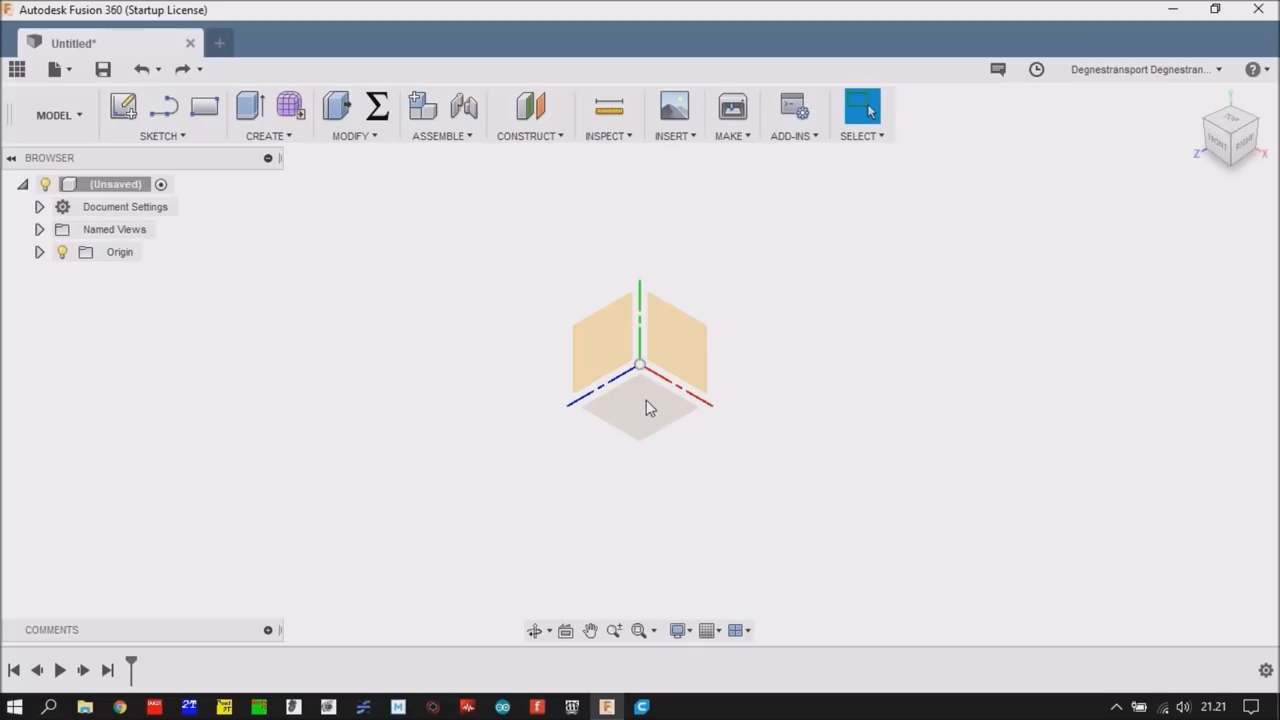
# - Sketch a 40 mm diameter circle at the origin on the ground plane and finish the sketch
pyautogui.click(640, 410)
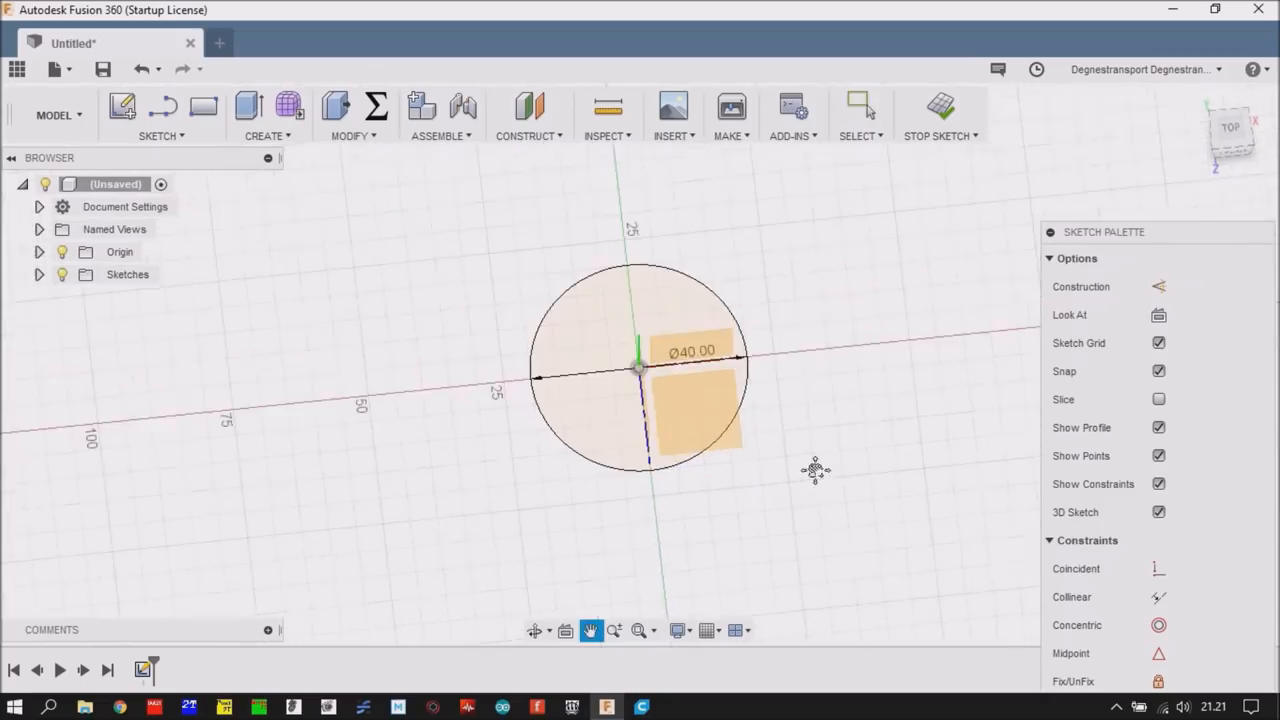
pyautogui.click(936, 110)
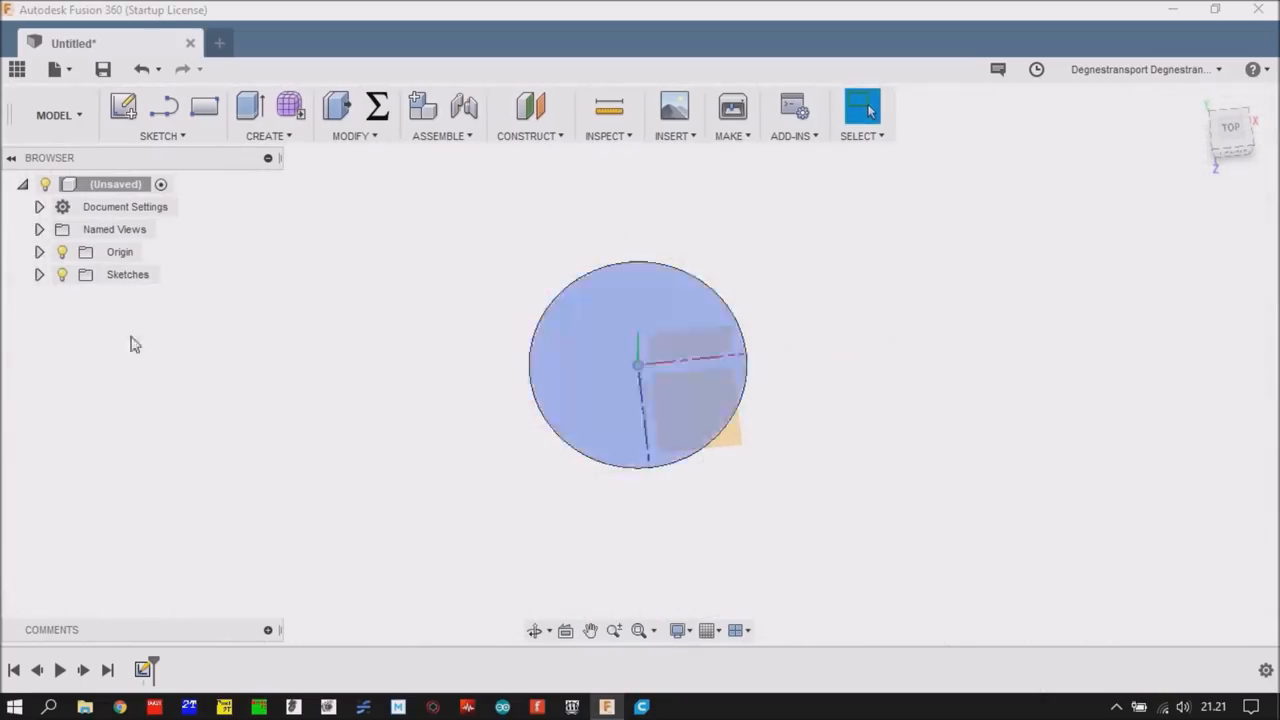
# - Reopen Sketch1 for editing from the Sketches folder in the Browser
pyautogui.click(40, 274)
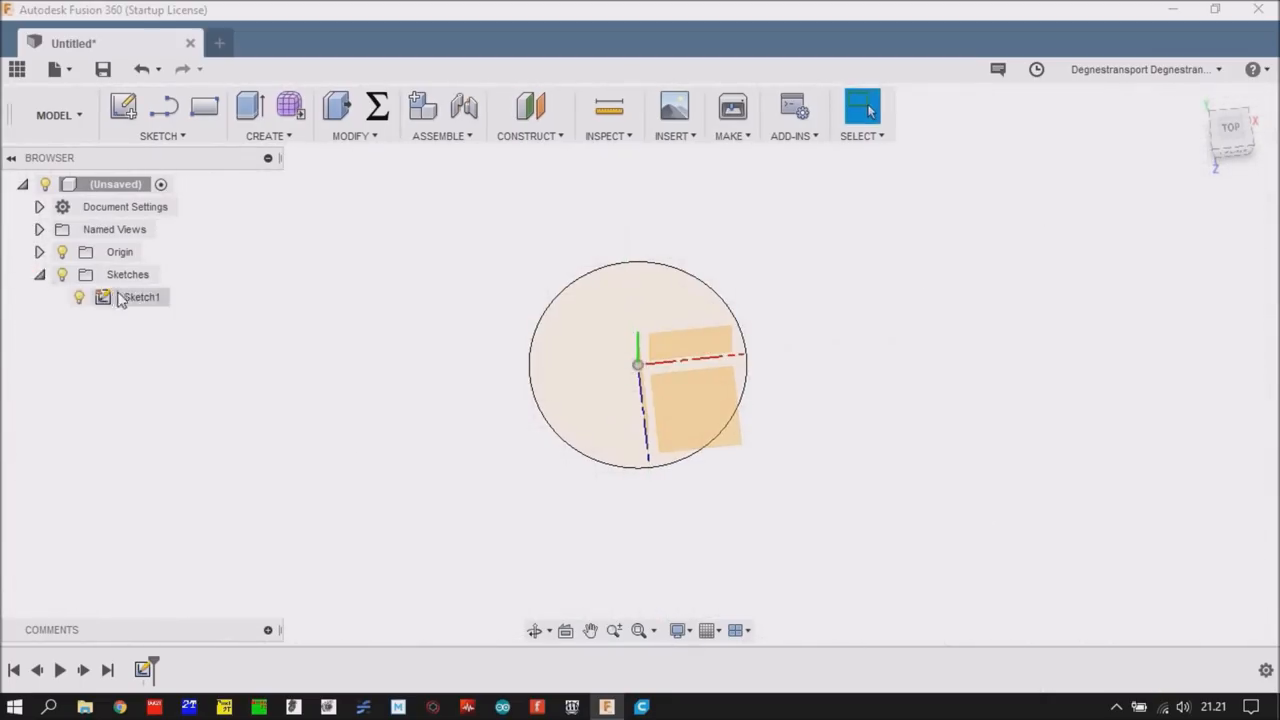
pyautogui.rightClick(140, 296)
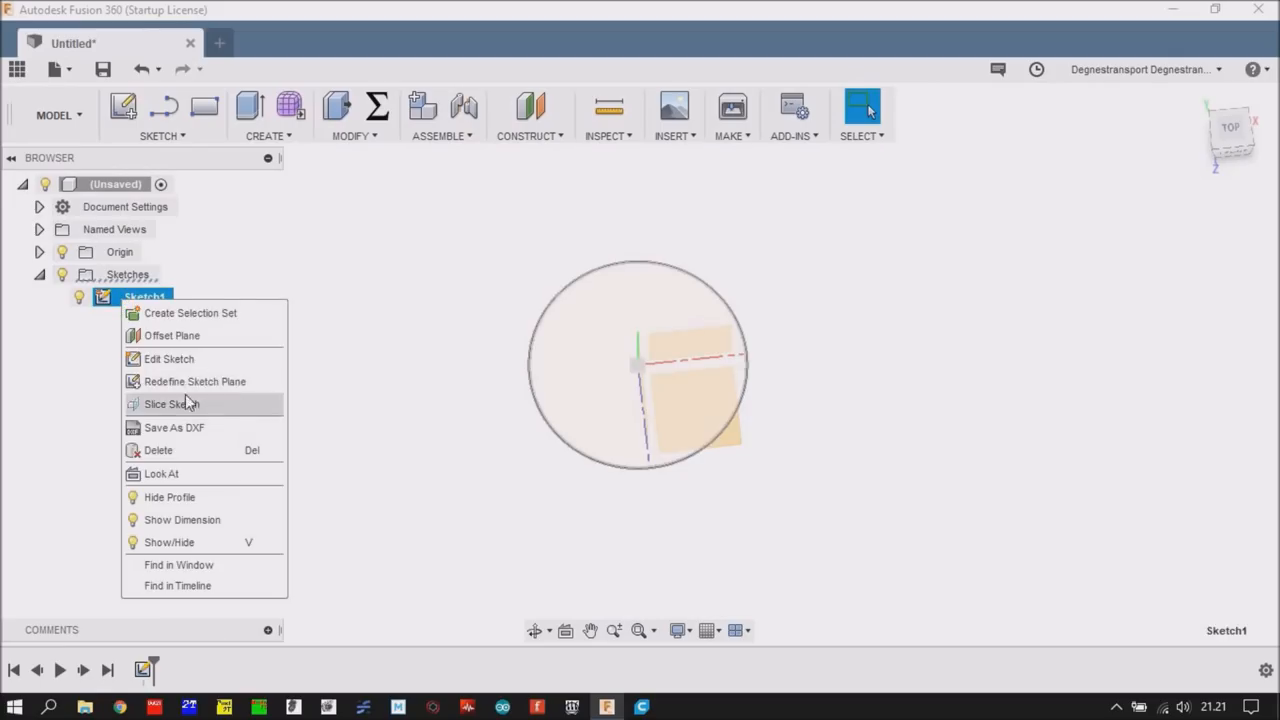
pyautogui.click(168, 358)
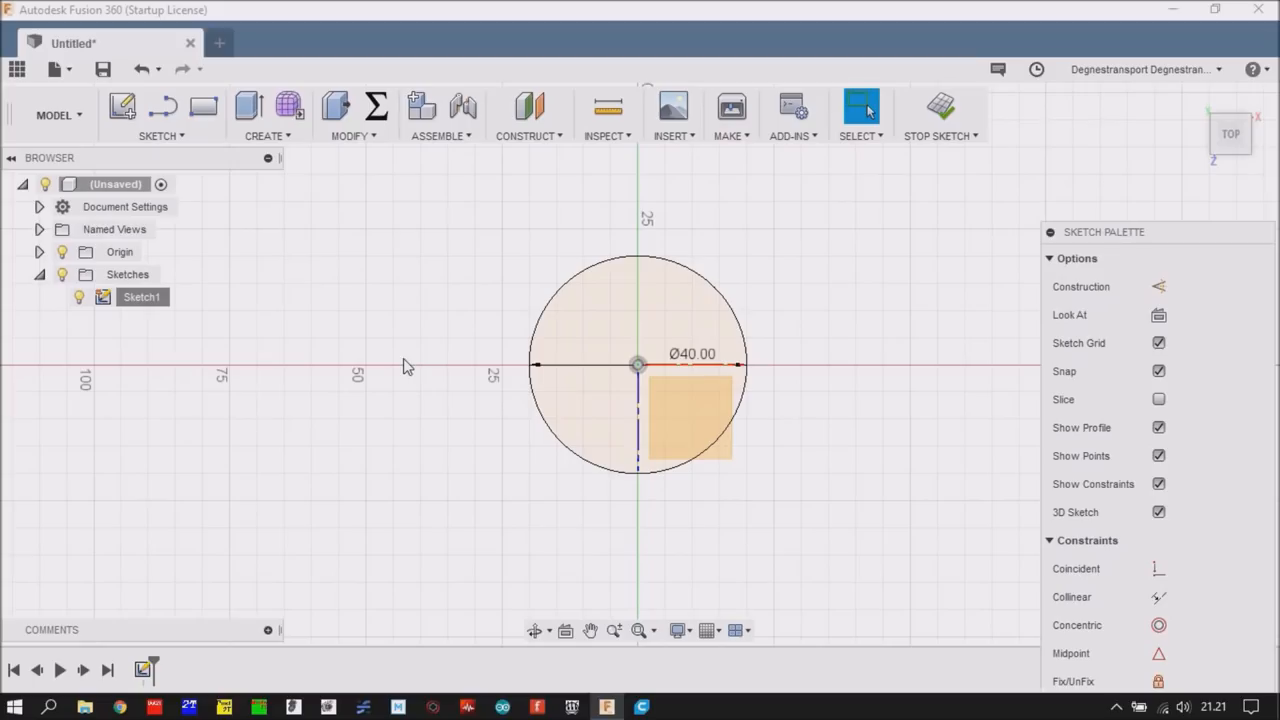
pyautogui.moveTo(580, 290)
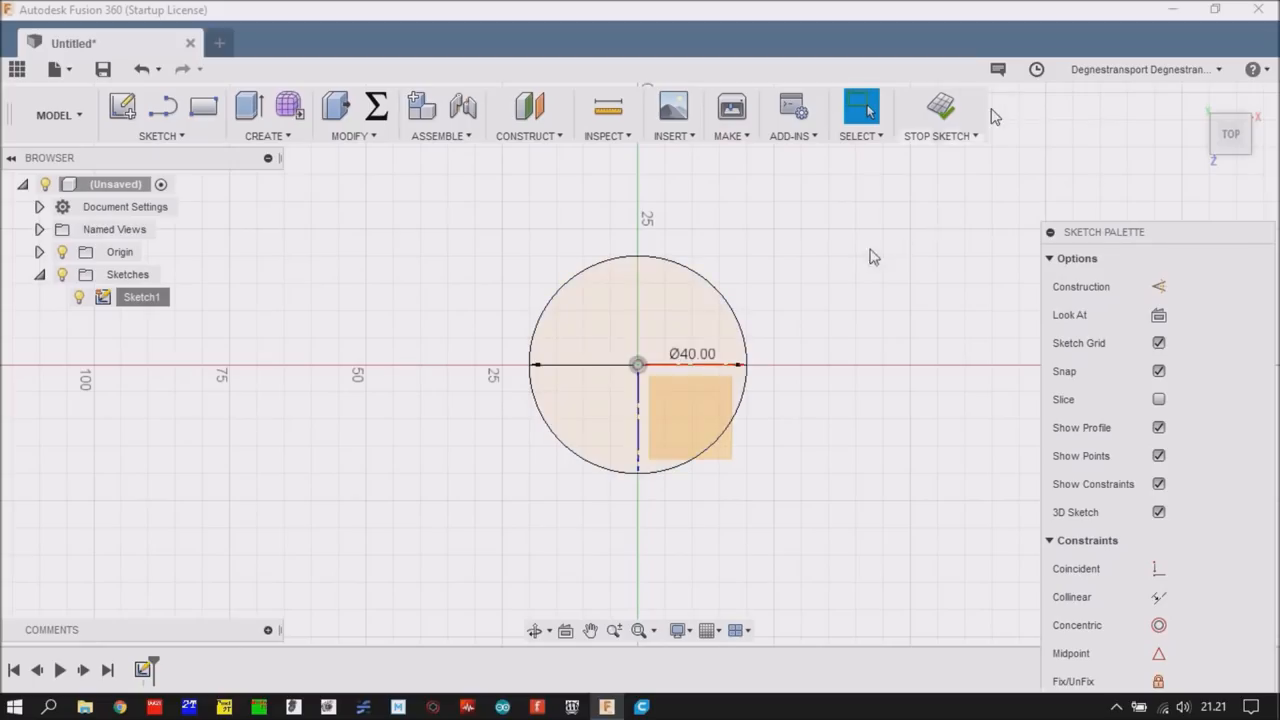
pyautogui.moveTo(1030, 152)
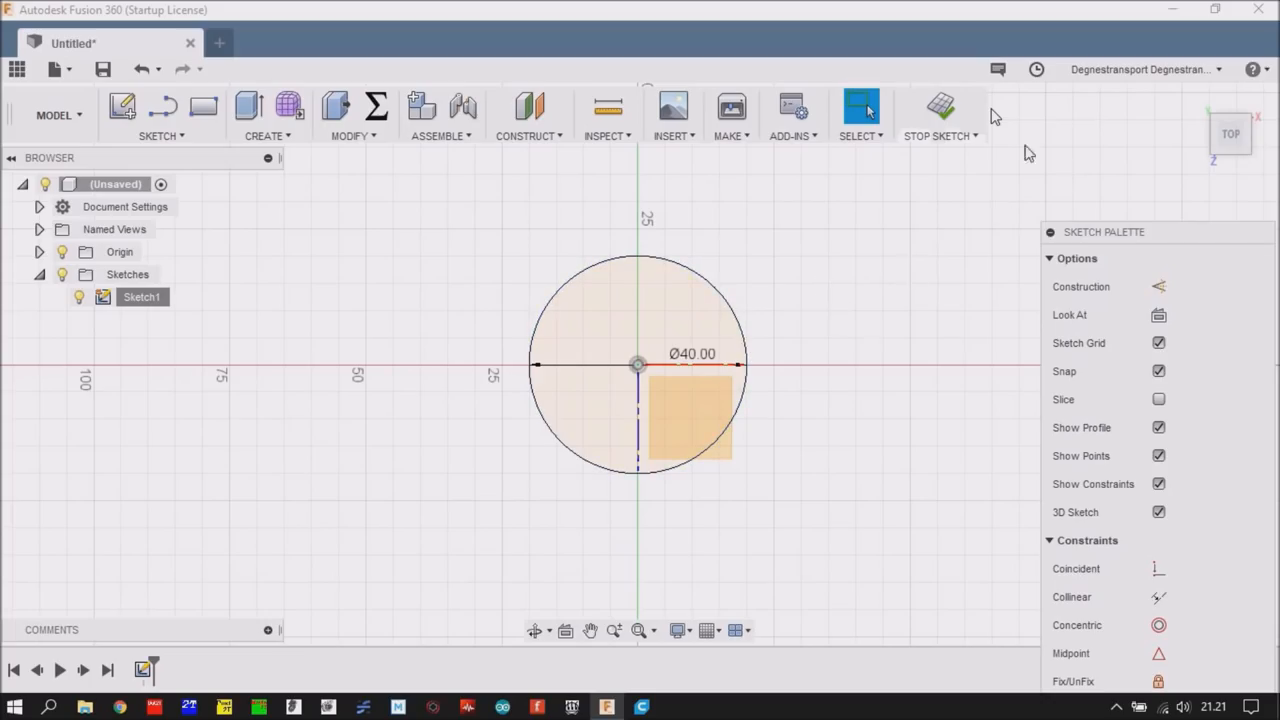
pyautogui.moveTo(1150, 172)
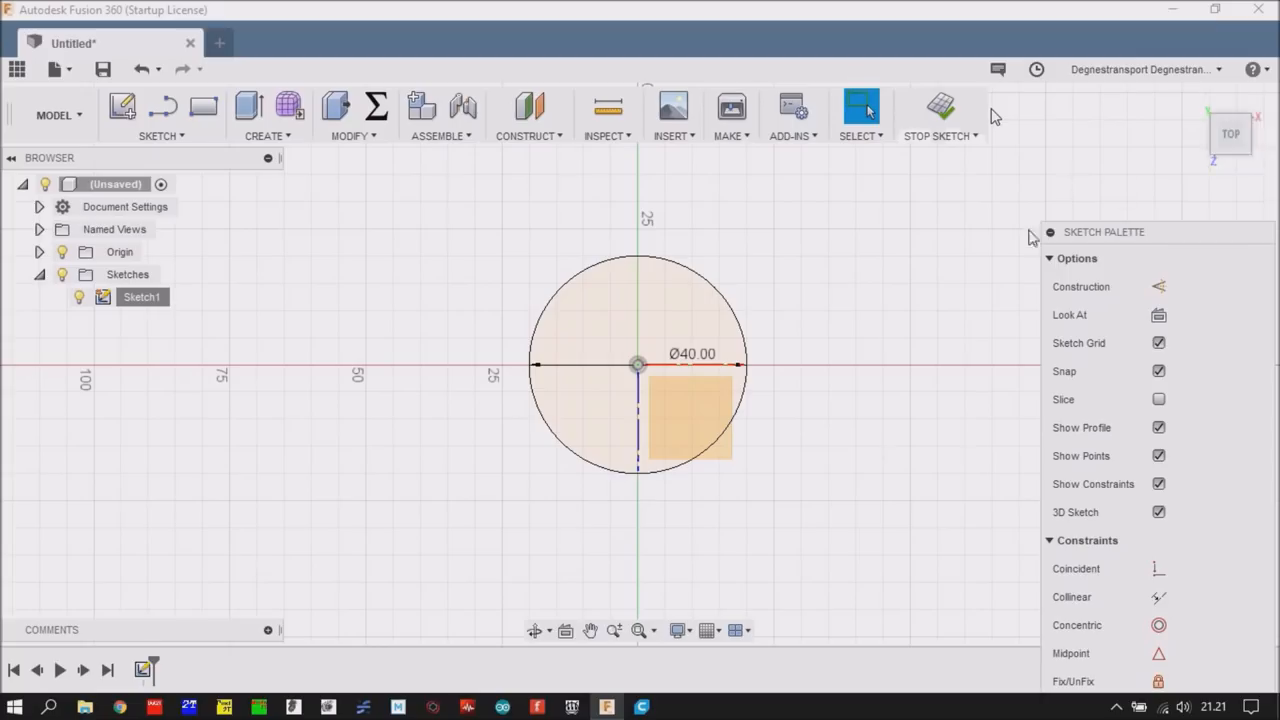
pyautogui.moveTo(784, 272)
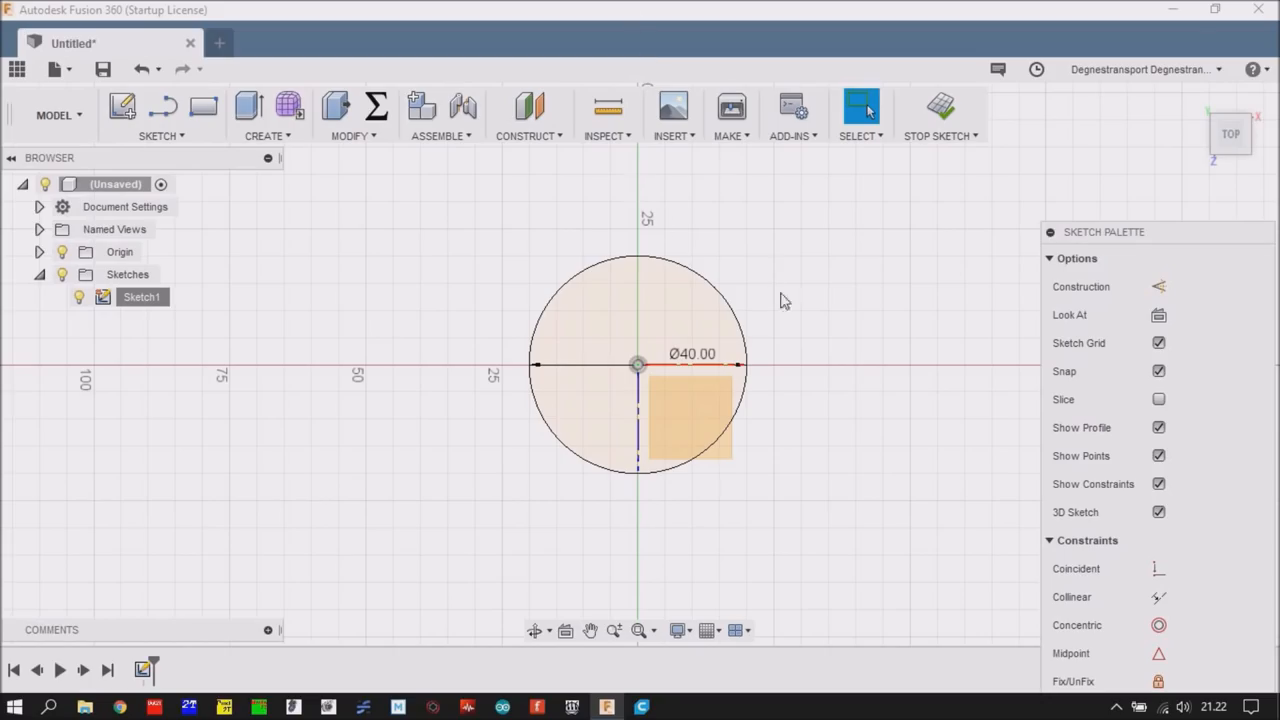
pyautogui.moveTo(560, 330)
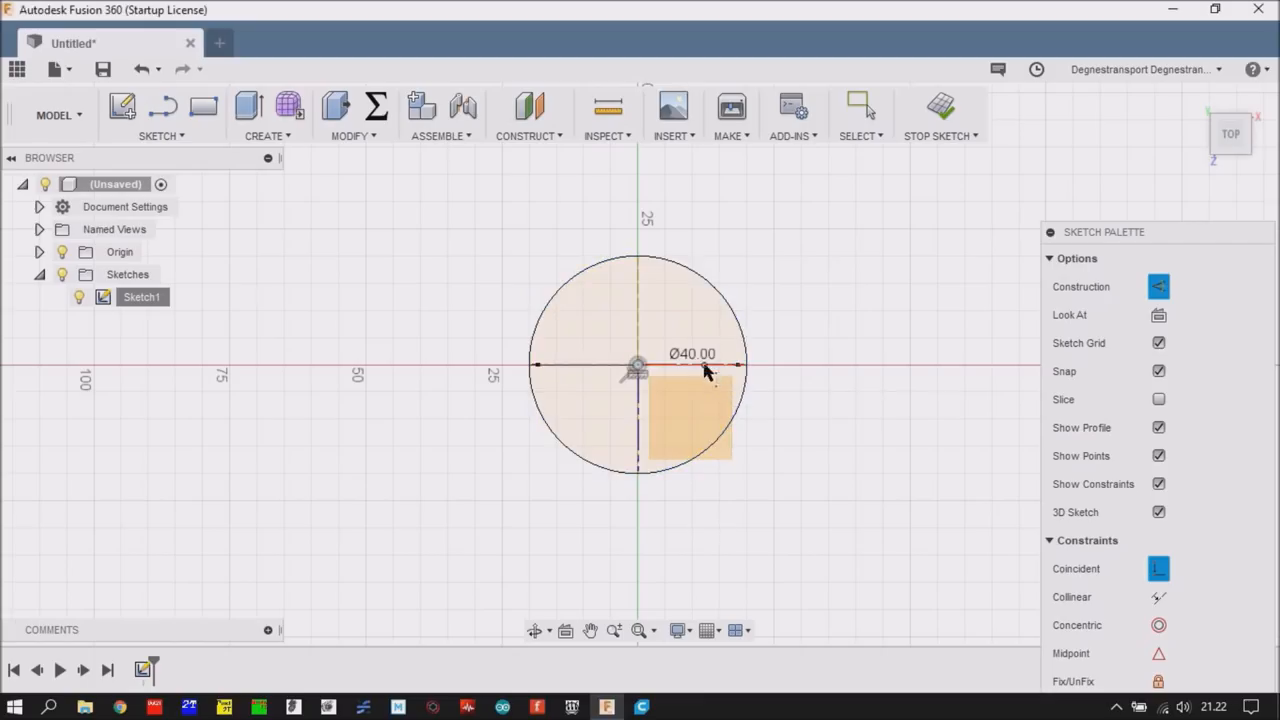
pyautogui.moveTo(640, 412)
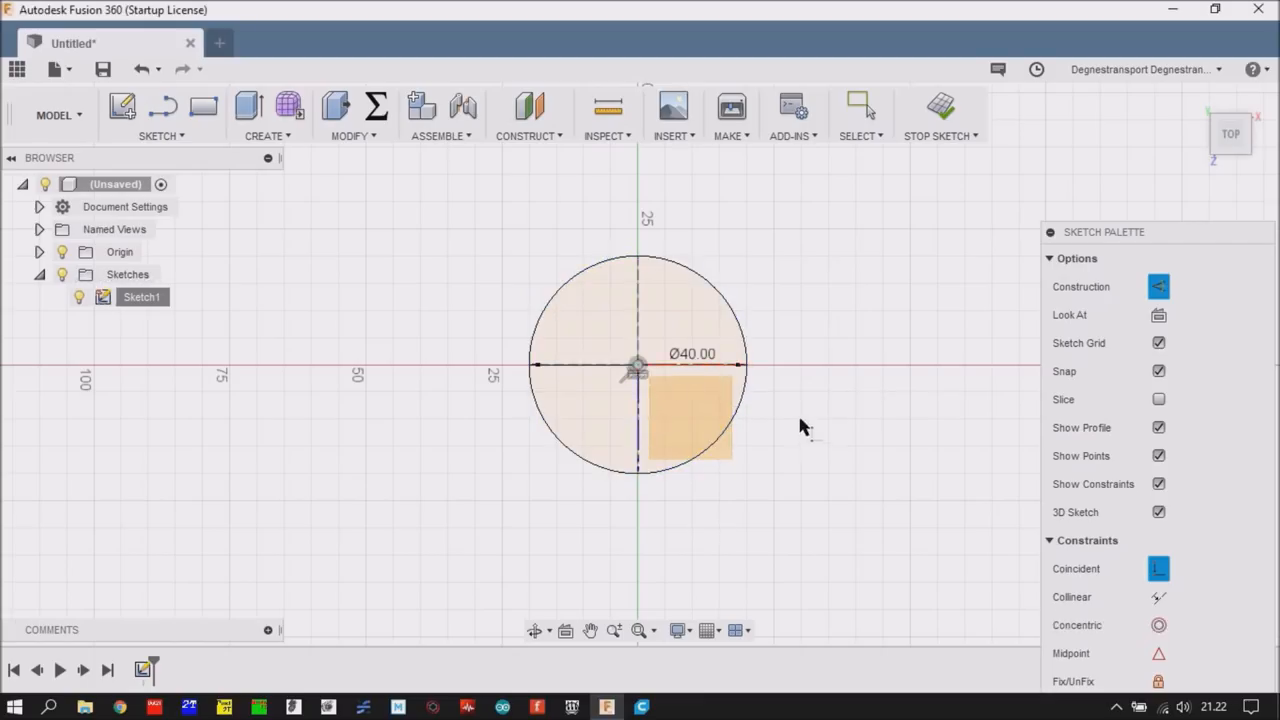
# - Switch new geometry to construction lines and show the sketch drawing tools
pyautogui.click(860, 108)
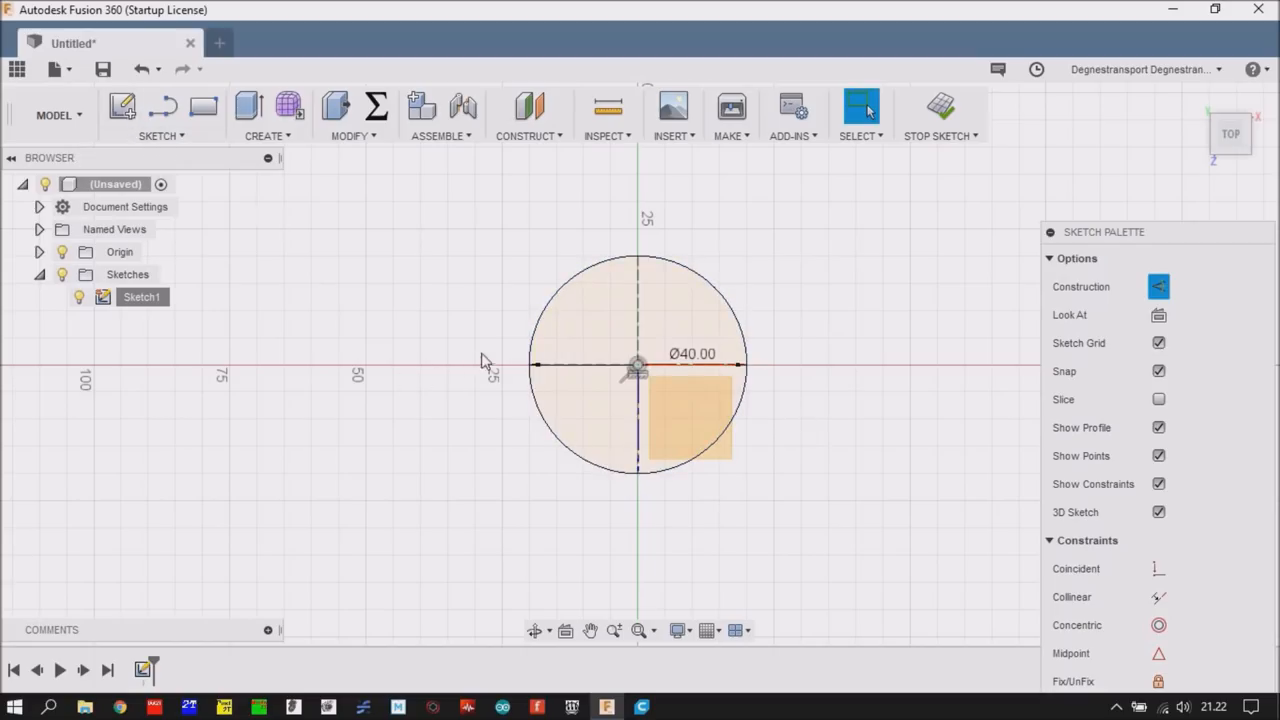
pyautogui.click(160, 114)
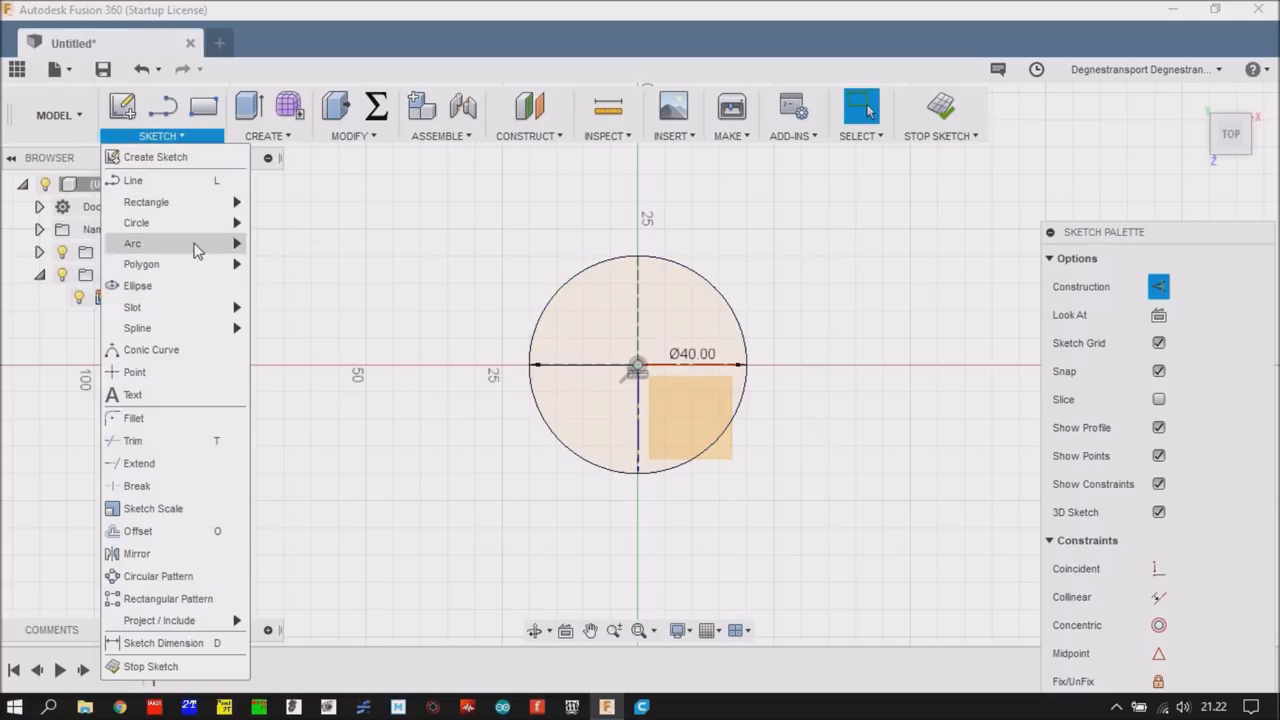
# - Start drawing a larger construction circle centred on the 40 mm circle's lowest point
pyautogui.click(284, 276)
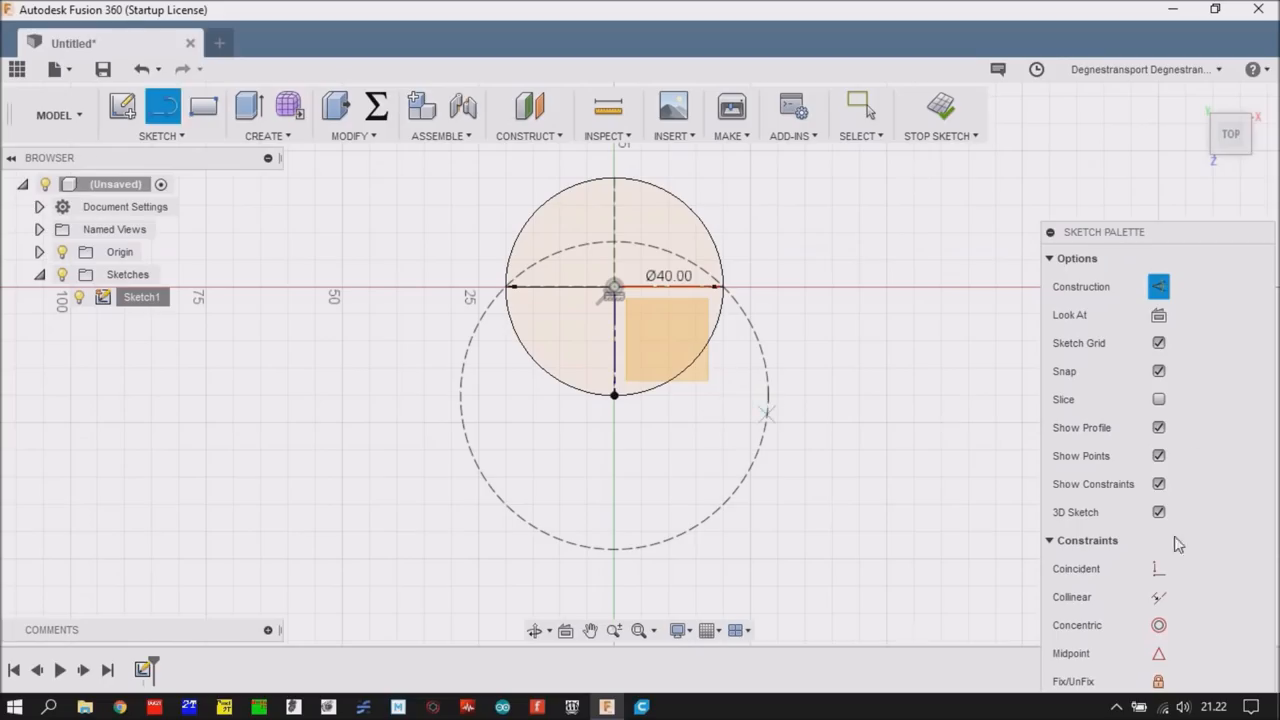
pyautogui.moveTo(584, 404)
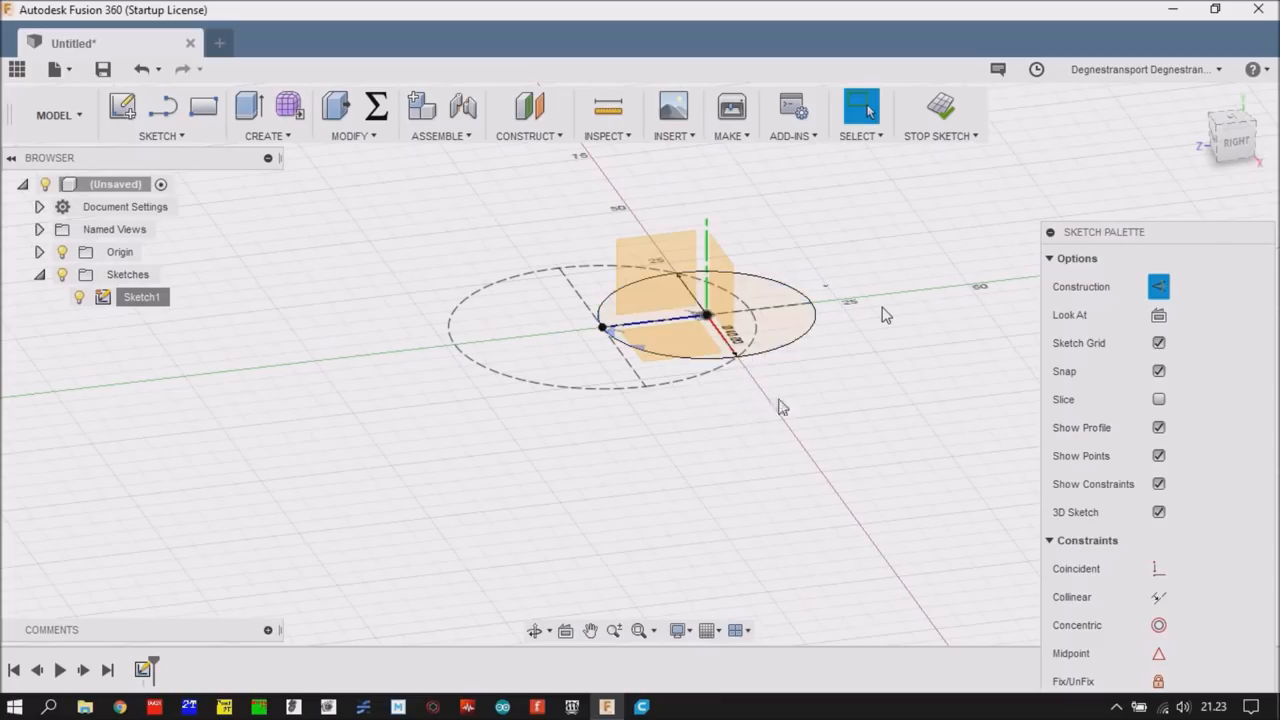
# - Finish the sketch and create a 0° Plane at Angle through the connecting line
pyautogui.click(936, 110)
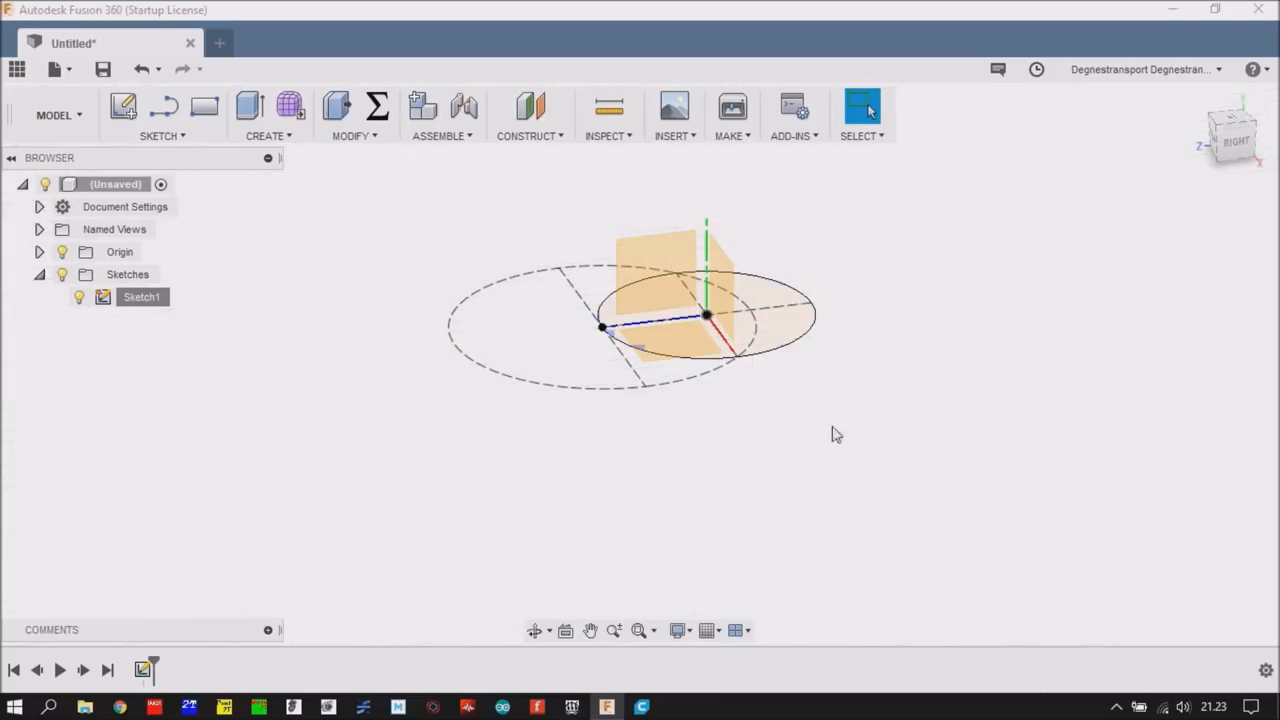
pyautogui.click(528, 114)
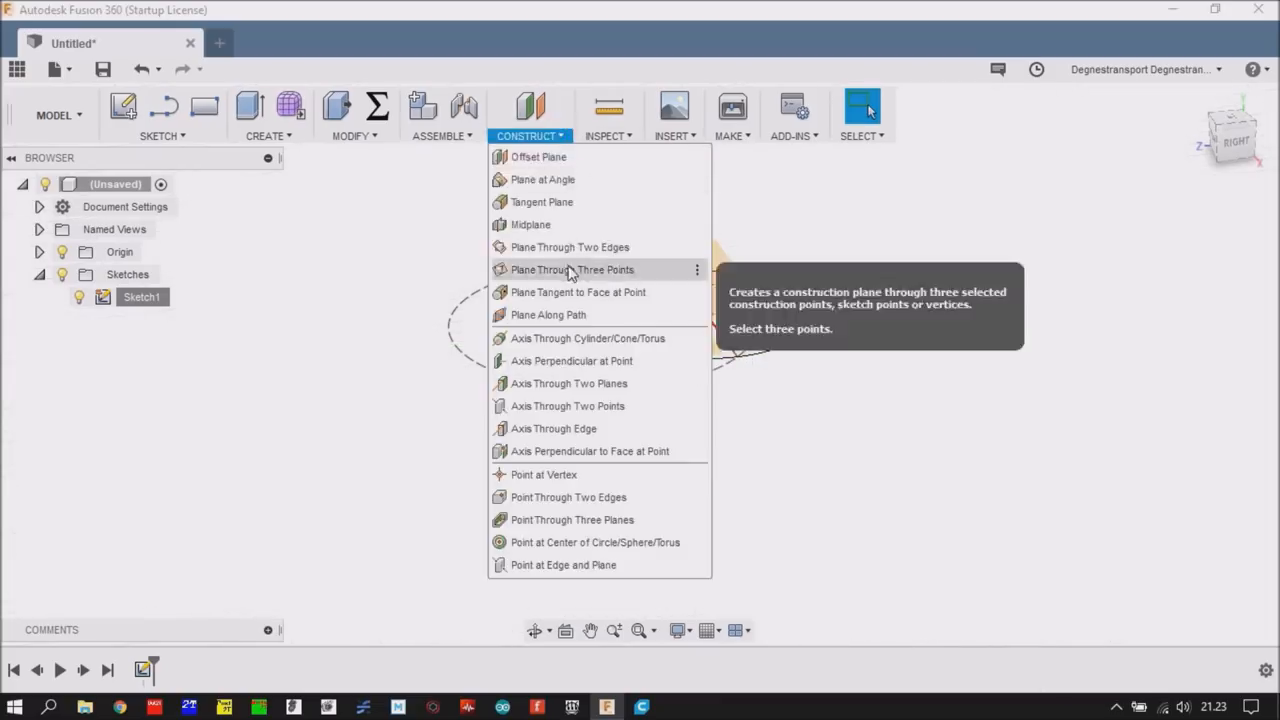
pyautogui.click(542, 180)
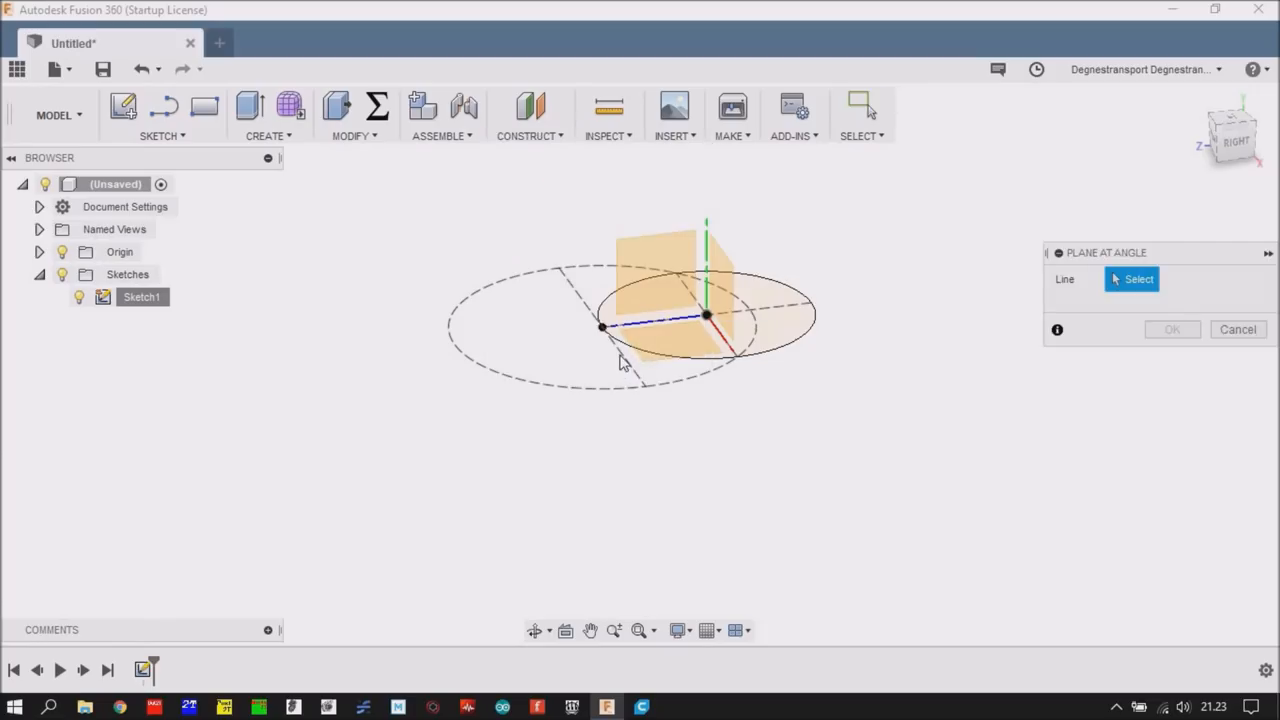
pyautogui.click(650, 328)
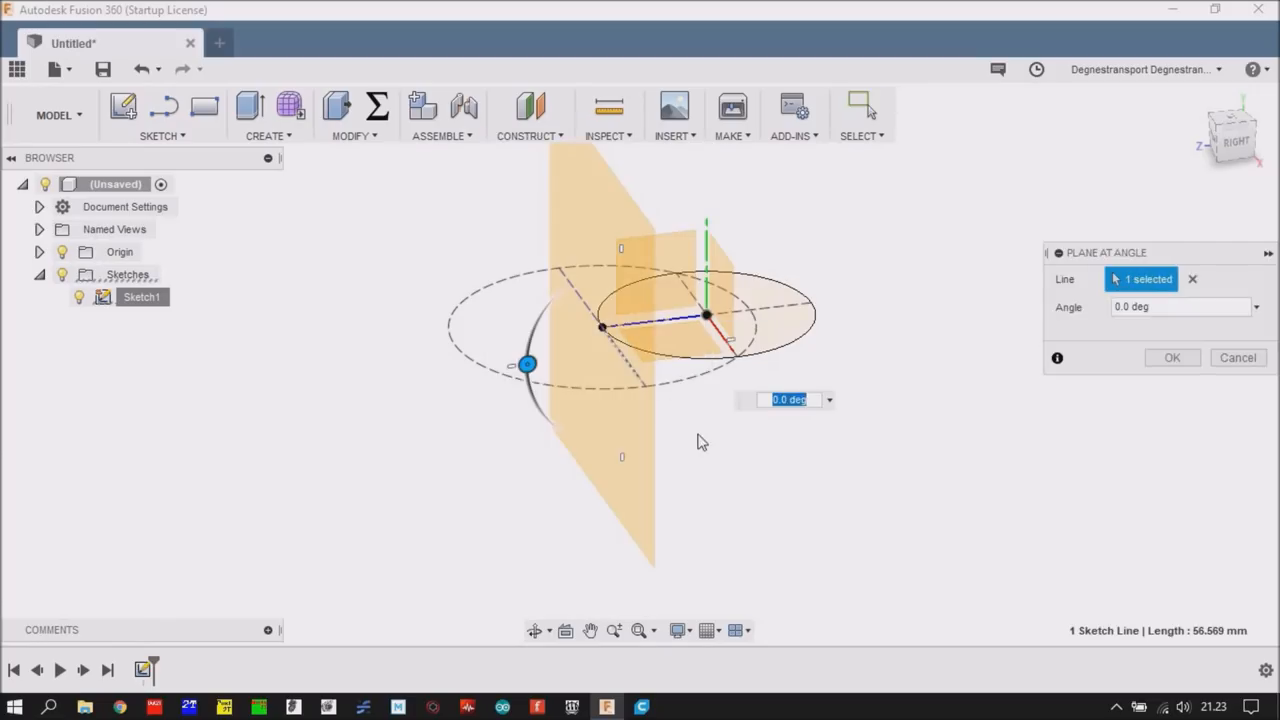
pyautogui.click(1172, 356)
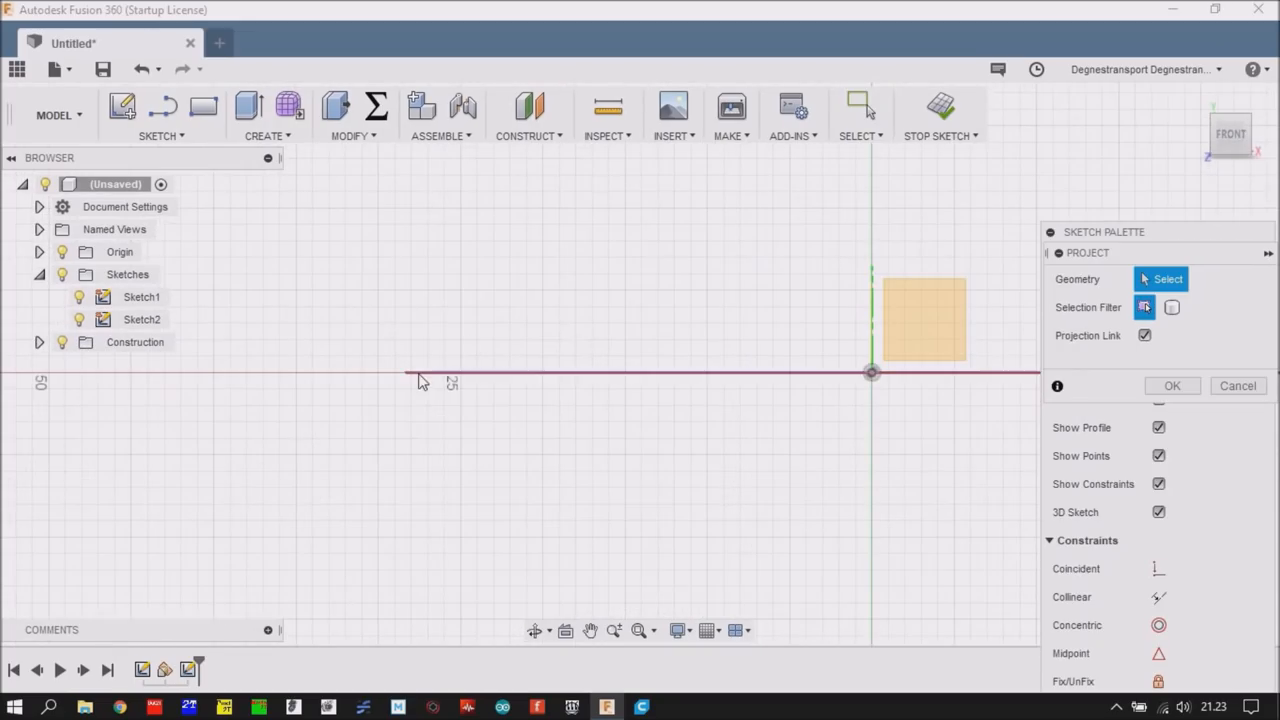
# - Project the connecting line into the new Sketch2 on the construction plane
pyautogui.click(404, 376)
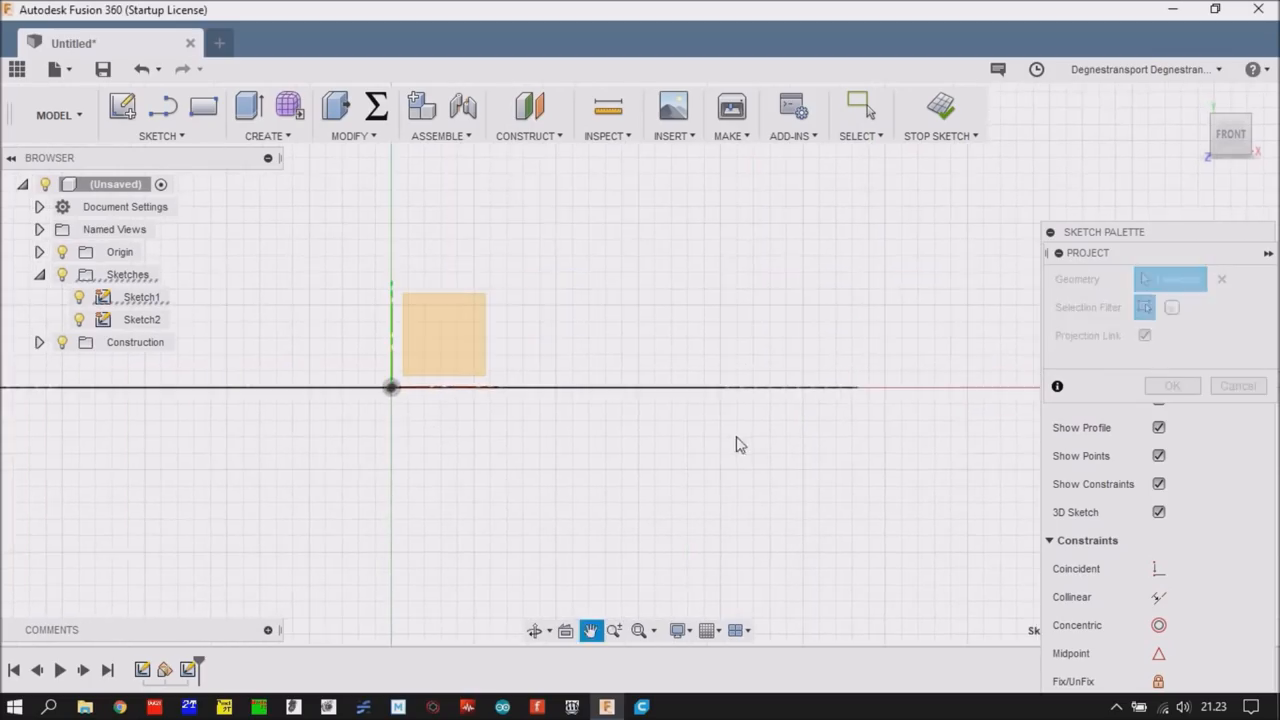
pyautogui.click(860, 388)
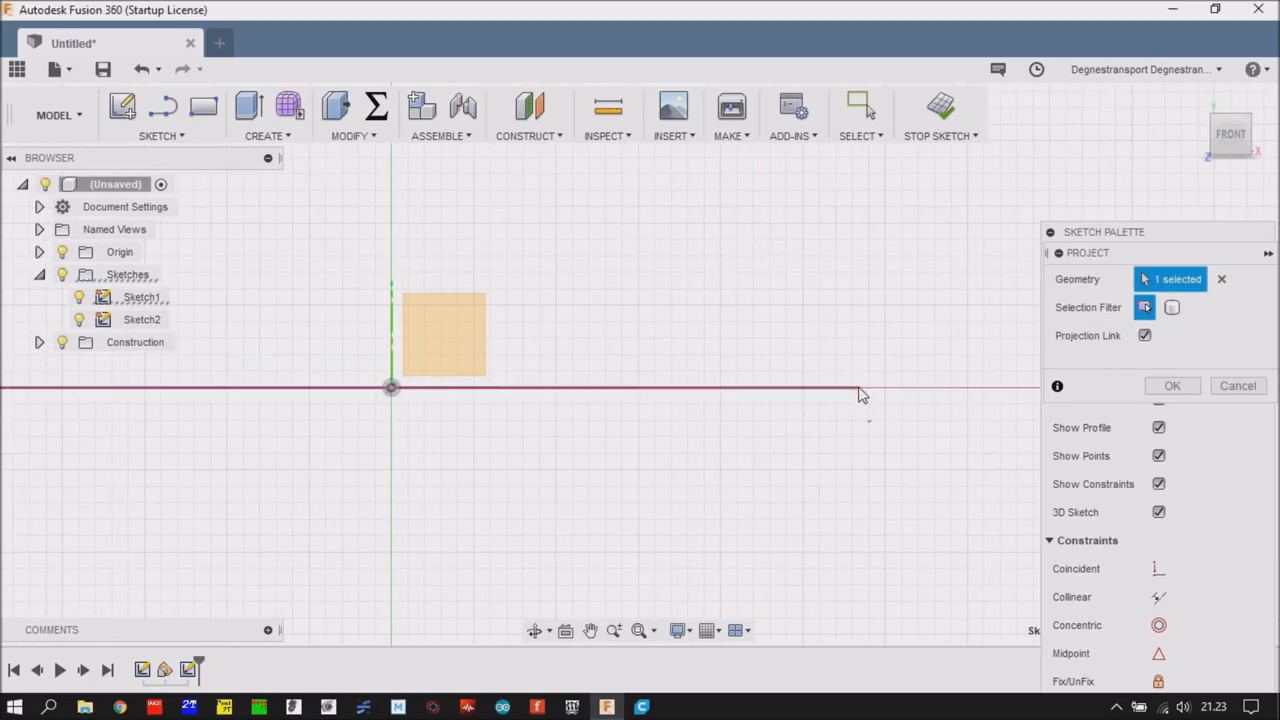
pyautogui.click(856, 388)
pyautogui.write('40')
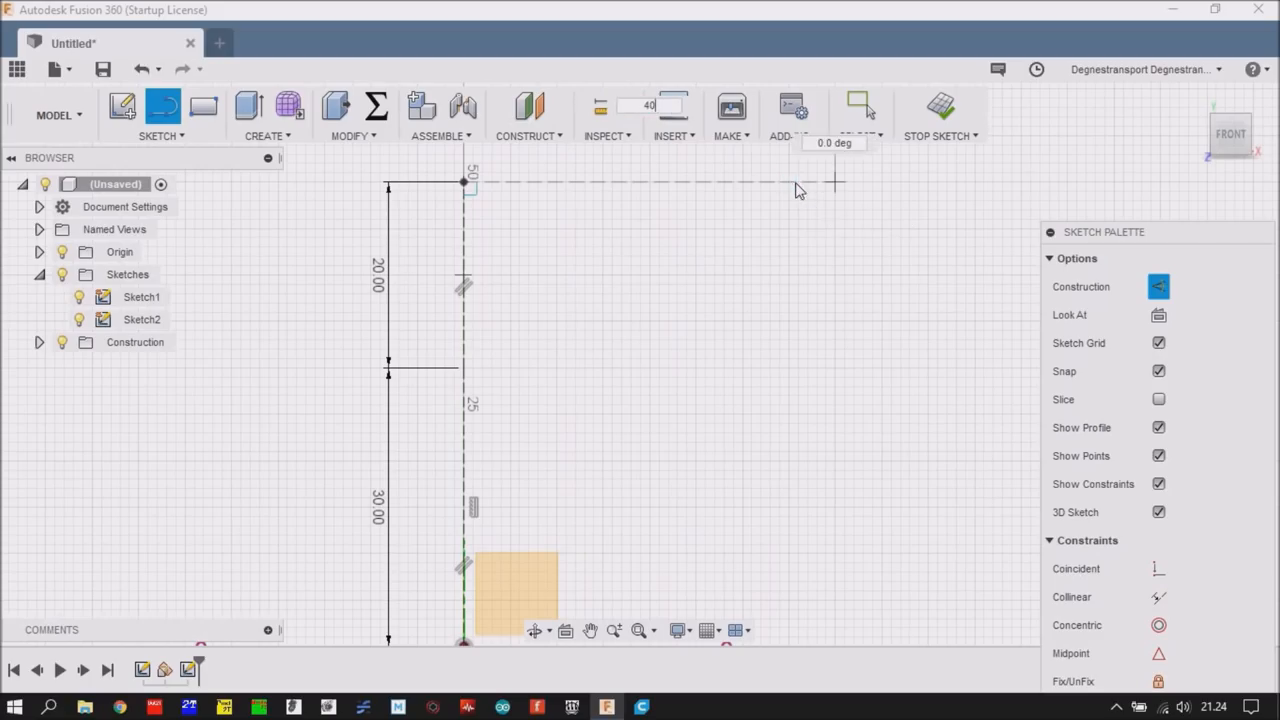
pyautogui.click(836, 182)
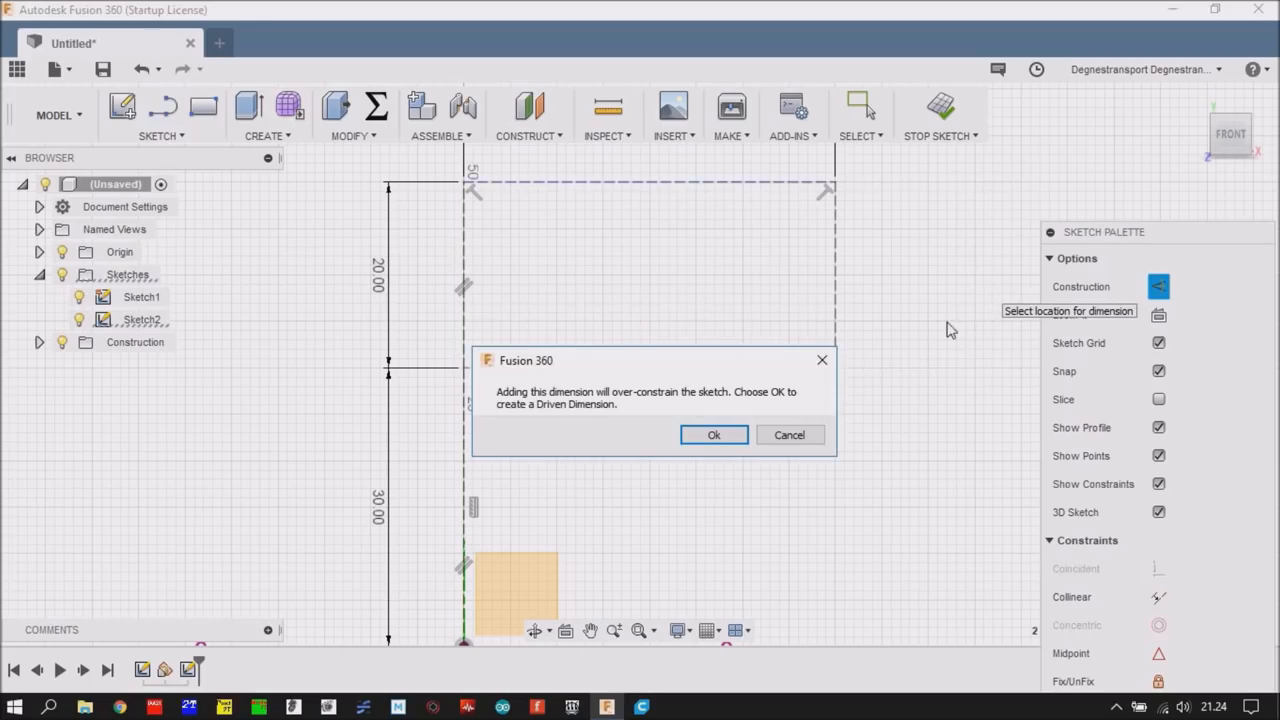
pyautogui.moveTo(788, 434)
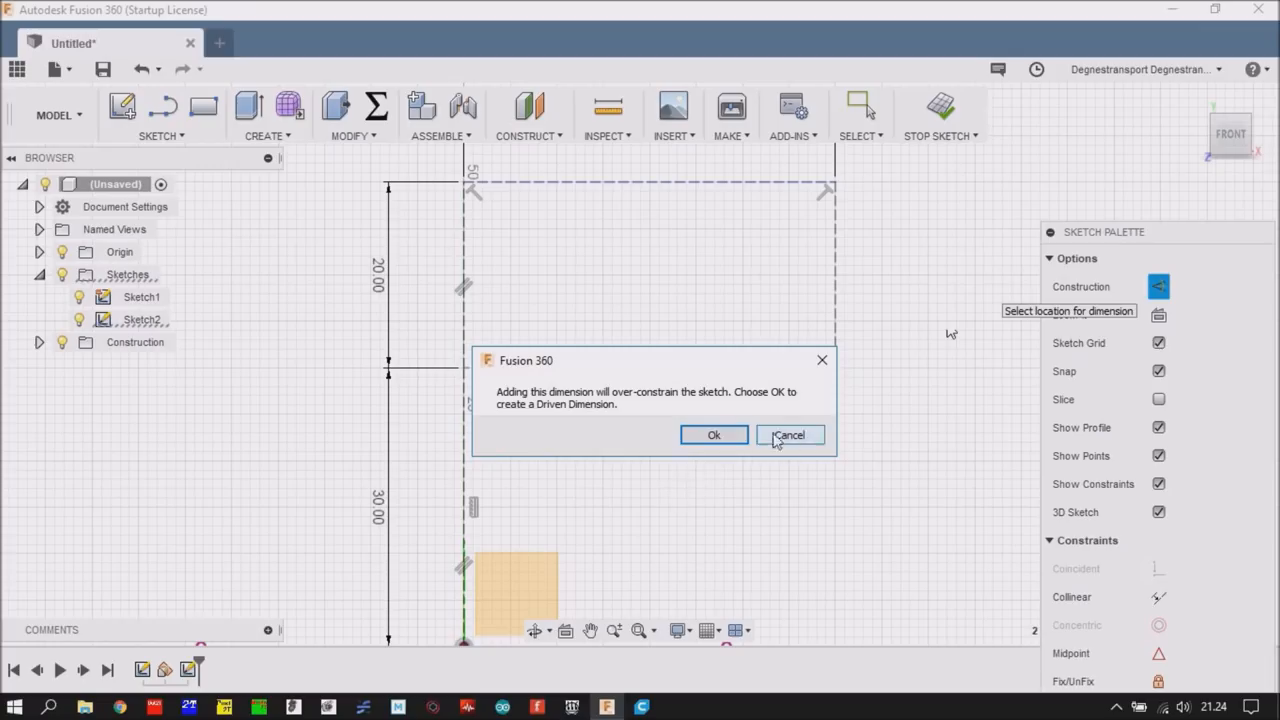
pyautogui.click(788, 436)
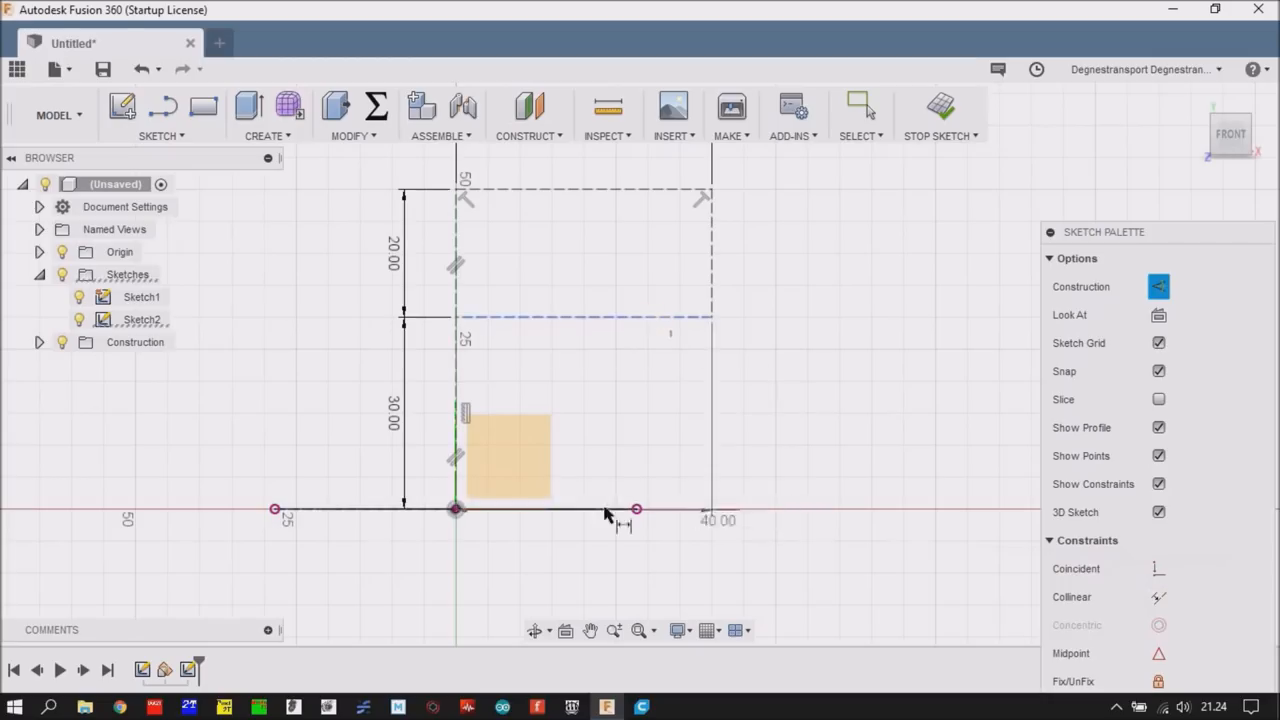
pyautogui.click(604, 512)
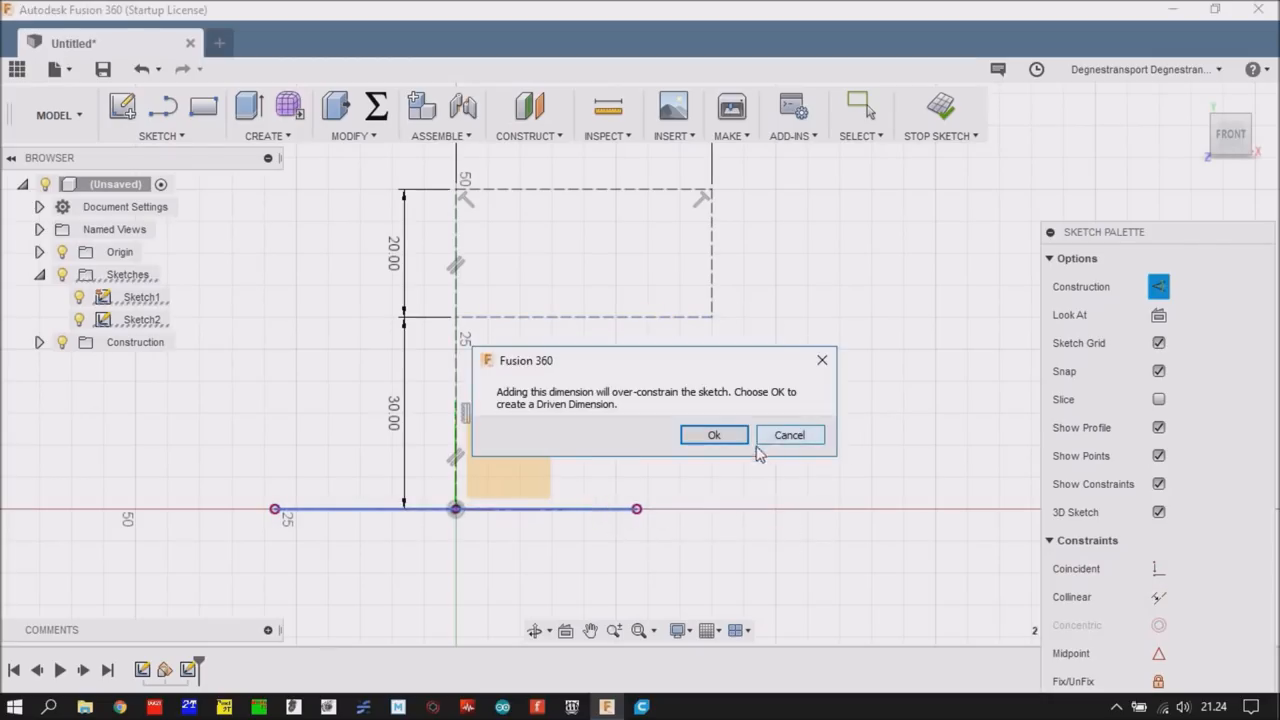
pyautogui.moveTo(778, 468)
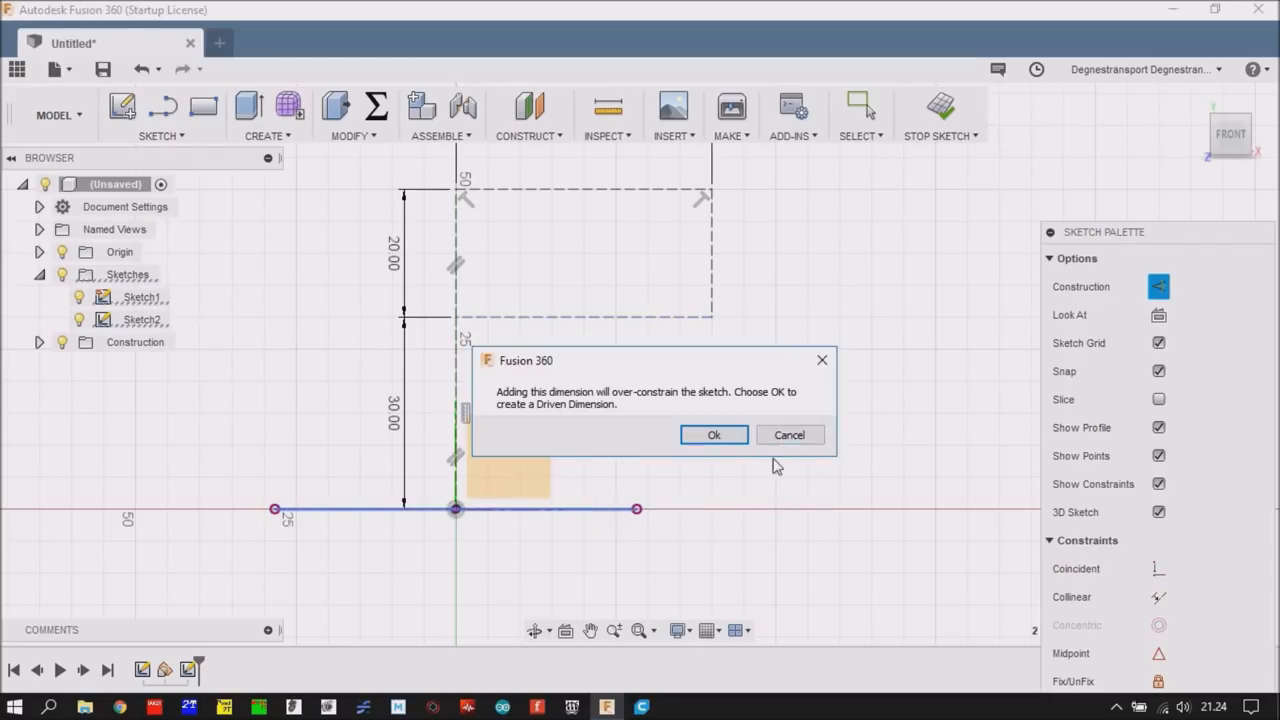
pyautogui.click(714, 434)
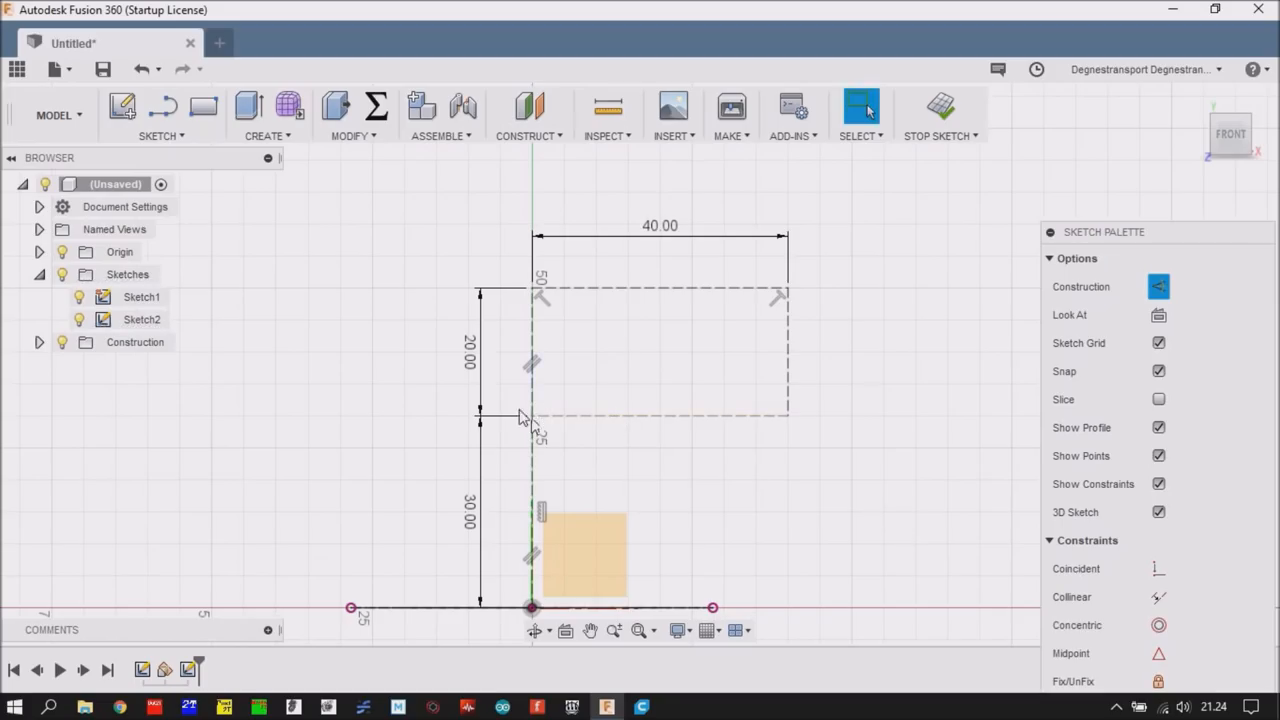
pyautogui.moveTo(790, 412)
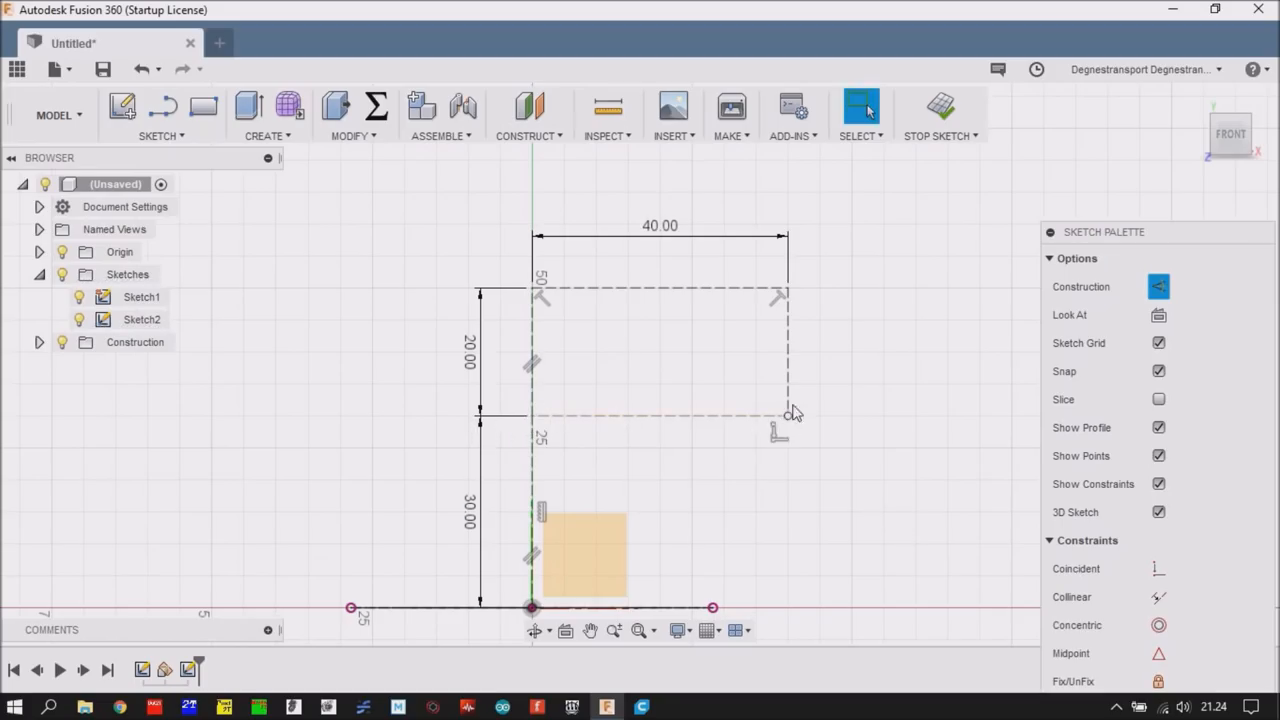
# - Select the dashed middle horizontal line and finish the current line run
pyautogui.click(788, 414)
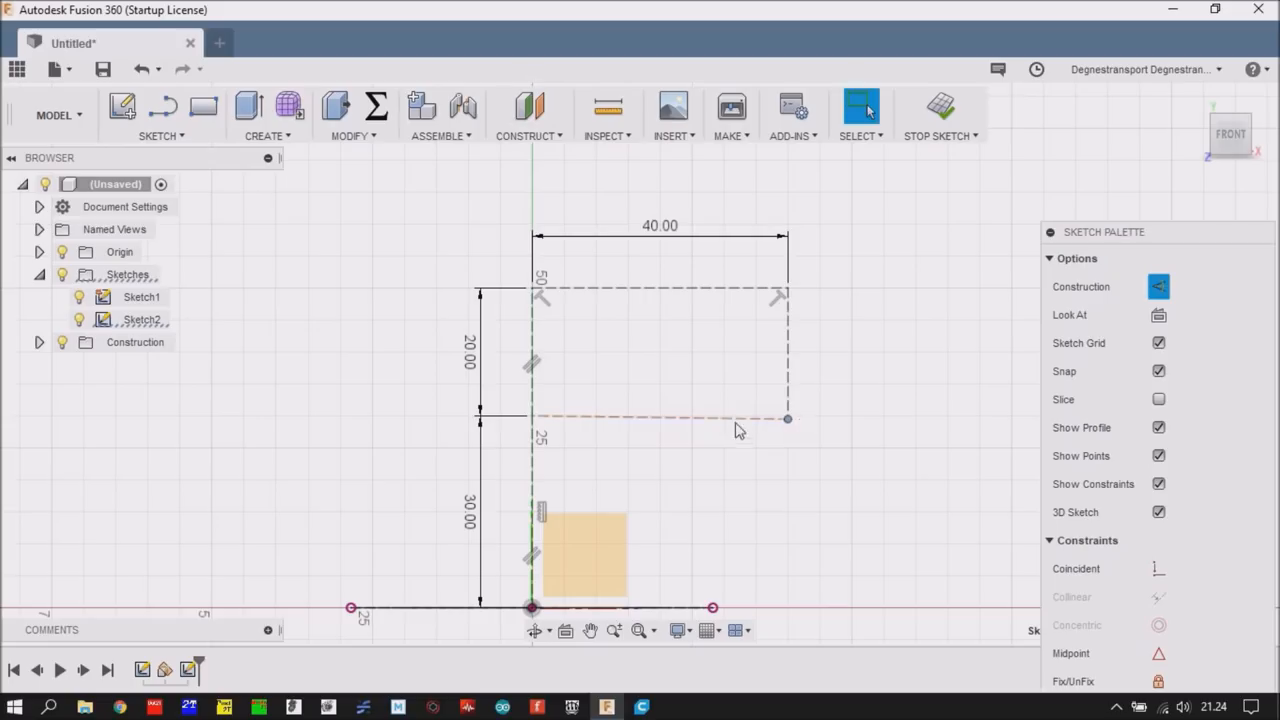
pyautogui.rightClick(736, 420)
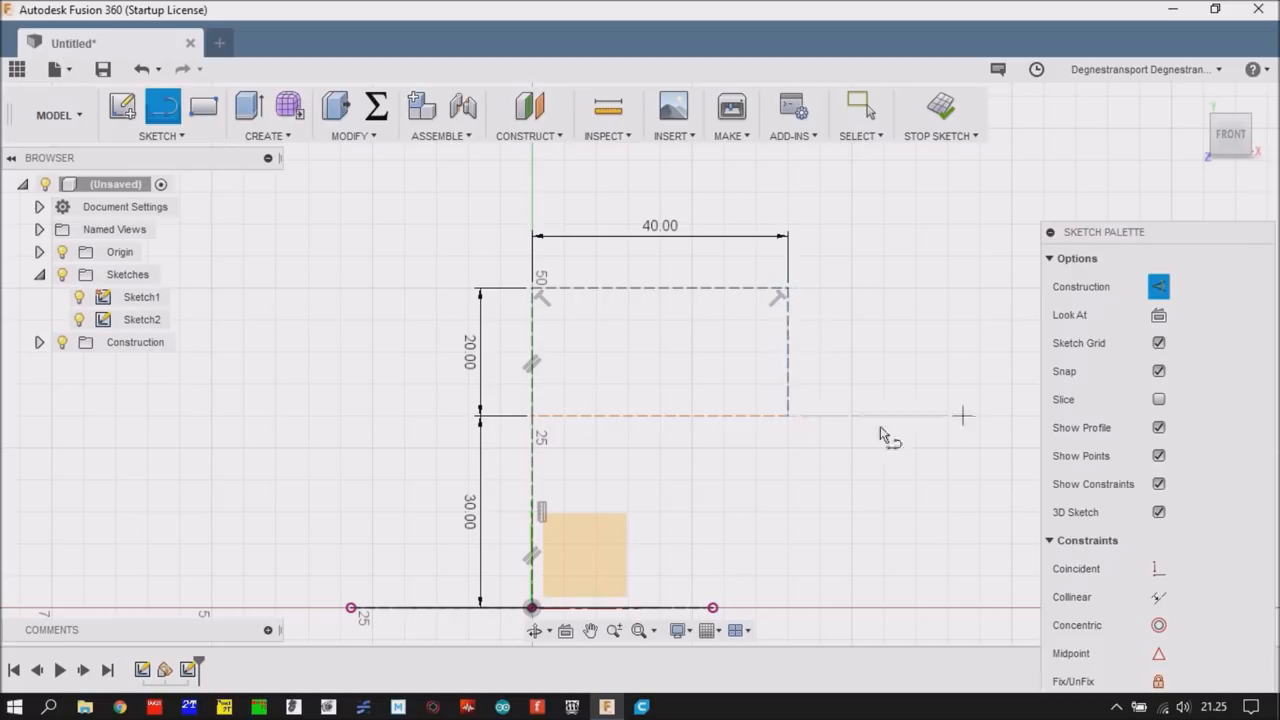
pyautogui.moveTo(684, 364)
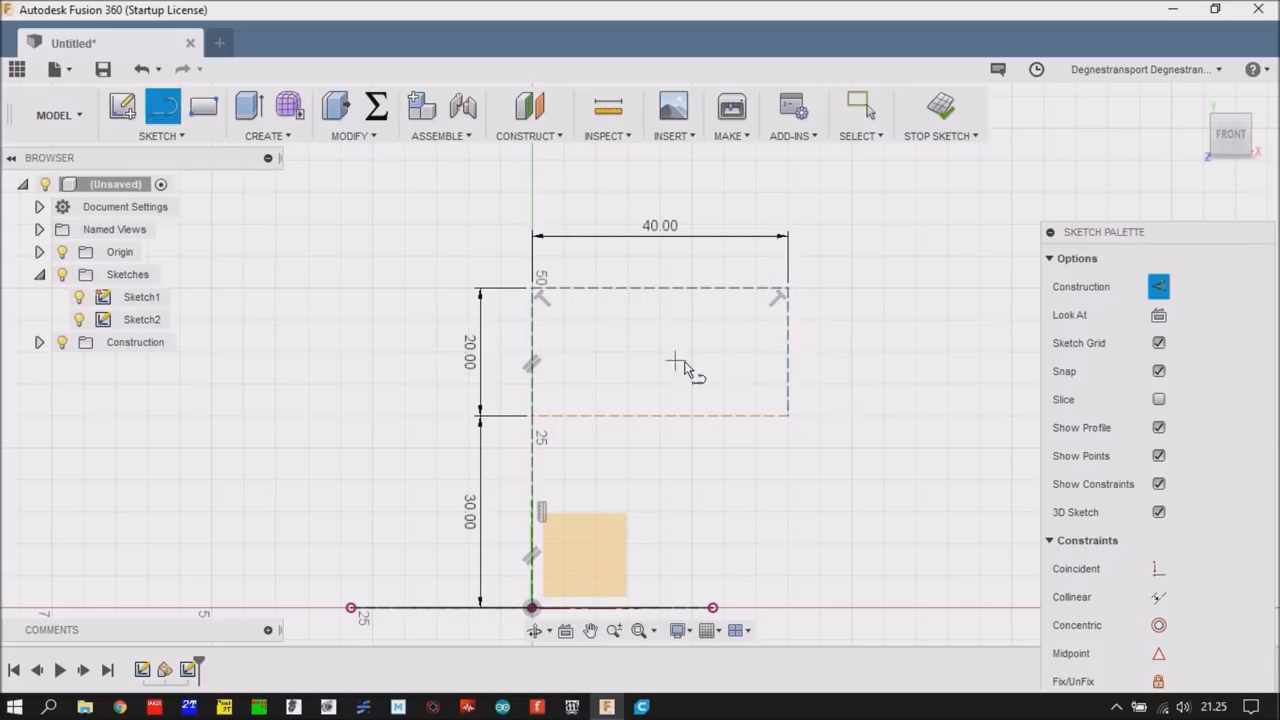
pyautogui.moveTo(790, 414)
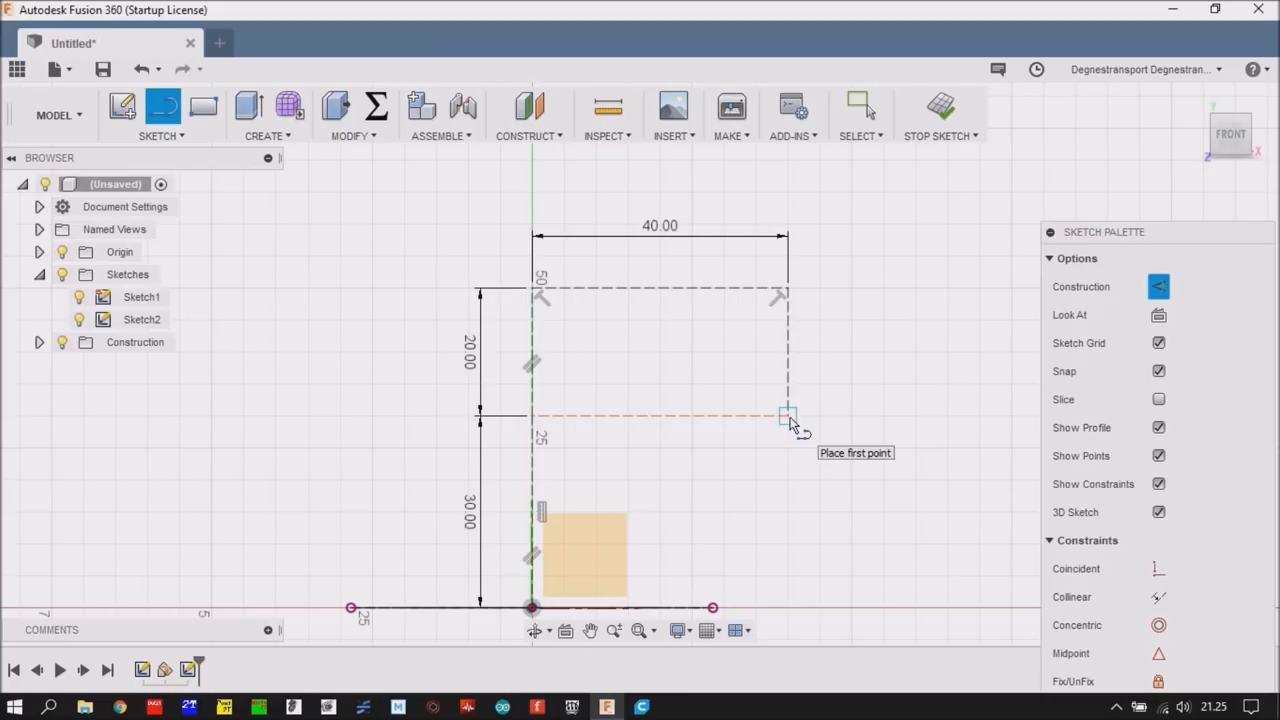
pyautogui.moveTo(648, 336)
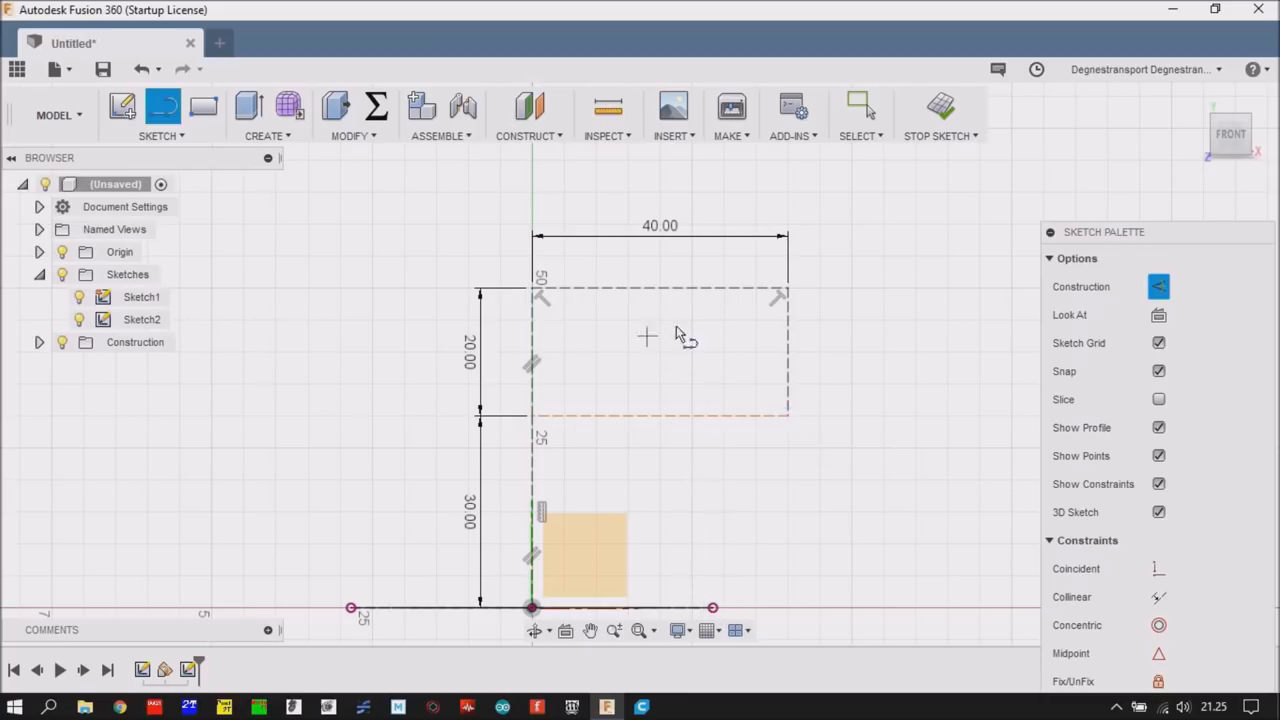
pyautogui.moveTo(690, 358)
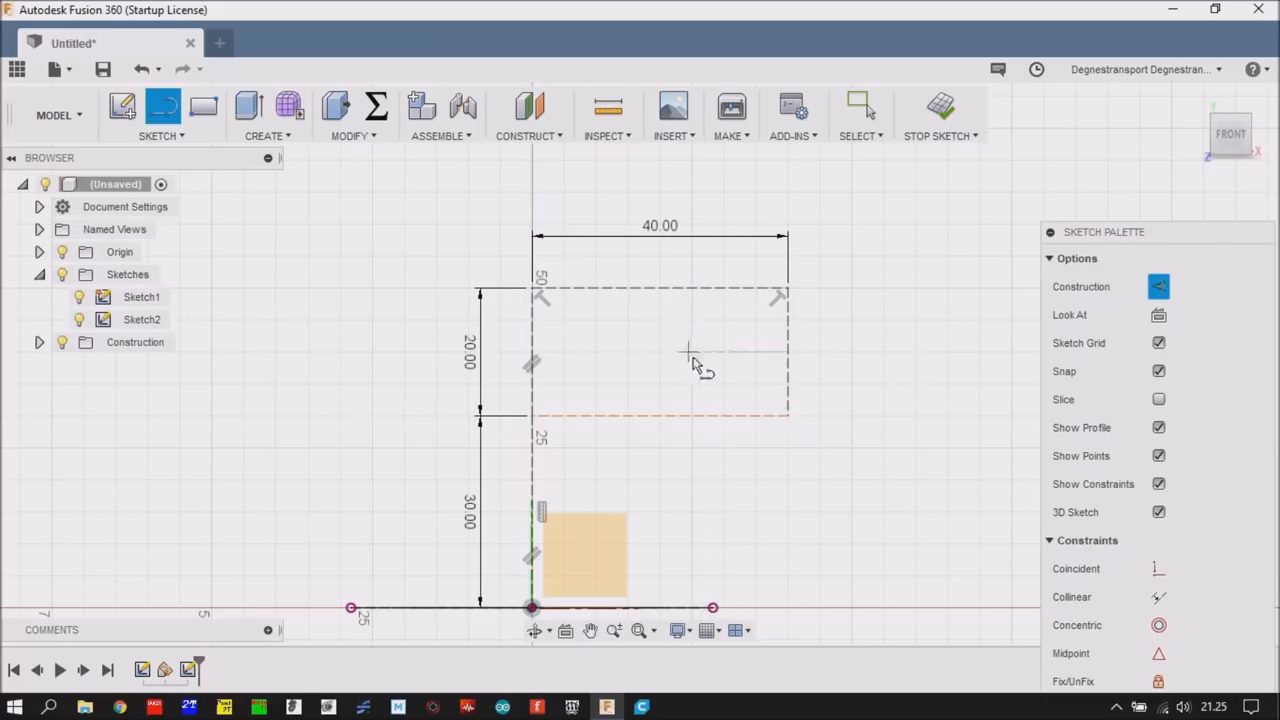
pyautogui.rightClick(696, 356)
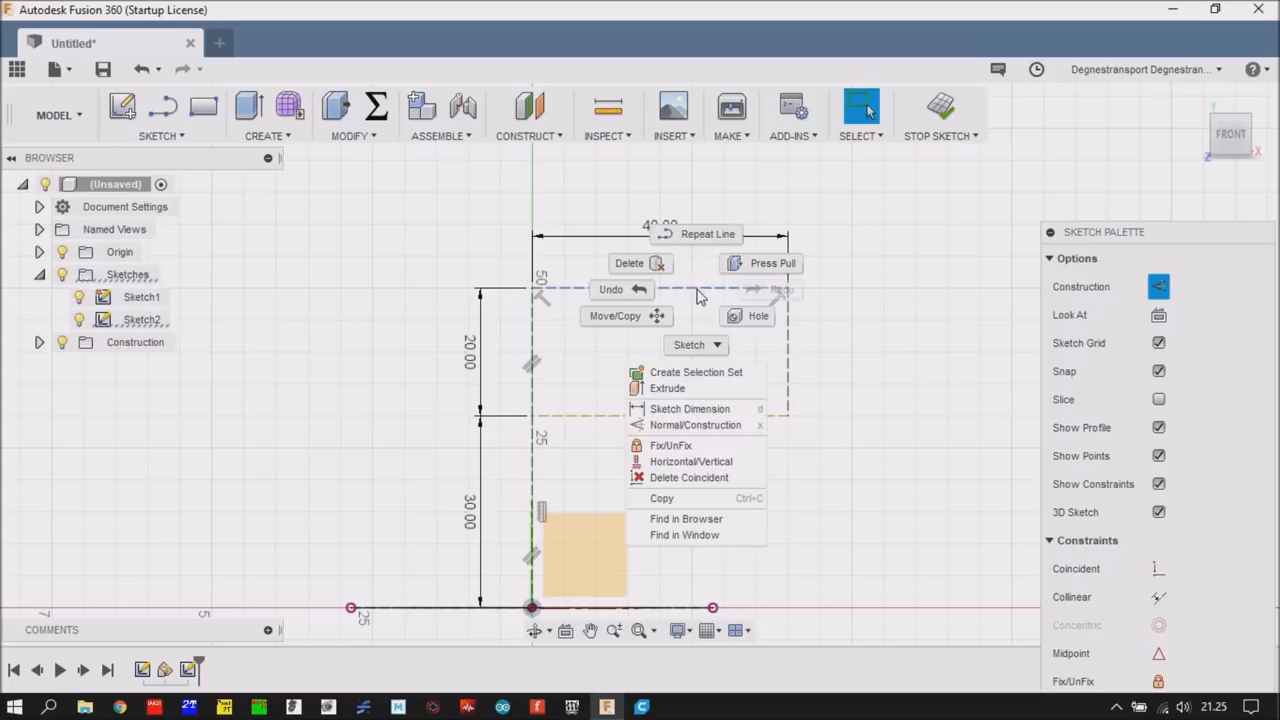
pyautogui.click(790, 338)
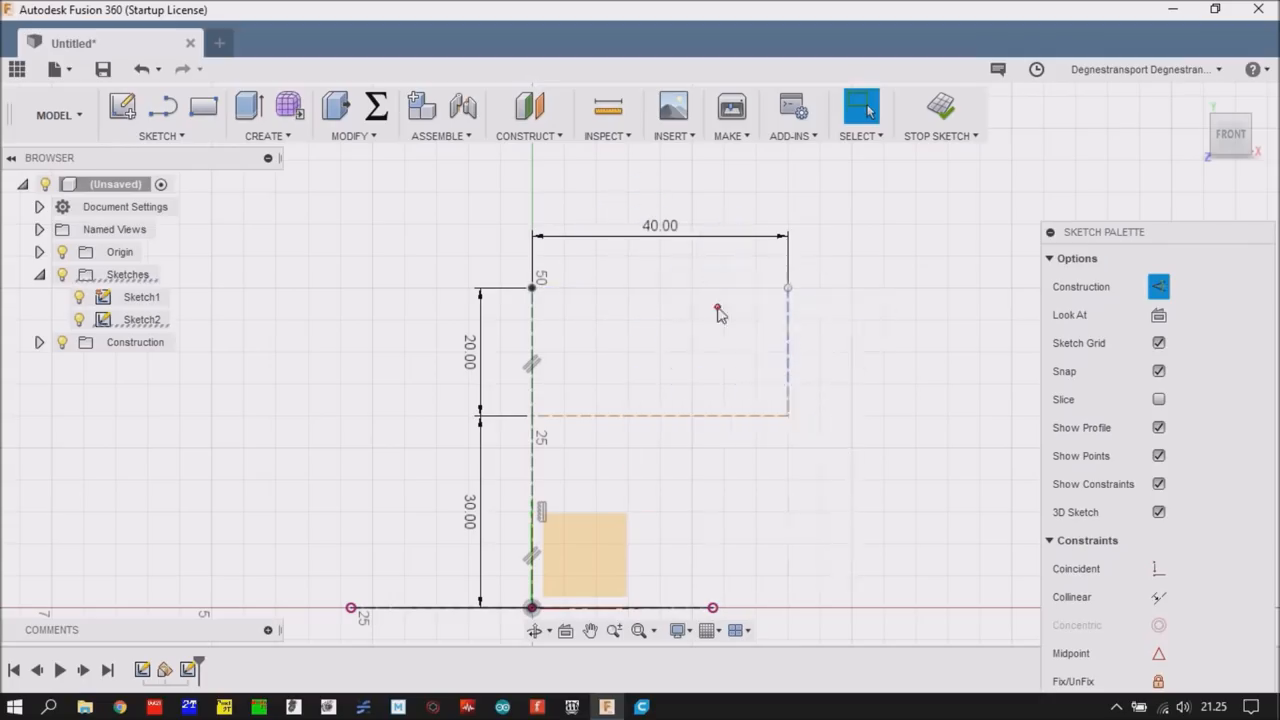
# - Delete the stray line and draw the new outline inside the upper rectangle
pyautogui.rightClick(718, 312)
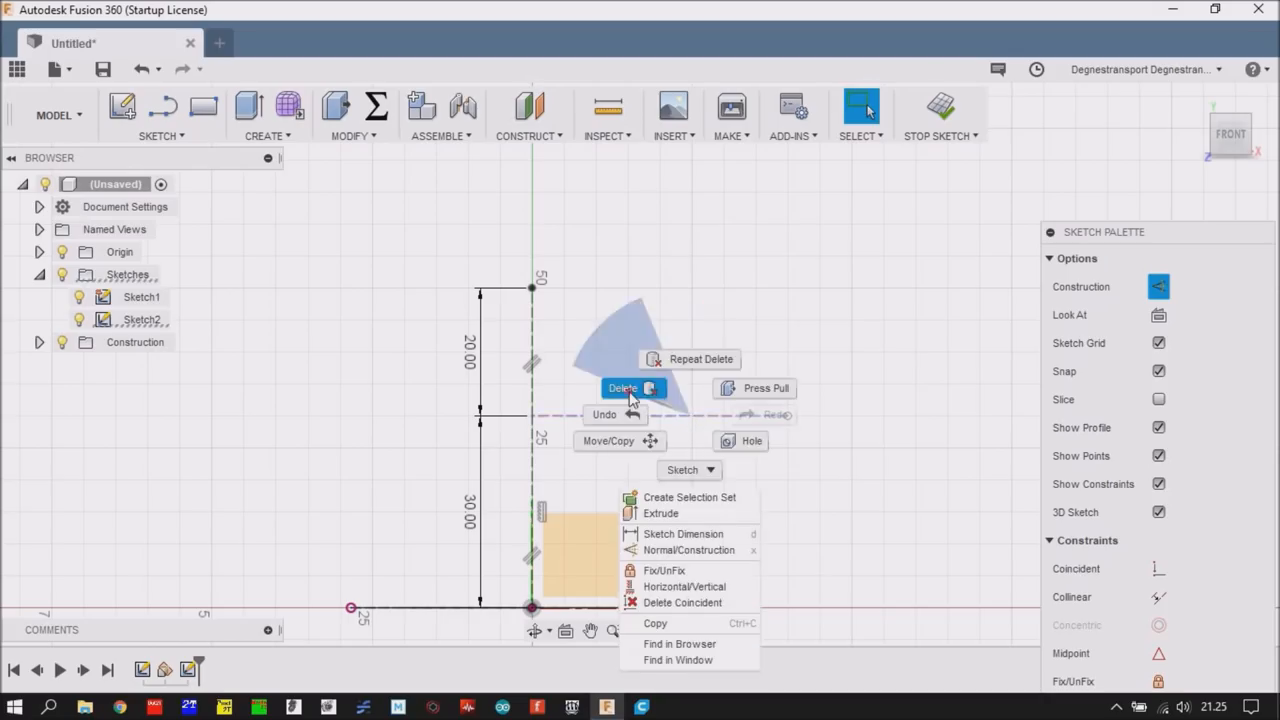
pyautogui.click(622, 388)
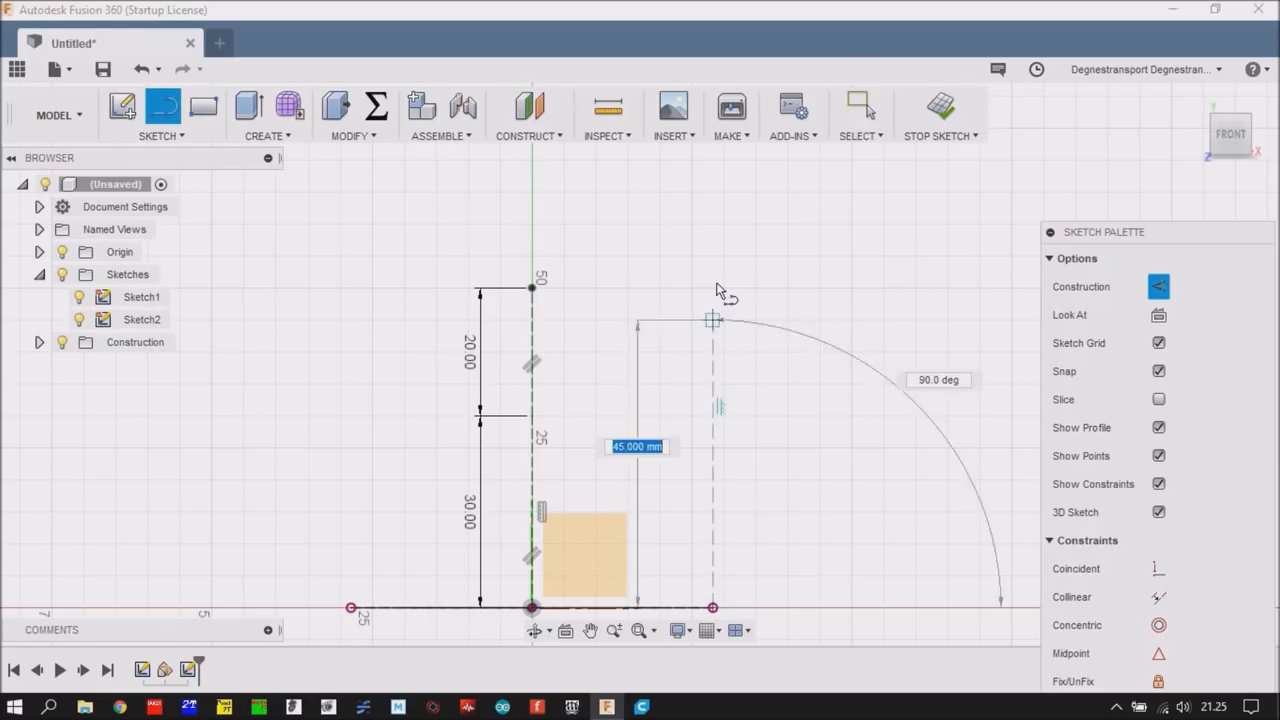
pyautogui.click(712, 288)
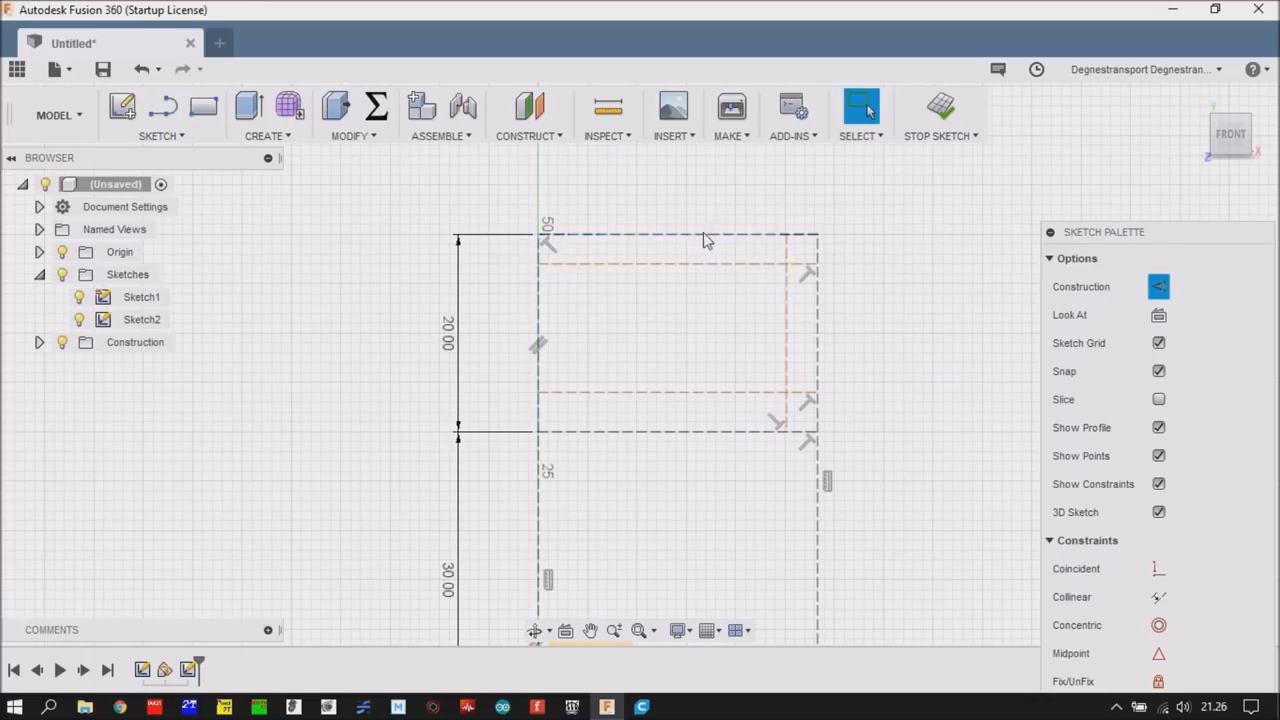
pyautogui.moveTo(670, 260)
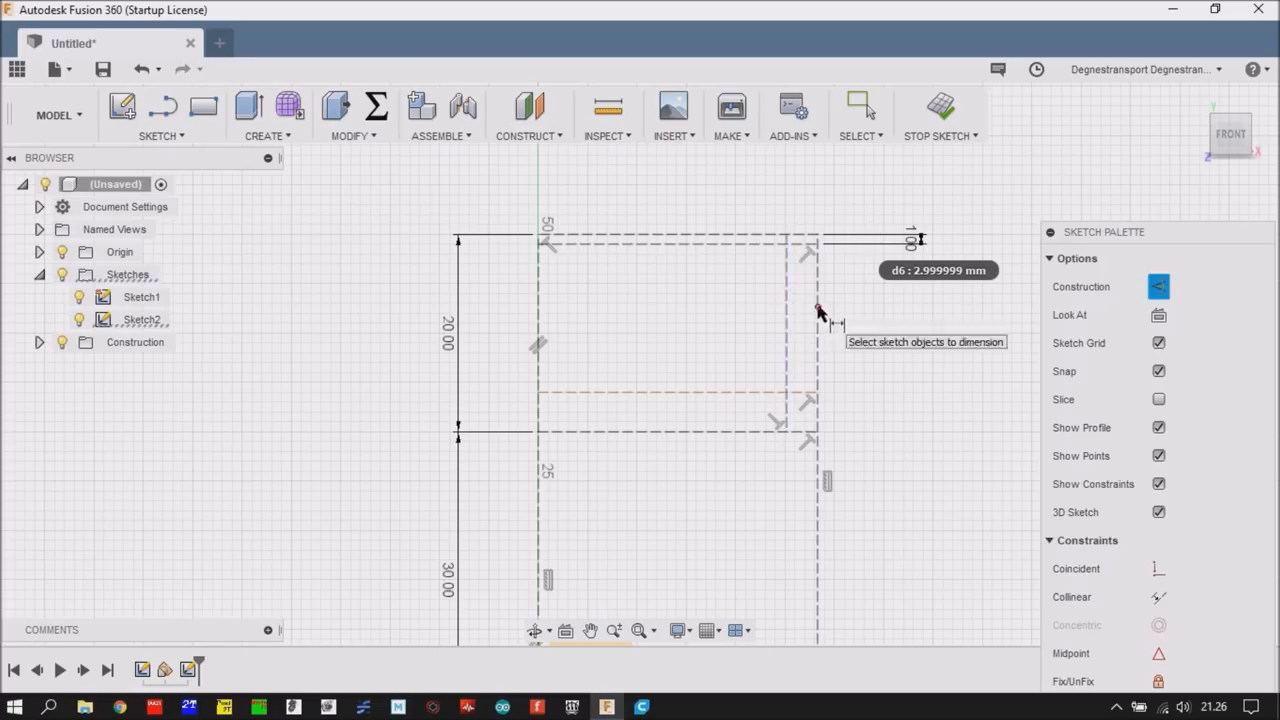
# - Dimension the top and right gaps of the inner outline, making the right gap 2 mm
pyautogui.click(816, 324)
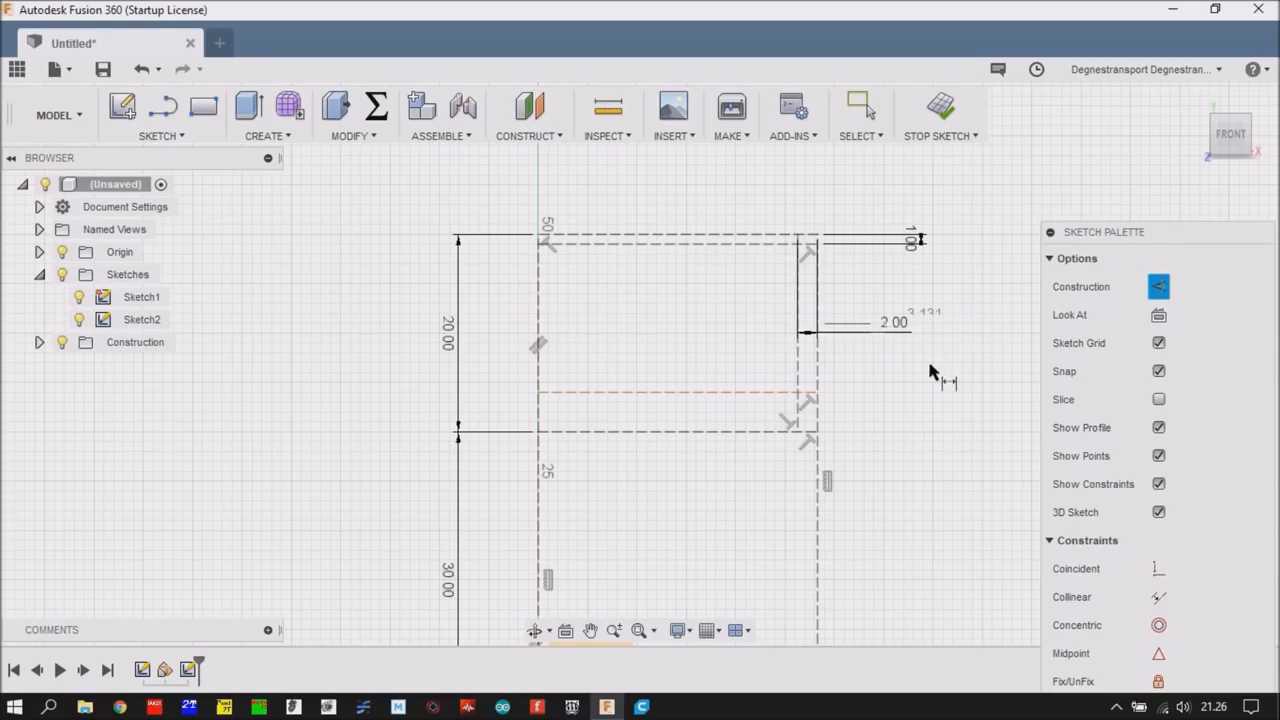
pyautogui.click(676, 392)
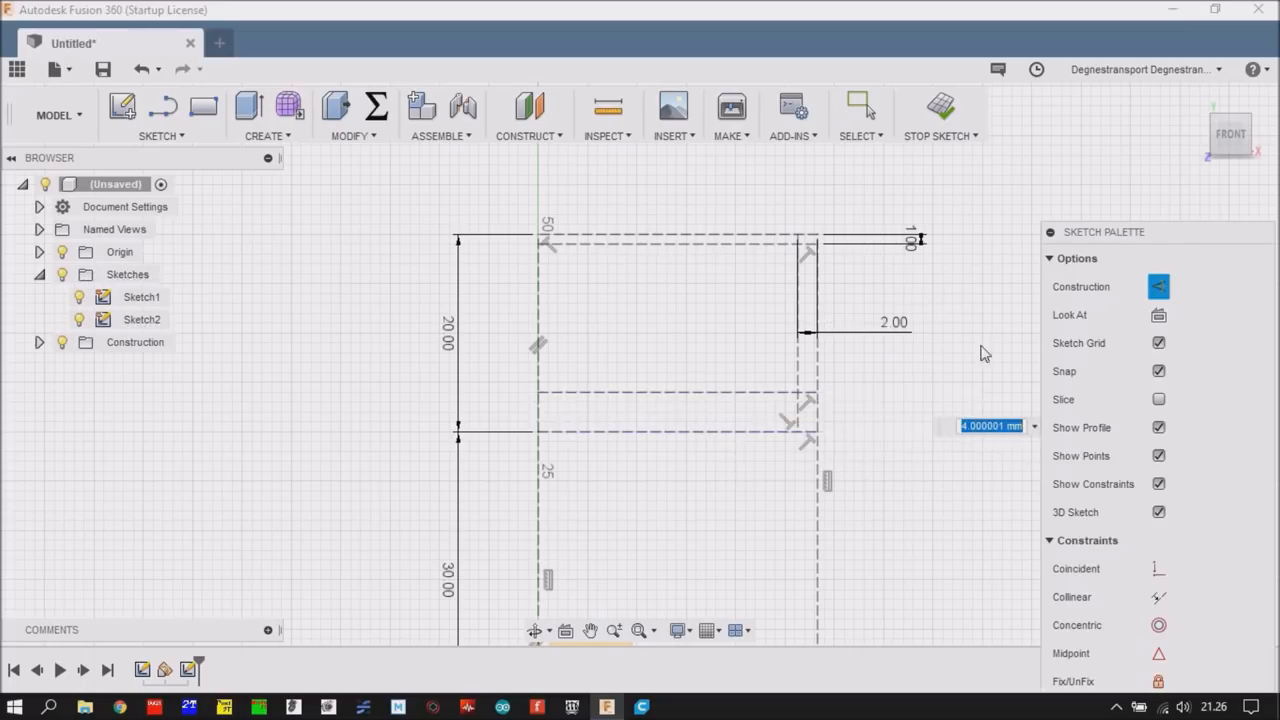
pyautogui.moveTo(988, 360)
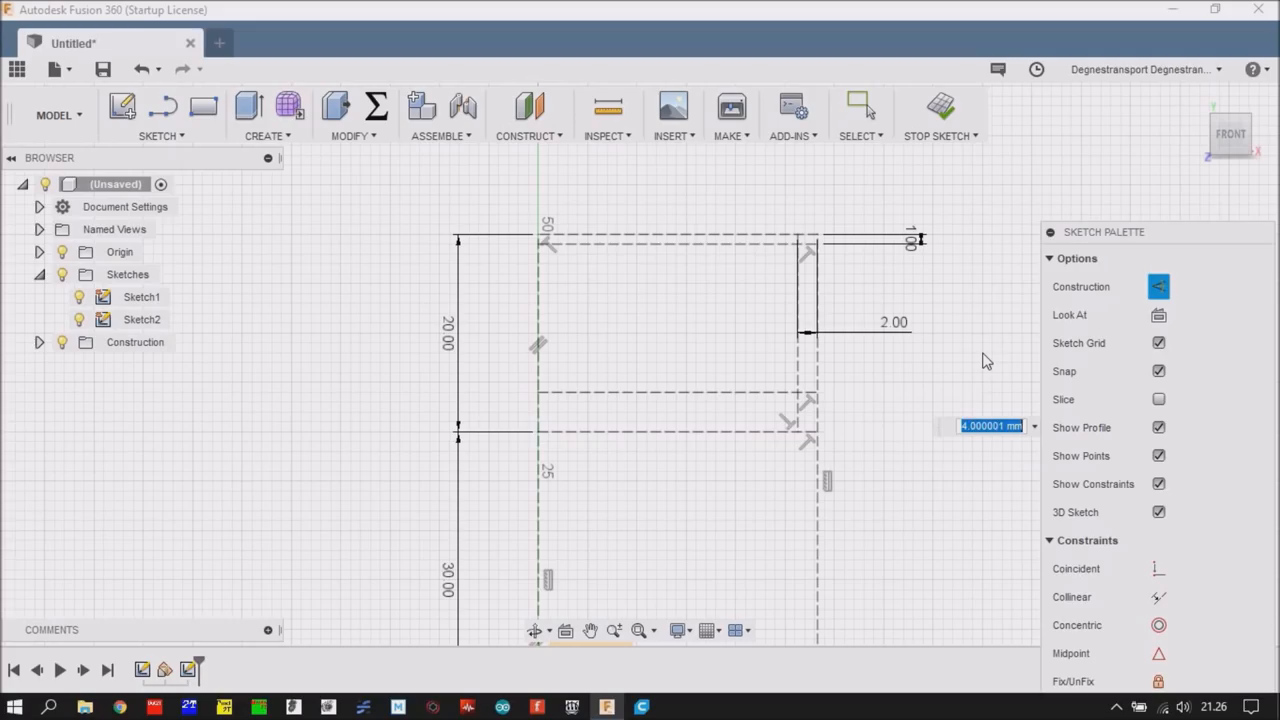
pyautogui.write('9.00')
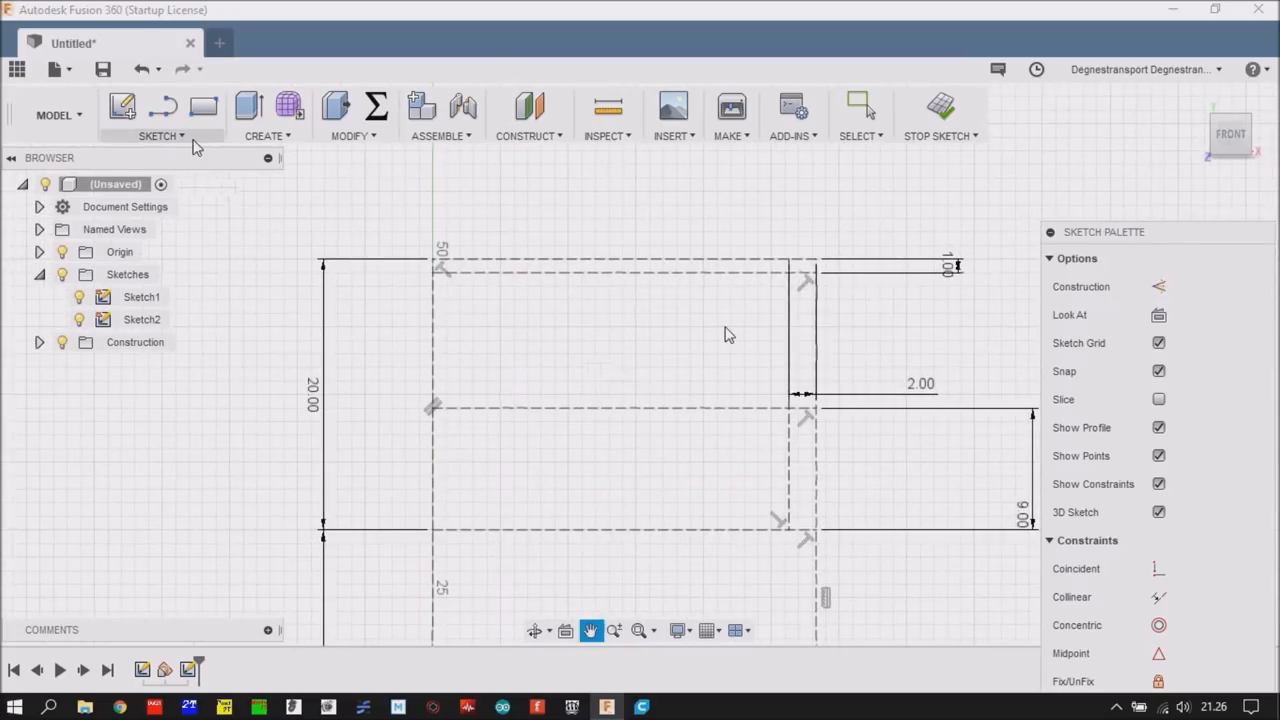
# - Draw a shallow arc across the top of the outline with nearby construction lines
pyautogui.click(160, 114)
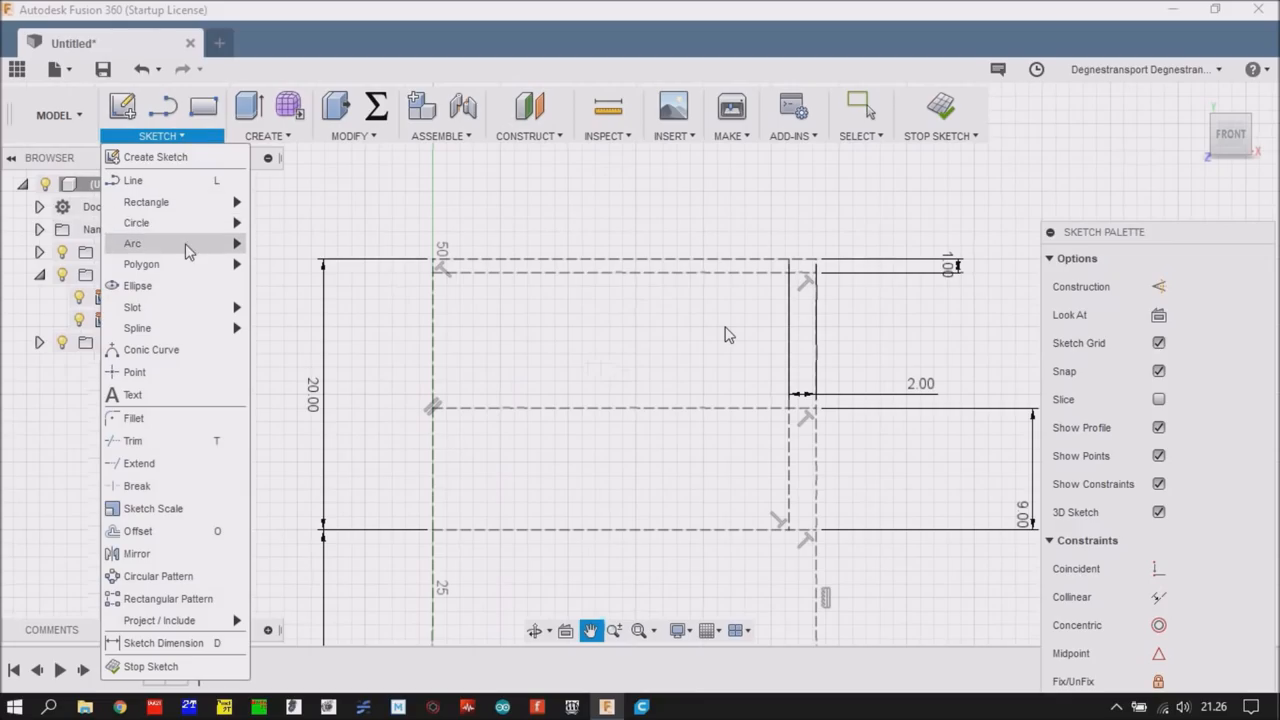
pyautogui.click(132, 244)
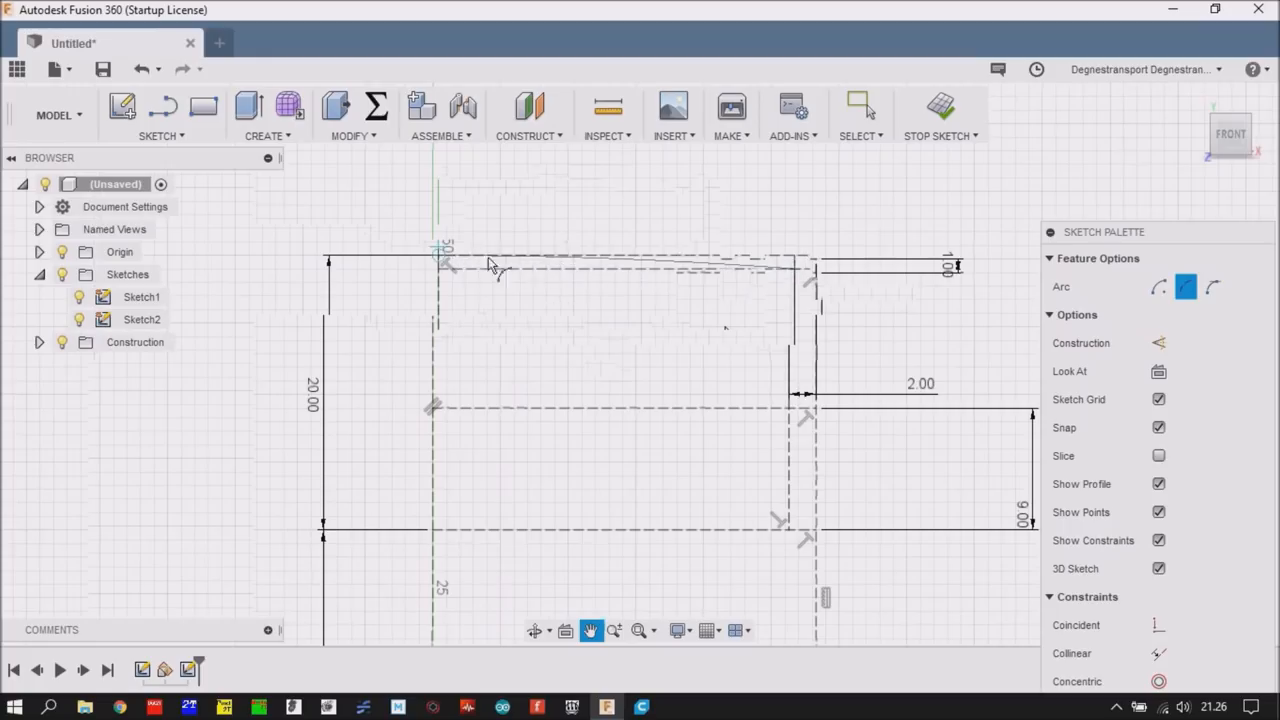
pyautogui.moveTo(462, 264)
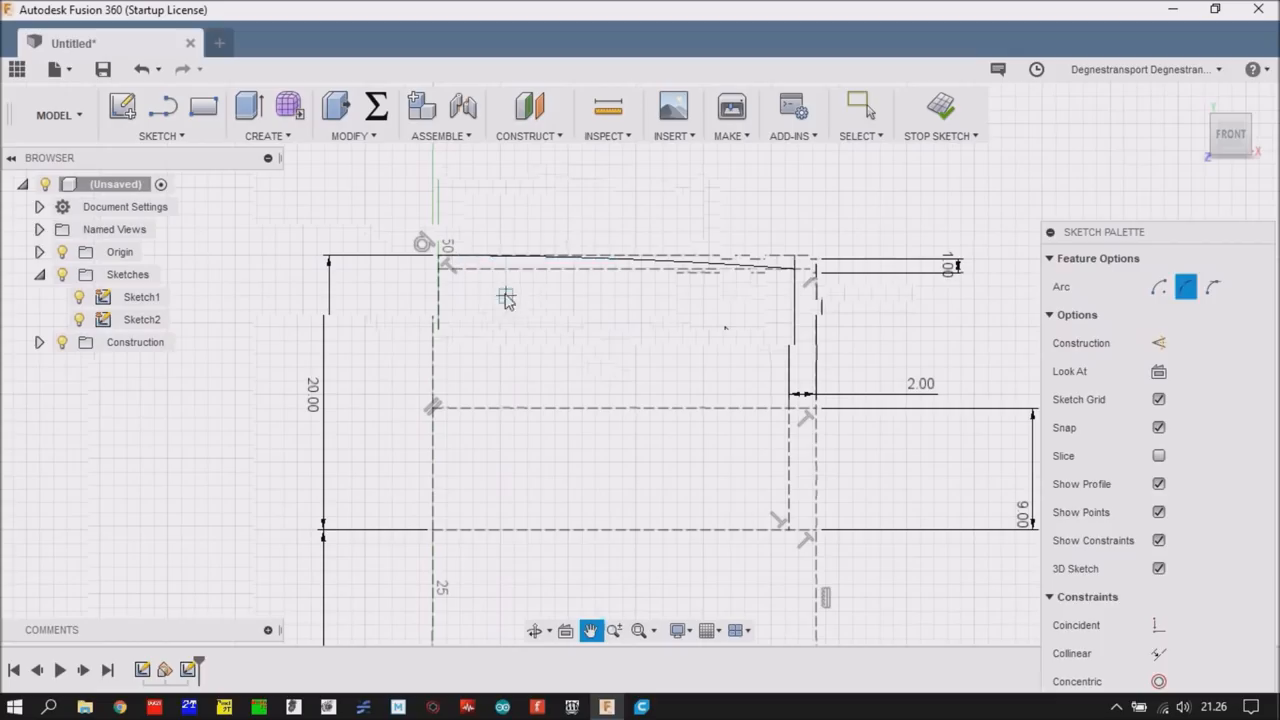
pyautogui.click(860, 104)
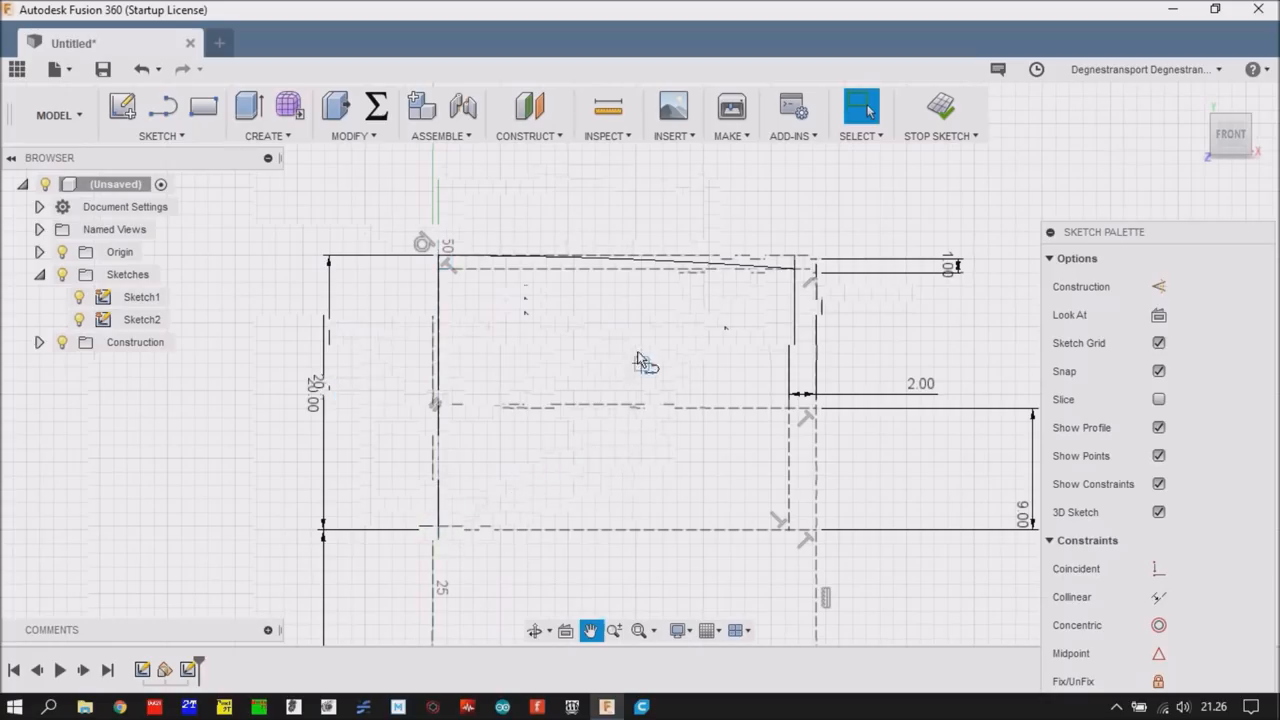
pyautogui.moveTo(516, 294)
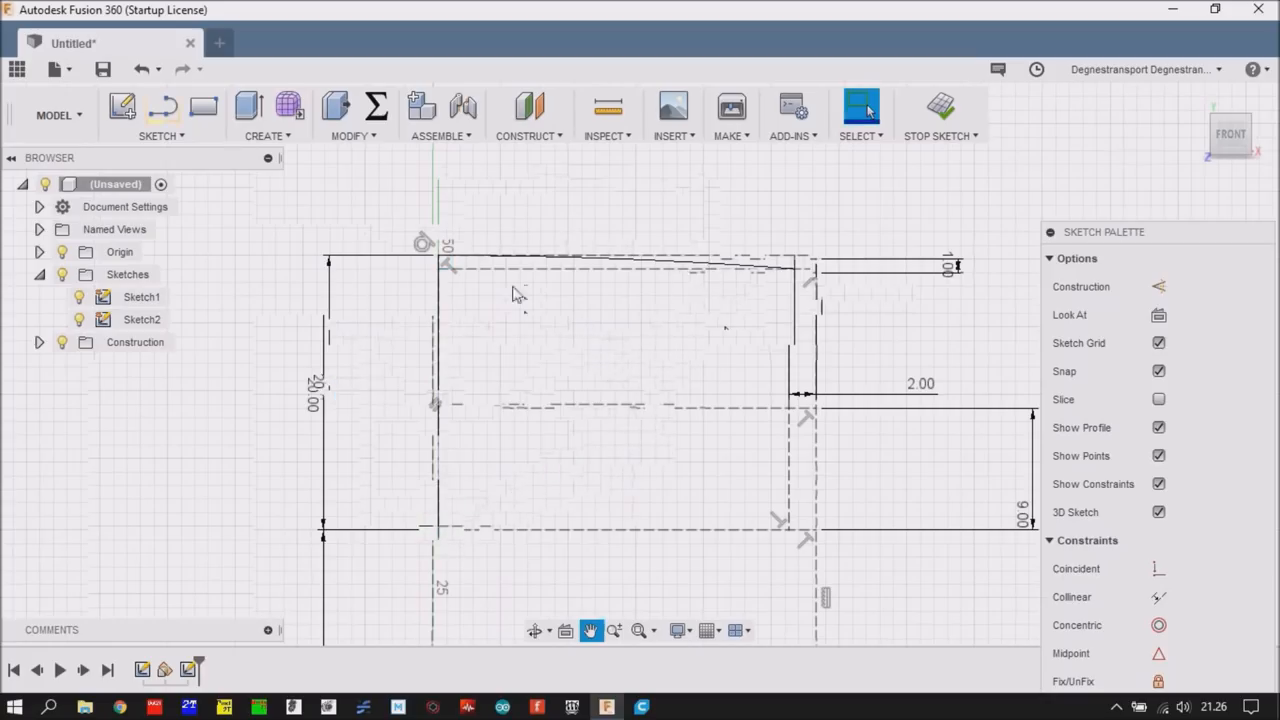
pyautogui.click(160, 136)
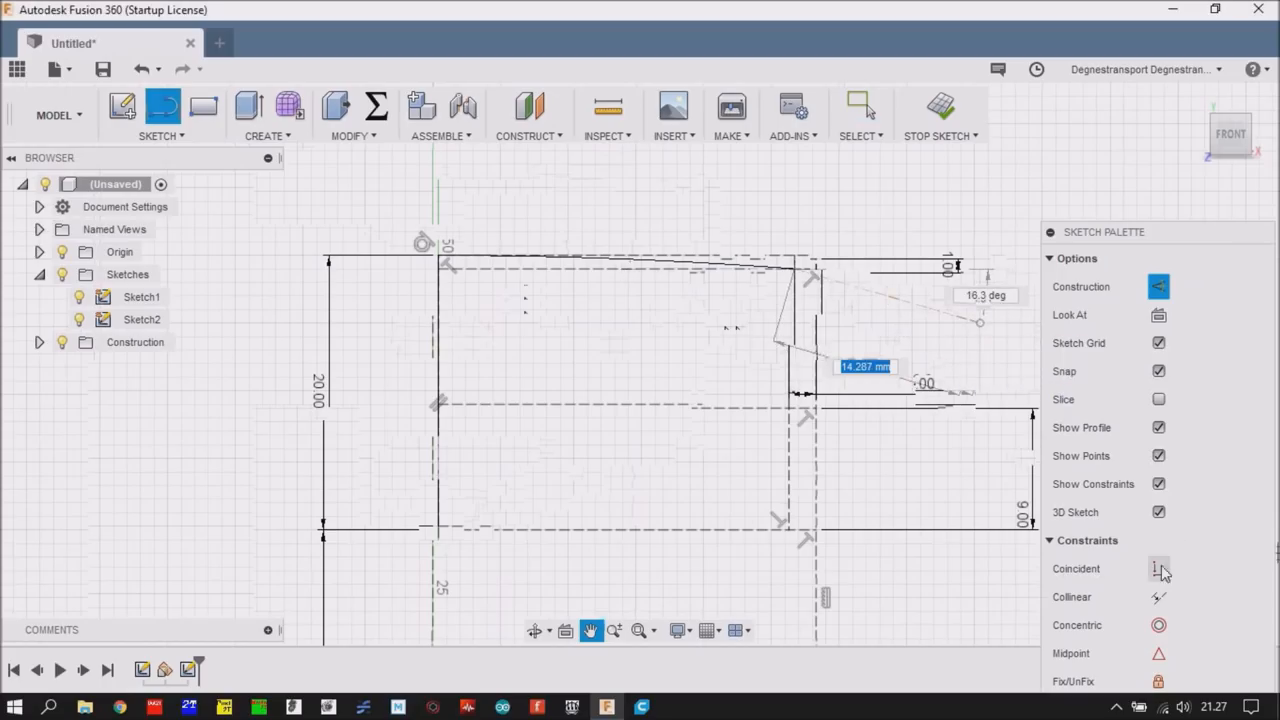
pyautogui.moveTo(1196, 558)
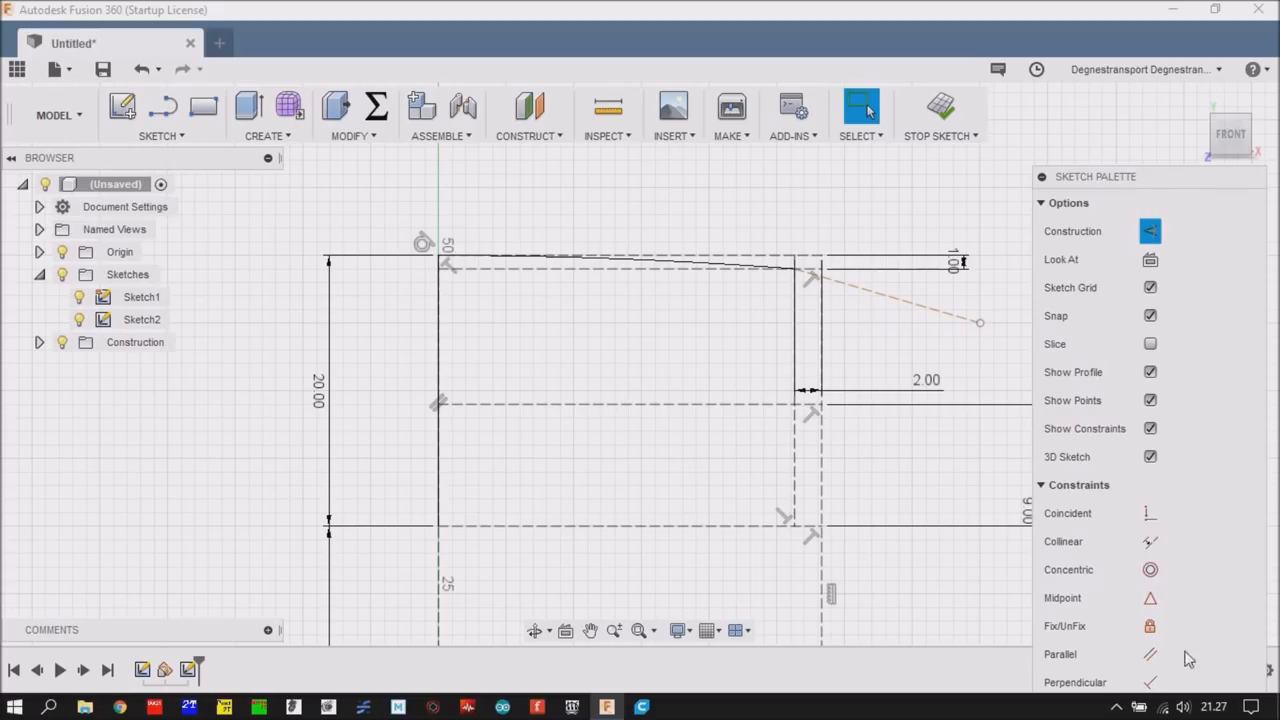
pyautogui.moveTo(1152, 626)
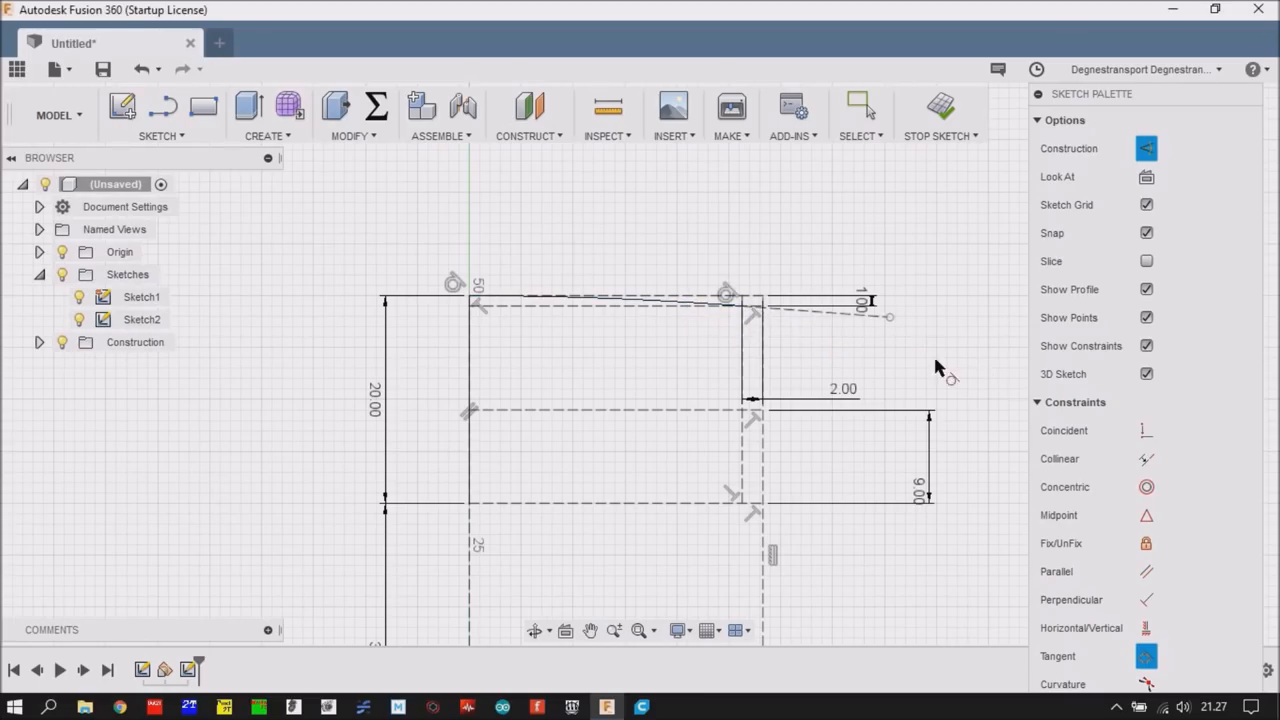
# - Draw a fit-point spline from the lower-left corner up to the top-right corner
pyautogui.click(860, 108)
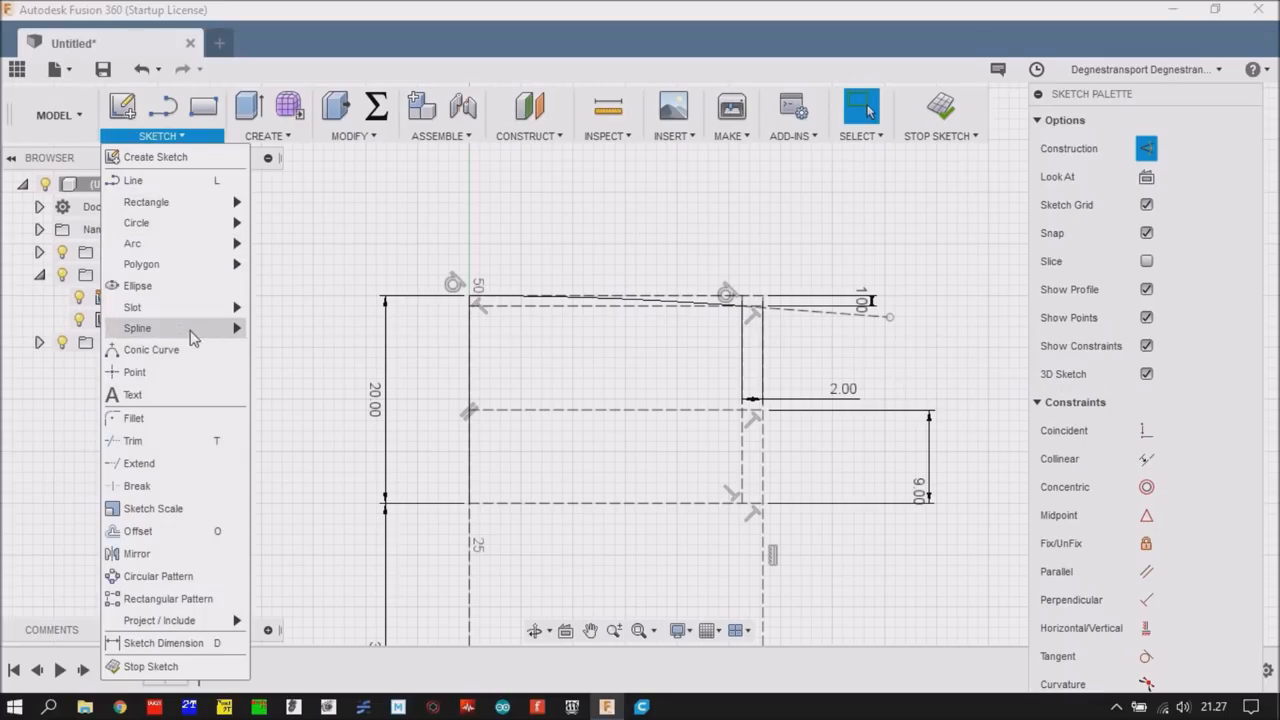
pyautogui.click(136, 328)
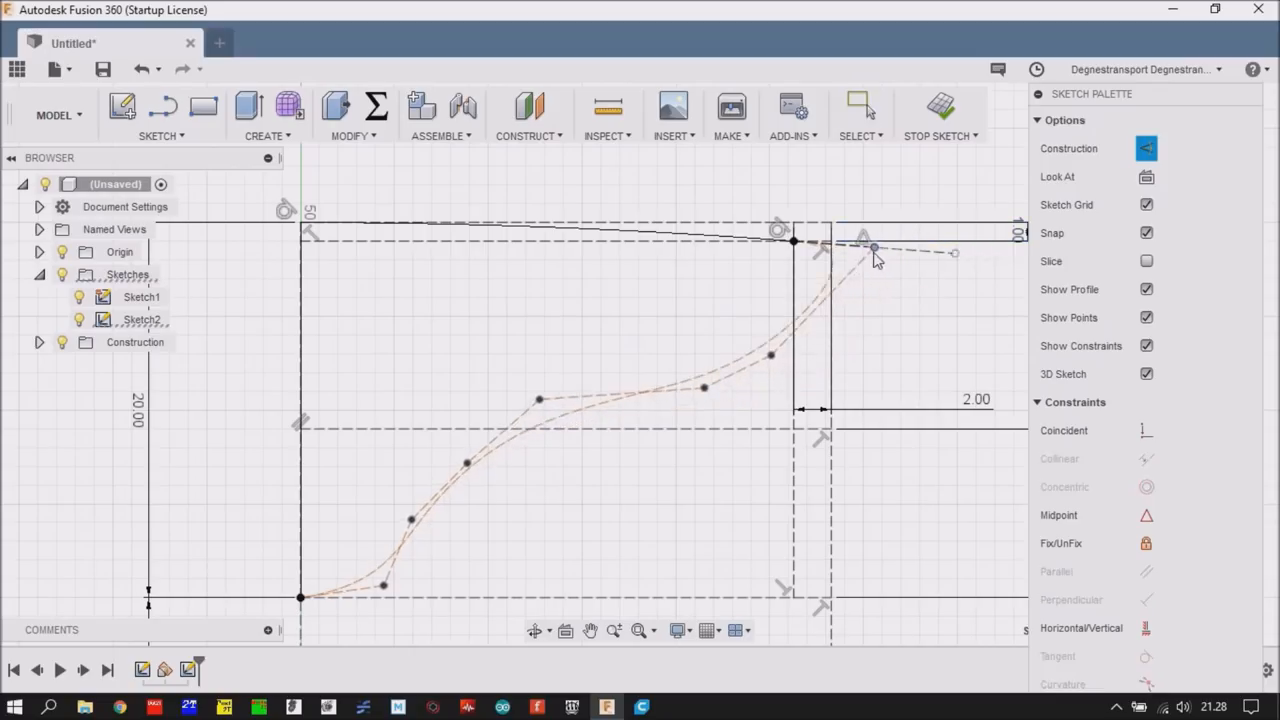
pyautogui.click(770, 356)
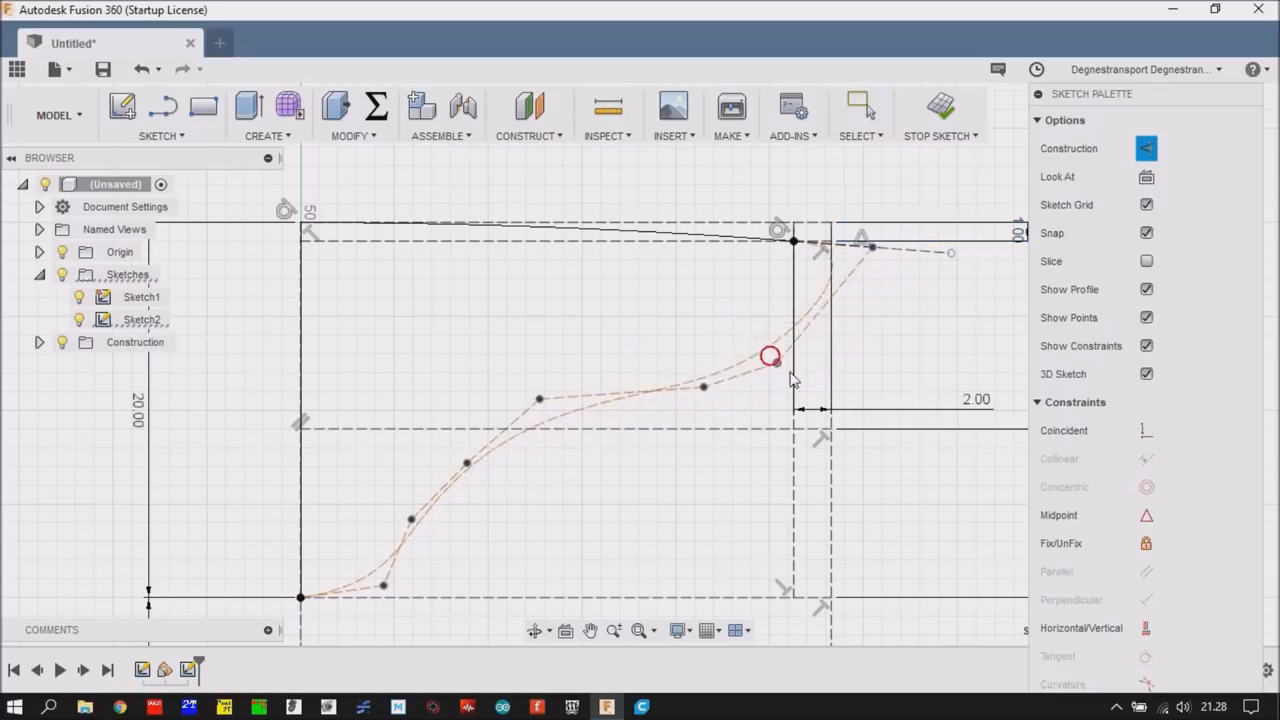
pyautogui.moveTo(770, 356); pyautogui.dragTo(768, 410)
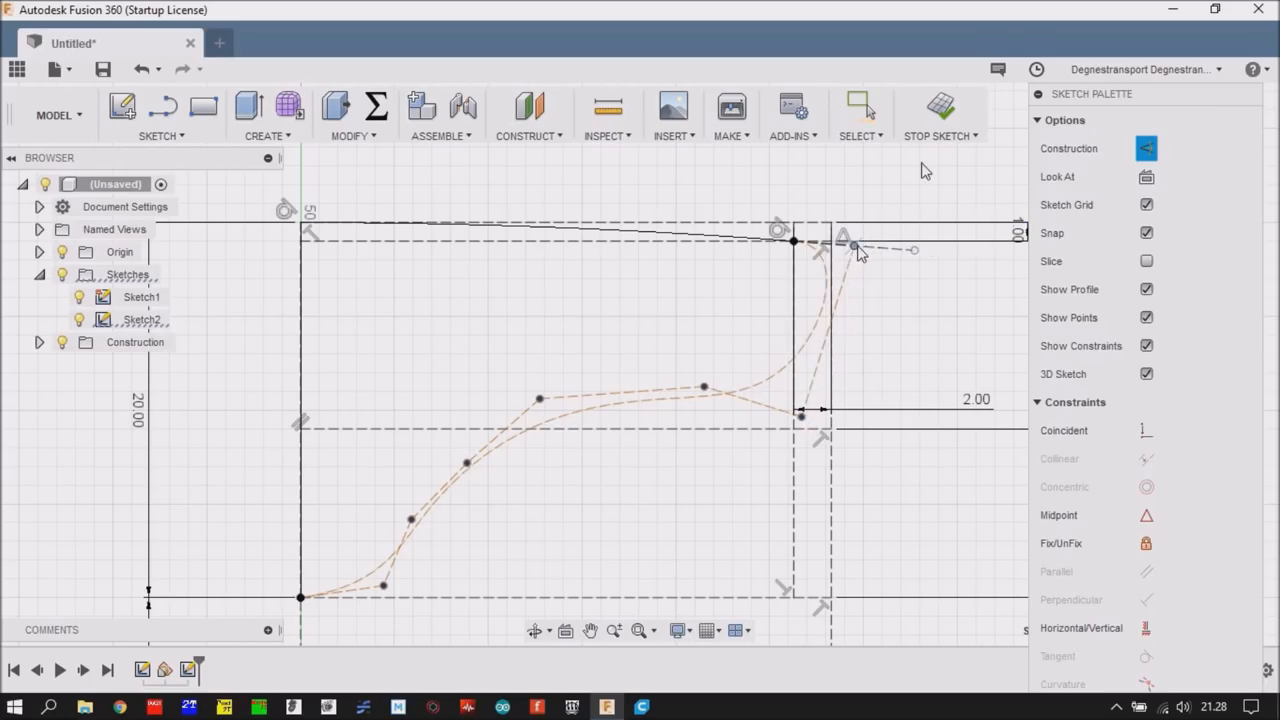
# - Adjust the spline's points and finish it, closing the profile into a shaded region
pyautogui.click(860, 108)
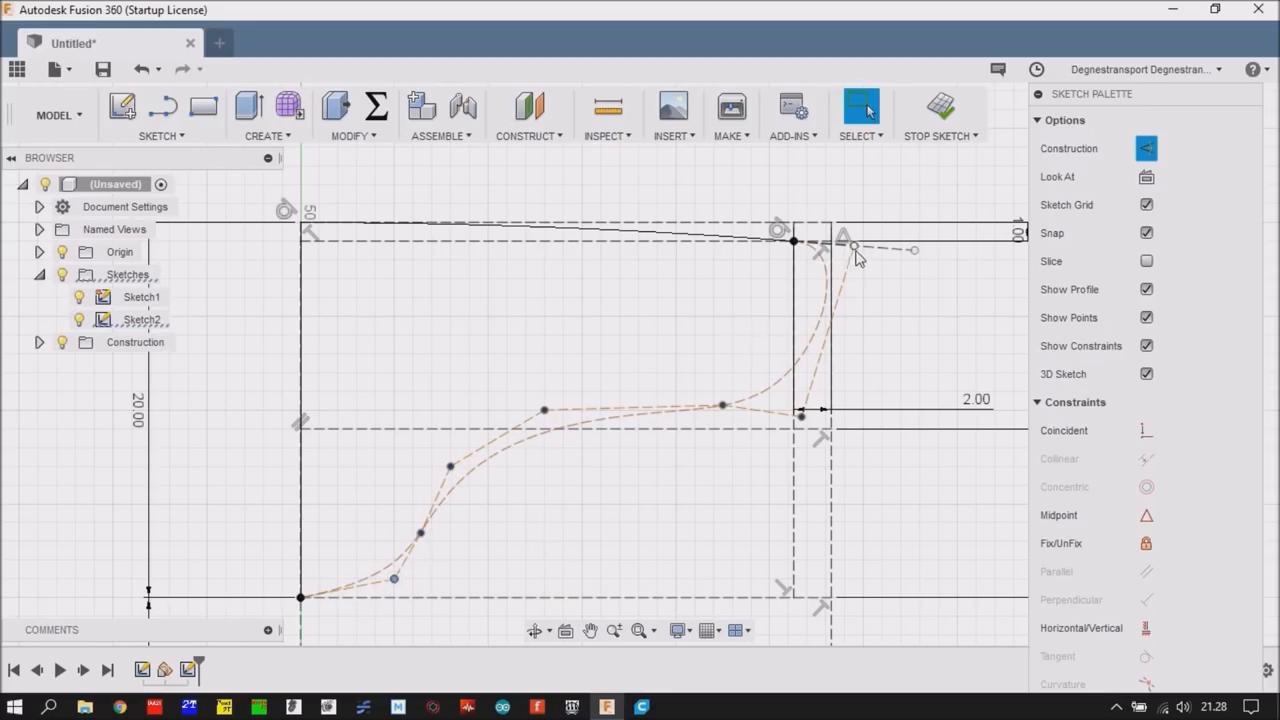
pyautogui.click(724, 406)
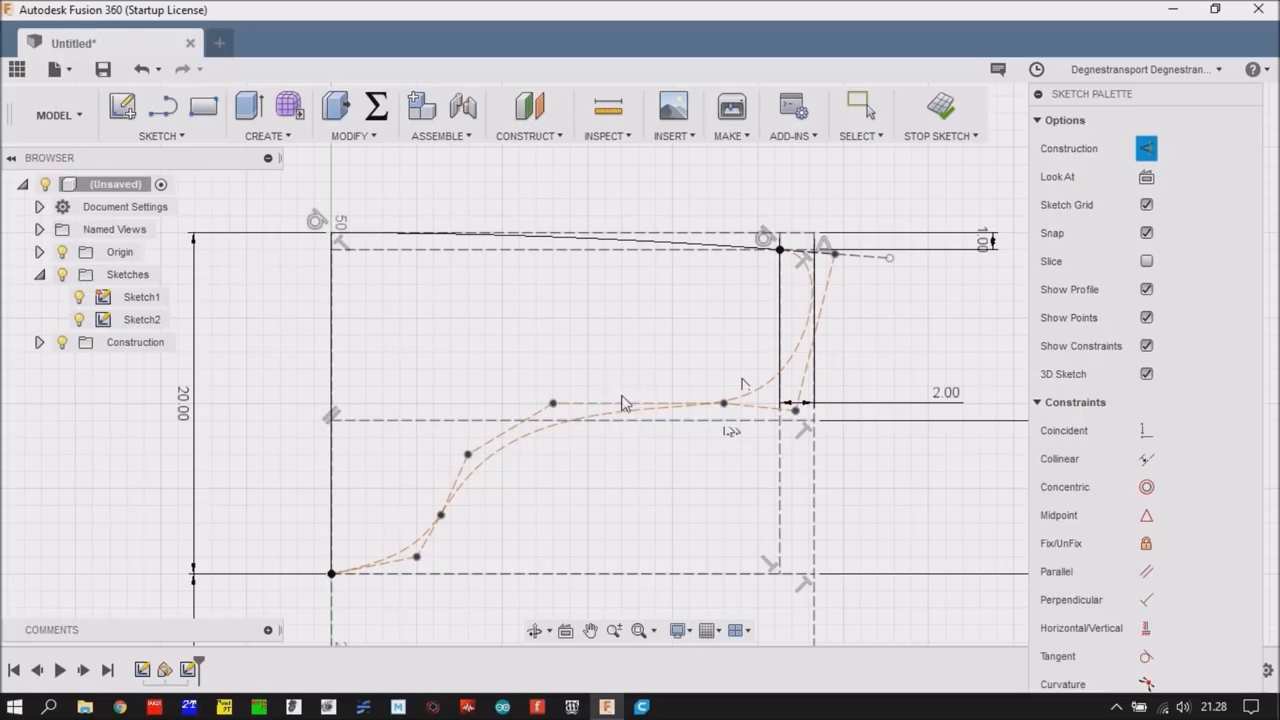
pyautogui.rightClick(748, 392)
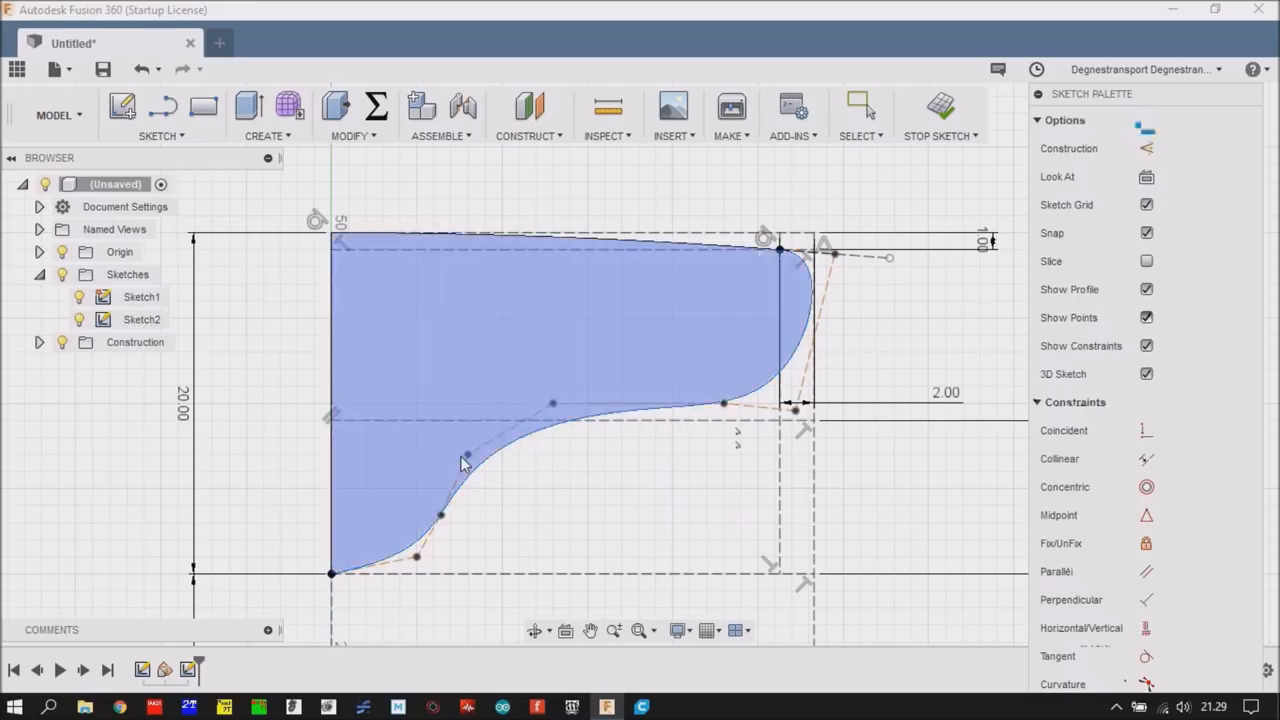
pyautogui.click(860, 104)
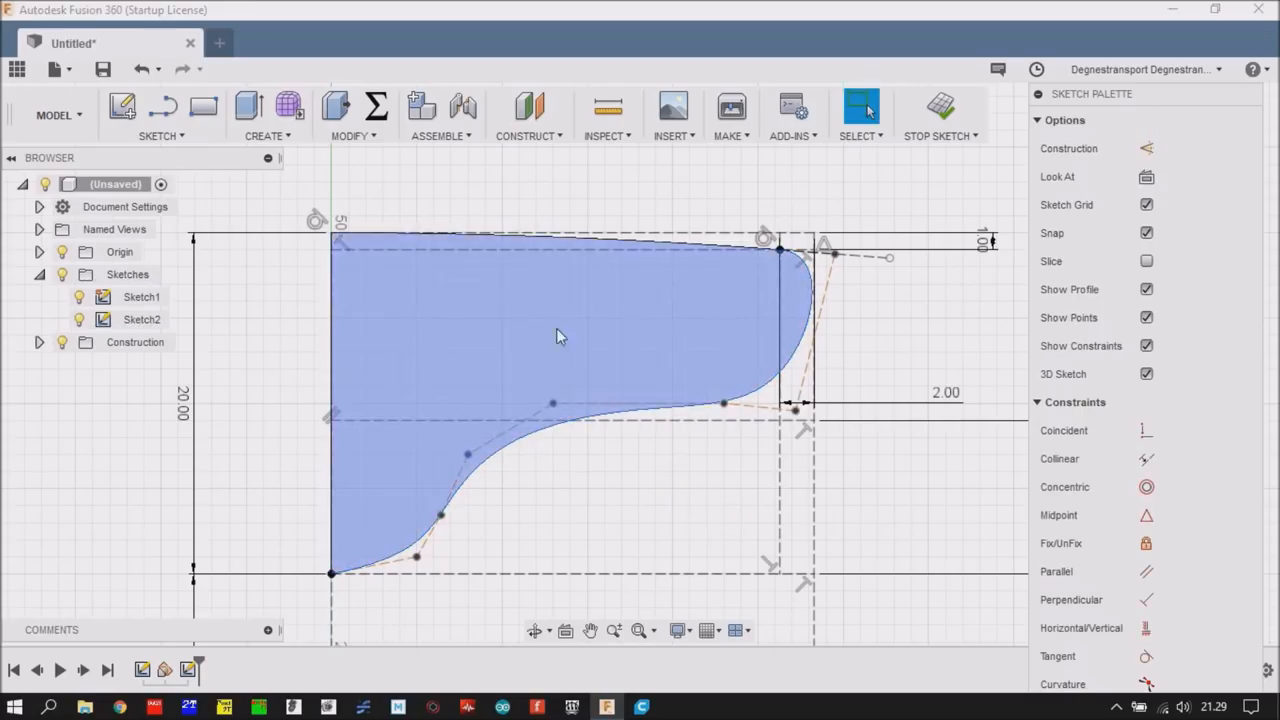
# - Finish the sketch and switch to the Patch surface workspace
pyautogui.click(938, 110)
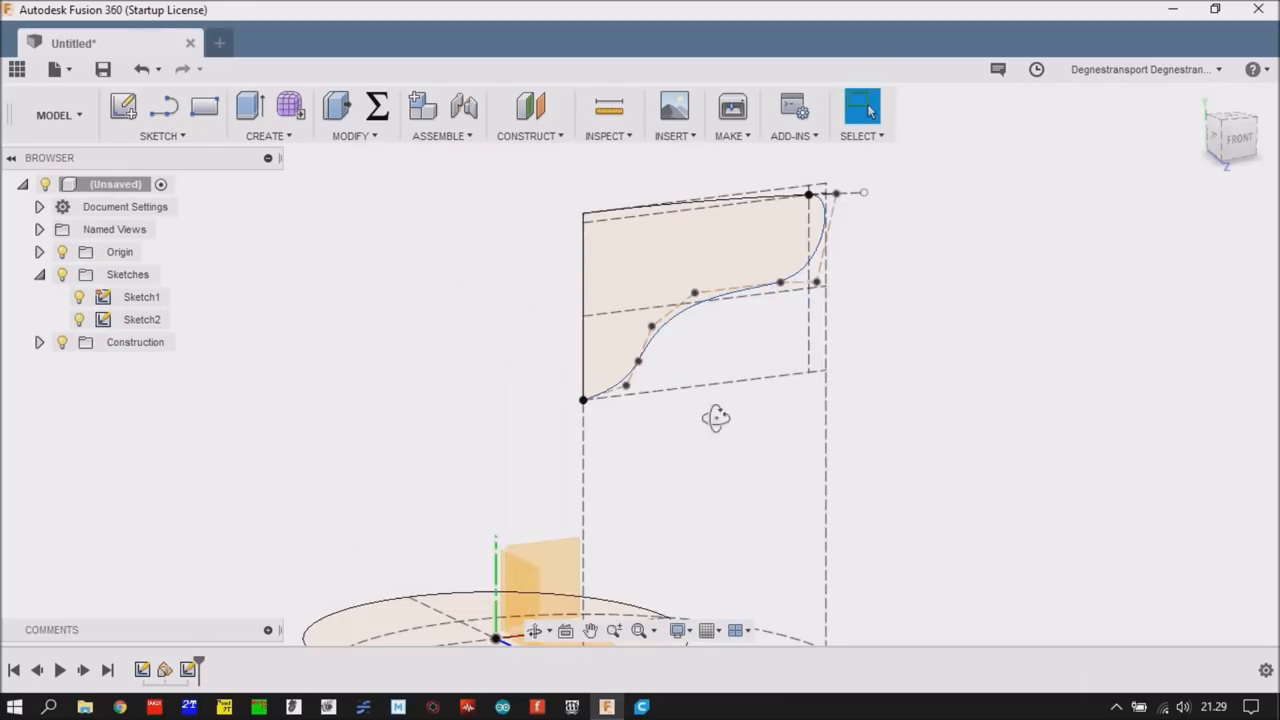
pyautogui.moveTo(716, 418); pyautogui.dragTo(710, 496)
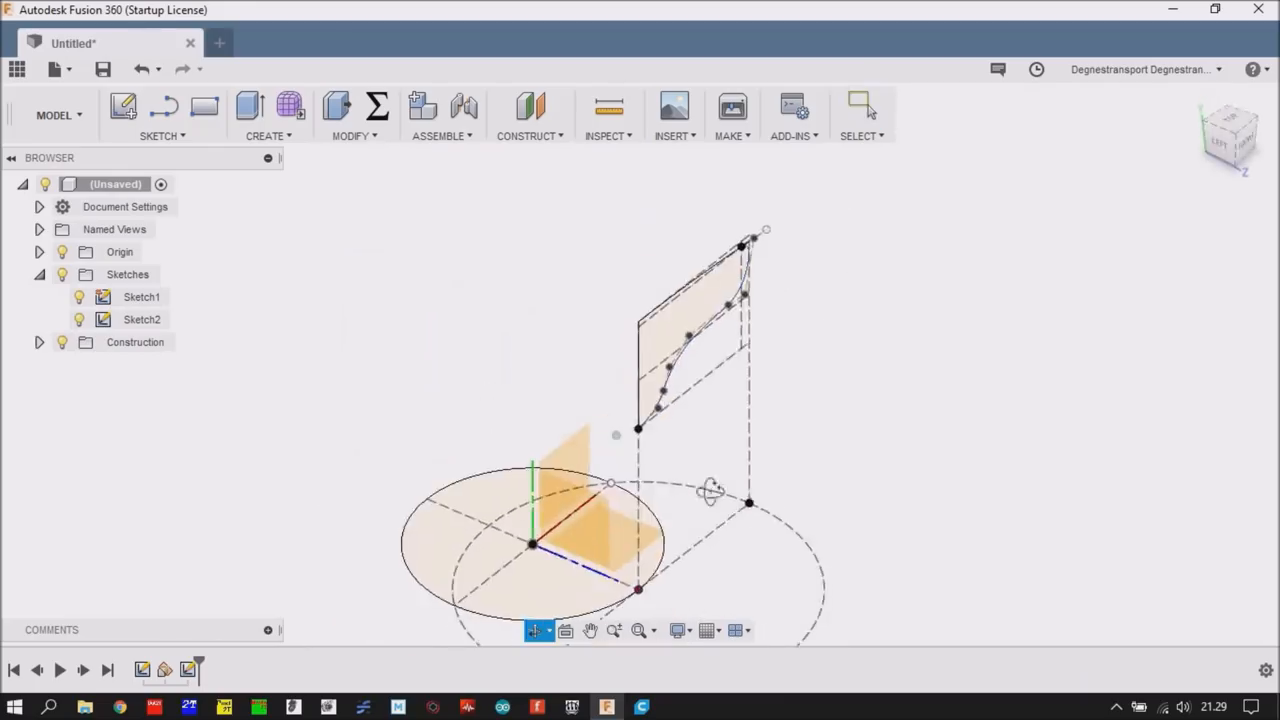
pyautogui.moveTo(710, 490); pyautogui.dragTo(600, 450)
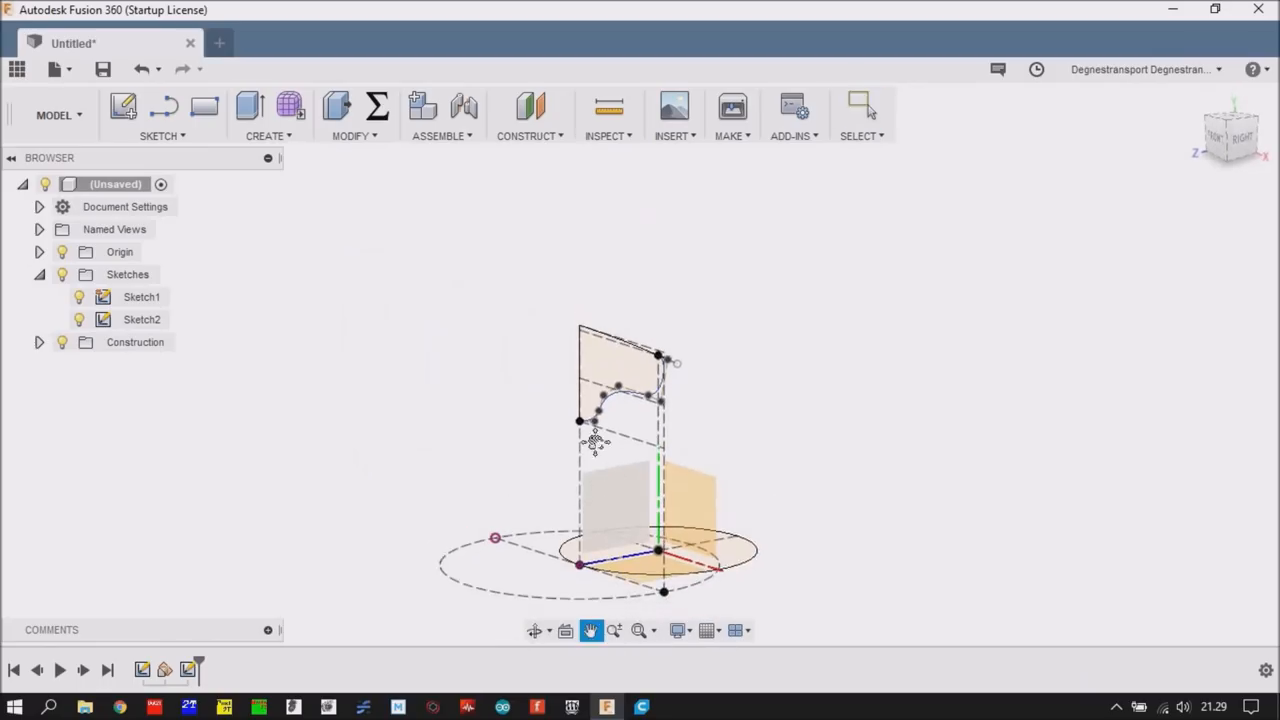
pyautogui.click(54, 114)
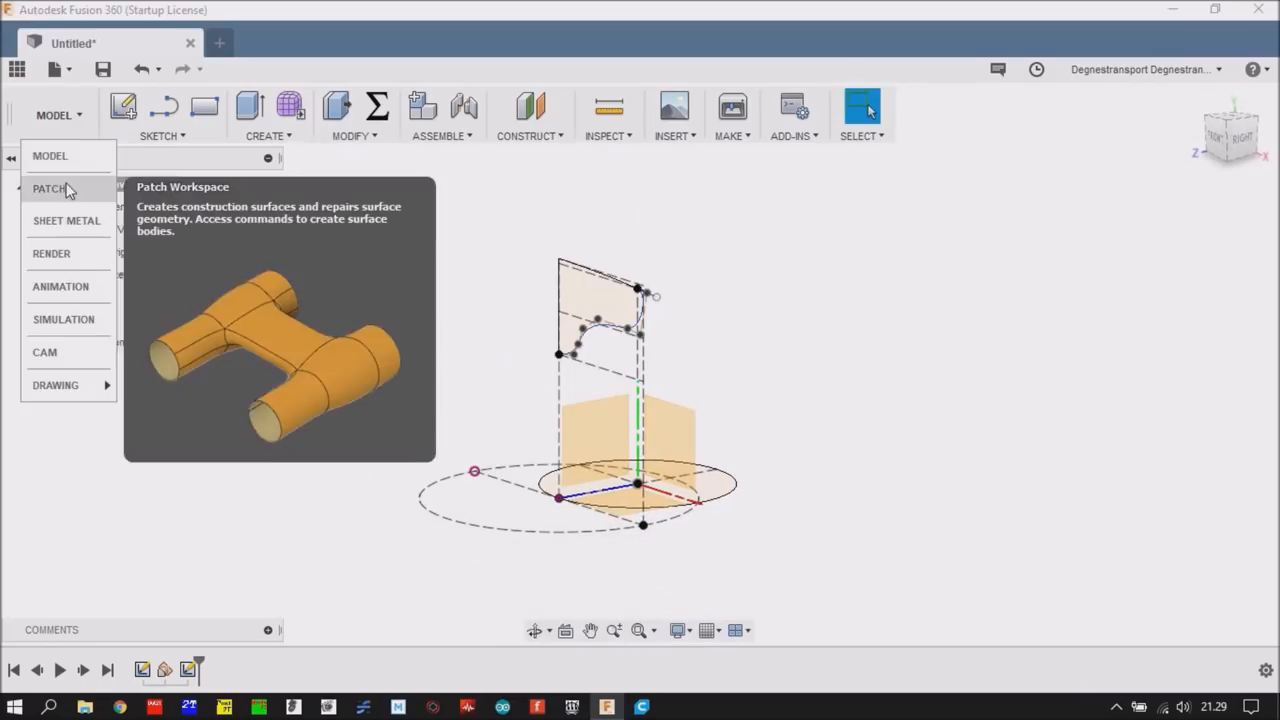
pyautogui.click(48, 188)
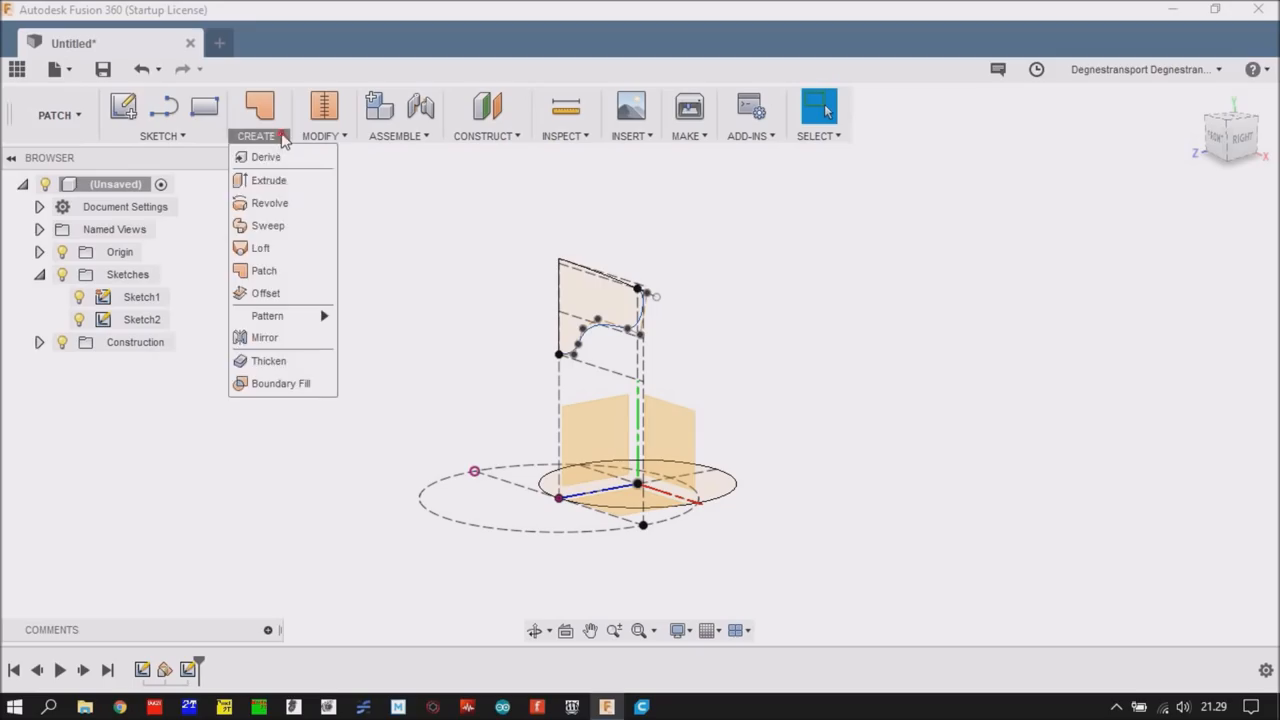
# - Extrude the 40 mm base circle into a 55 mm tall surface and return to the Model workspace
pyautogui.click(268, 180)
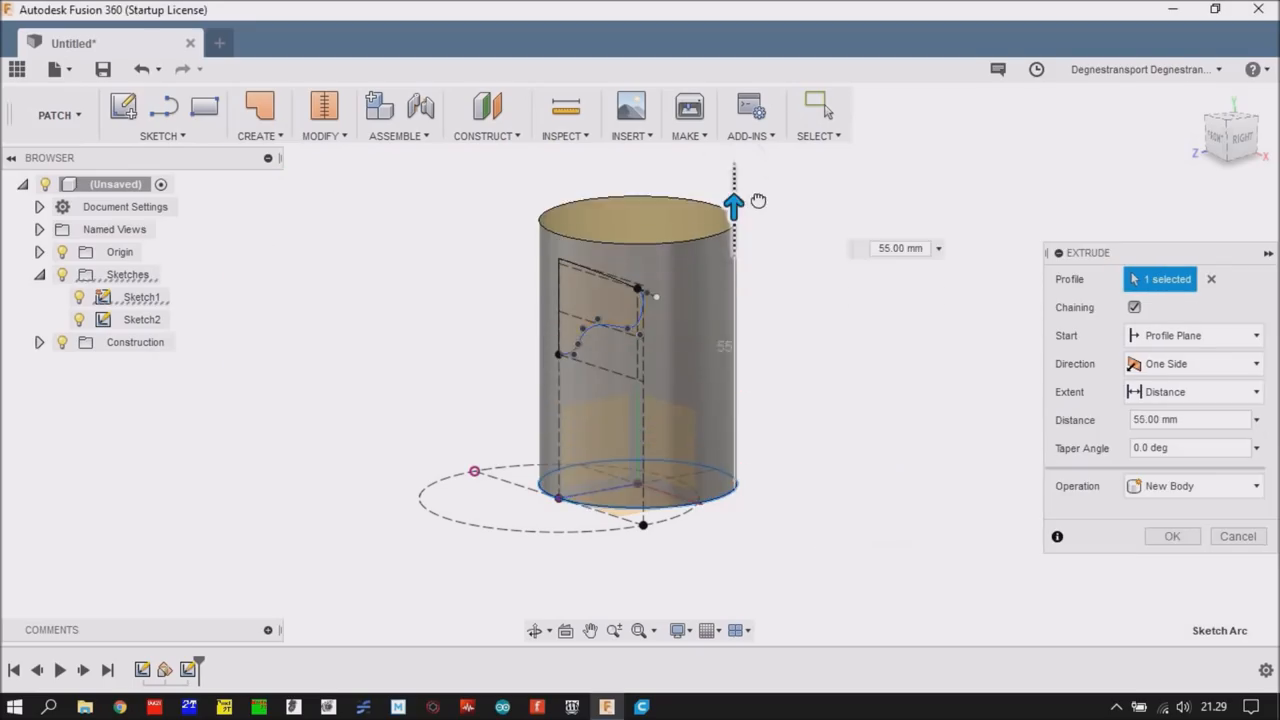
pyautogui.click(1172, 536)
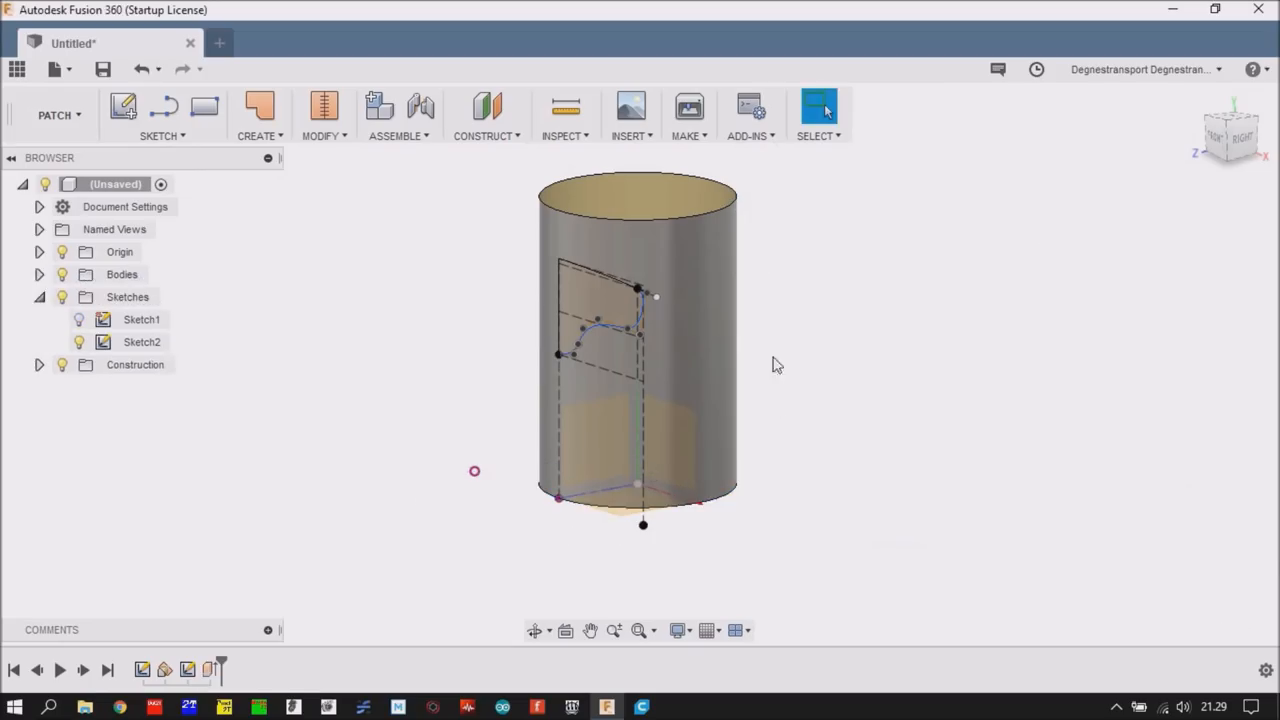
pyautogui.click(56, 114)
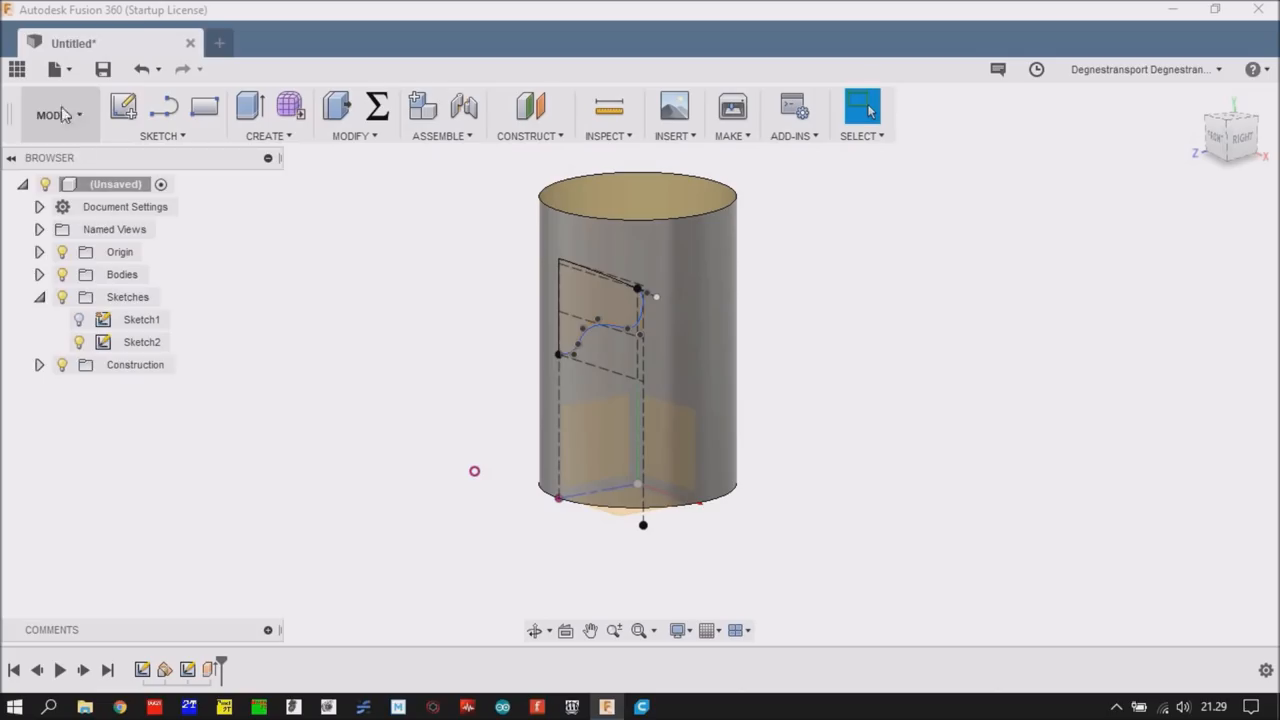
# - Revolve the spline-bounded Sketch2 profile -180° into a curved solid flange
pyautogui.click(56, 114)
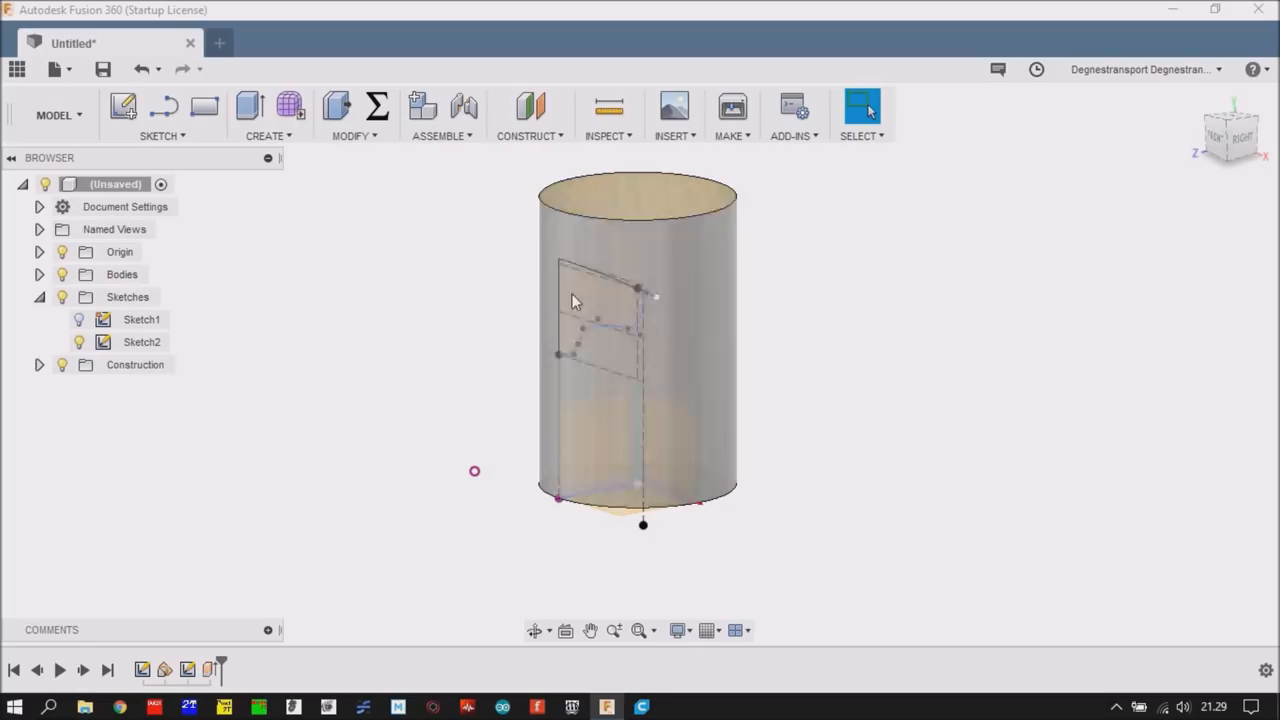
pyautogui.click(264, 114)
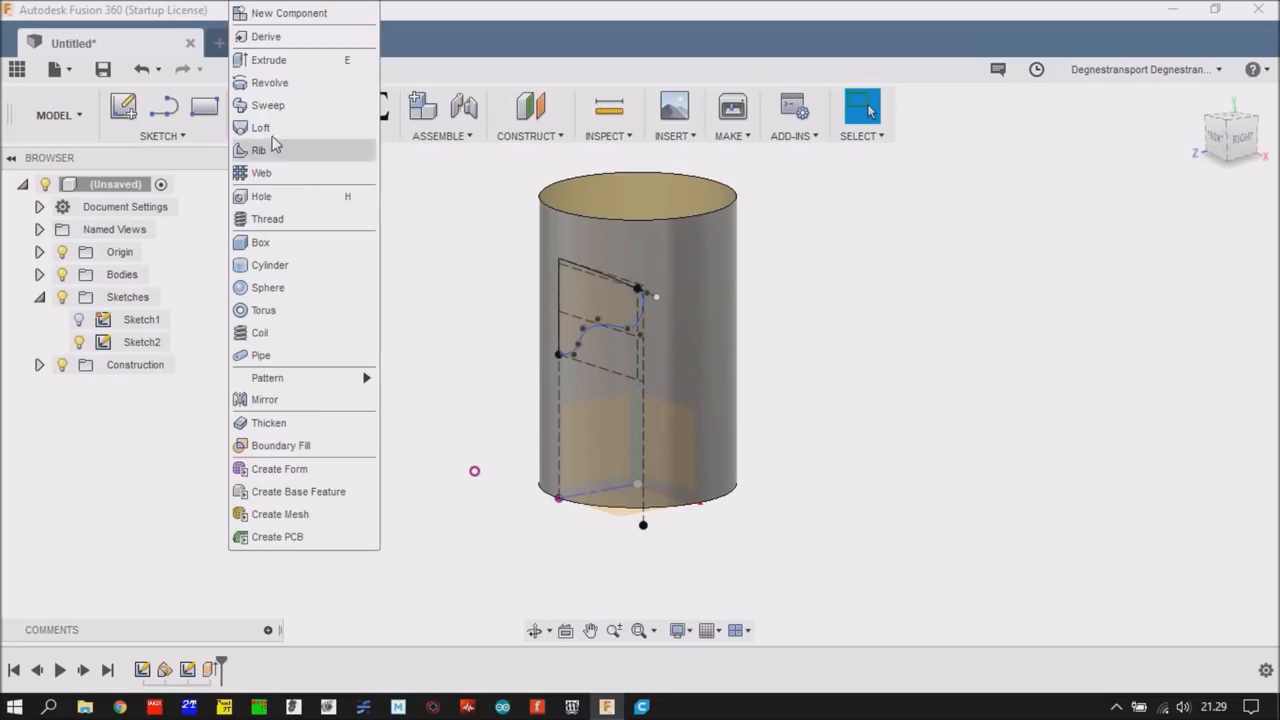
pyautogui.click(268, 82)
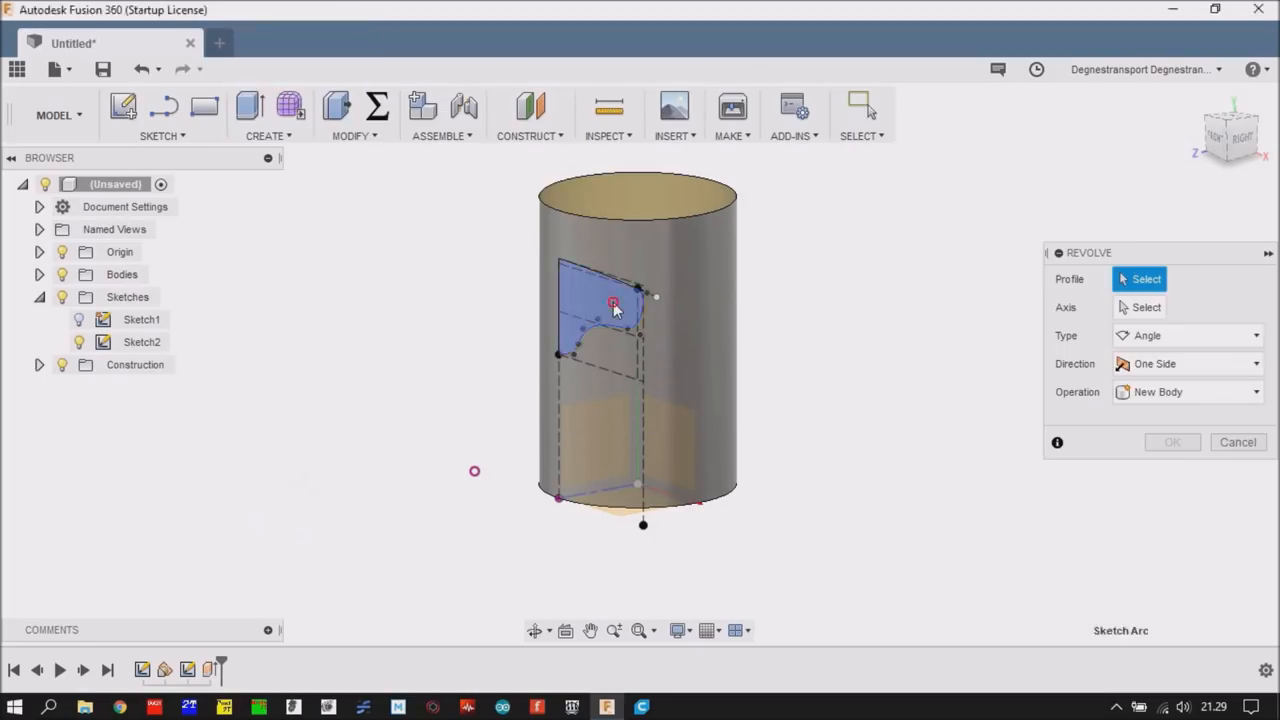
pyautogui.click(600, 304)
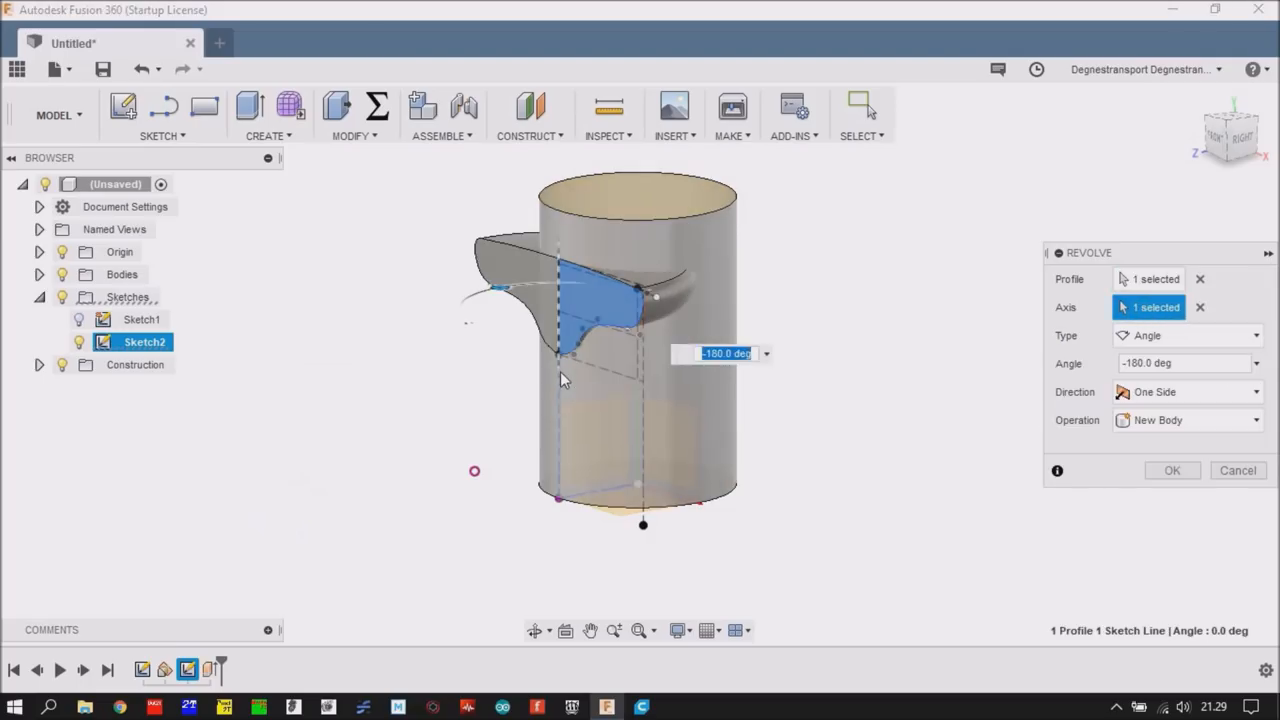
pyautogui.click(1172, 470)
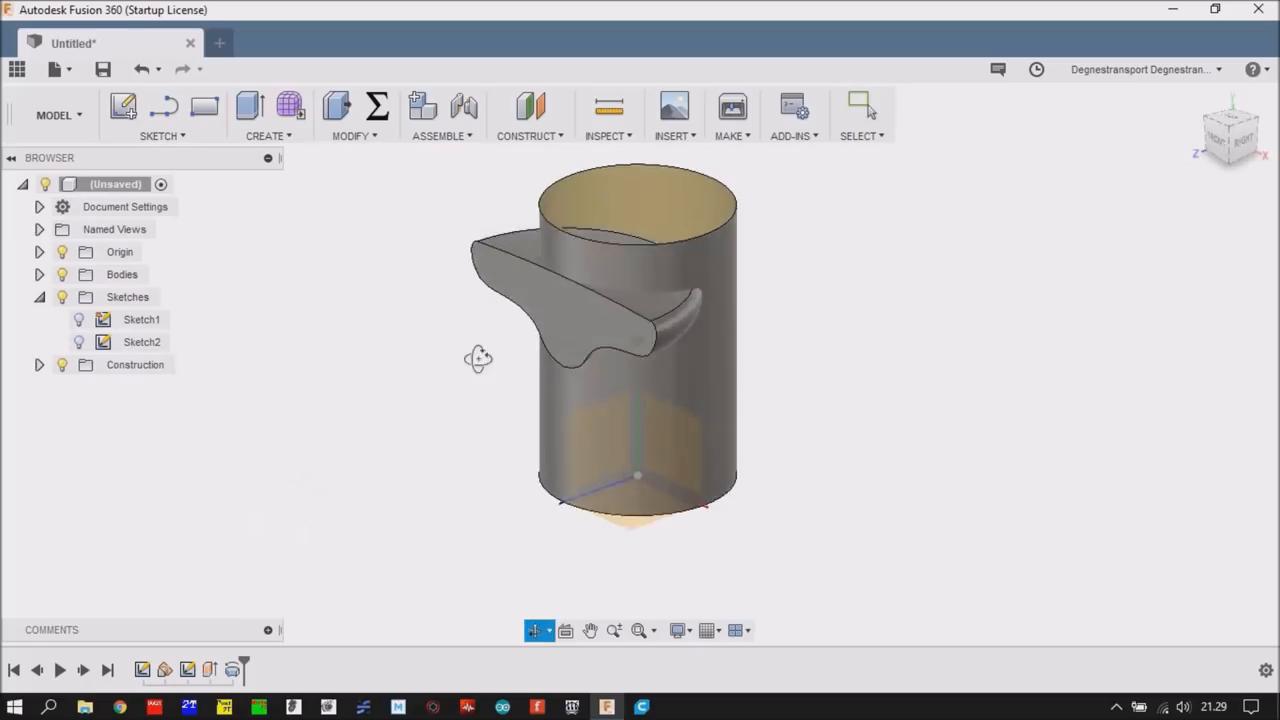
# - Orbit and review the new flange jutting through the cylinder
pyautogui.moveTo(478, 358); pyautogui.dragTo(496, 340)
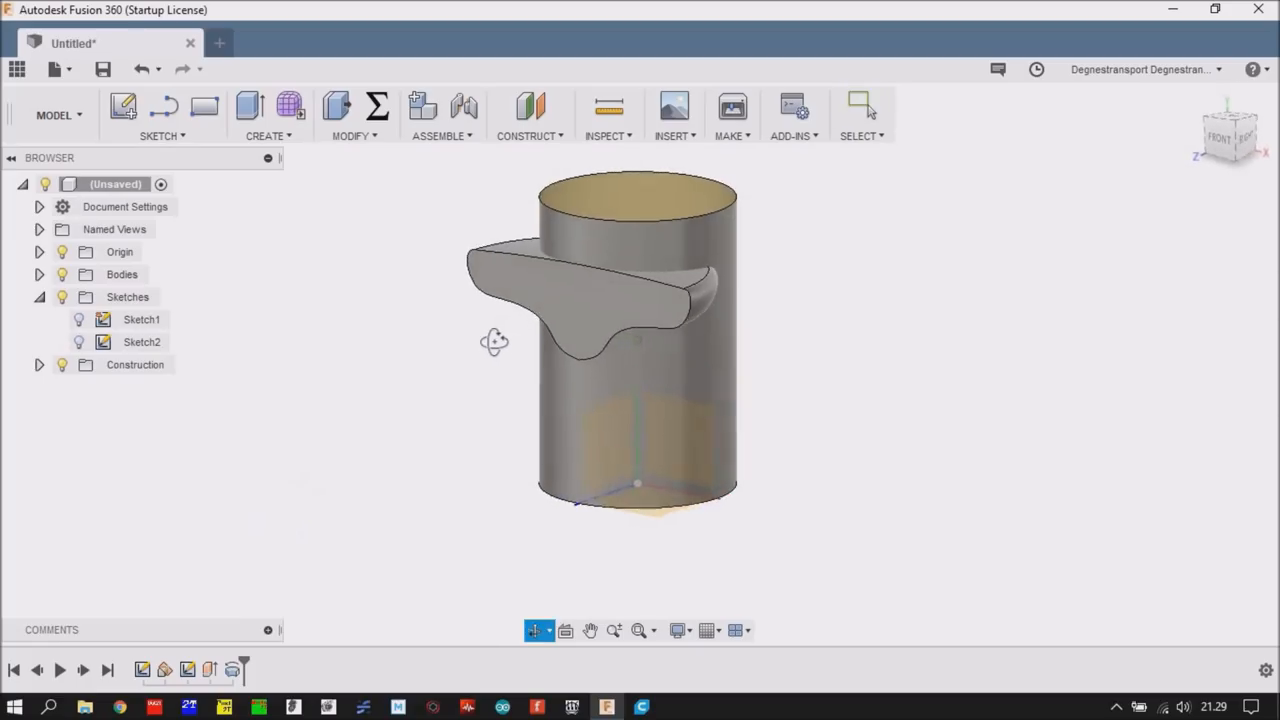
pyautogui.click(142, 68)
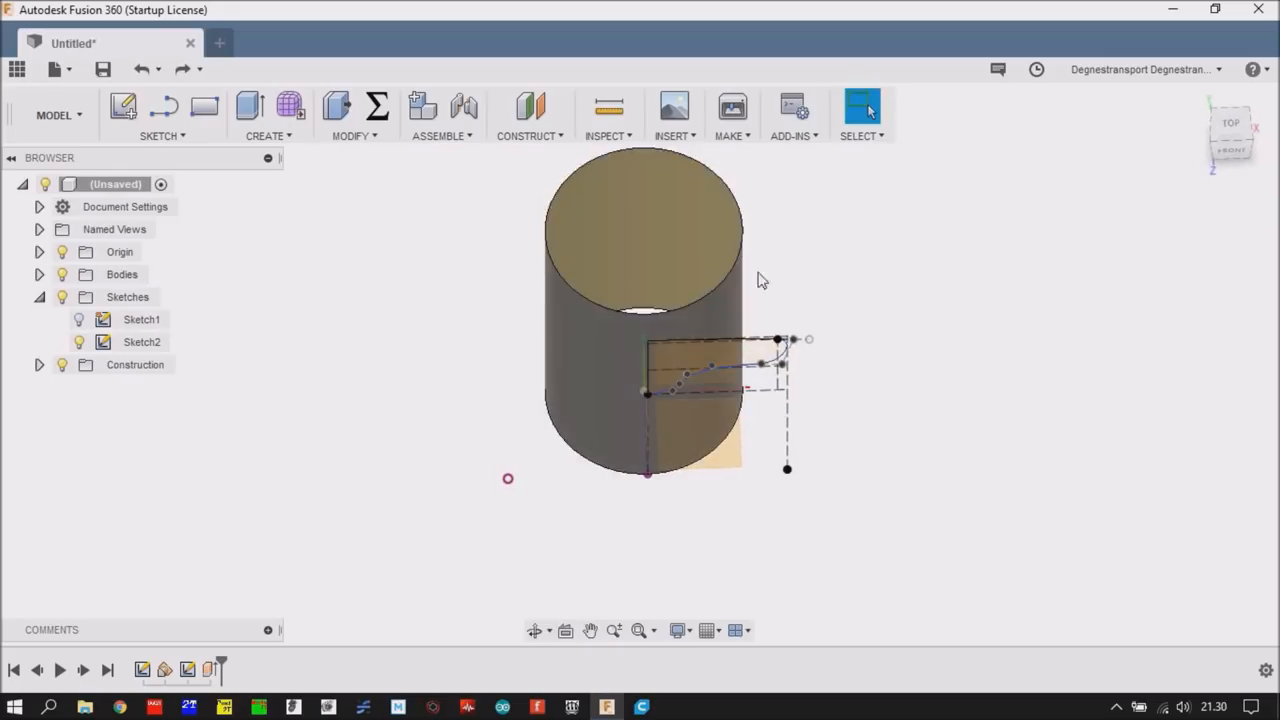
pyautogui.moveTo(828, 290)
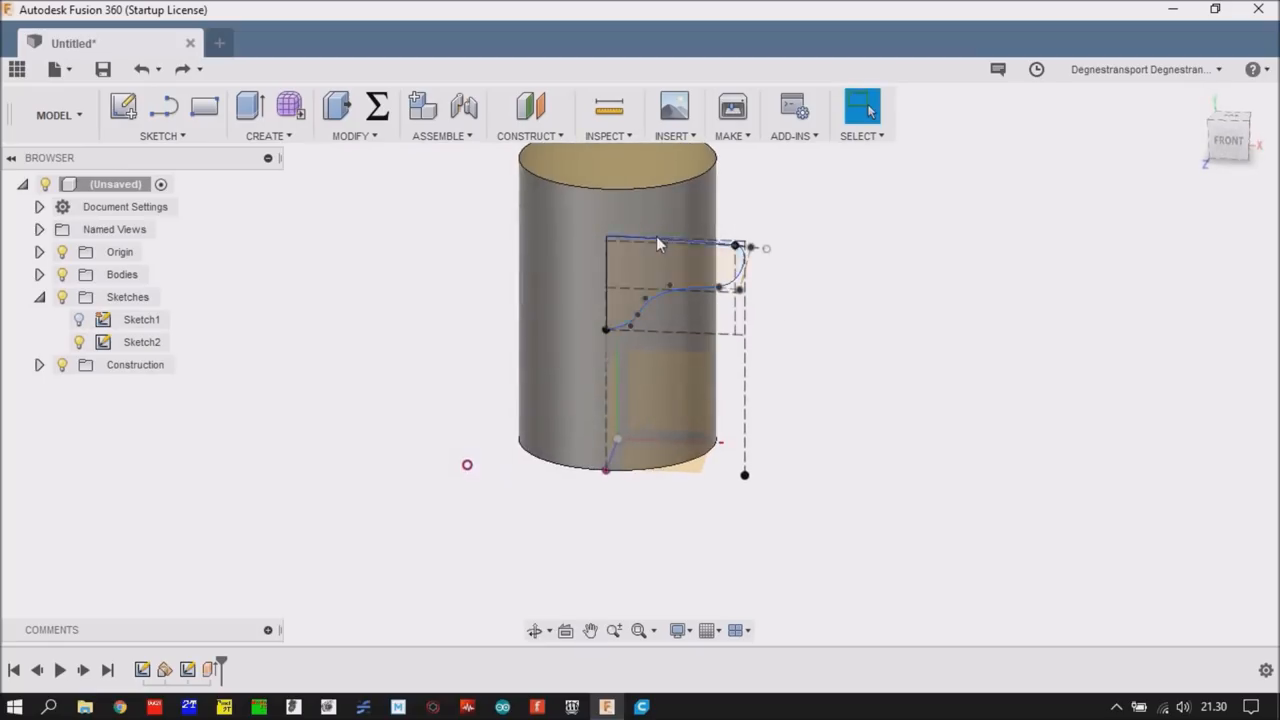
pyautogui.moveTo(670, 248)
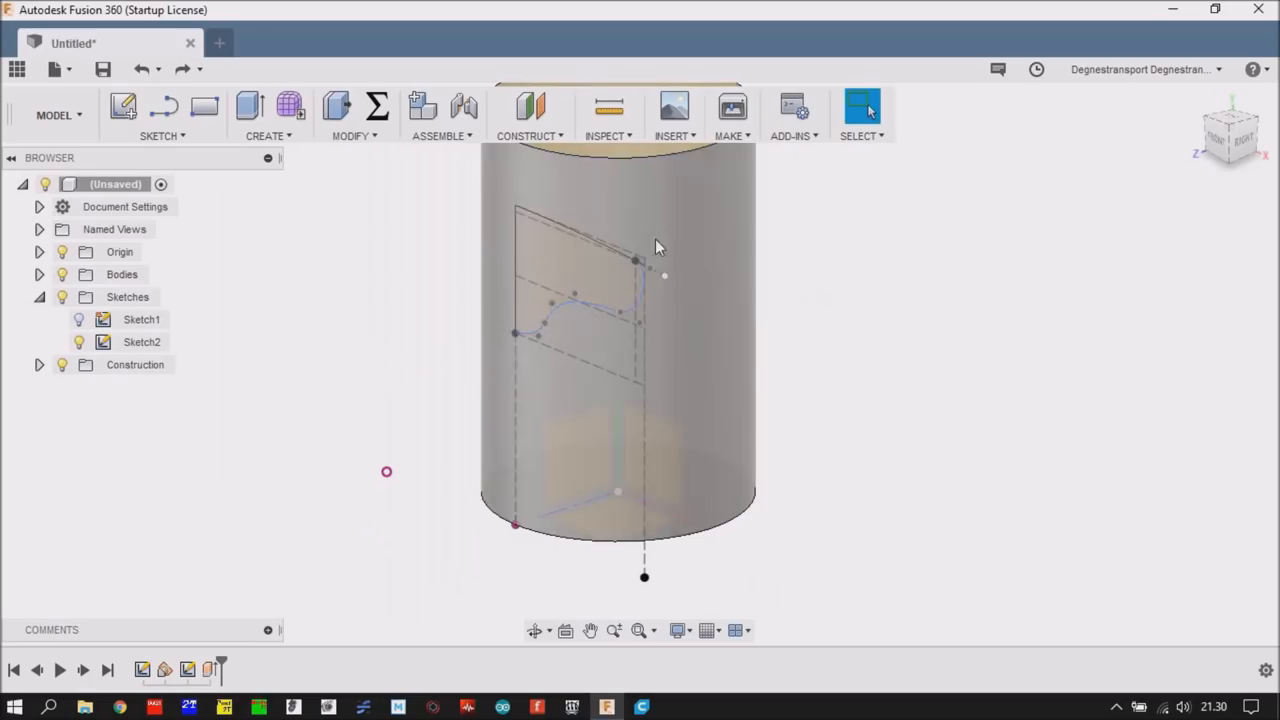
pyautogui.click(580, 280)
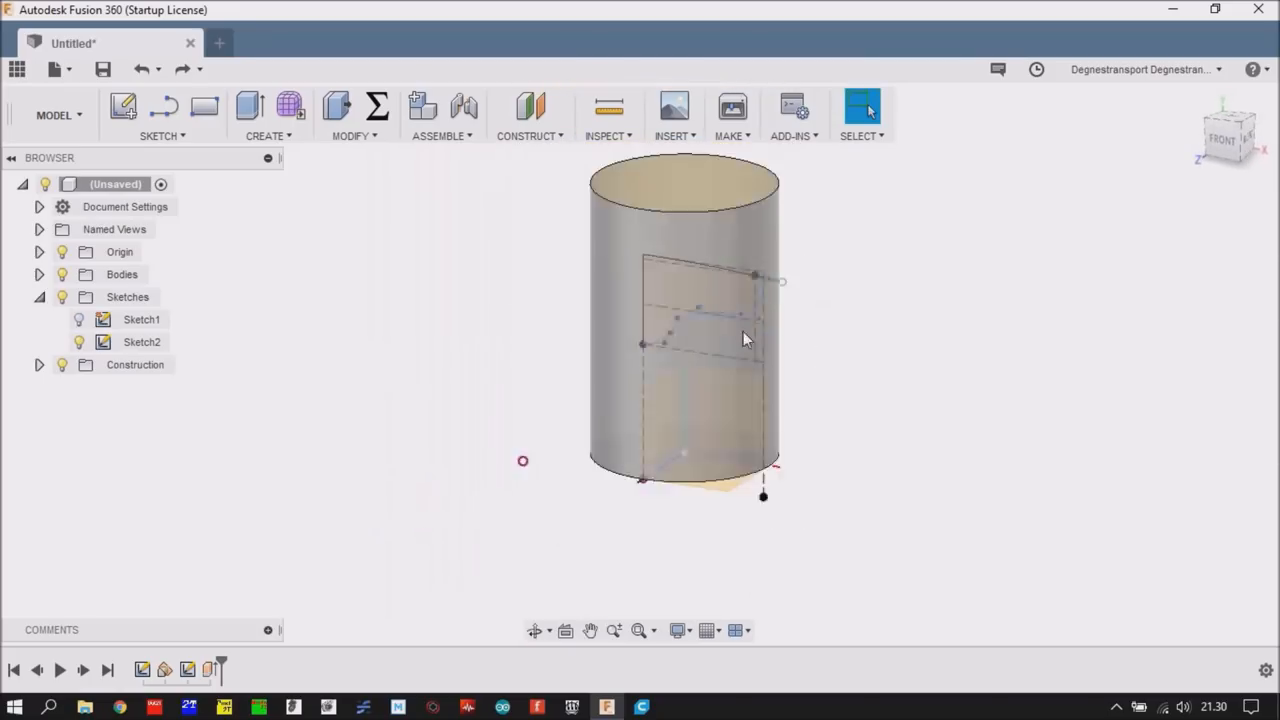
pyautogui.click(184, 68)
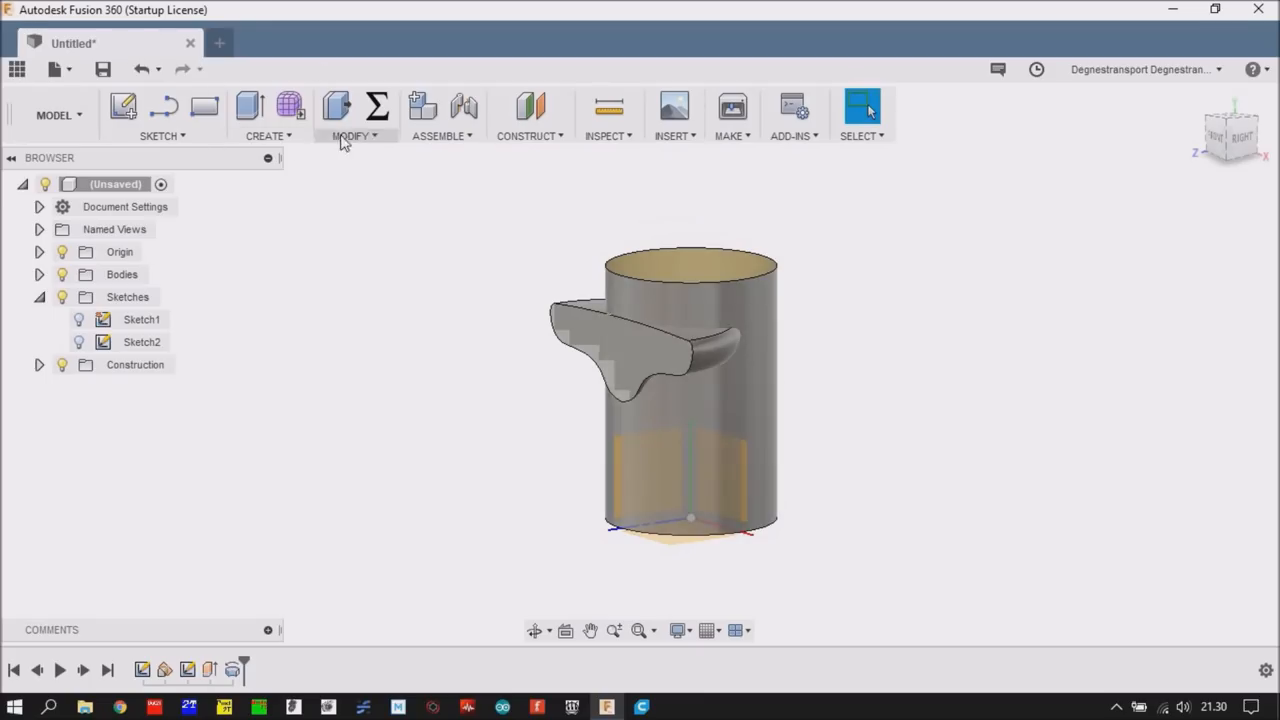
# - Split the cylinder body using the curved flange as the splitting tool
pyautogui.click(352, 136)
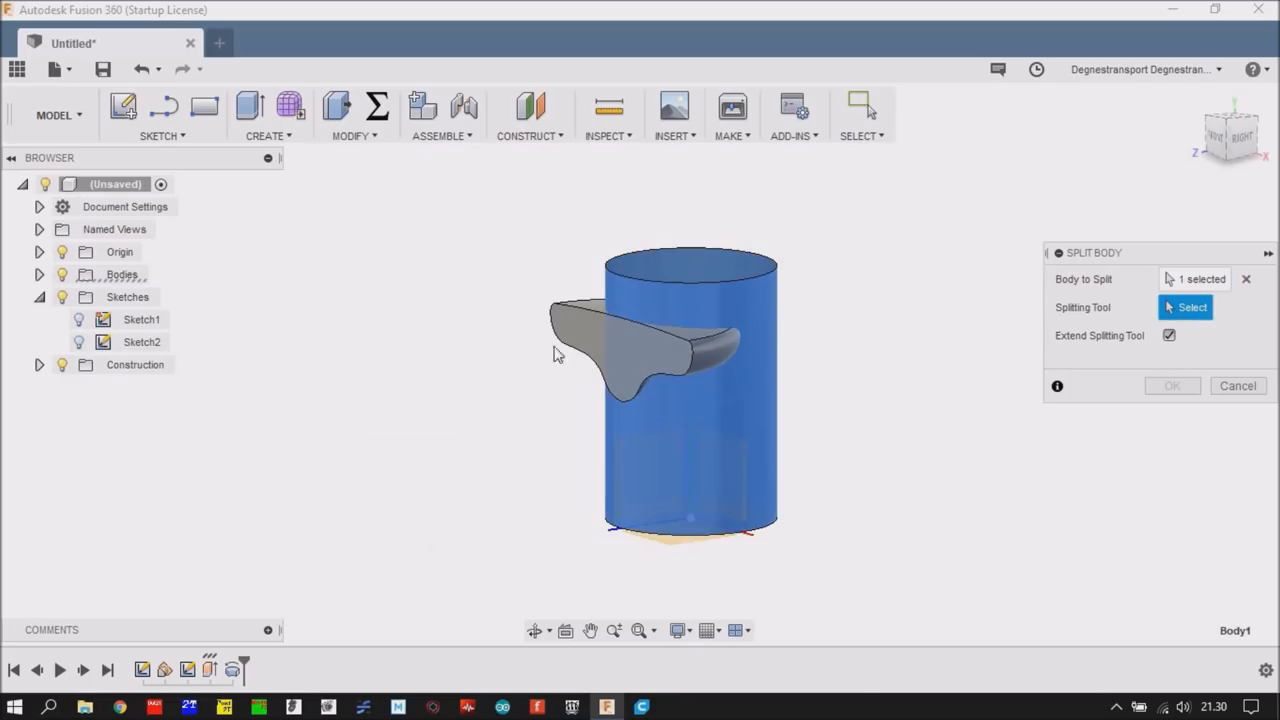
pyautogui.click(640, 344)
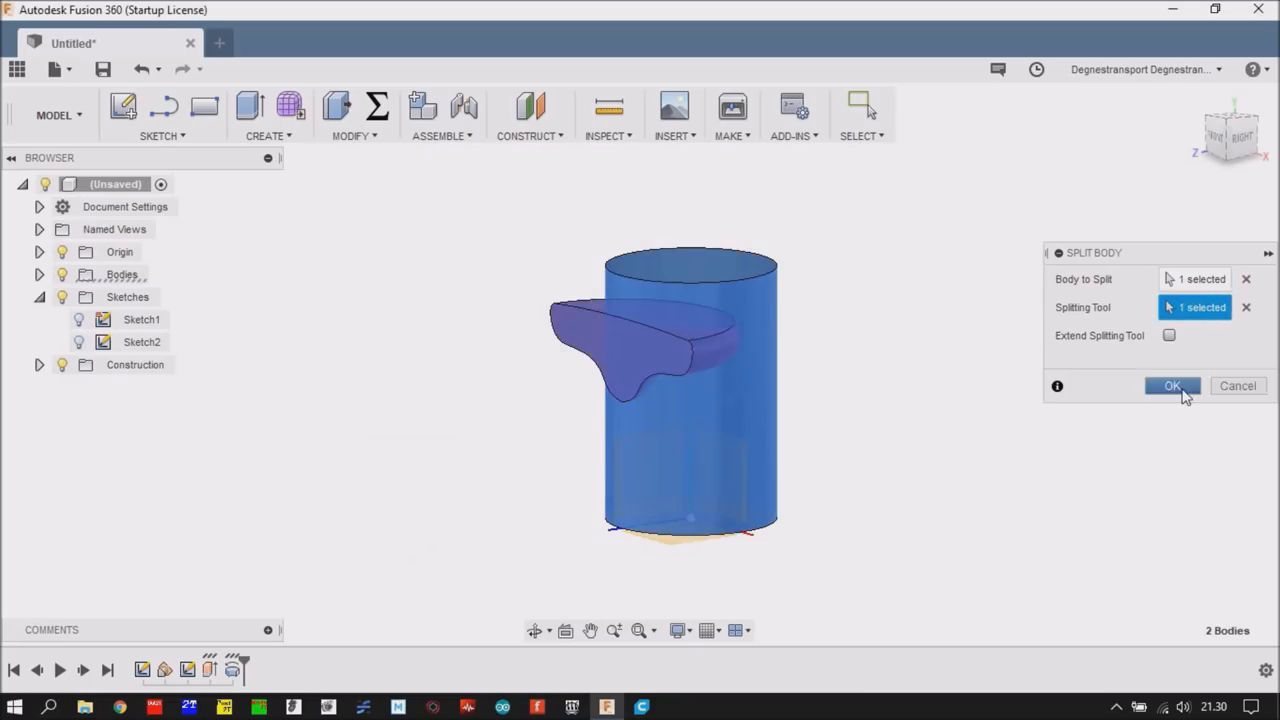
pyautogui.click(1172, 386)
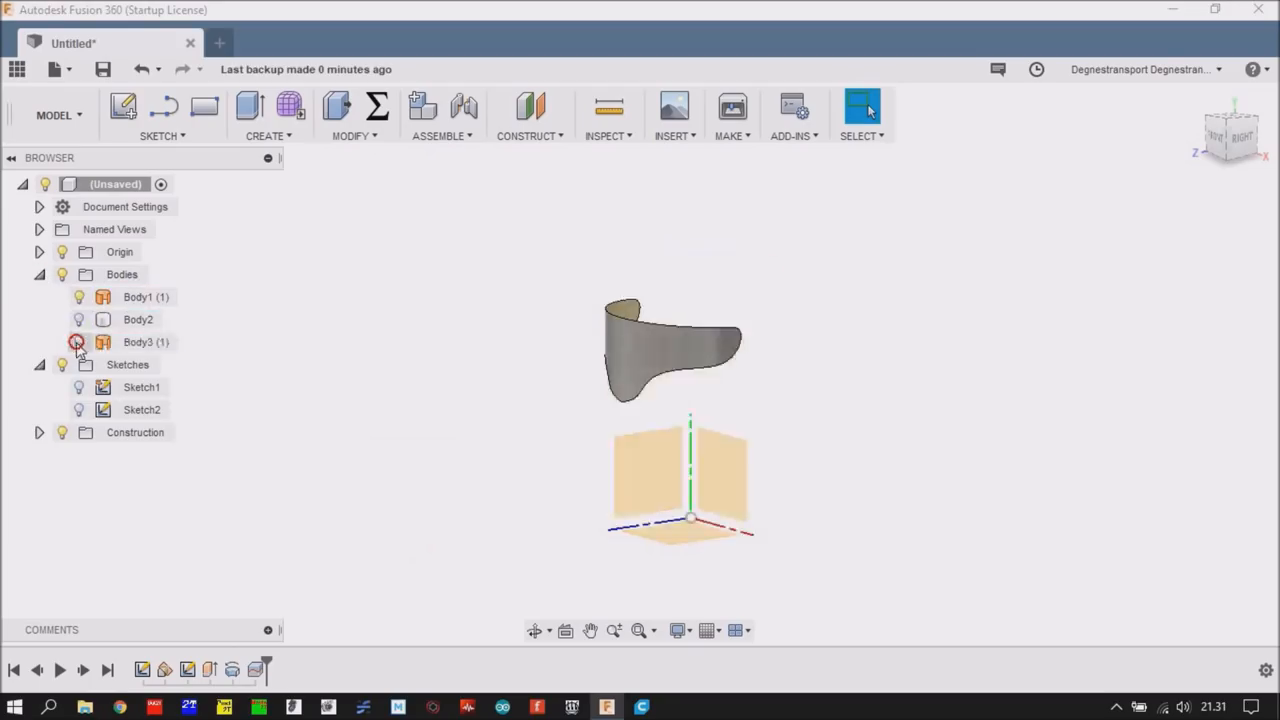
pyautogui.click(80, 340)
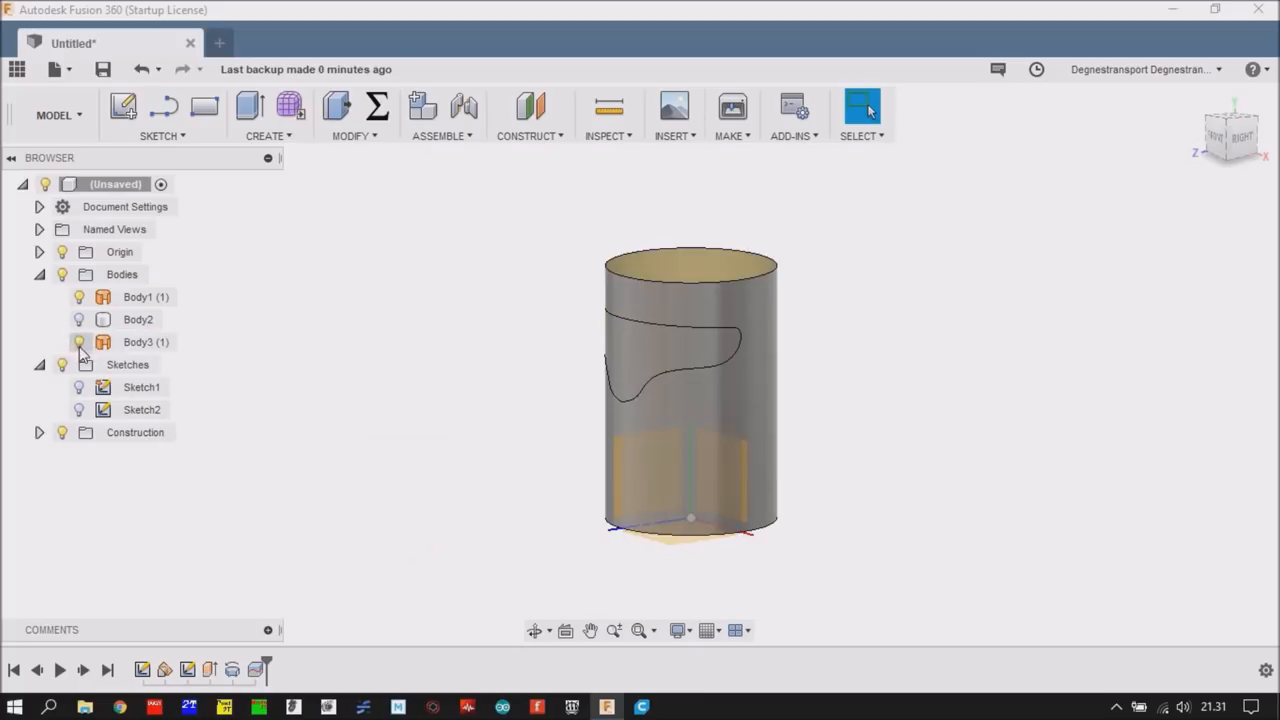
pyautogui.click(146, 296)
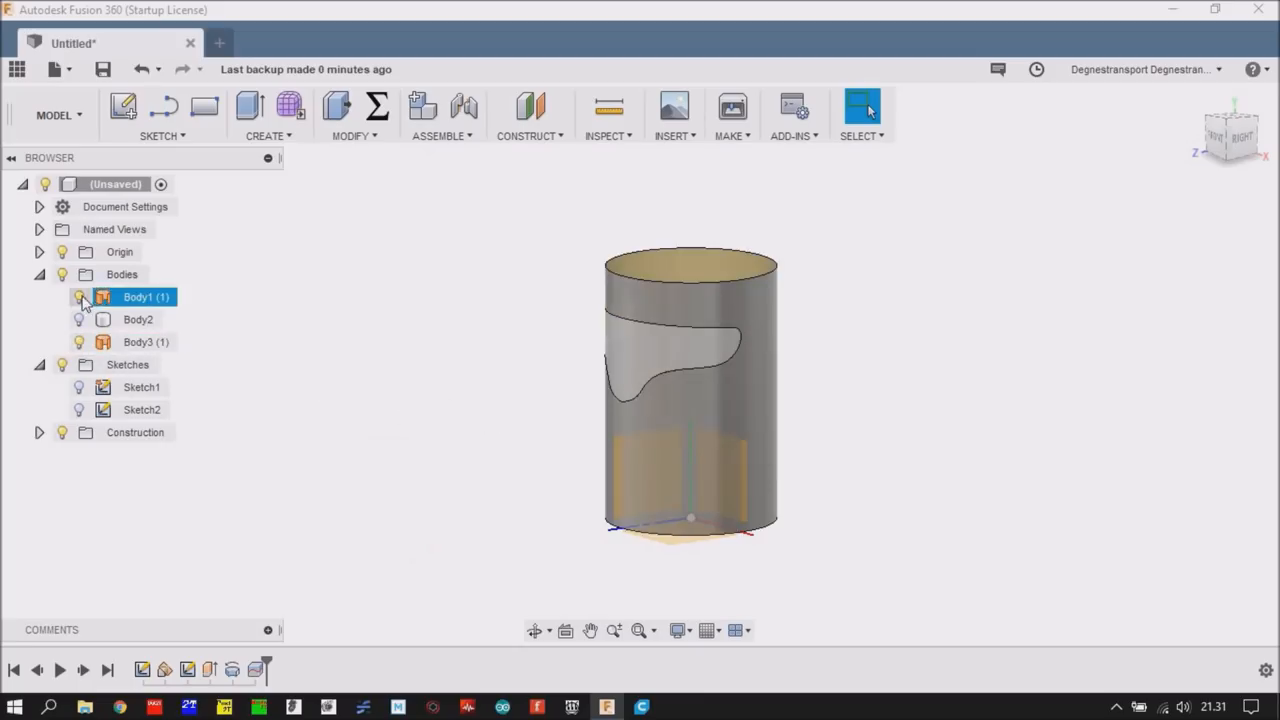
pyautogui.click(80, 296)
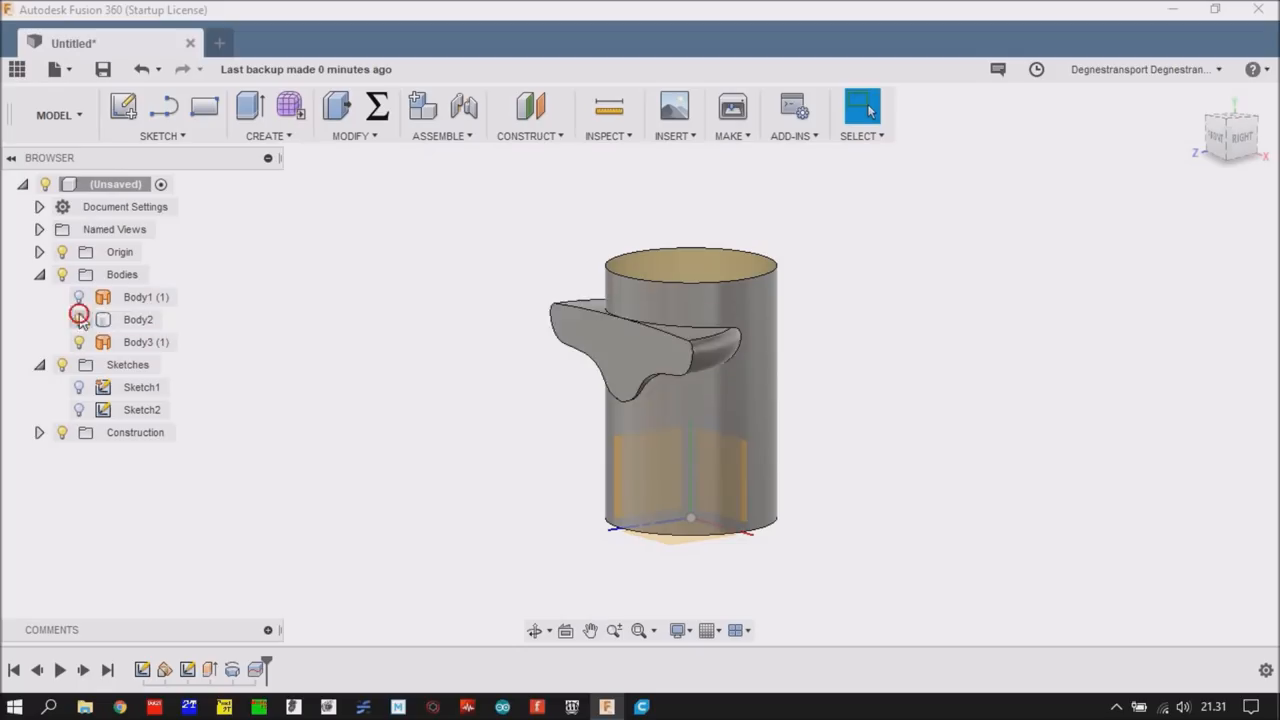
pyautogui.click(78, 320)
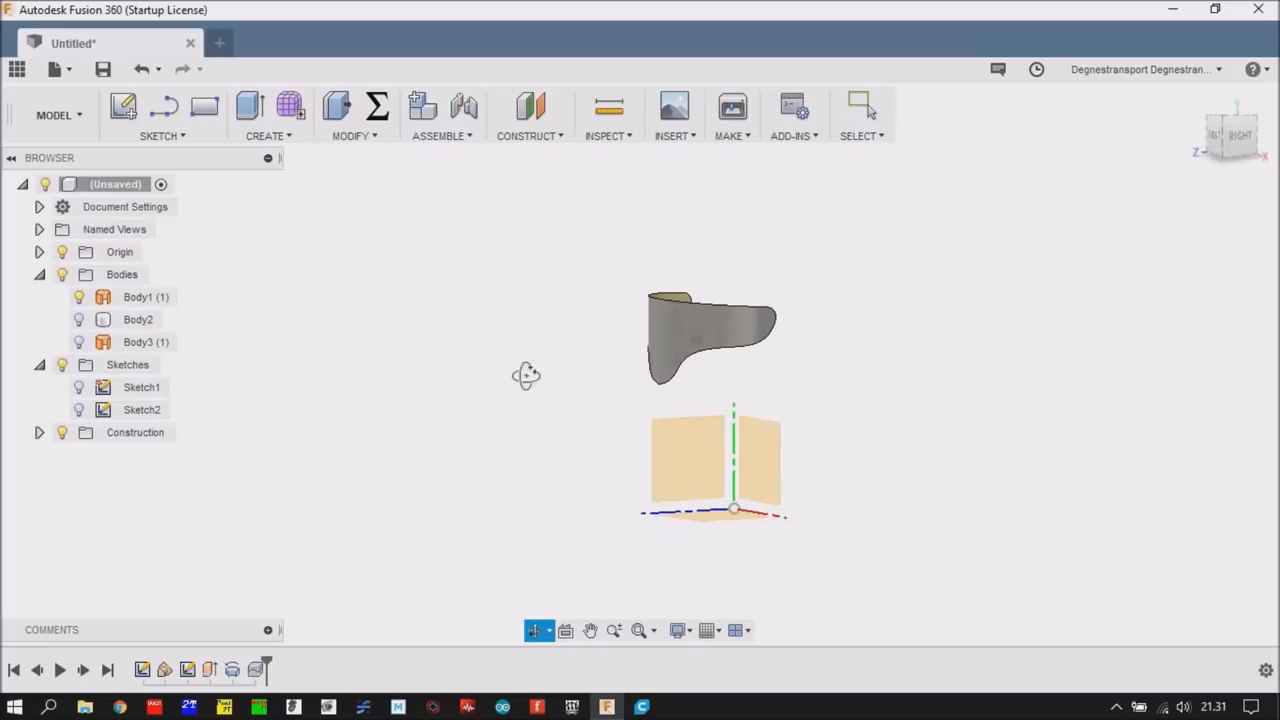
pyautogui.click(670, 330)
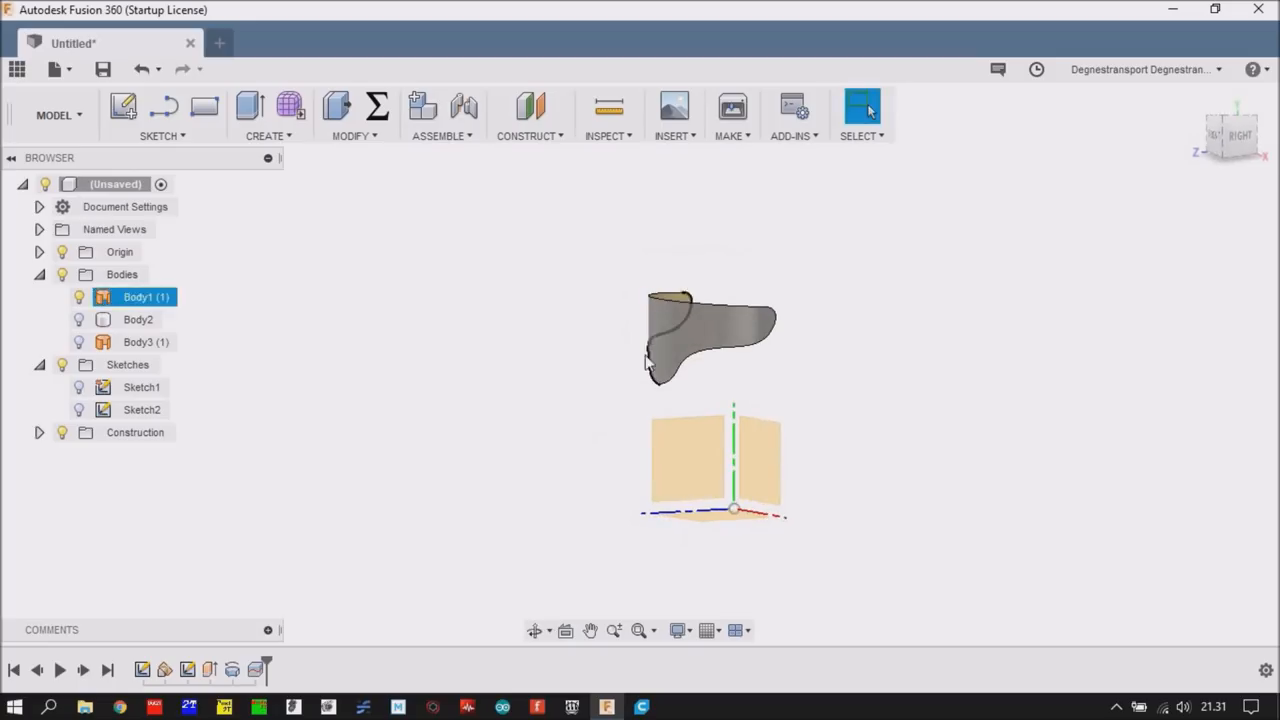
pyautogui.click(690, 460)
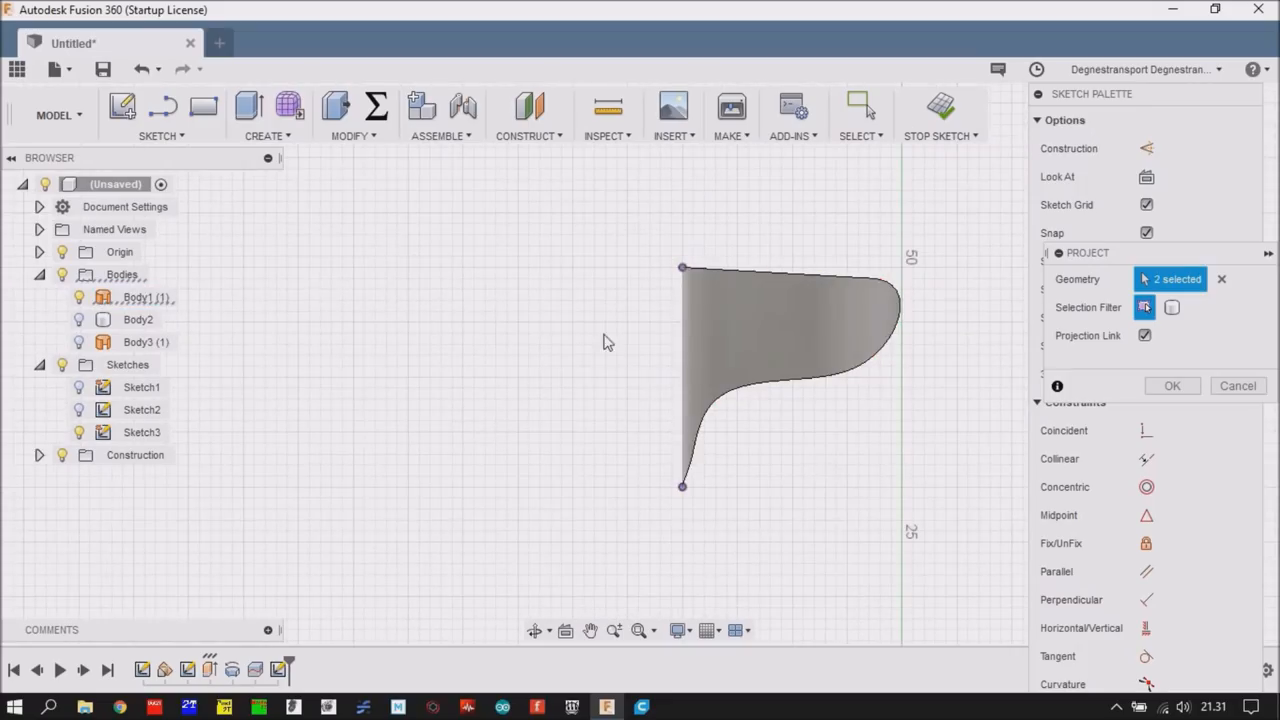
# - Project the spout's two surface edges into Sketch3 and start a construction line at its top corner
pyautogui.click(1172, 384)
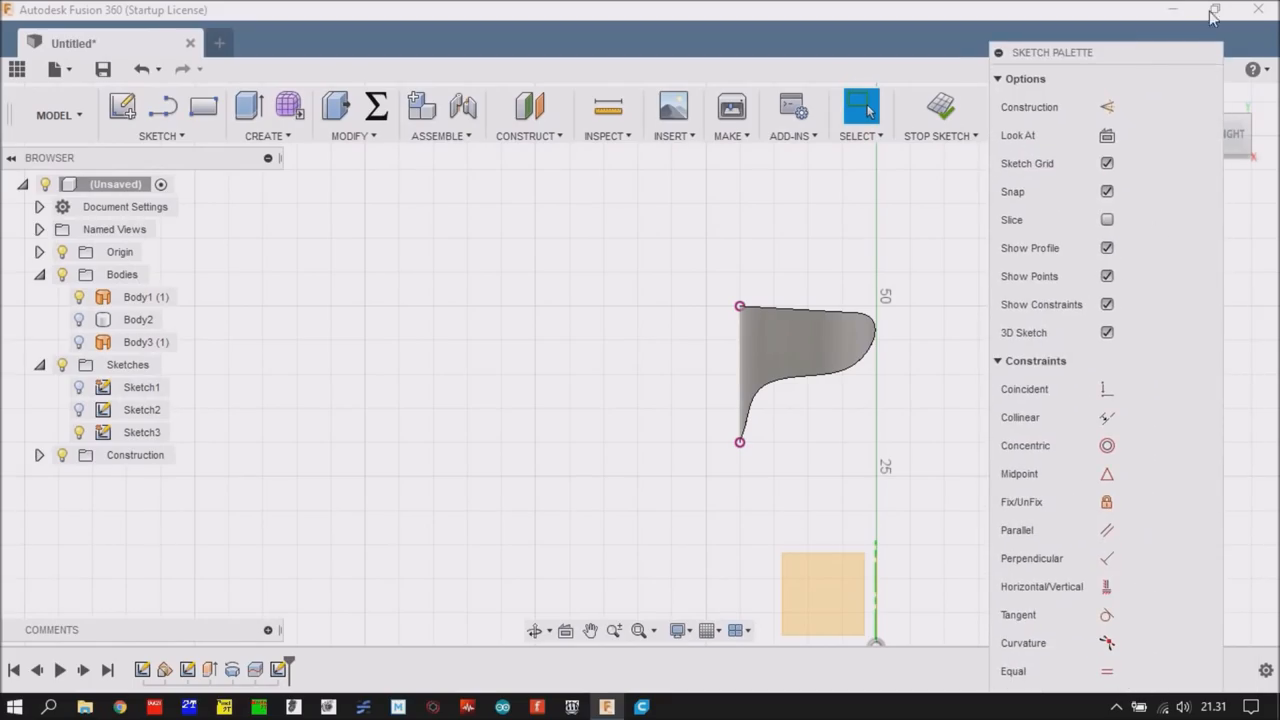
pyautogui.moveTo(1052, 52); pyautogui.dragTo(936, 4)
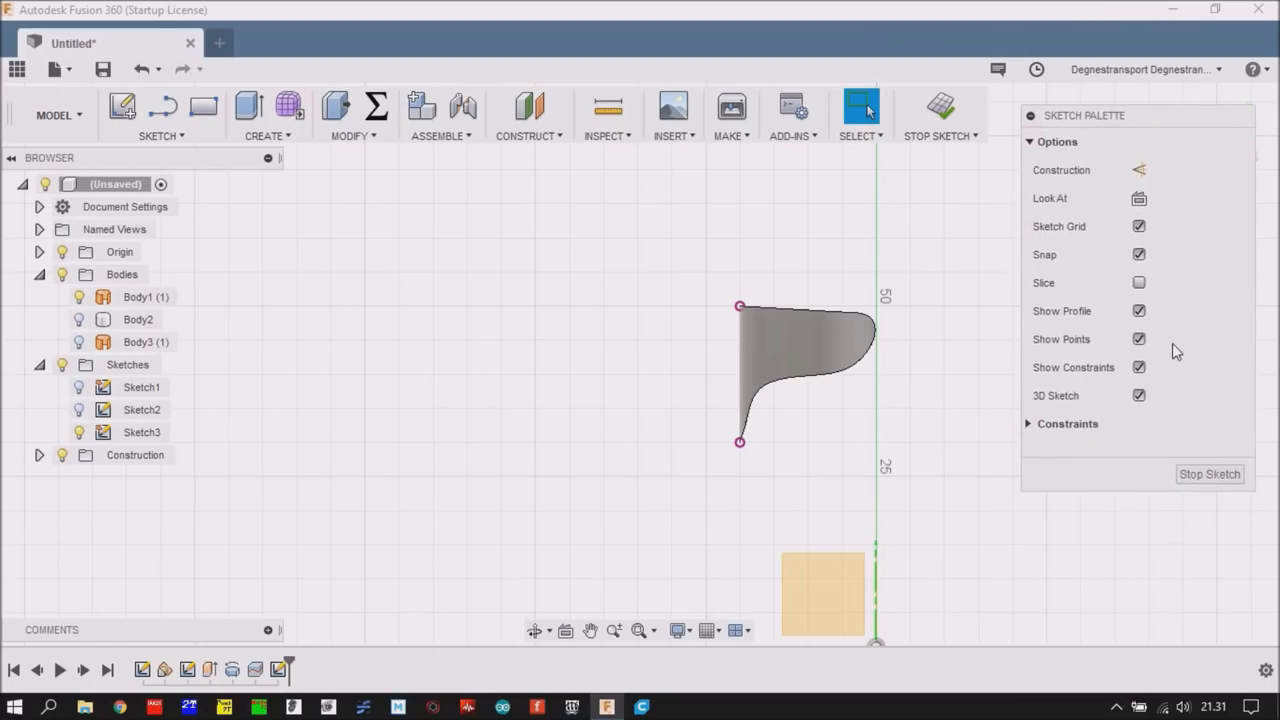
pyautogui.click(1068, 424)
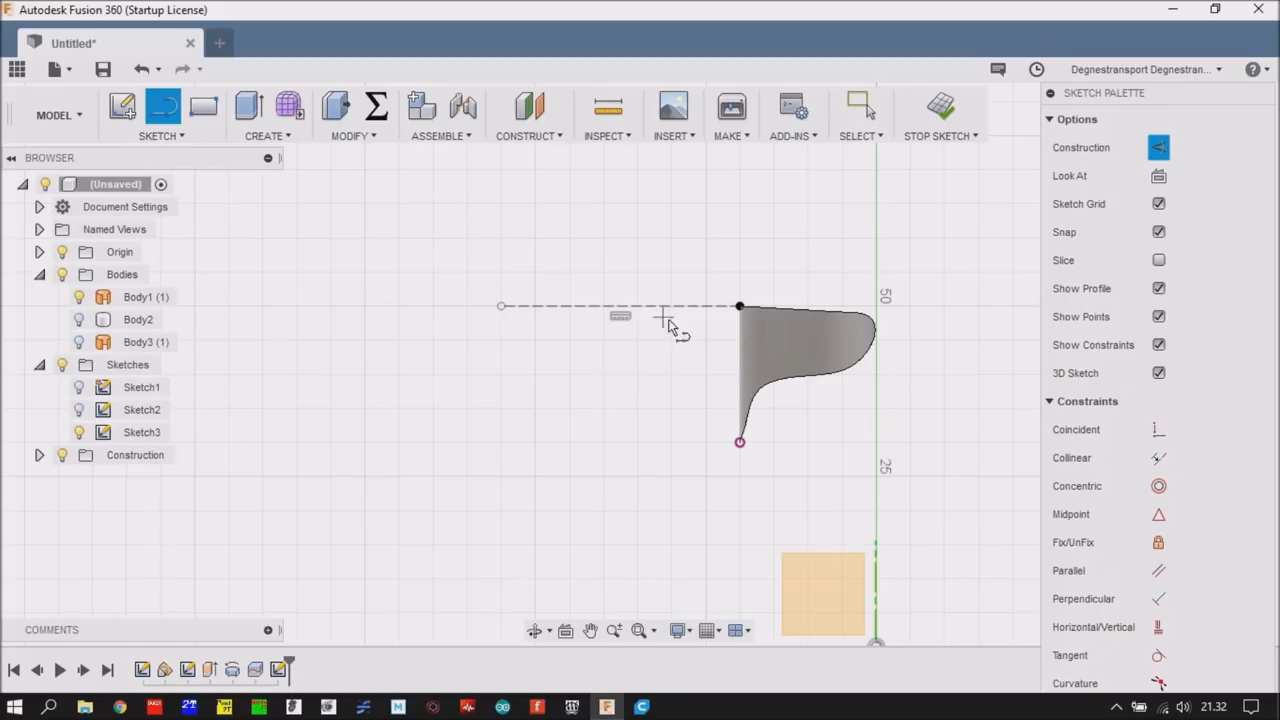
# - Draw the horizontal construction line and a 60 mm line angled 25° down-left from the top point
pyautogui.click(860, 106)
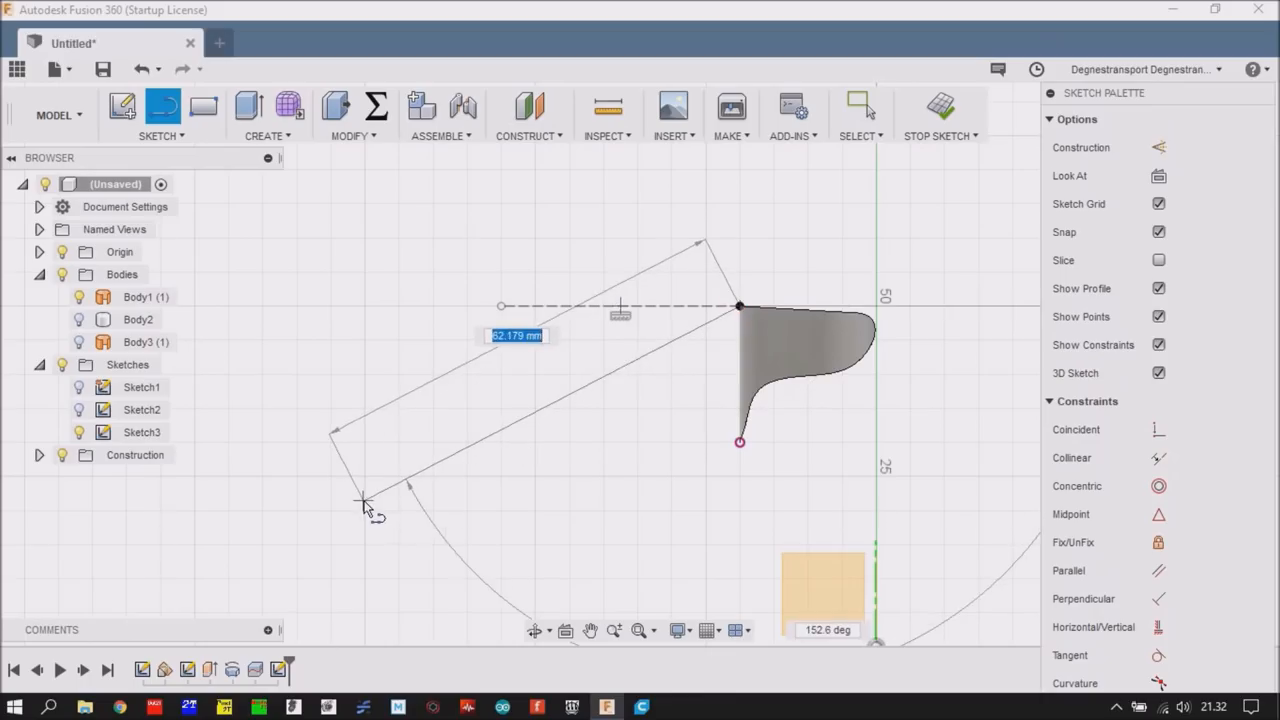
pyautogui.moveTo(368, 504)
pyautogui.write('25')
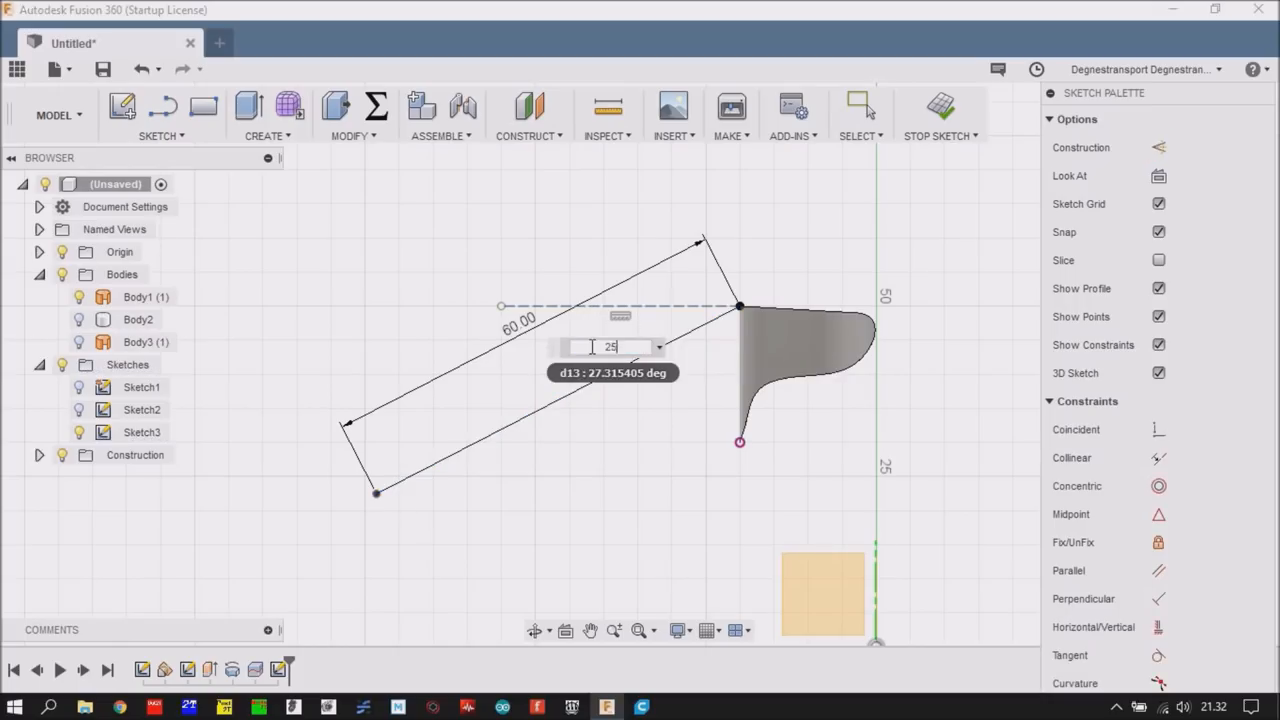
pyautogui.press('Return')
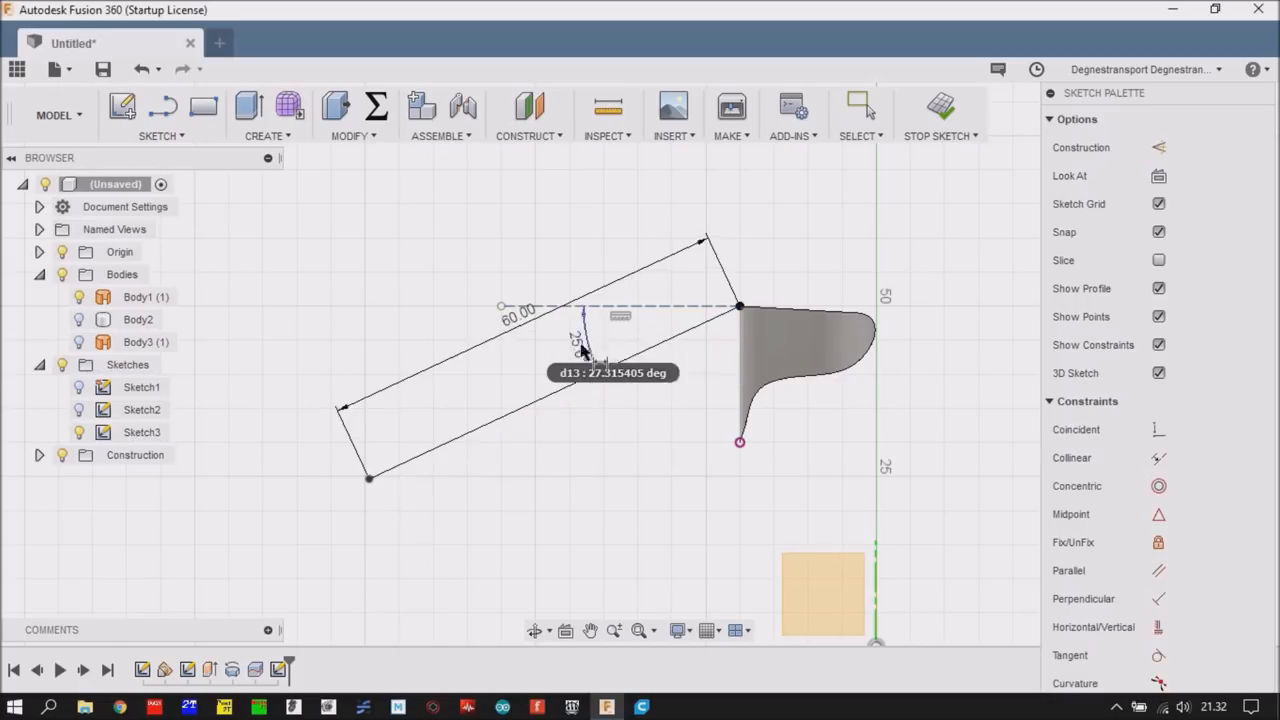
pyautogui.moveTo(838, 264)
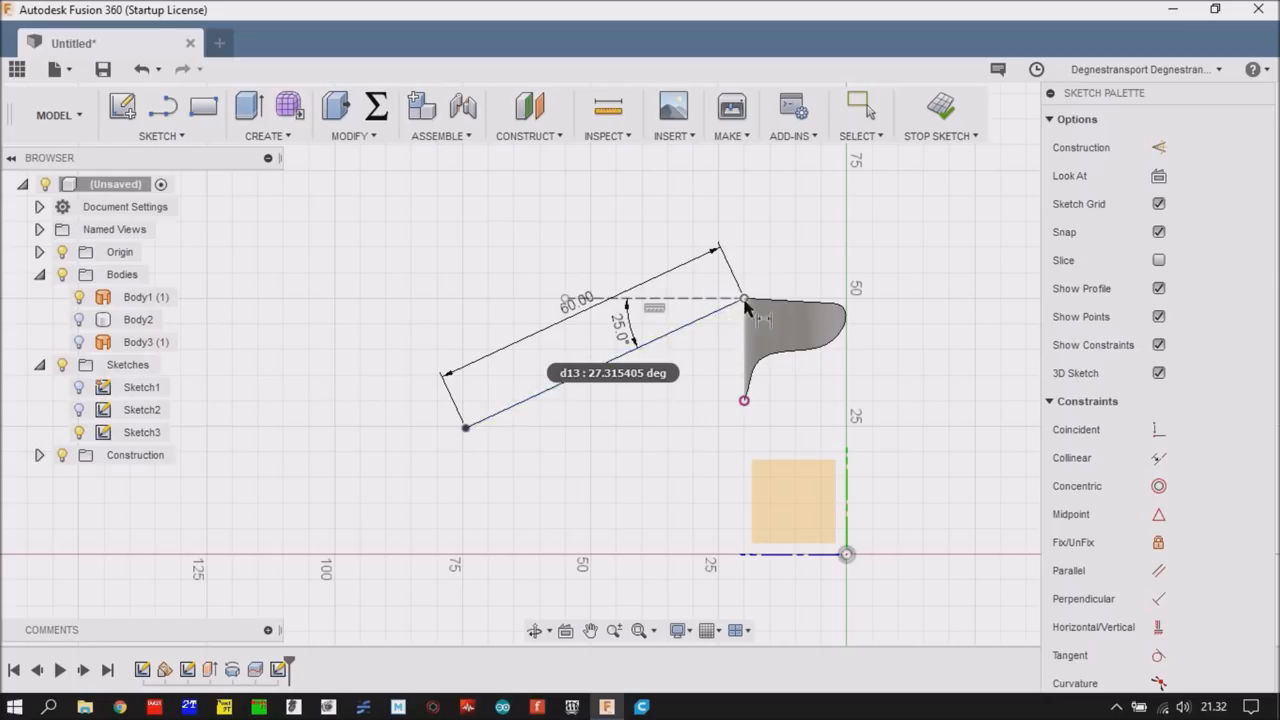
pyautogui.moveTo(716, 324)
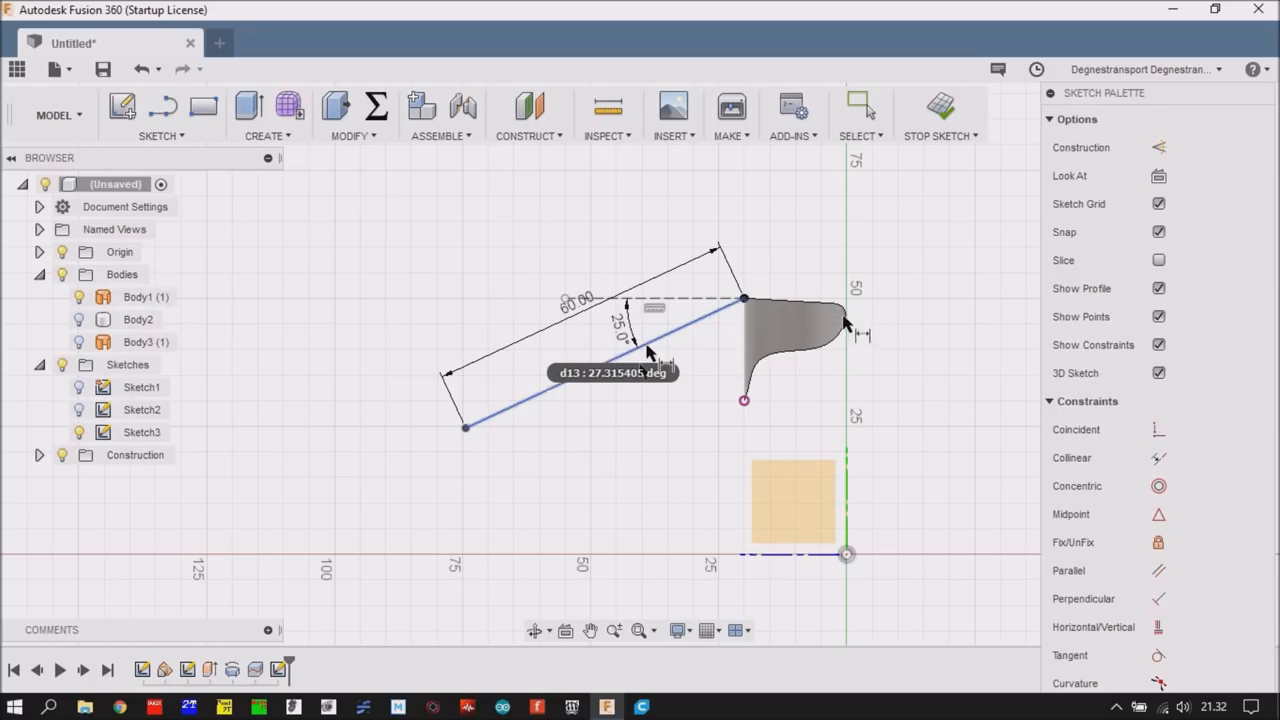
pyautogui.moveTo(738, 318)
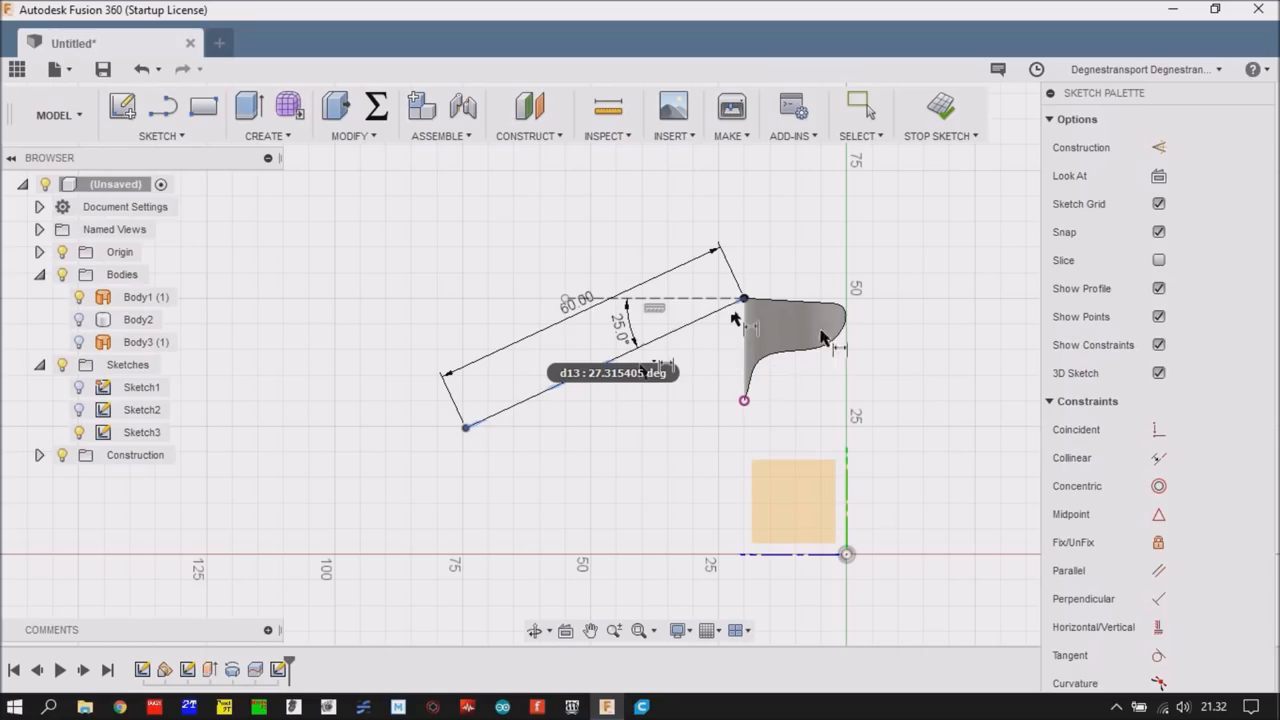
pyautogui.moveTo(480, 400)
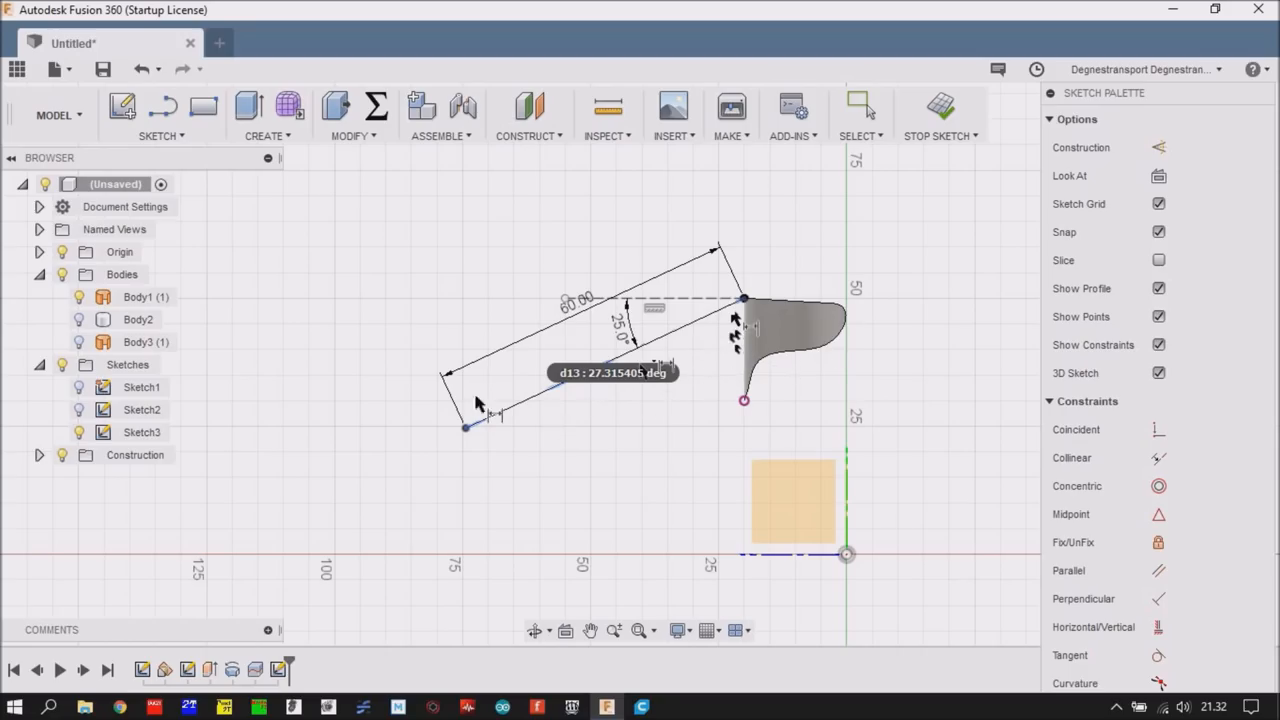
pyautogui.moveTo(684, 368)
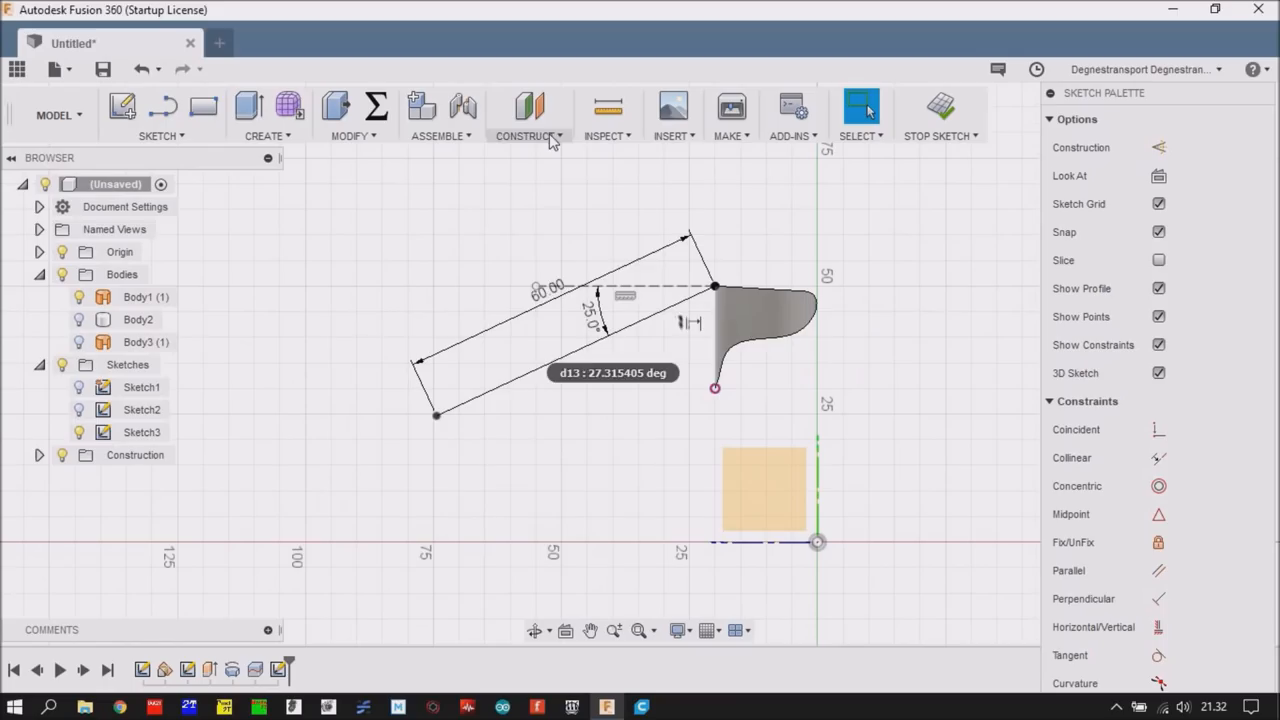
# - Create a Plane Along Path at the angled line's end (distance 1.00) and start Sketch4 on it
pyautogui.click(528, 114)
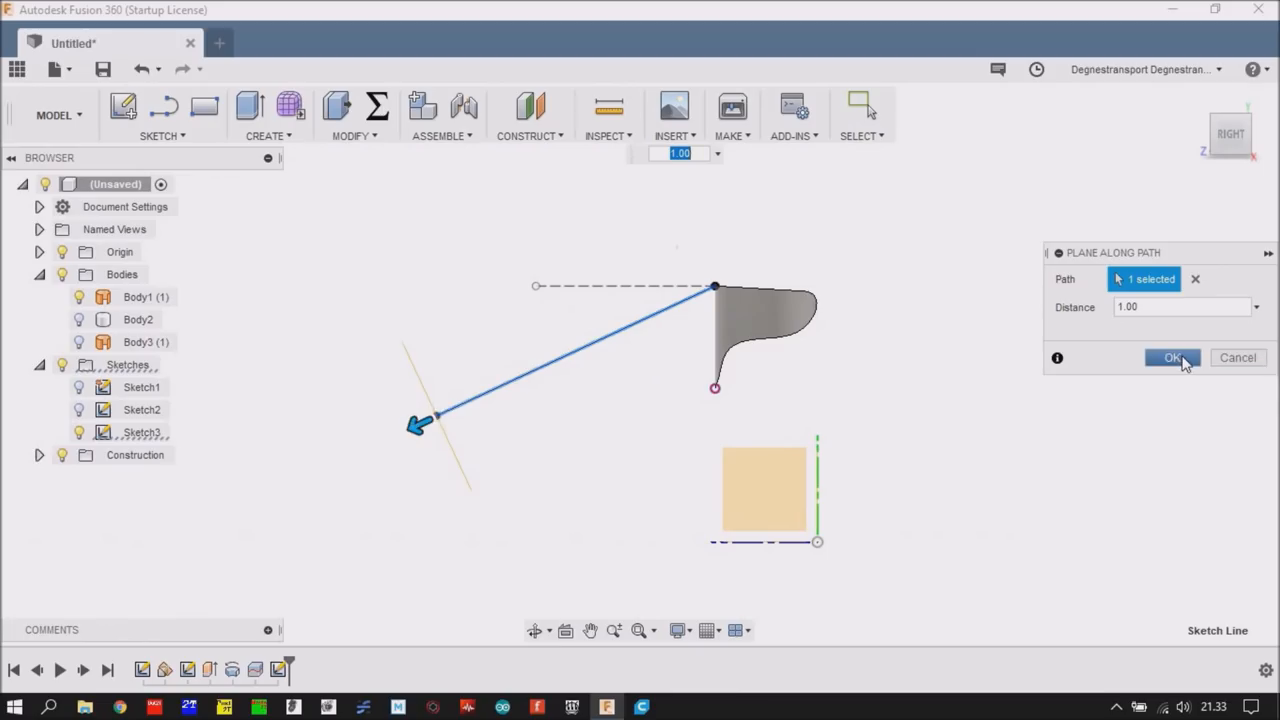
pyautogui.click(1172, 358)
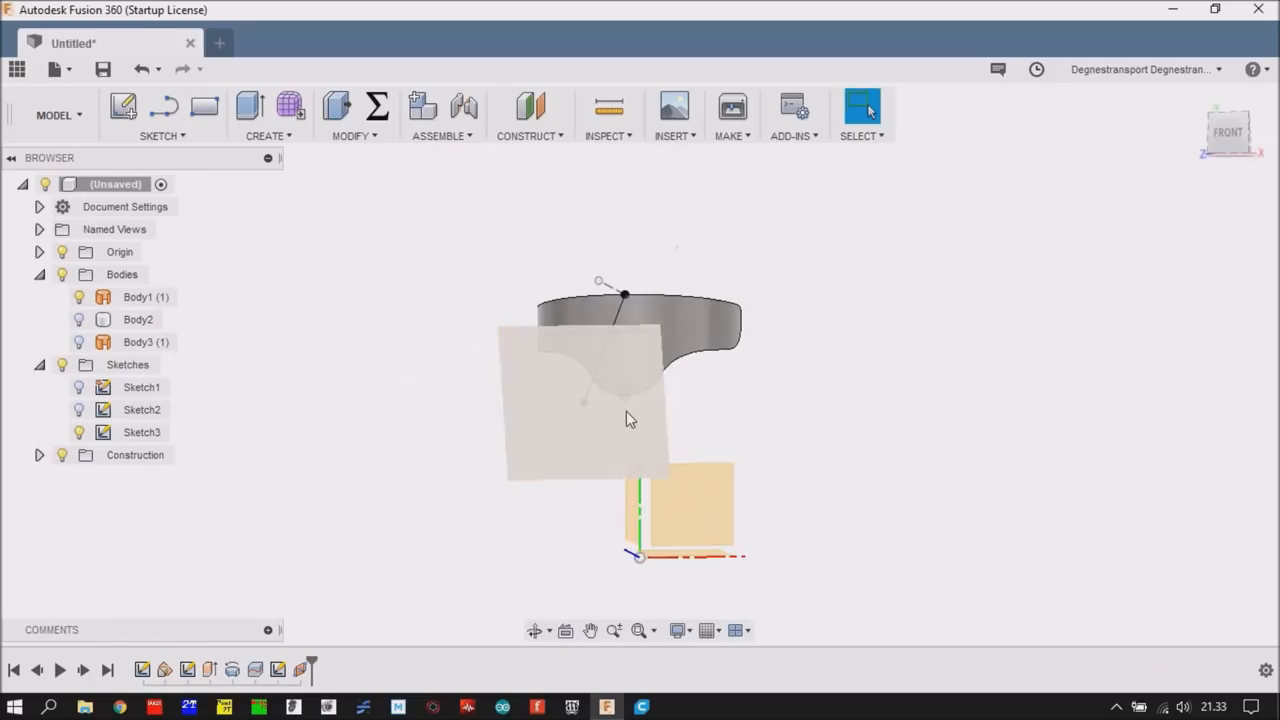
pyautogui.rightClick(630, 418)
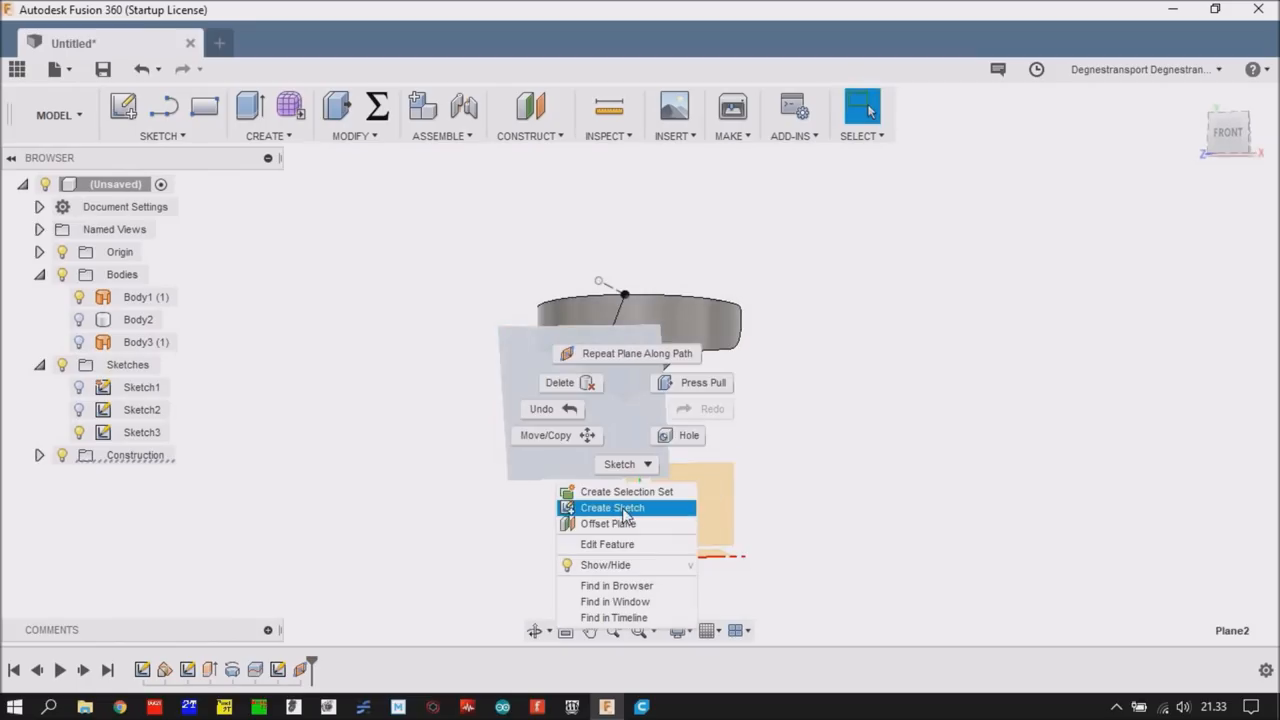
pyautogui.click(612, 508)
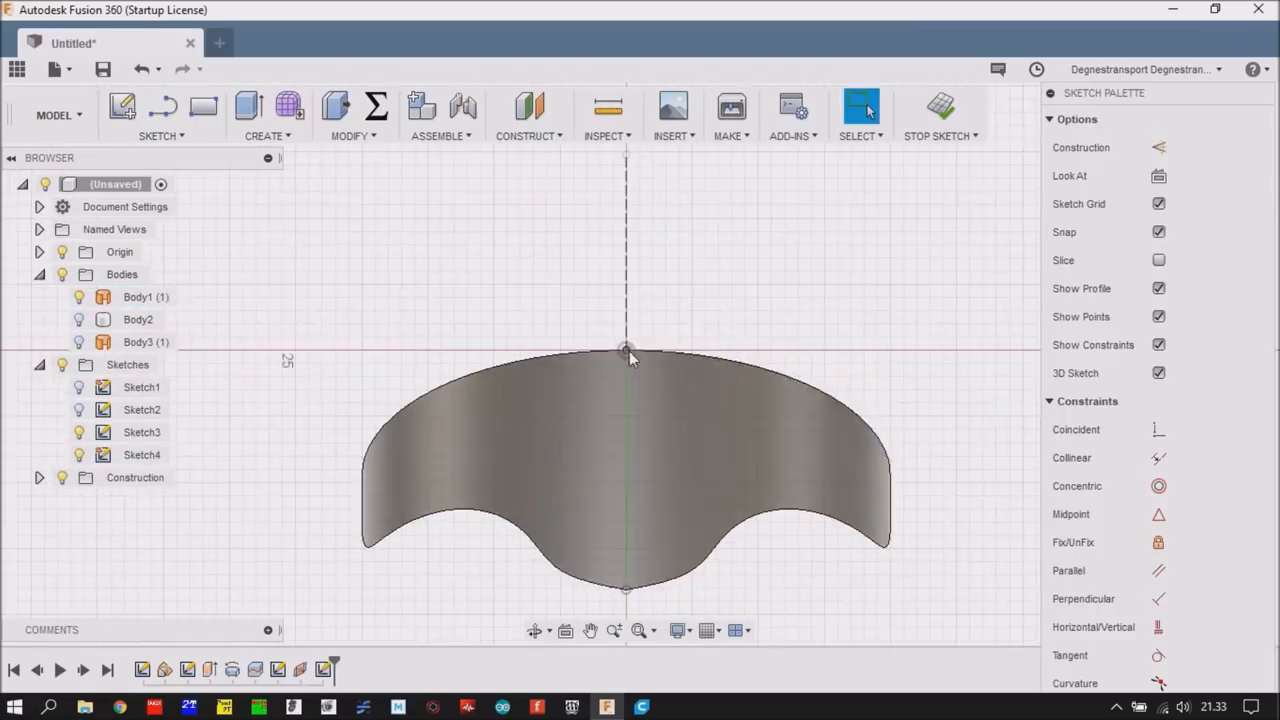
# - Hide all bodies in the Browser and enable Construction mode in the Sketch Palette
pyautogui.click(146, 296)
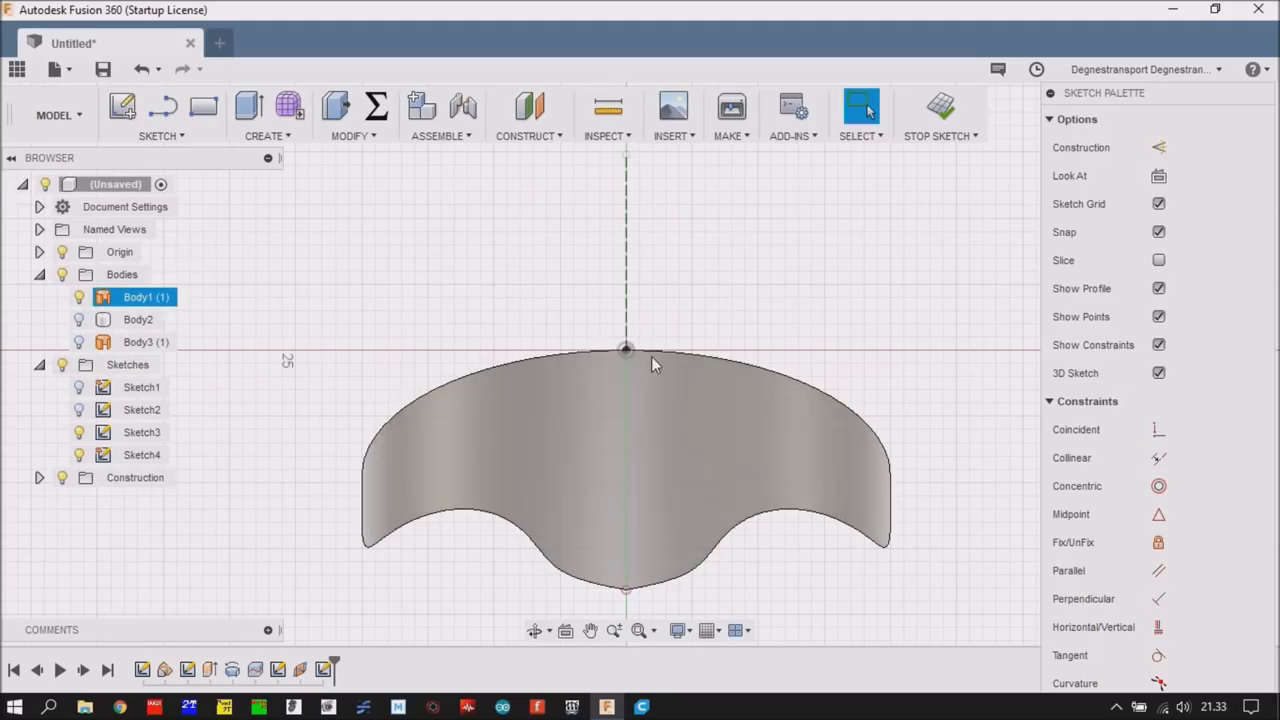
pyautogui.click(122, 274)
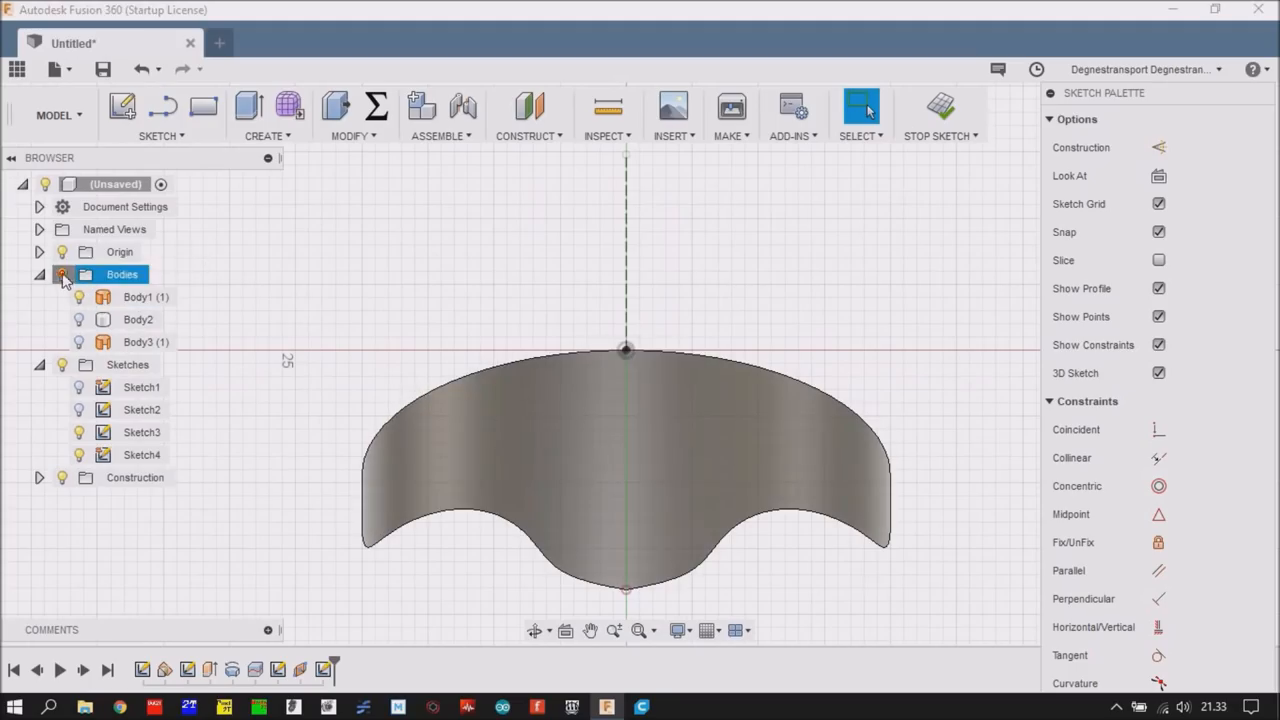
pyautogui.click(62, 274)
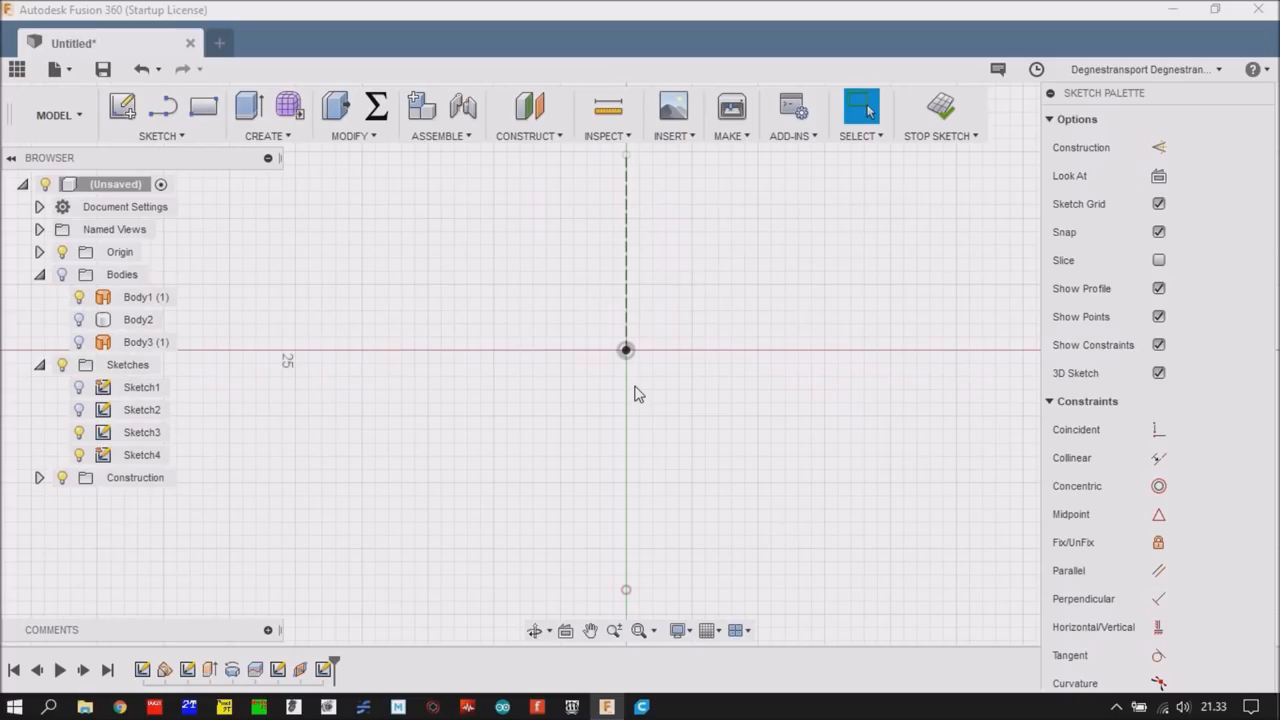
pyautogui.moveTo(698, 432)
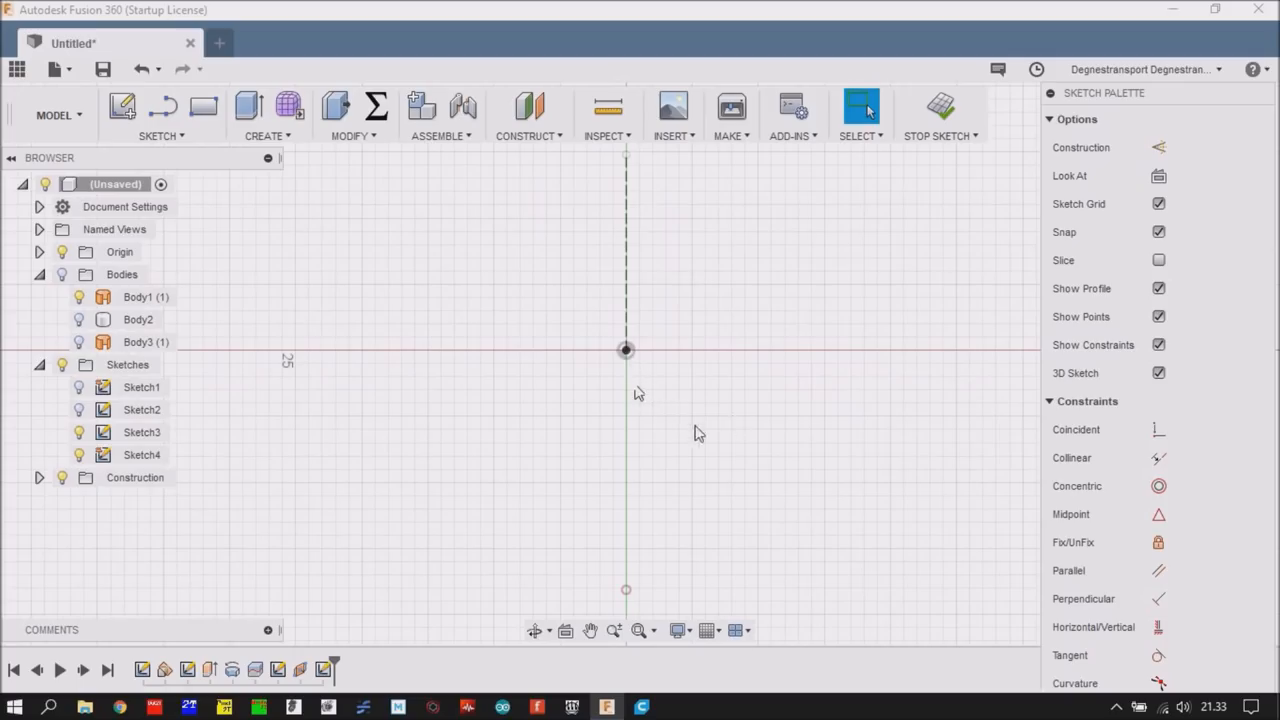
pyautogui.click(1158, 148)
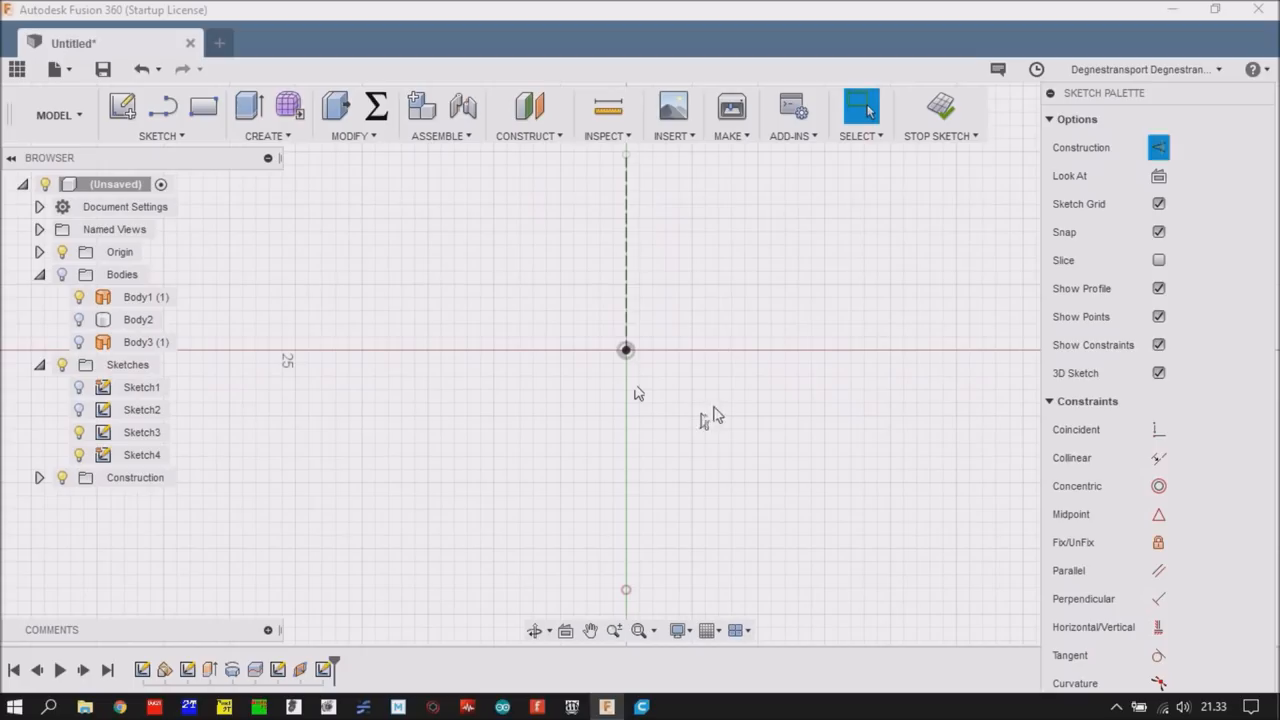
pyautogui.moveTo(626, 352)
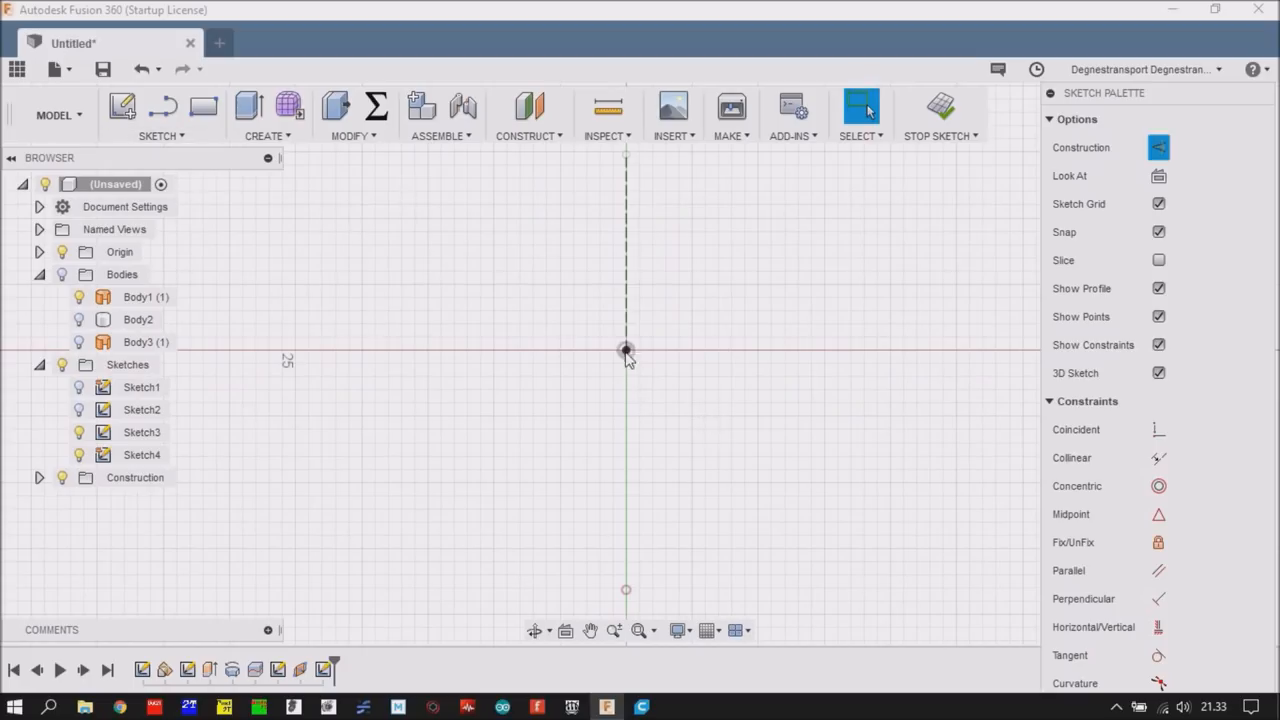
pyautogui.moveTo(708, 388)
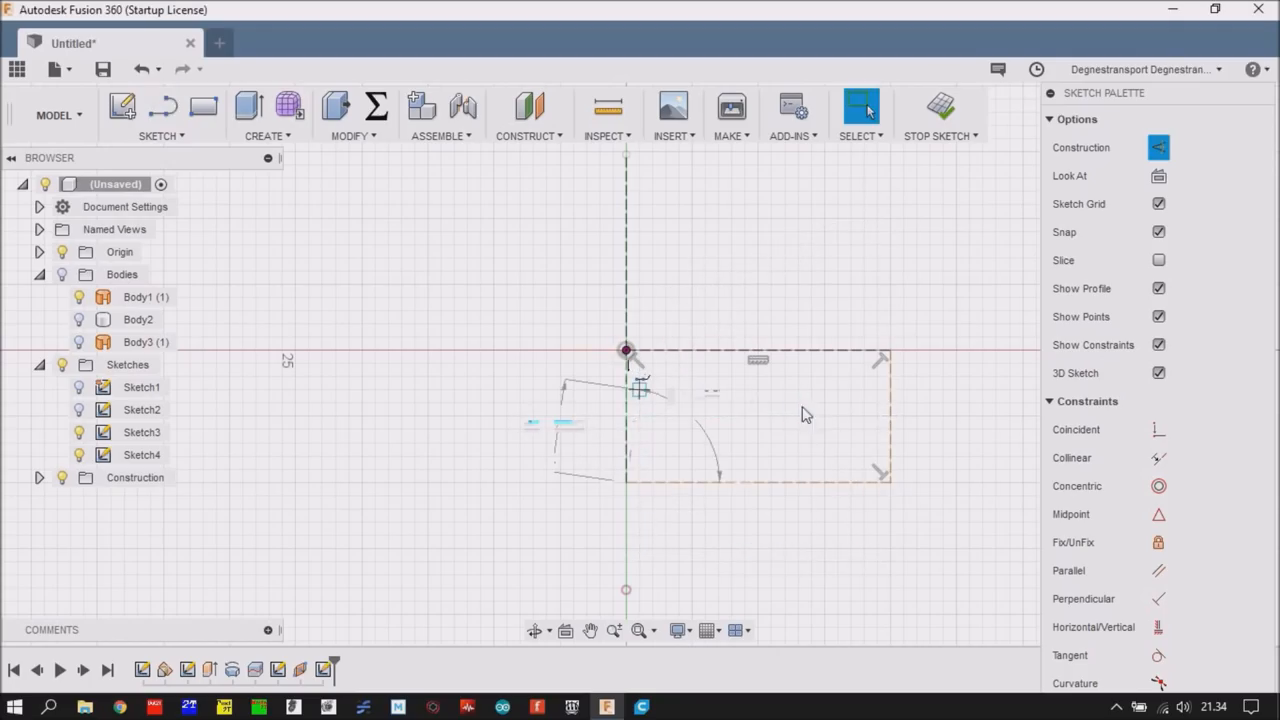
pyautogui.moveTo(896, 436)
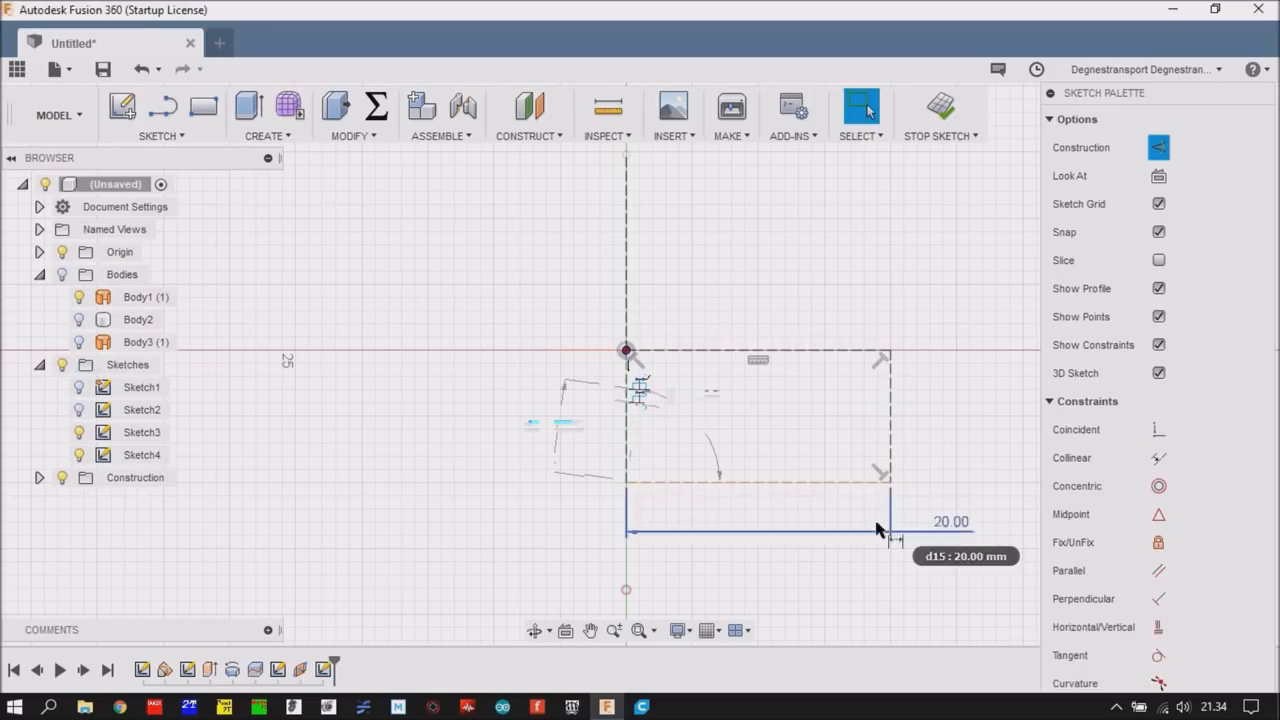
pyautogui.moveTo(790, 356)
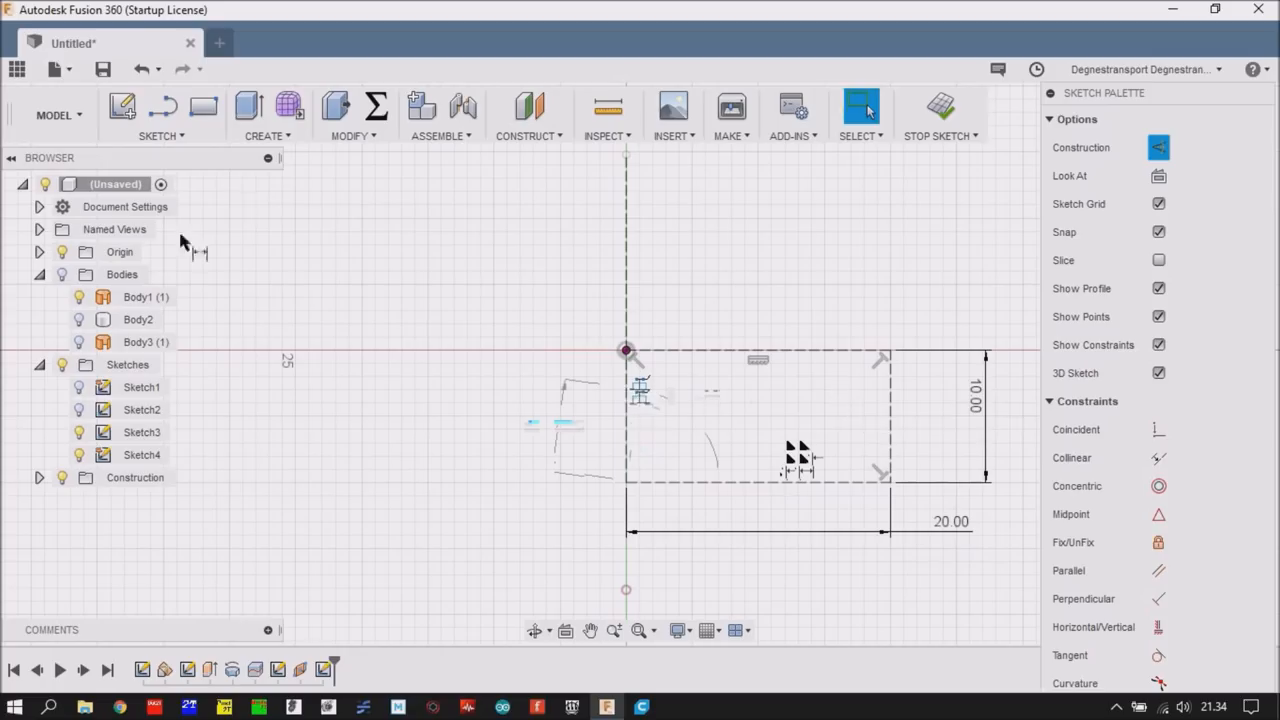
# - Start a control-point spline from the 20 by 10 construction rectangle's corner
pyautogui.click(160, 114)
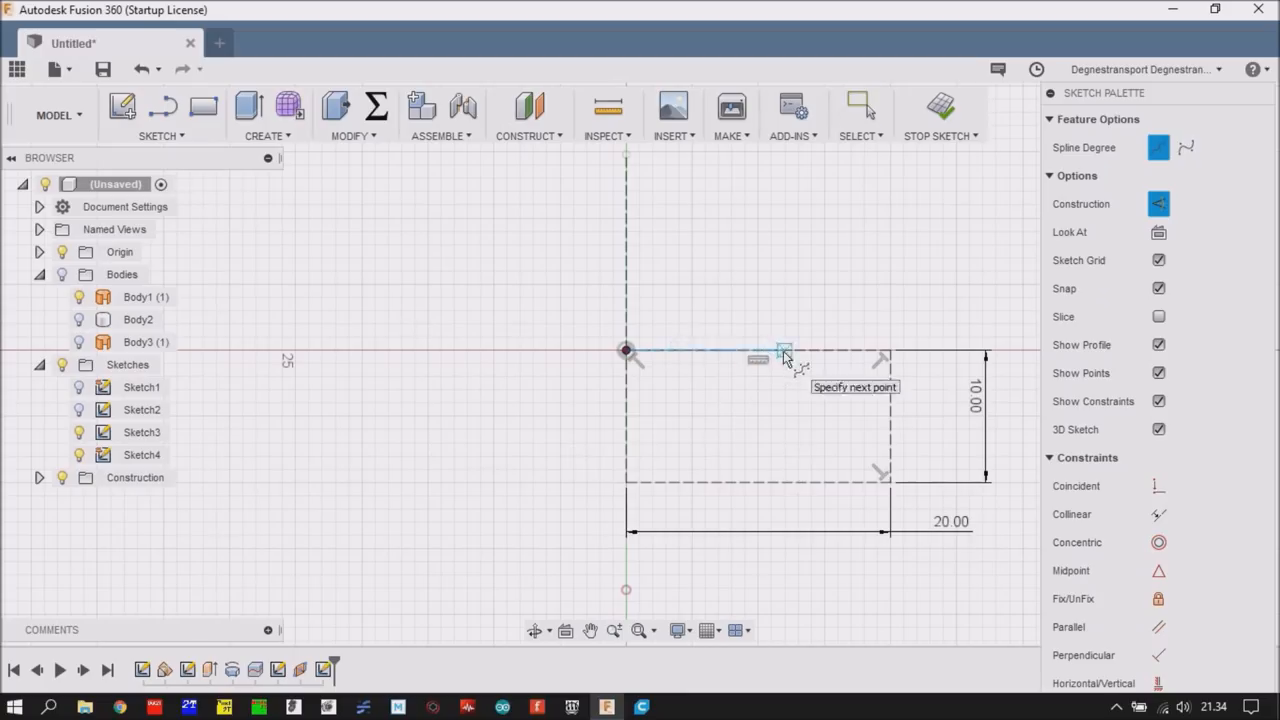
# - Place the spline's control points, ending it at the rectangle's bottom corner
pyautogui.click(784, 350)
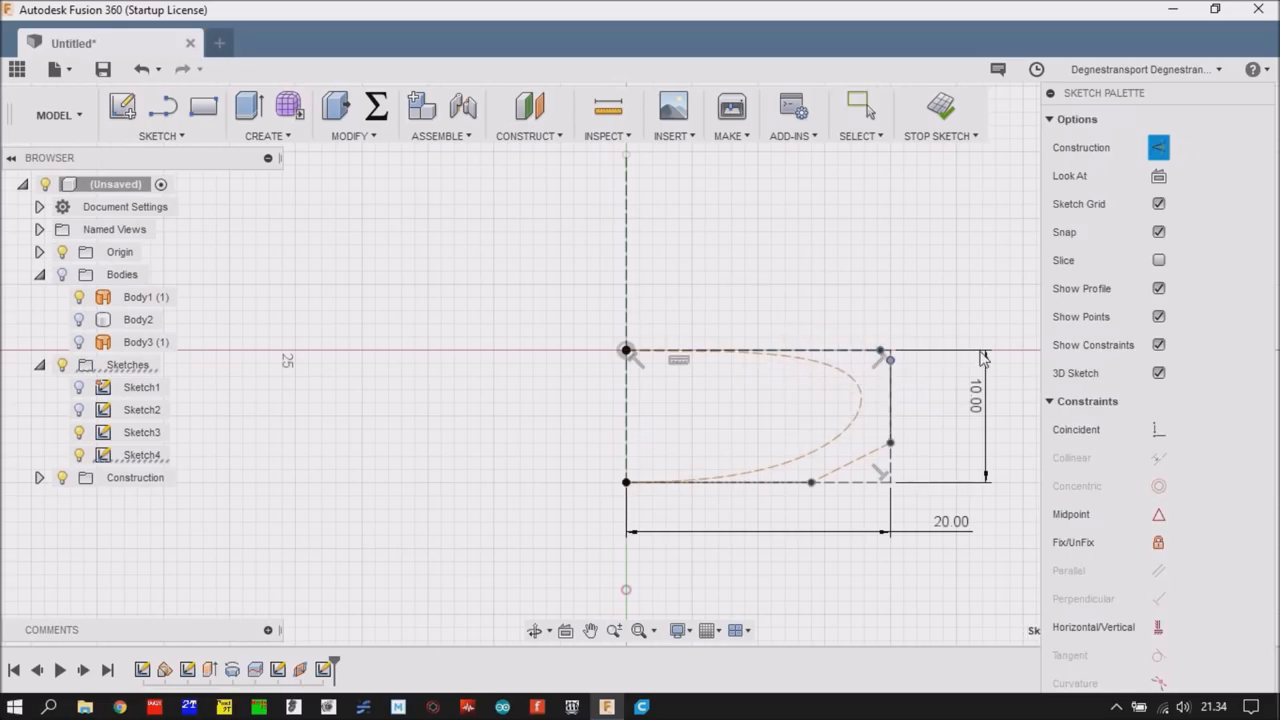
pyautogui.click(860, 104)
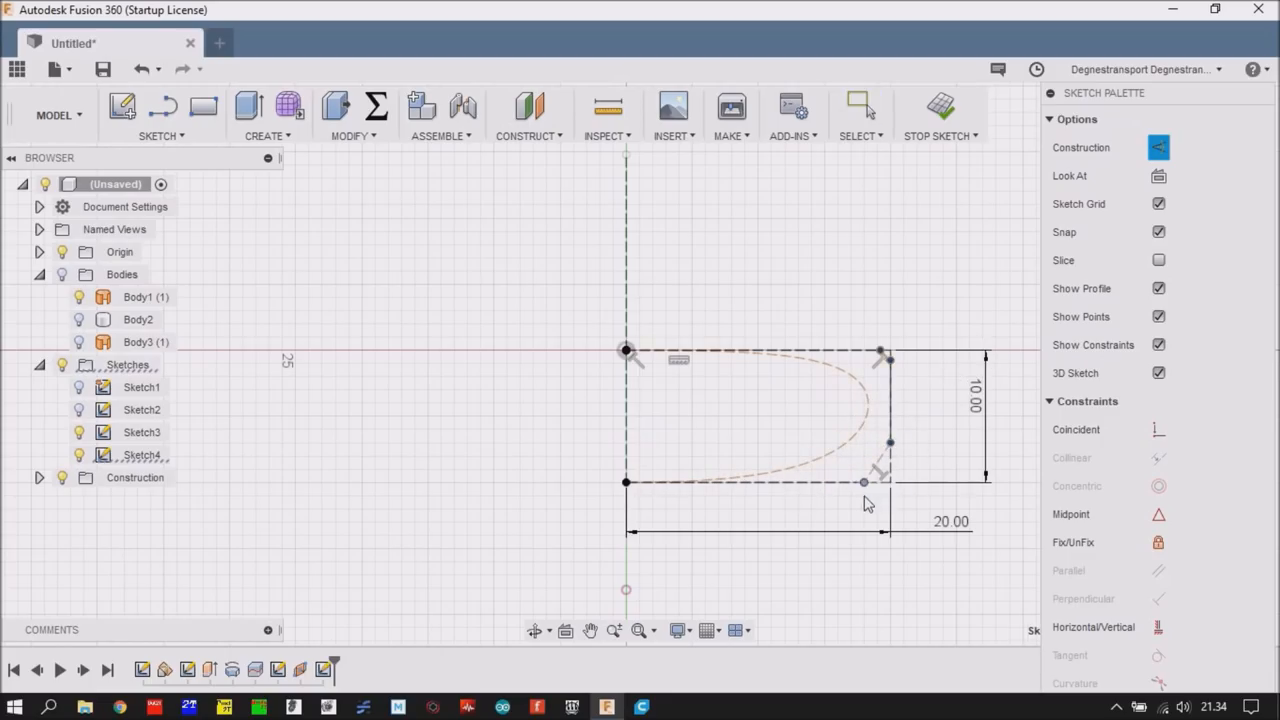
pyautogui.rightClick(880, 470)
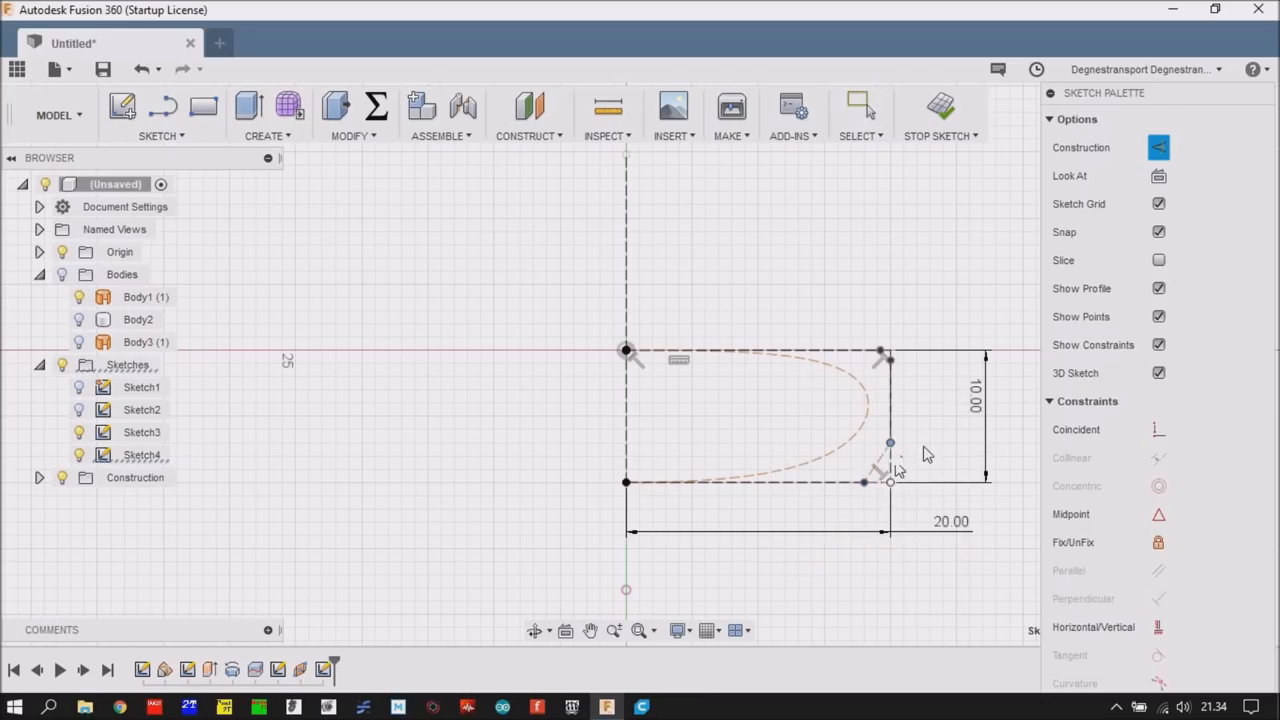
pyautogui.click(860, 112)
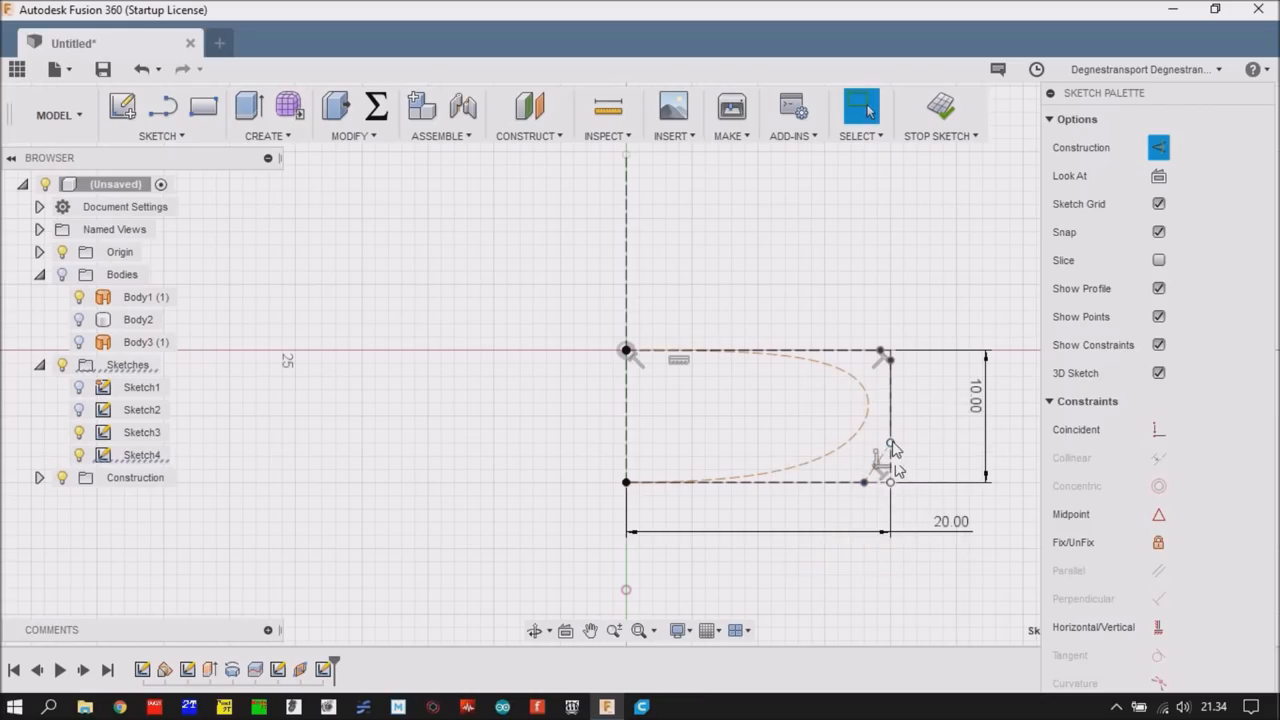
# - Delete the coincident constraint on the spline's upper control point so it can move outside the rectangle
pyautogui.rightClick(878, 470)
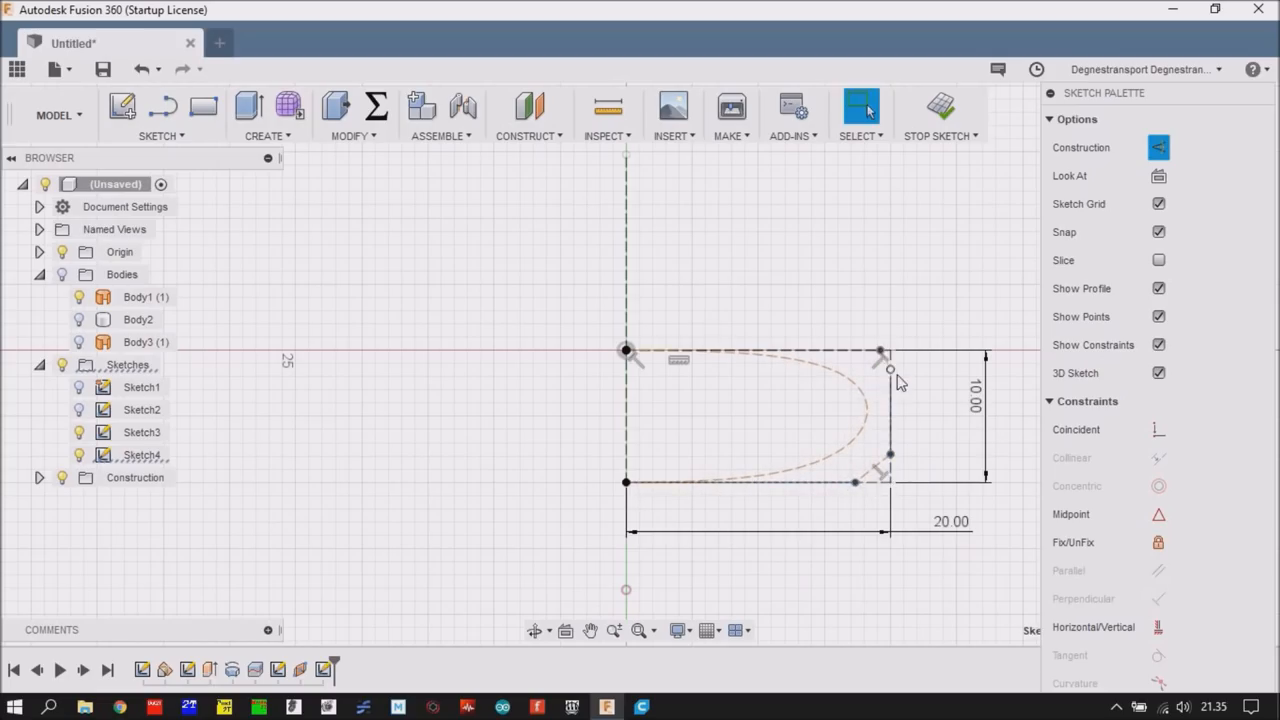
pyautogui.rightClick(880, 390)
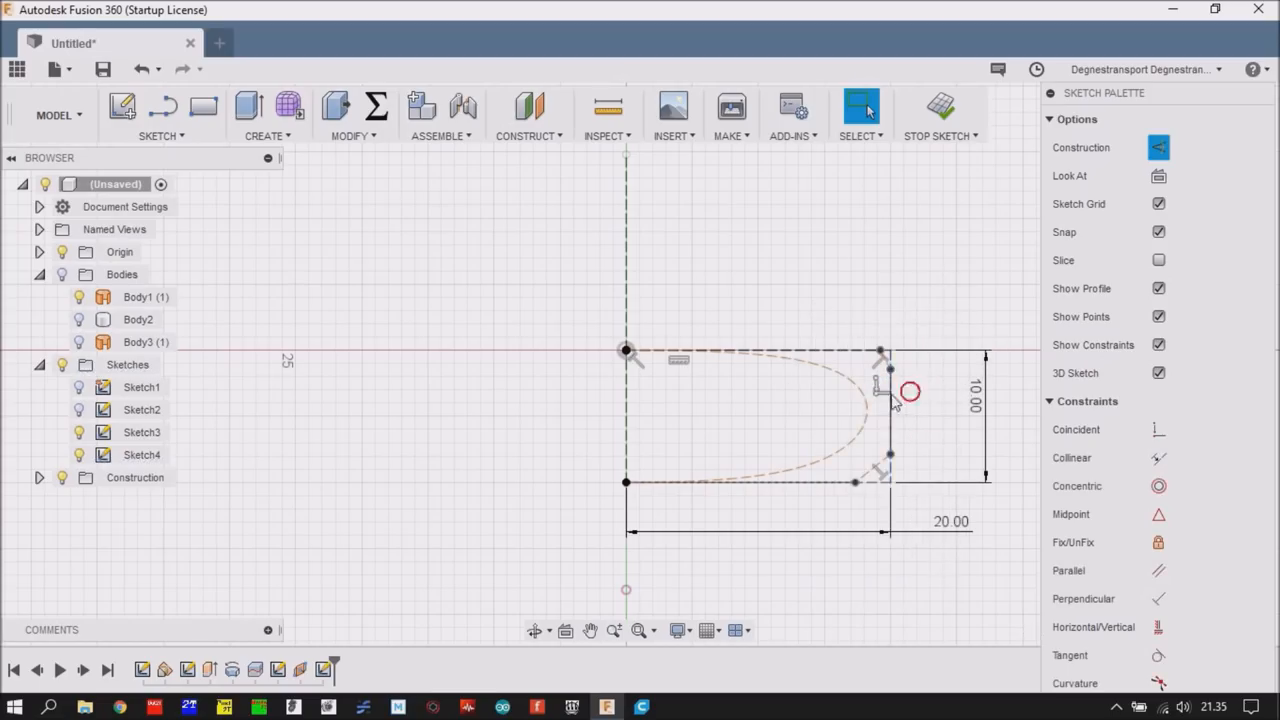
pyautogui.rightClick(888, 396)
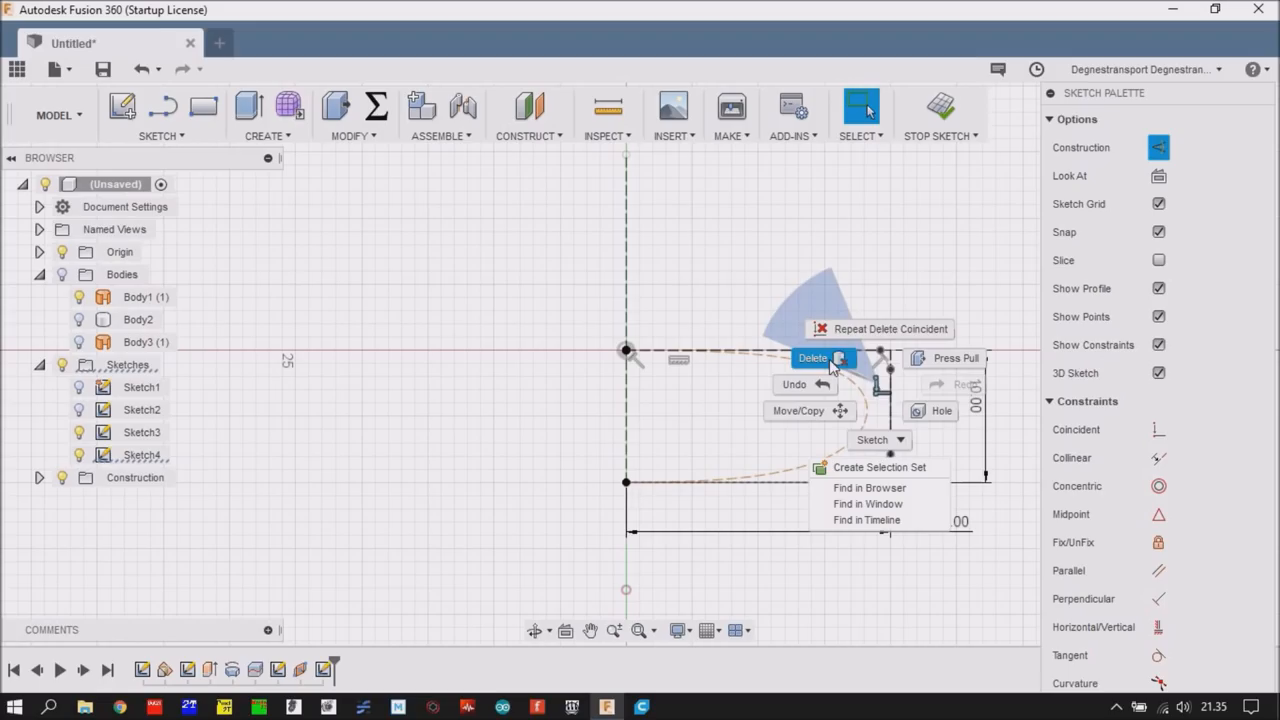
pyautogui.click(812, 358)
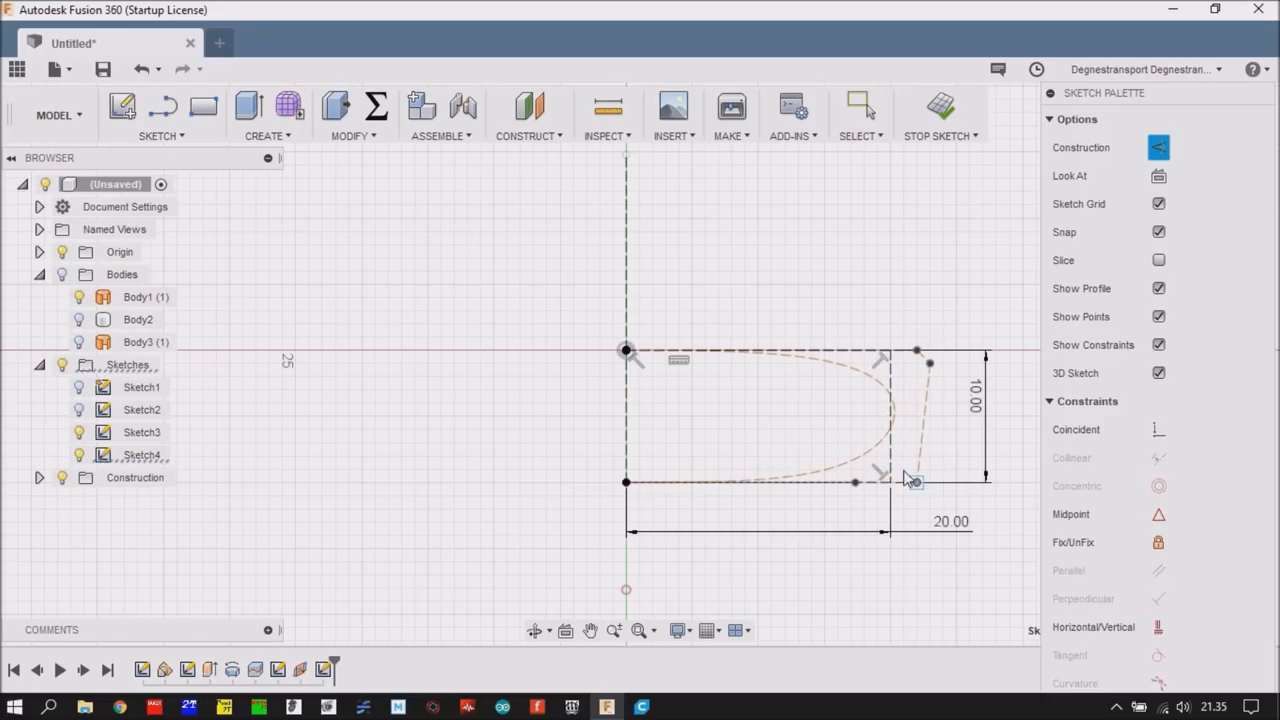
pyautogui.click(860, 104)
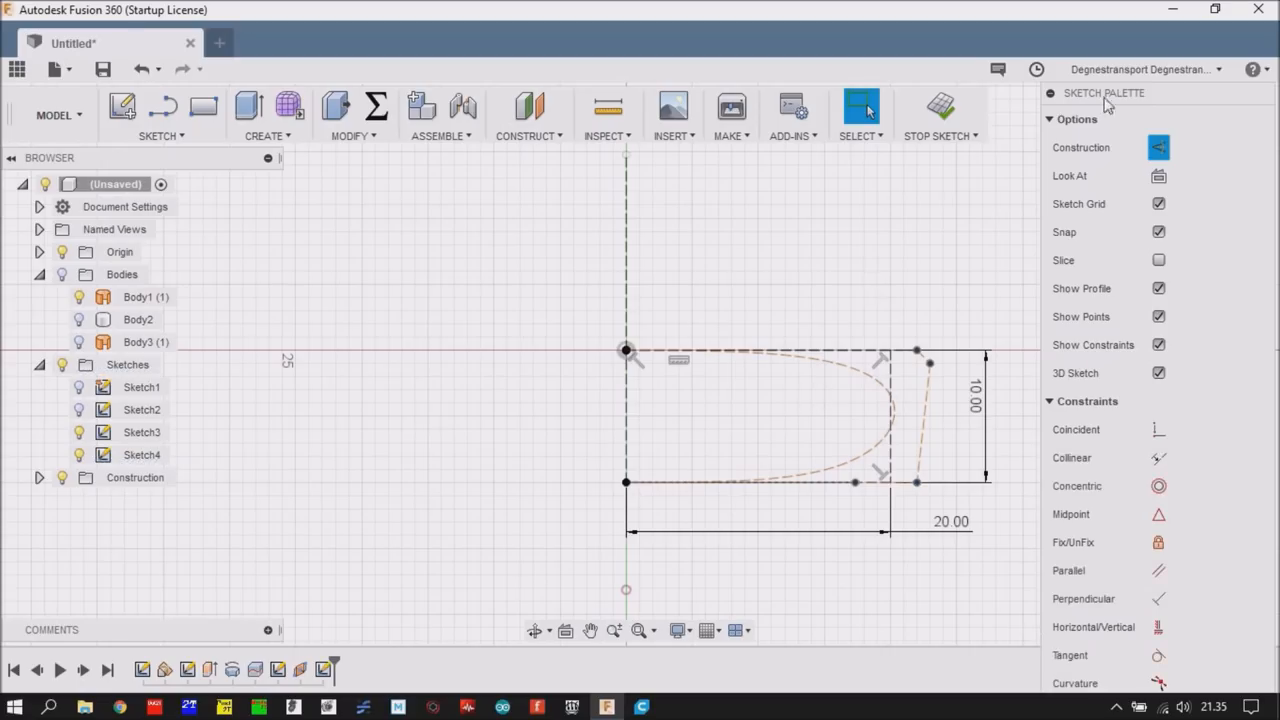
# - Convert the spline from construction to normal sketch geometry
pyautogui.click(860, 378)
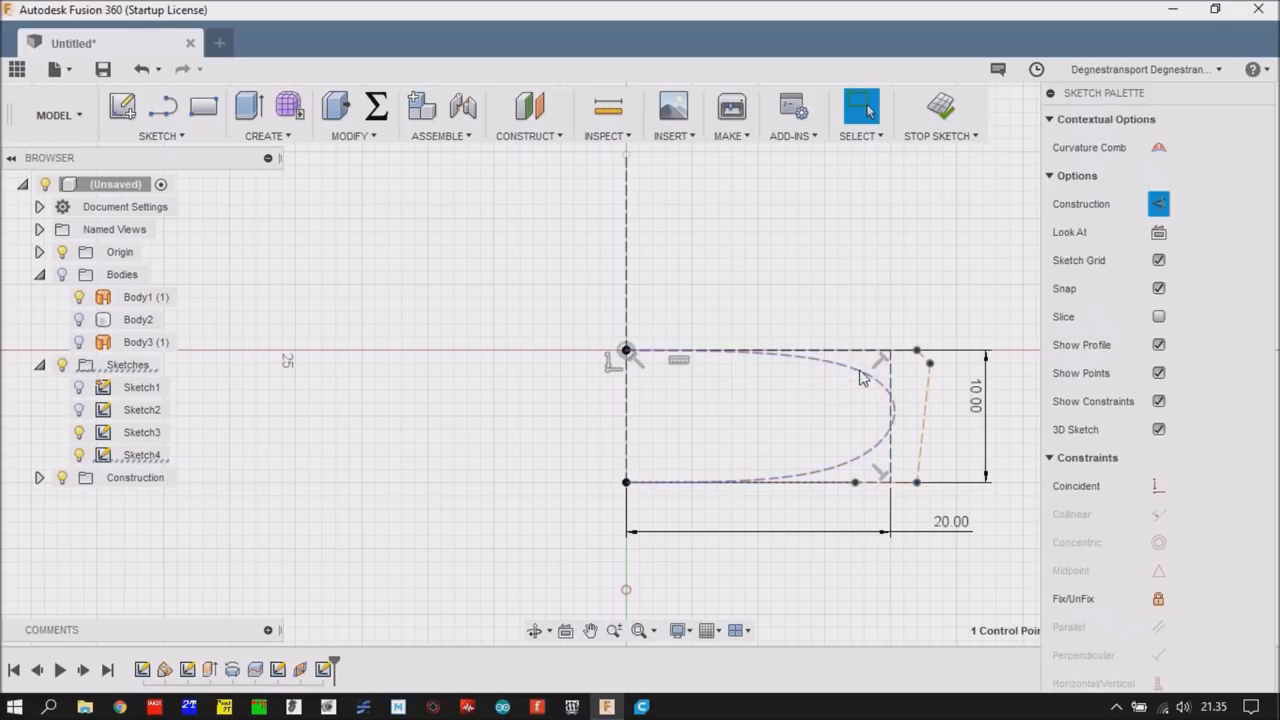
pyautogui.rightClick(864, 378)
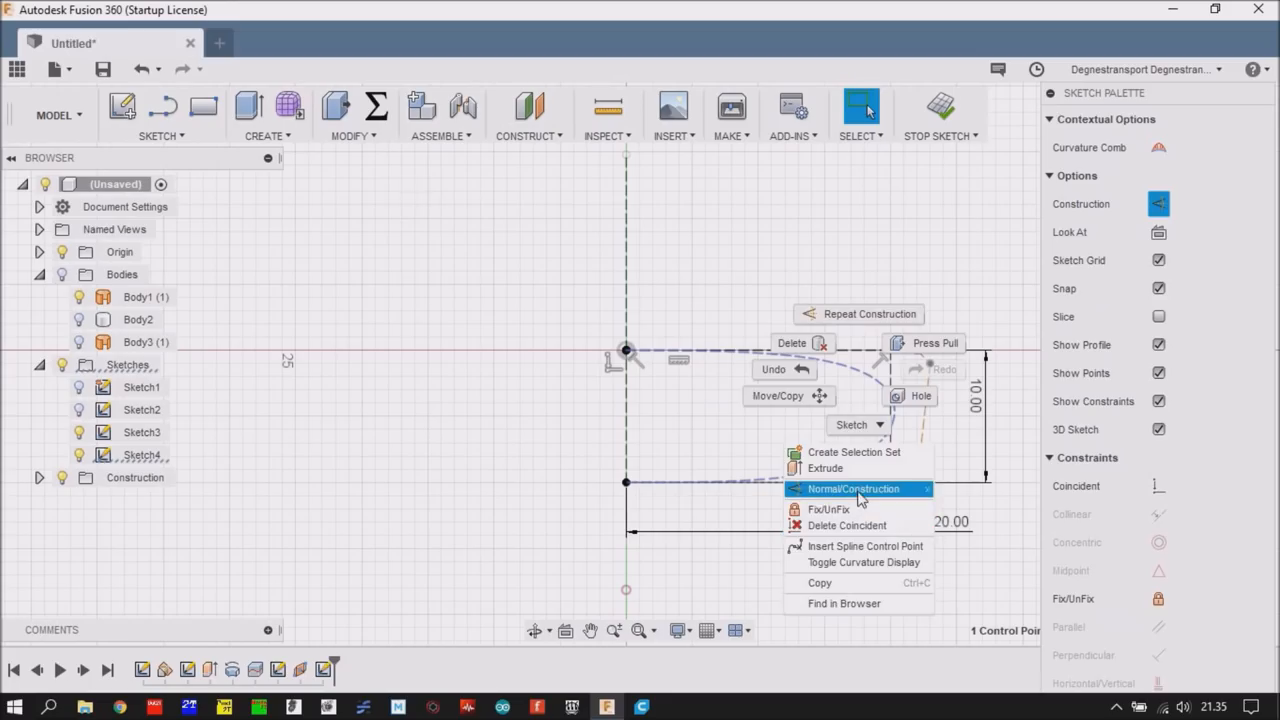
pyautogui.click(852, 488)
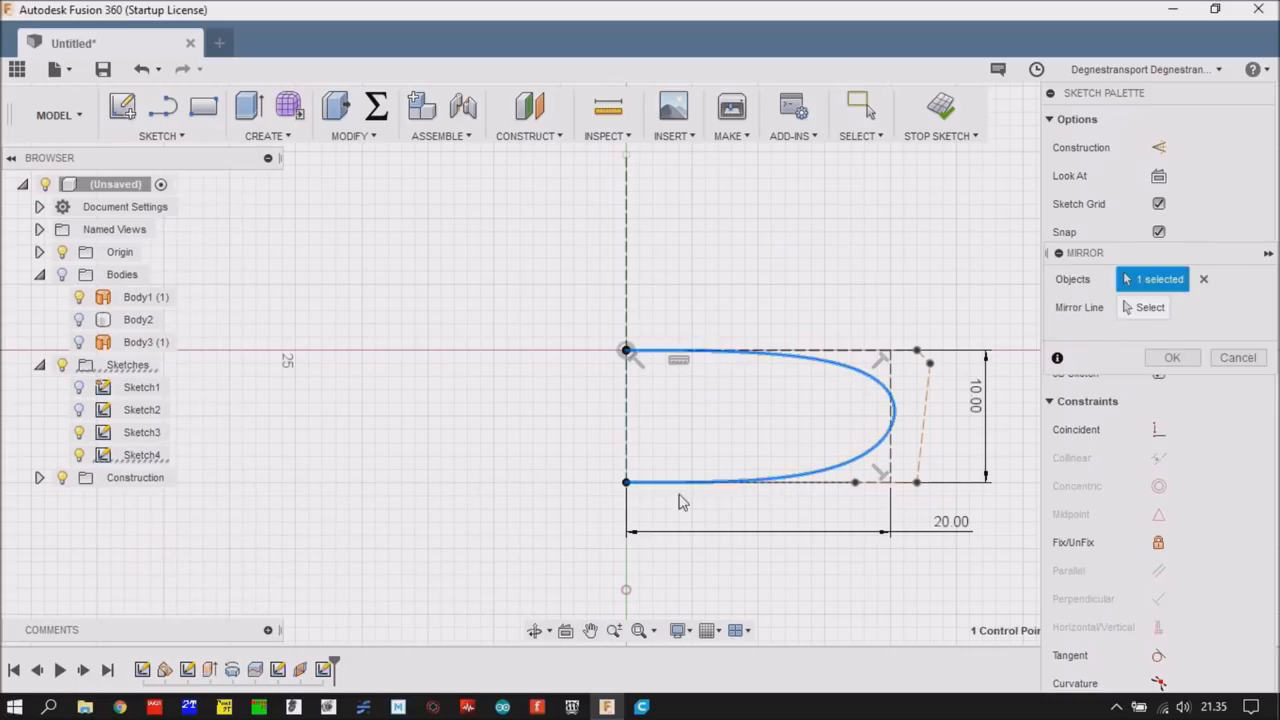
# - Mirror the spline across the vertical axis to close the oval outline
pyautogui.click(1148, 308)
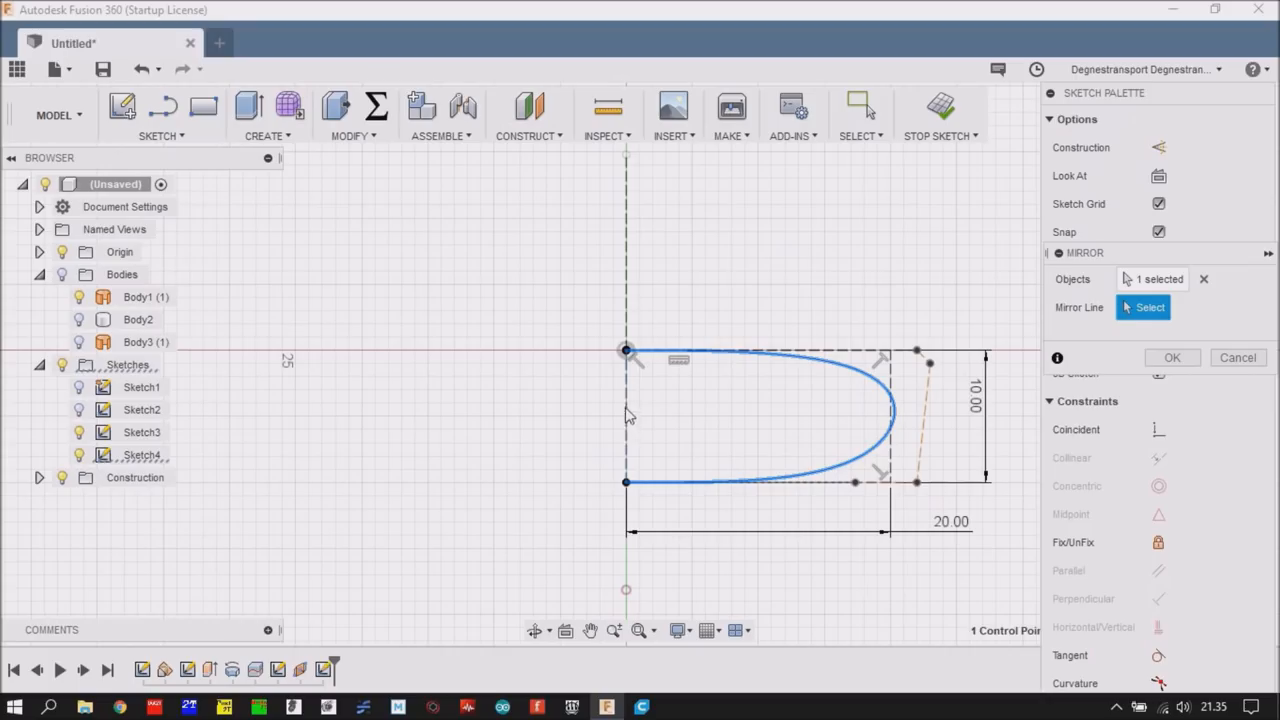
pyautogui.click(1172, 356)
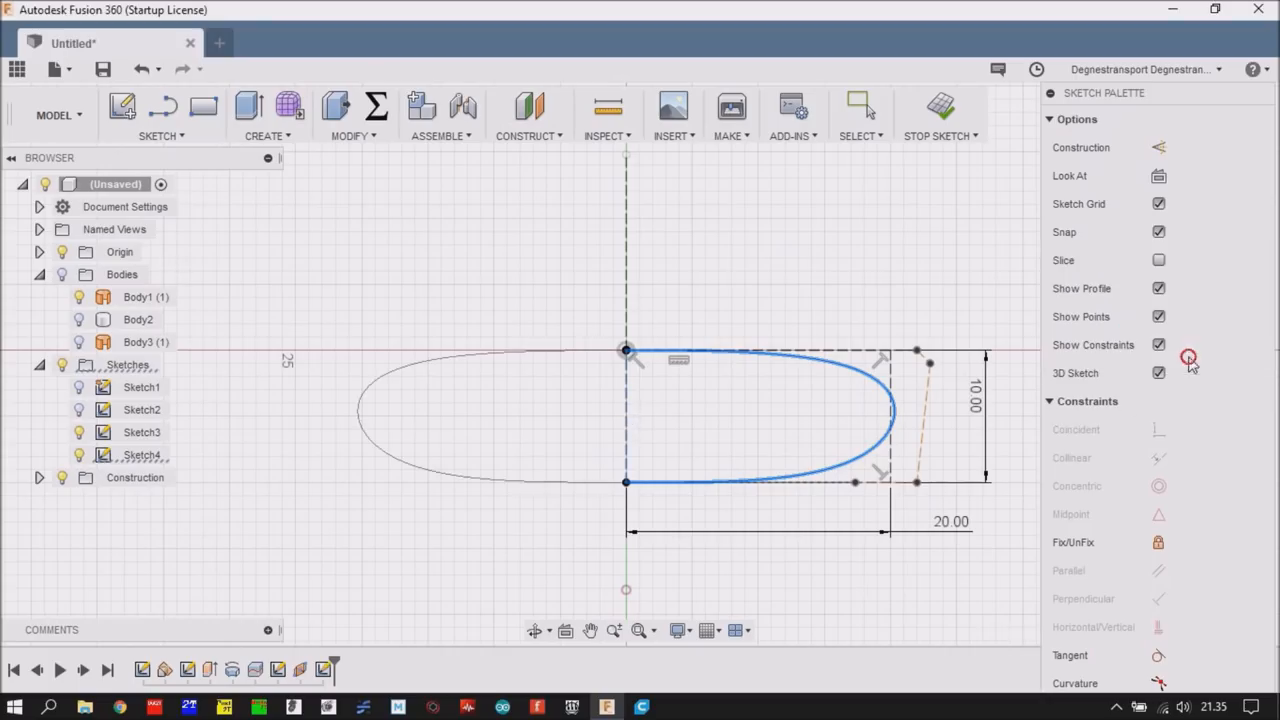
# - Confirm the mirrored spline and start a horizontal construction line across the oval
pyautogui.click(860, 104)
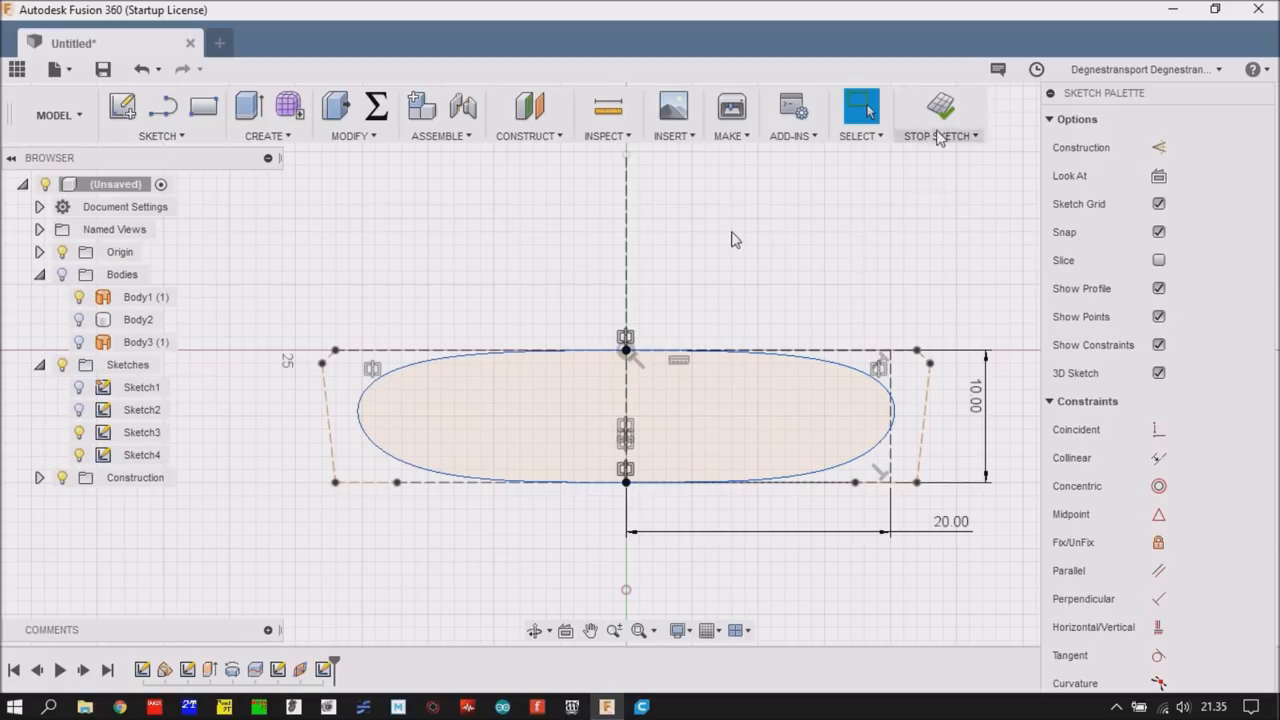
pyautogui.click(938, 114)
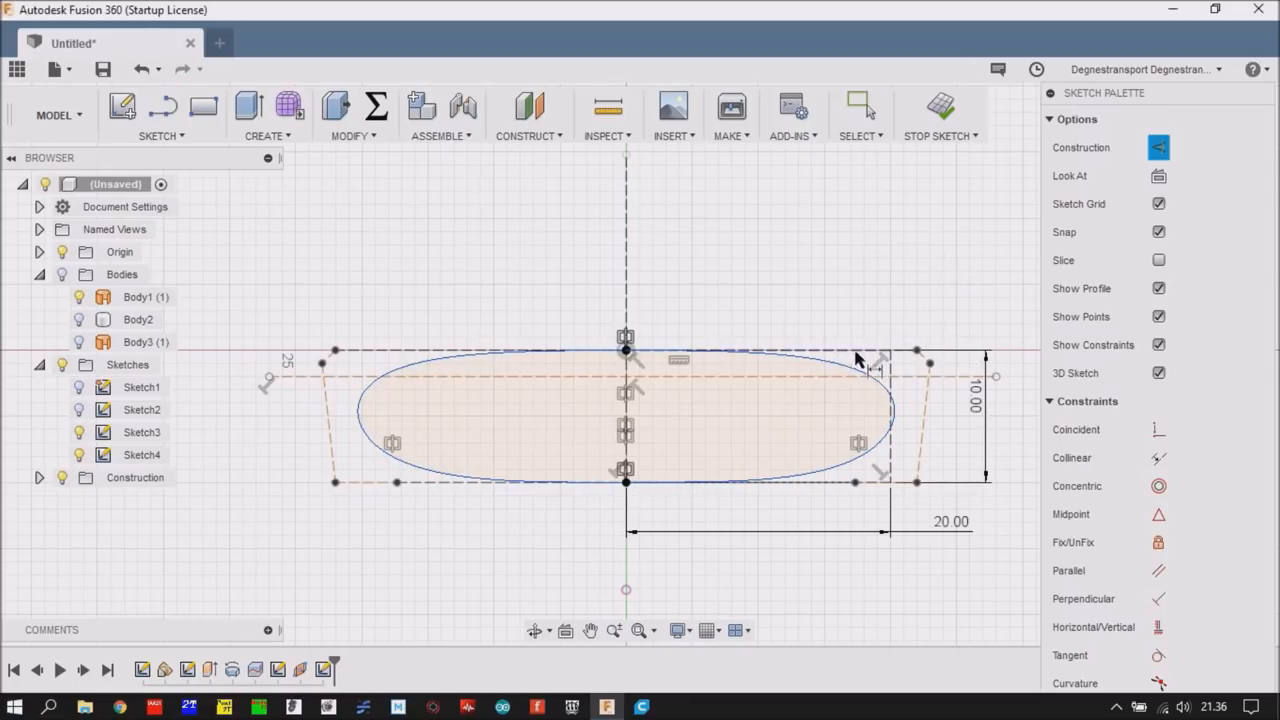
pyautogui.moveTo(816, 384)
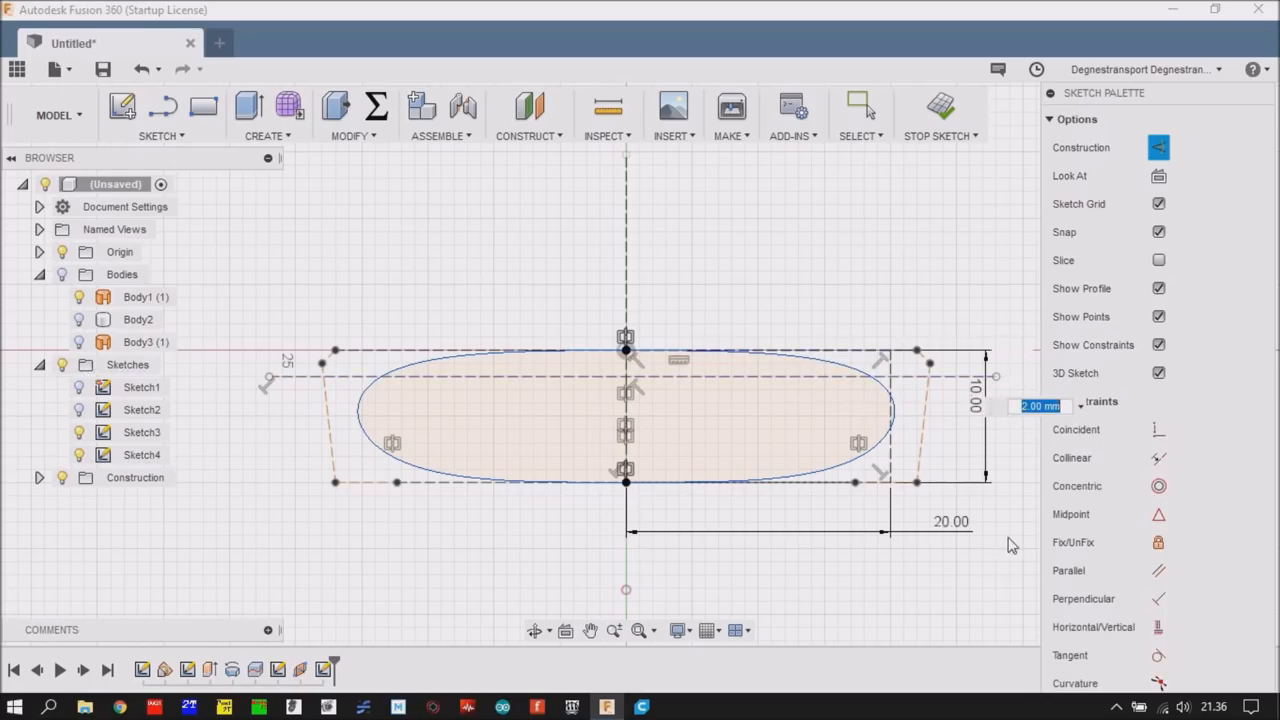
pyautogui.moveTo(1024, 520)
pyautogui.write('3')
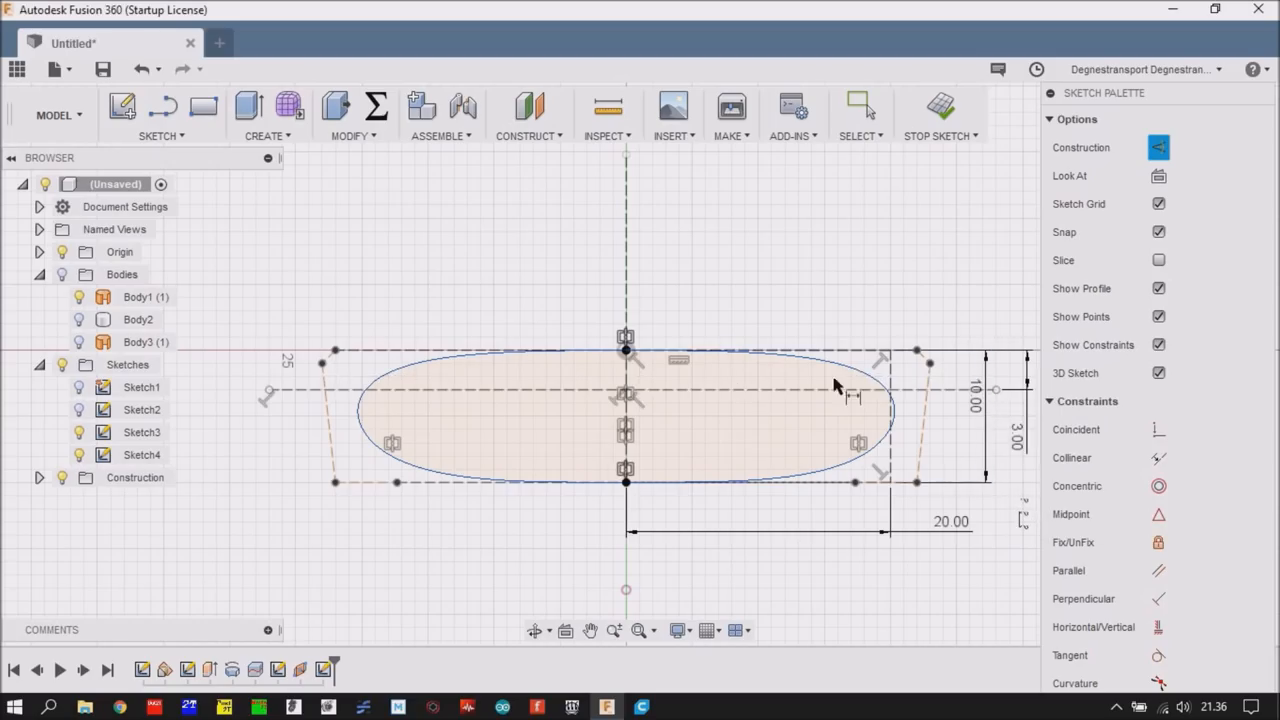
pyautogui.moveTo(380, 398)
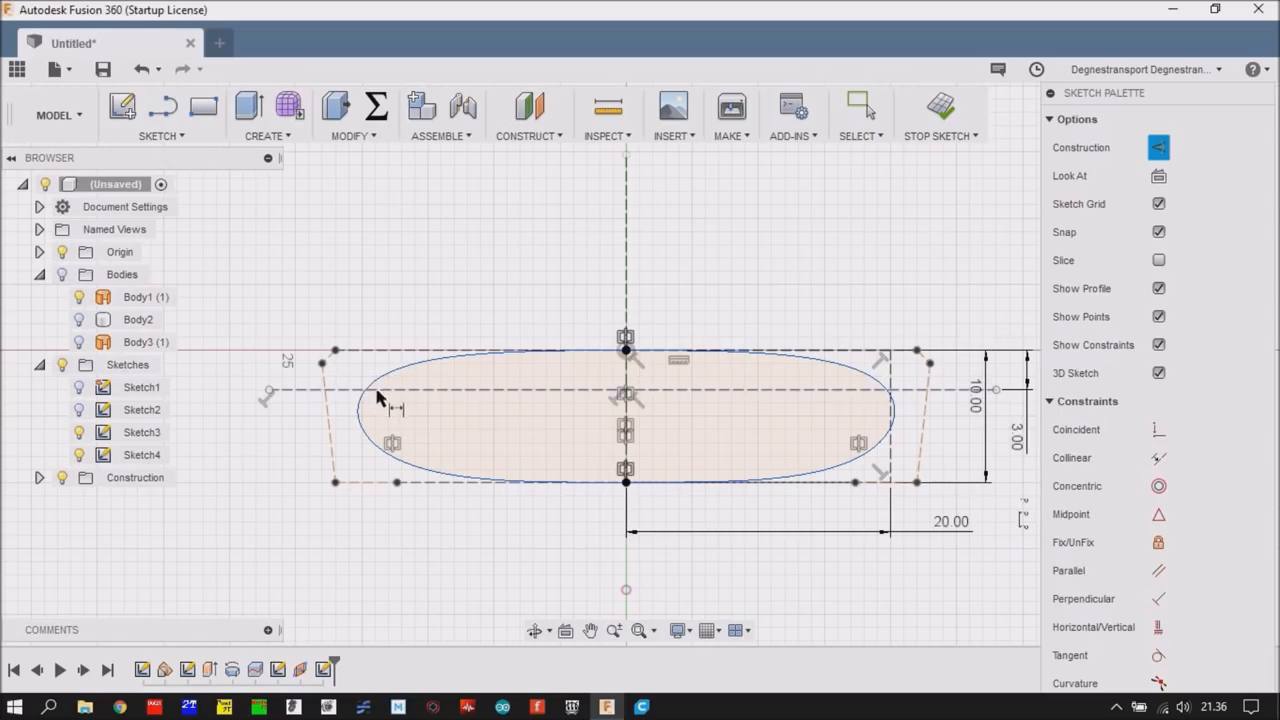
pyautogui.moveTo(900, 330)
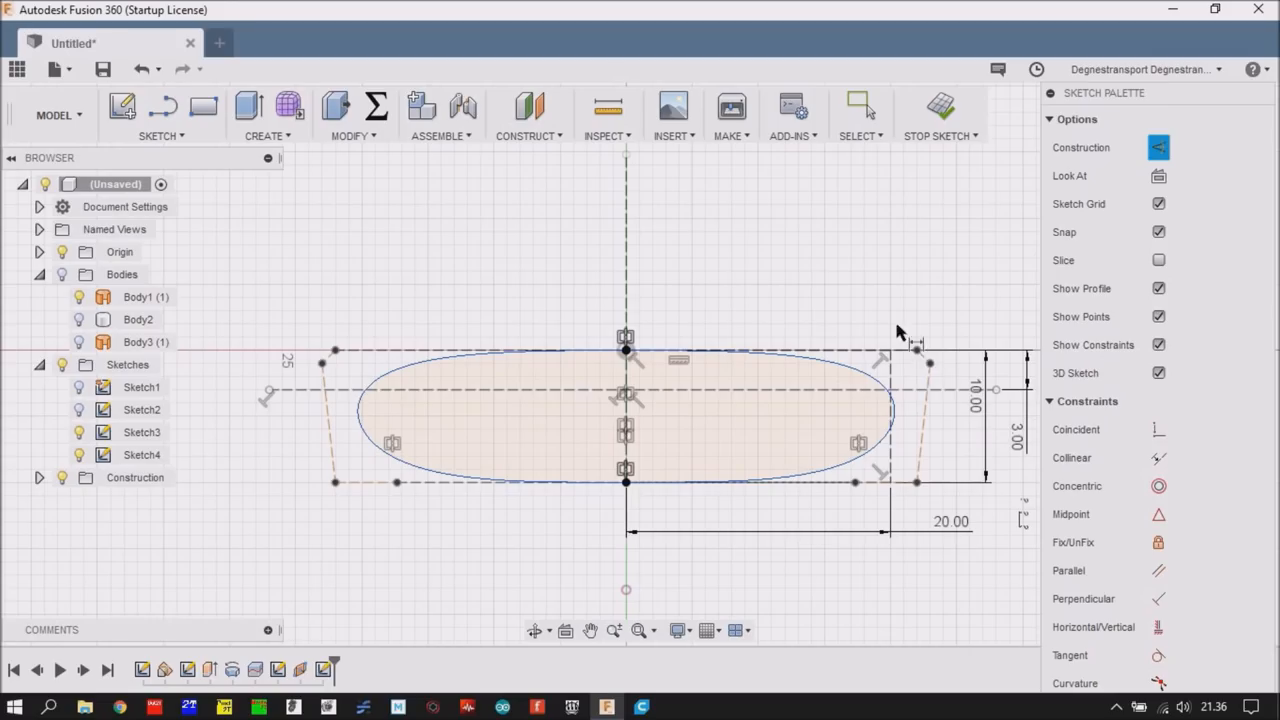
pyautogui.moveTo(816, 284)
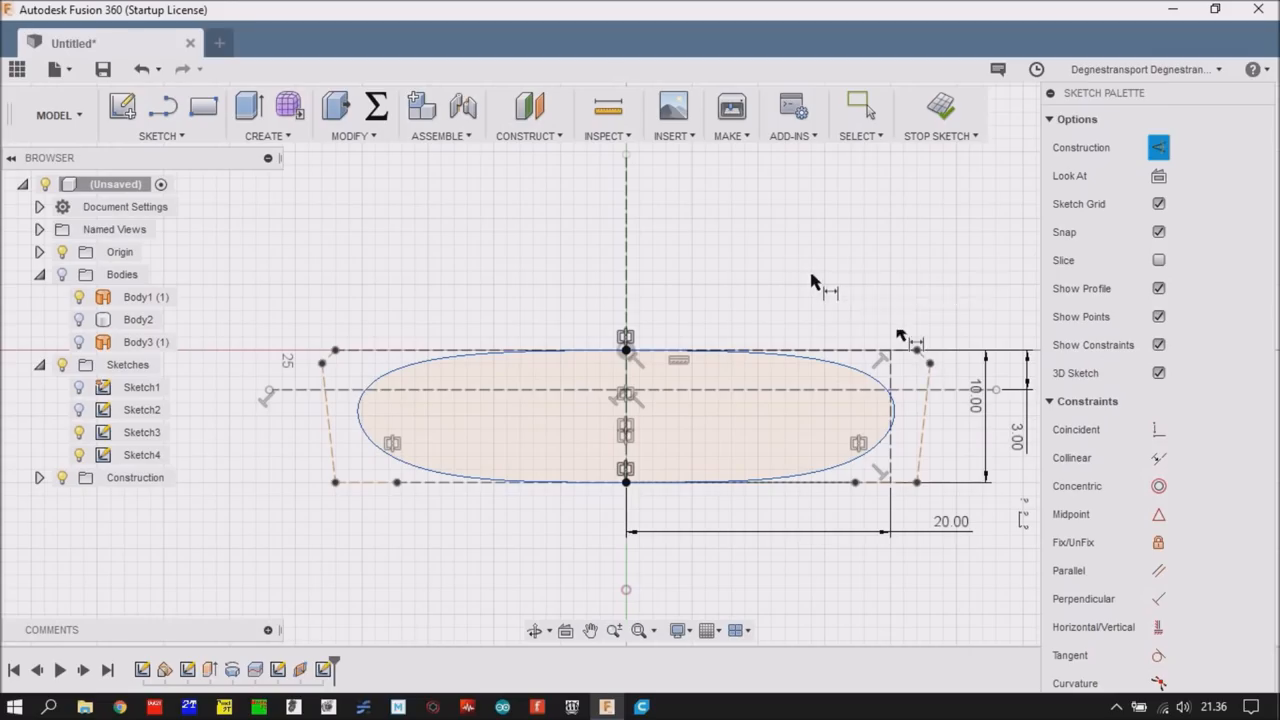
pyautogui.moveTo(960, 450)
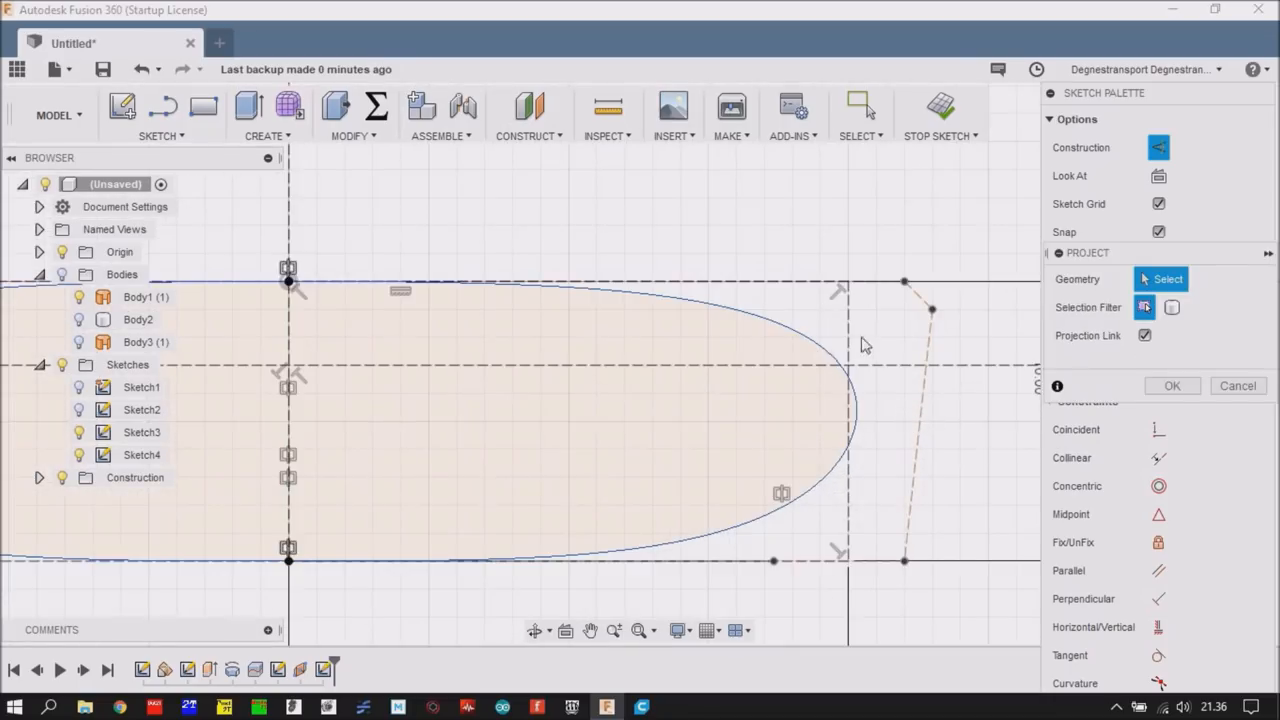
# - Place a sketch point where the construction line meets the oval's left end
pyautogui.scroll(3)
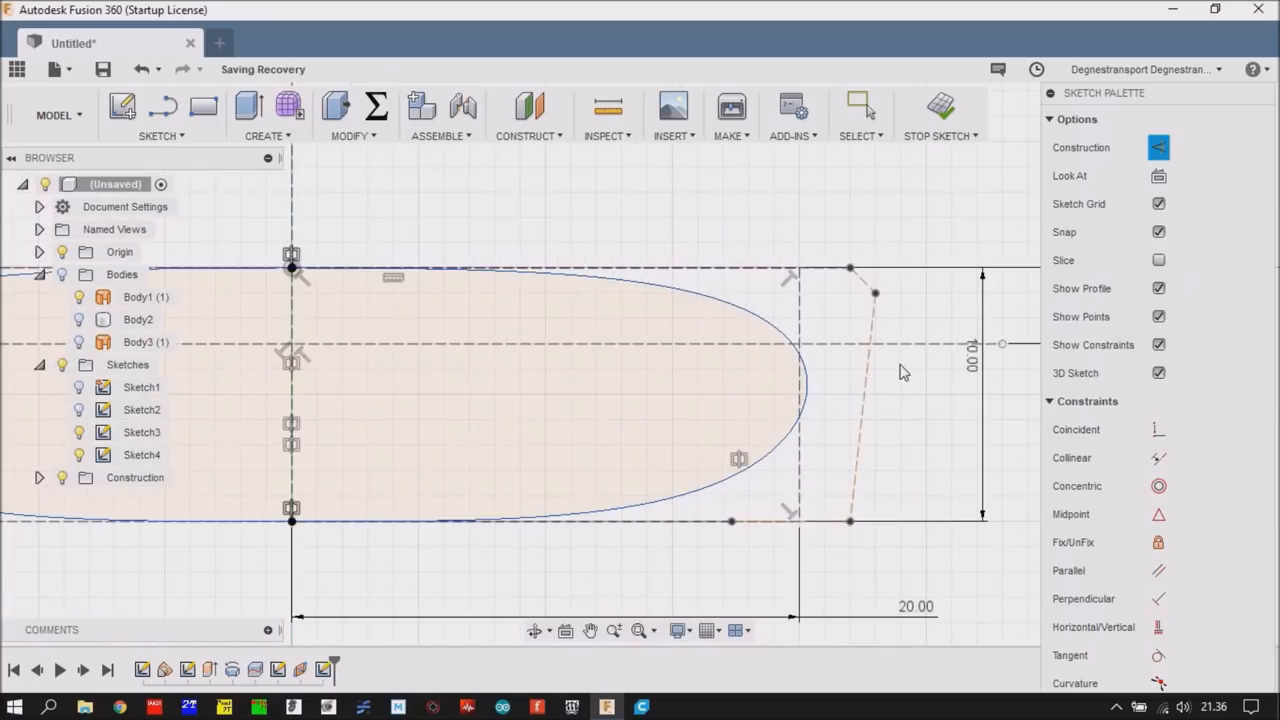
pyautogui.moveTo(484, 250)
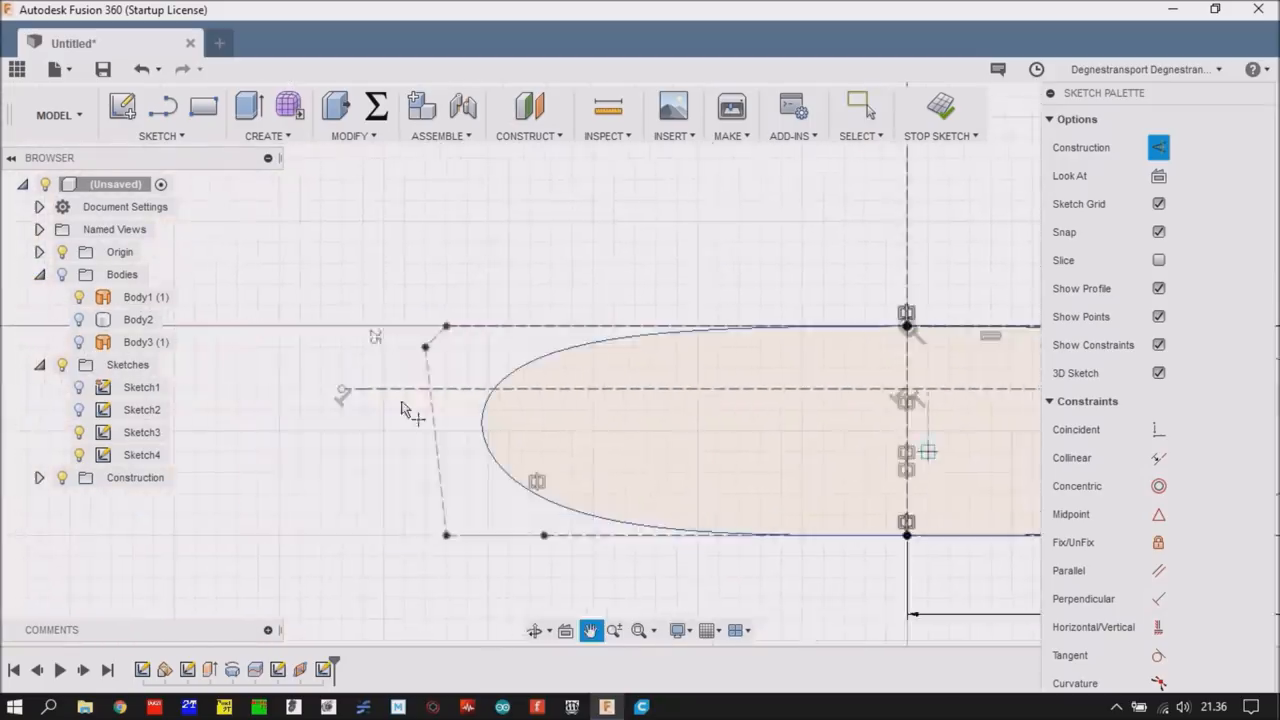
pyautogui.scroll(3)
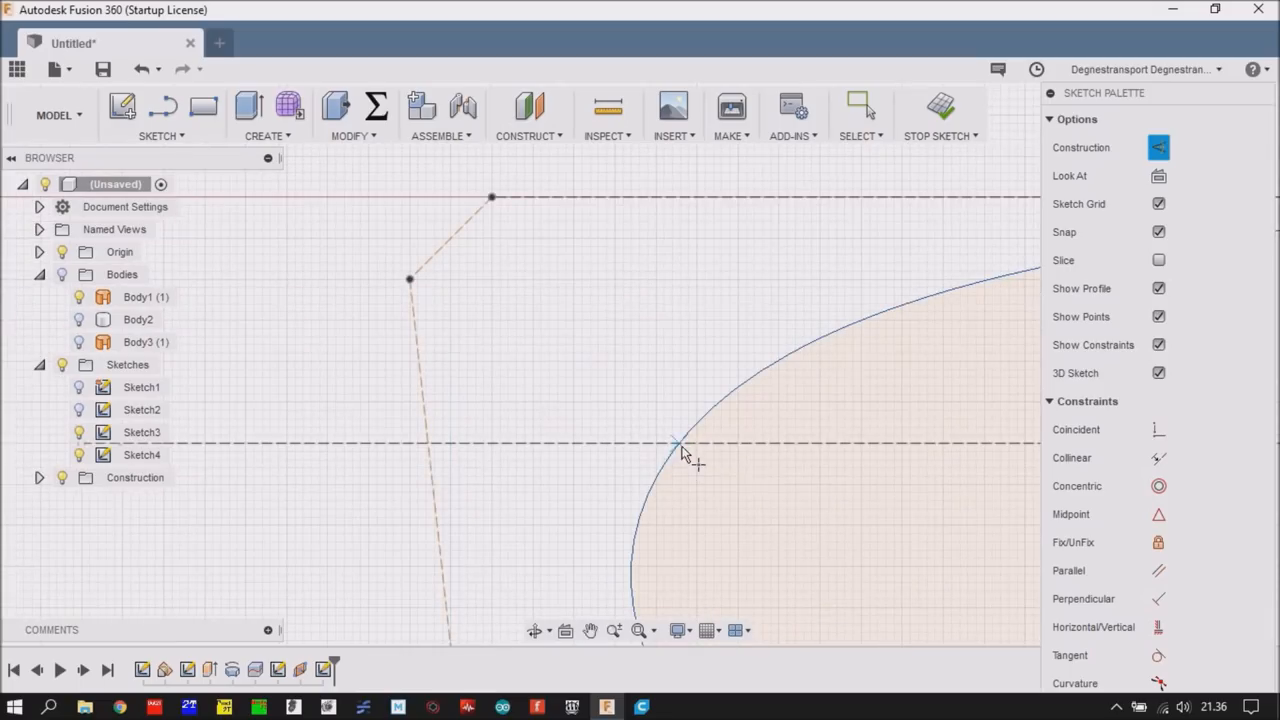
pyautogui.moveTo(728, 412)
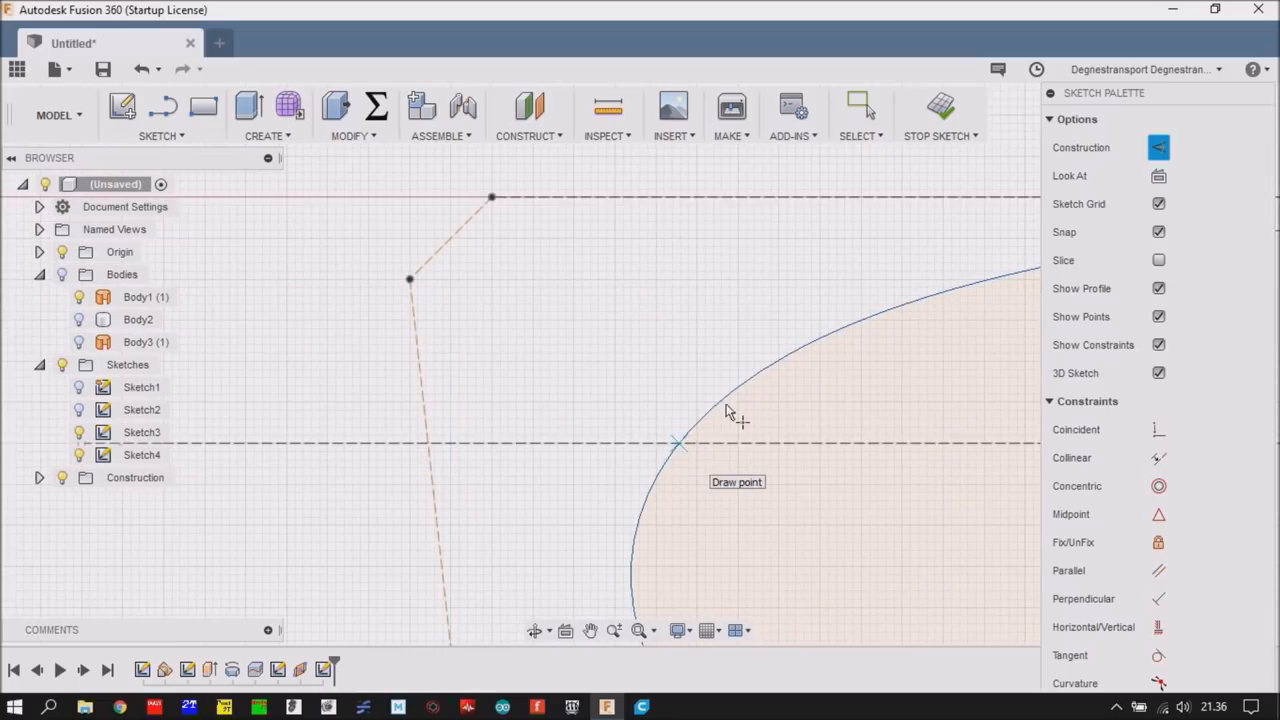
pyautogui.moveTo(752, 400)
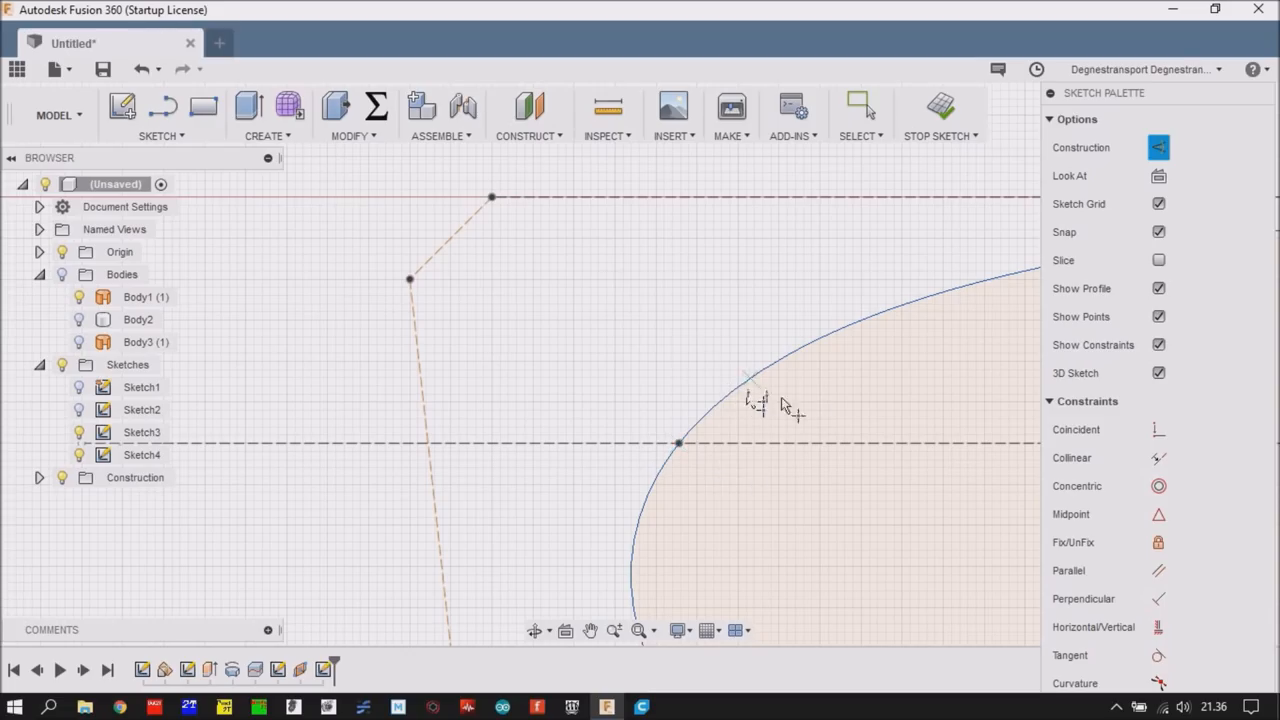
pyautogui.moveTo(784, 404); pyautogui.dragTo(556, 336)
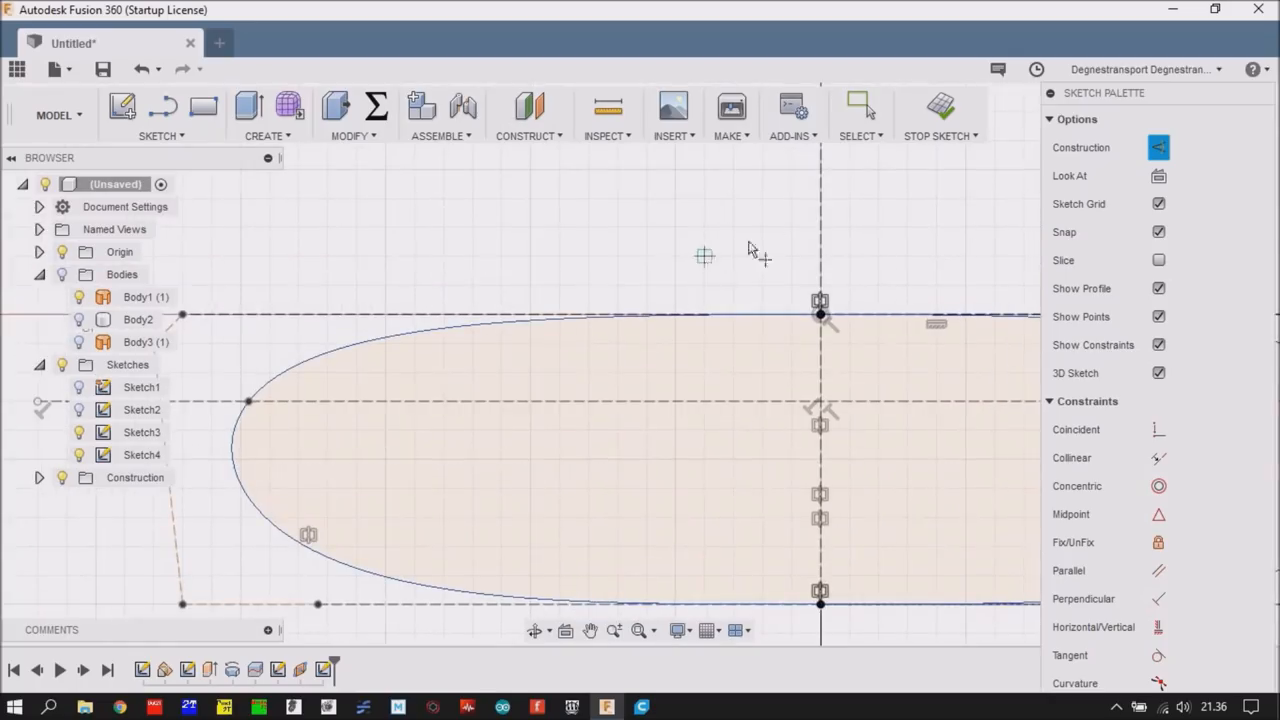
pyautogui.click(936, 108)
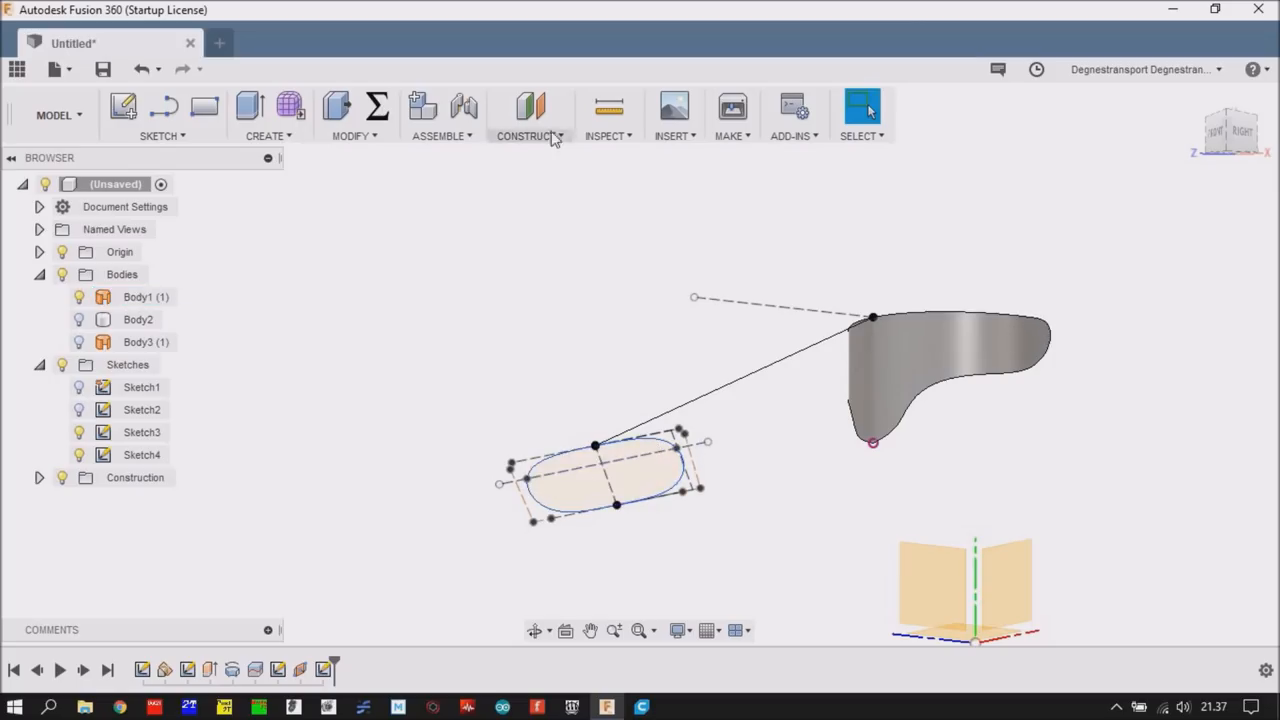
# - Start a Plane Through Three Points and pick the first vertex on the duct body
pyautogui.click(528, 114)
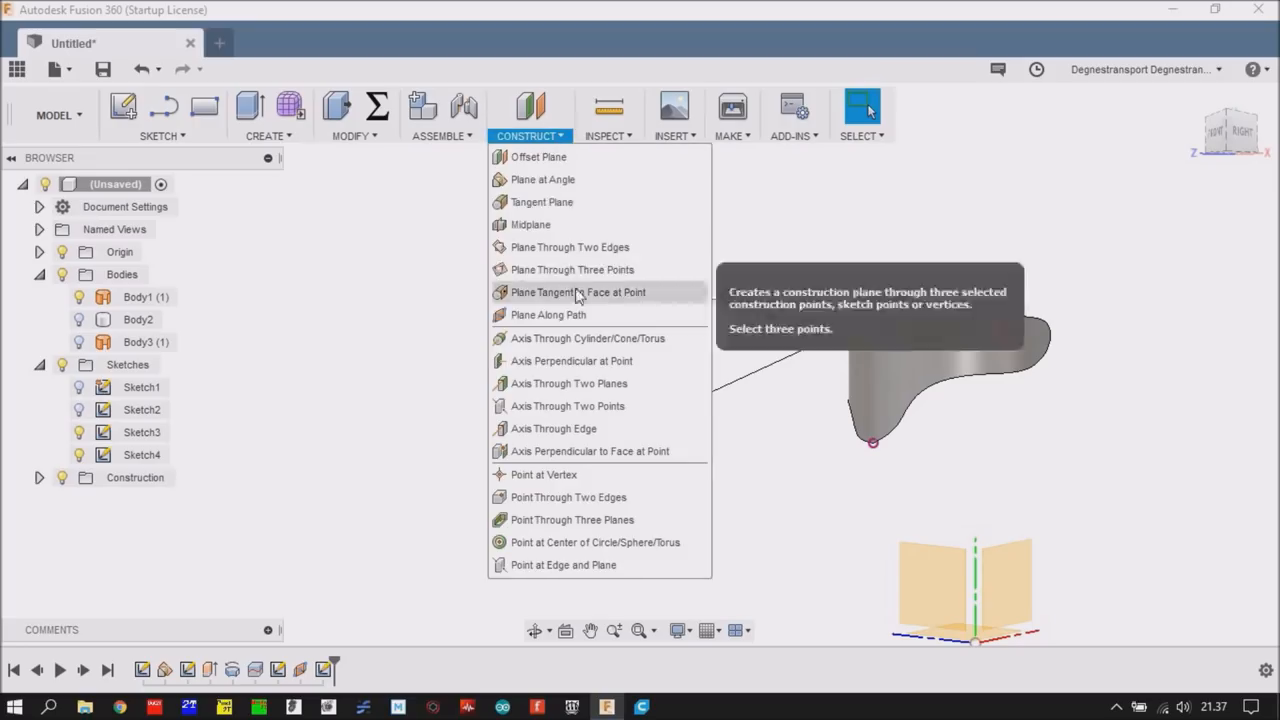
pyautogui.click(572, 268)
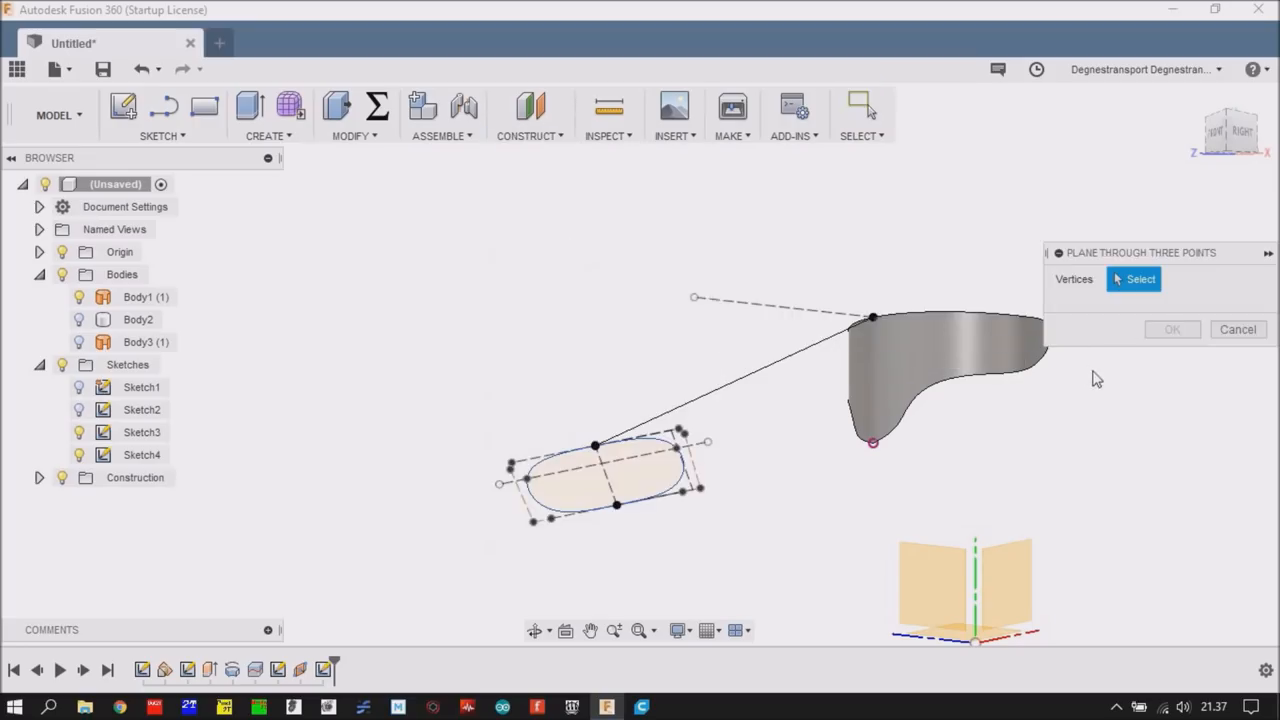
pyautogui.scroll(3)
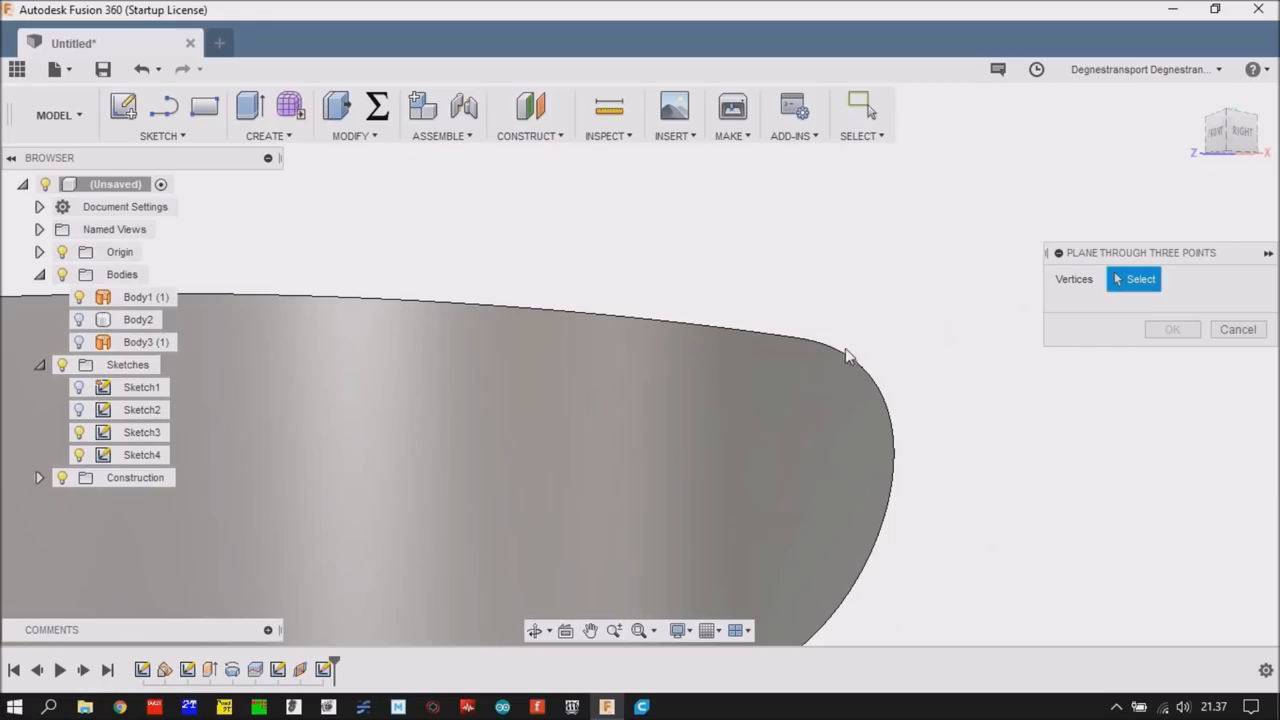
pyautogui.click(800, 340)
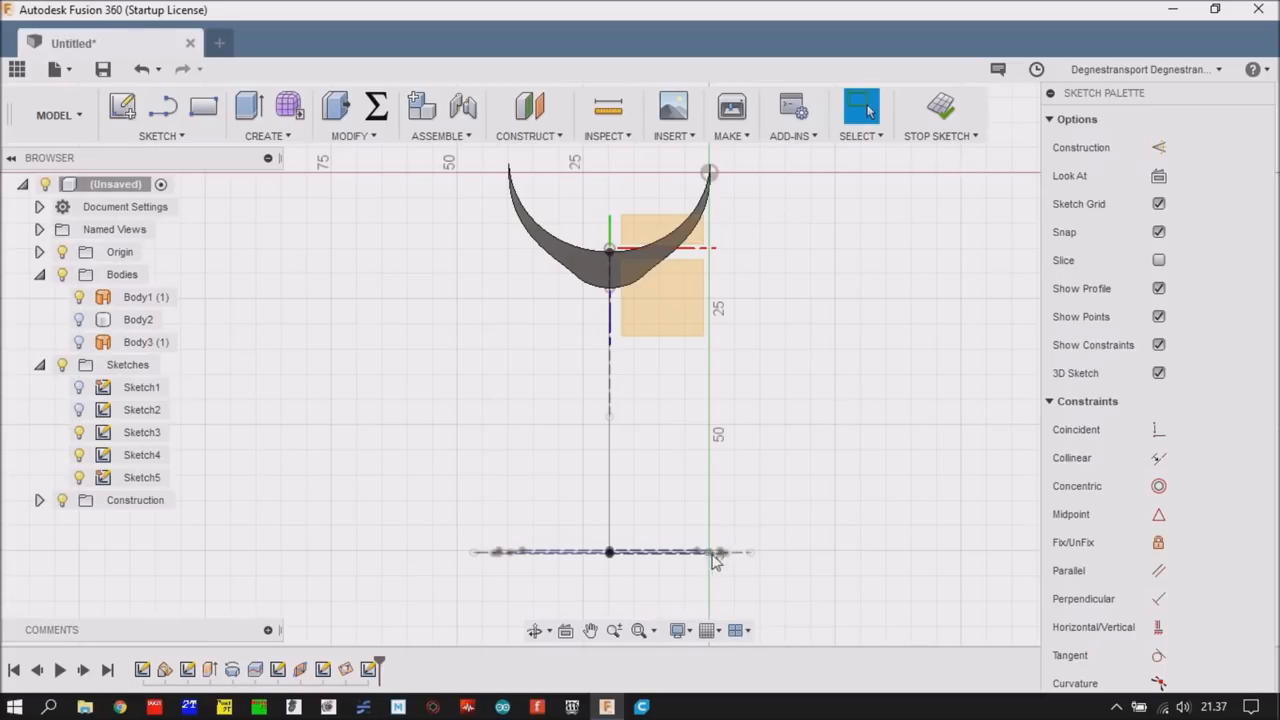
pyautogui.moveTo(752, 260)
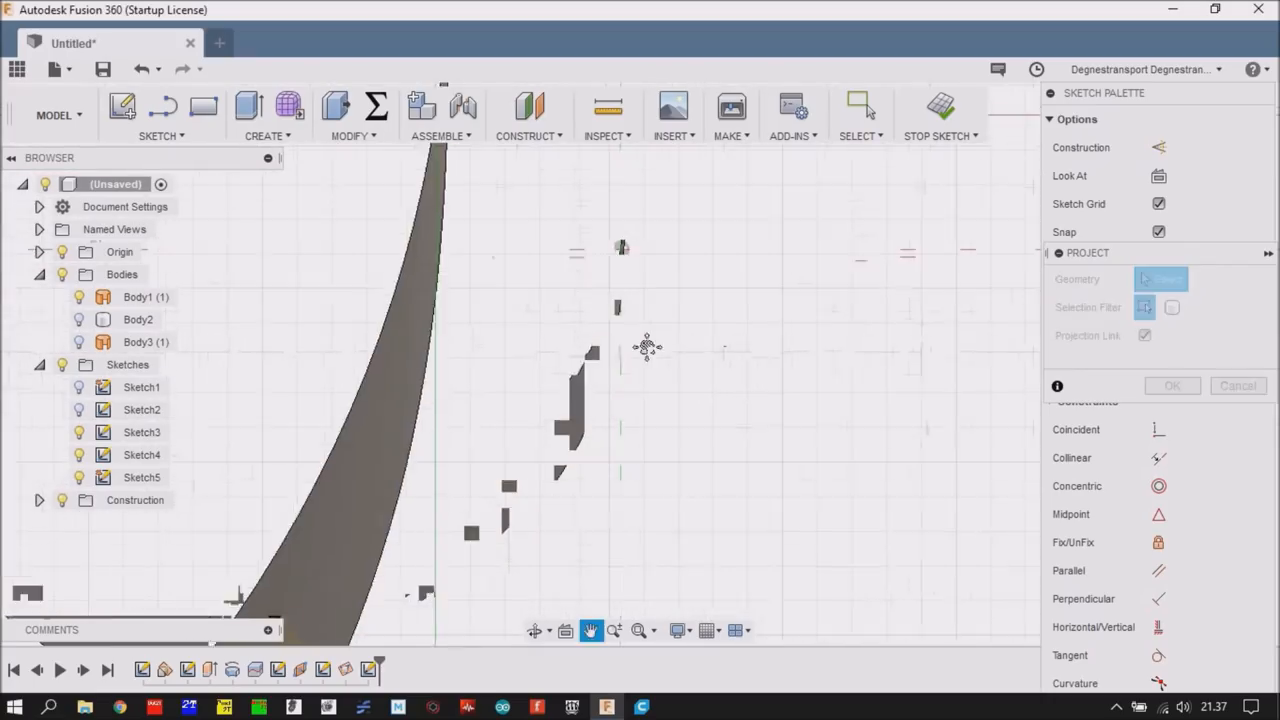
# - Project the duct edges and oval profile into Sketch5 and confirm
pyautogui.click(580, 380)
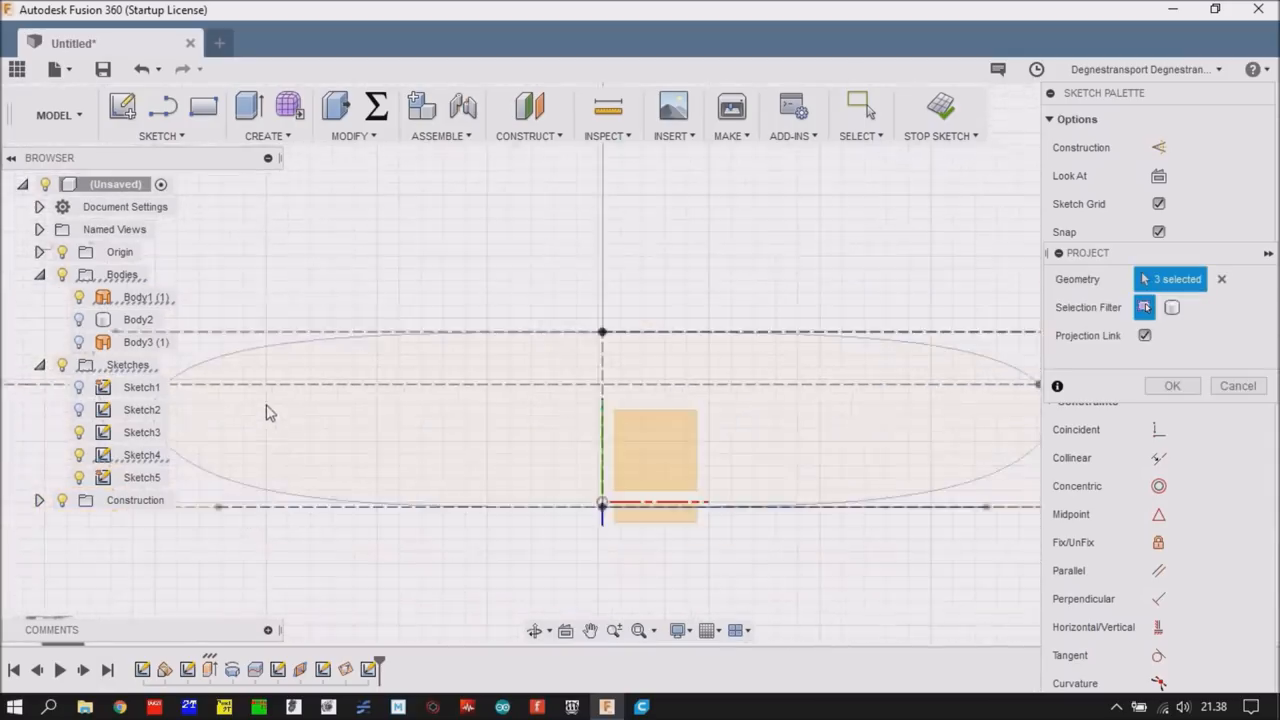
pyautogui.click(364, 380)
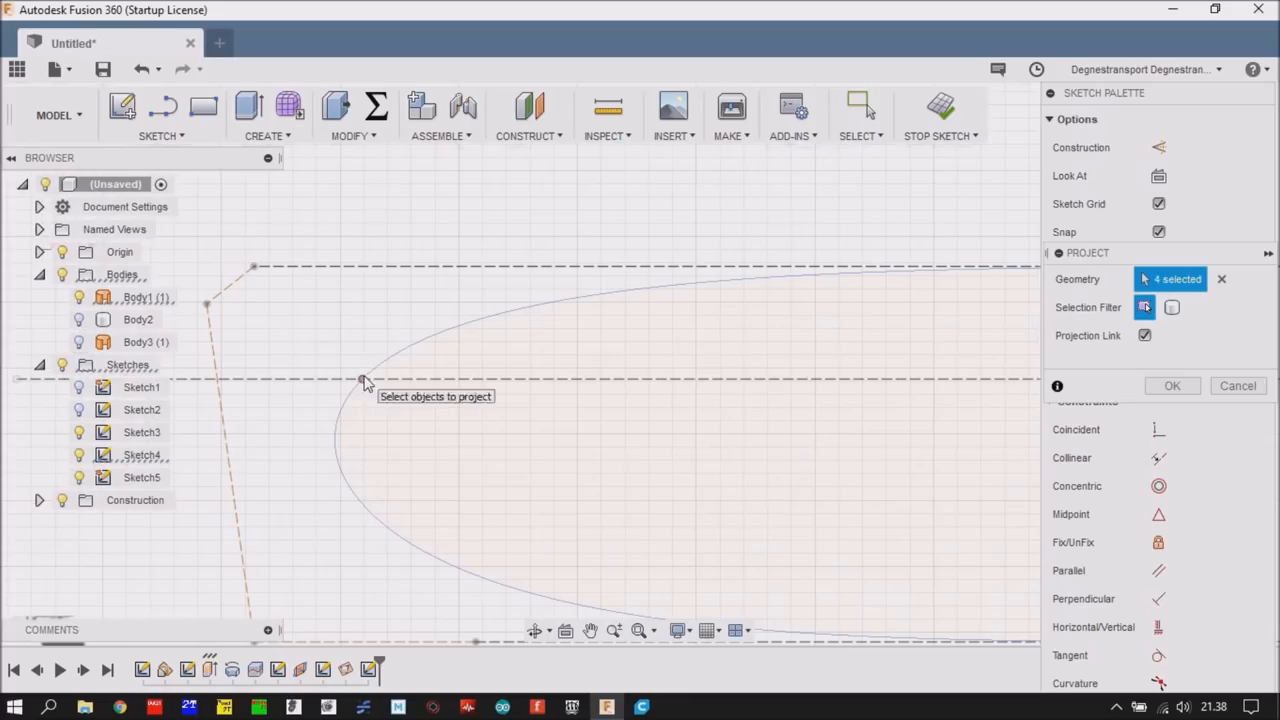
pyautogui.moveTo(1156, 344)
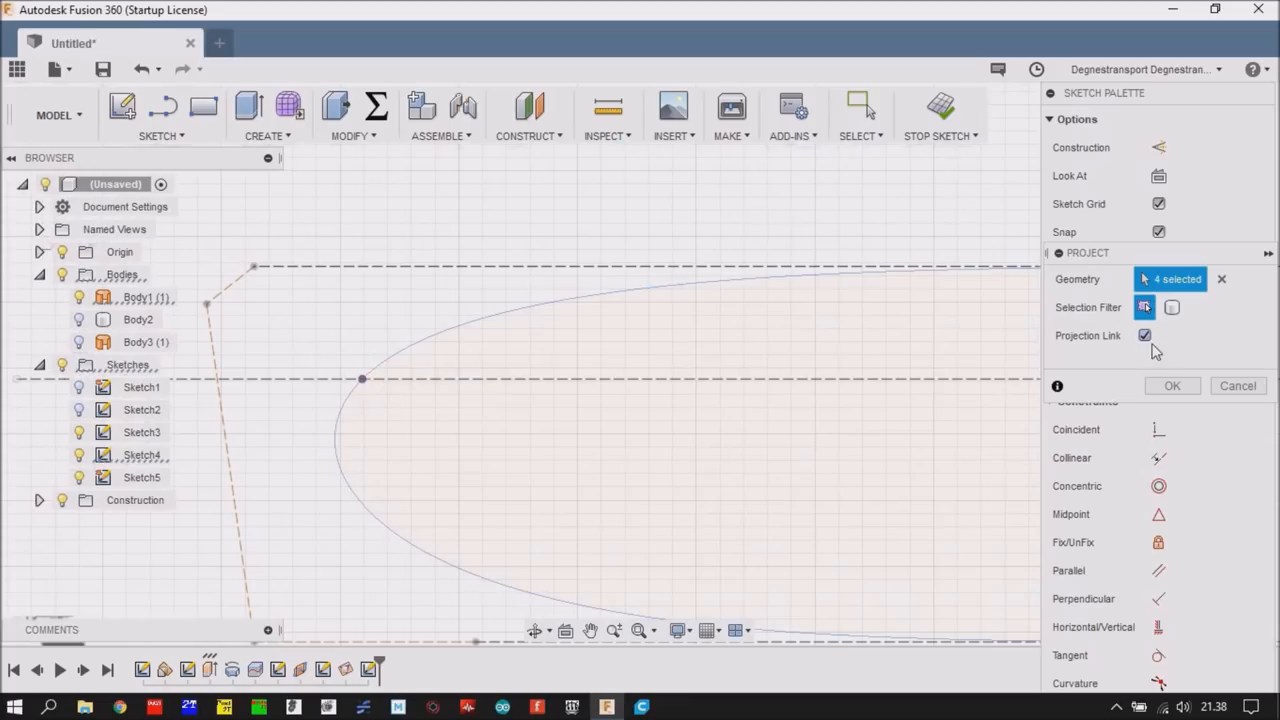
pyautogui.click(1172, 384)
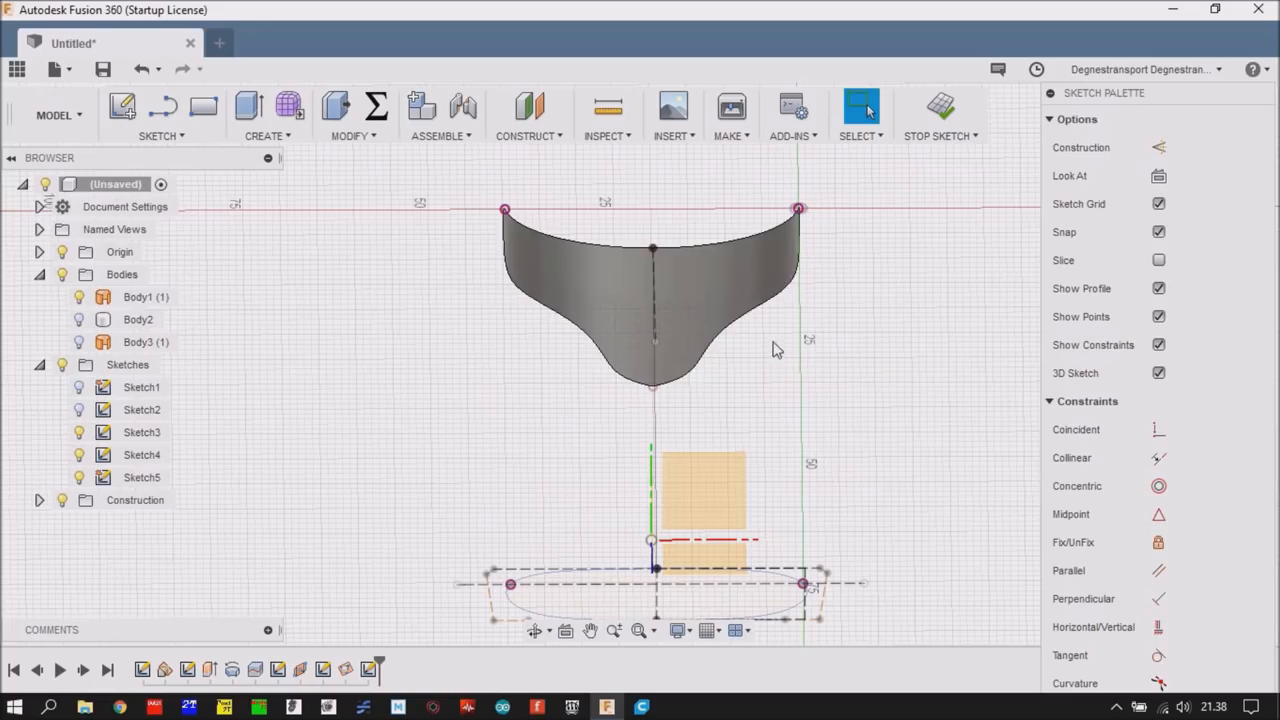
pyautogui.moveTo(836, 356)
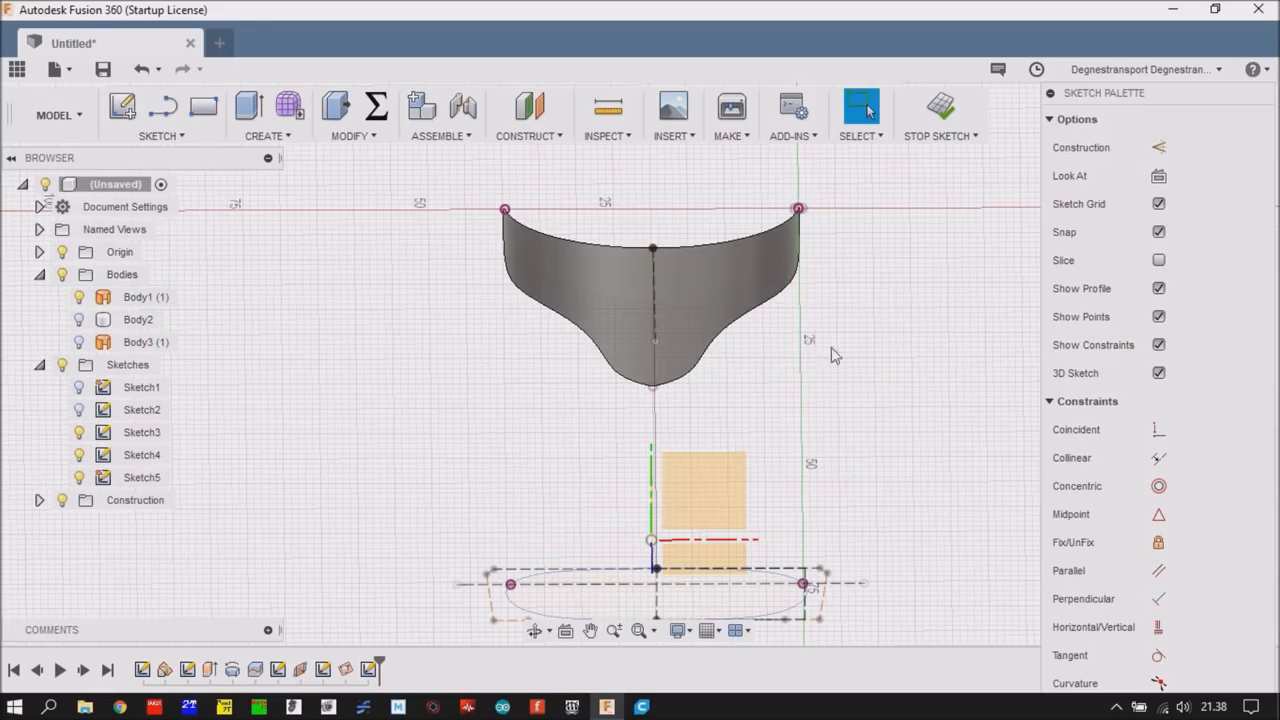
pyautogui.moveTo(632, 396)
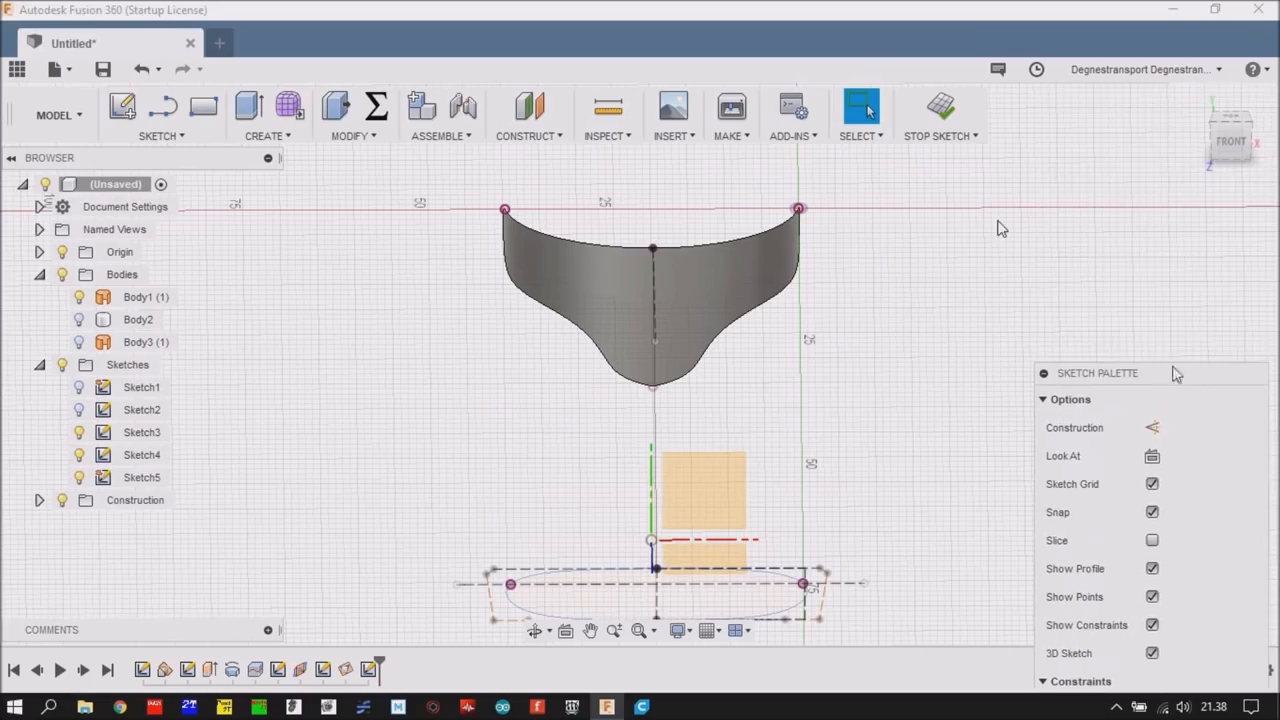
pyautogui.moveTo(1120, 228)
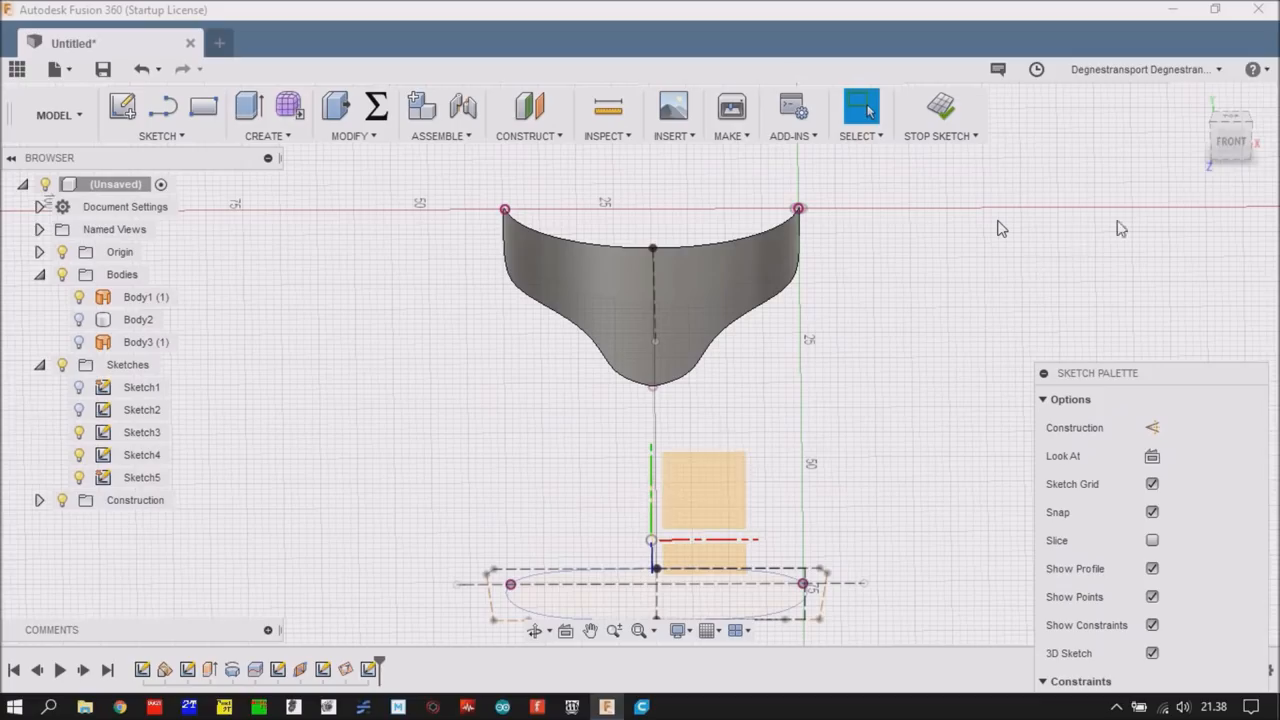
pyautogui.moveTo(736, 390)
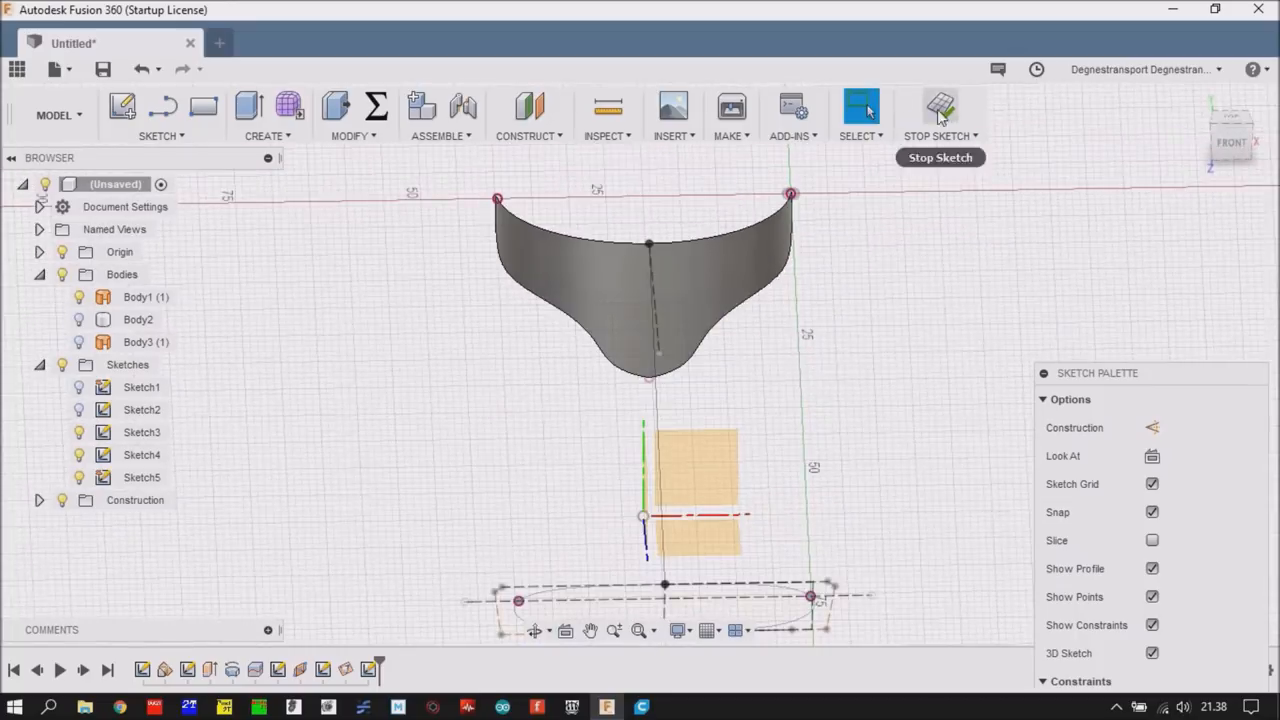
# - Finish the sketch, reopen Sketch5 for editing and prepare to sketch from the top corner
pyautogui.click(940, 110)
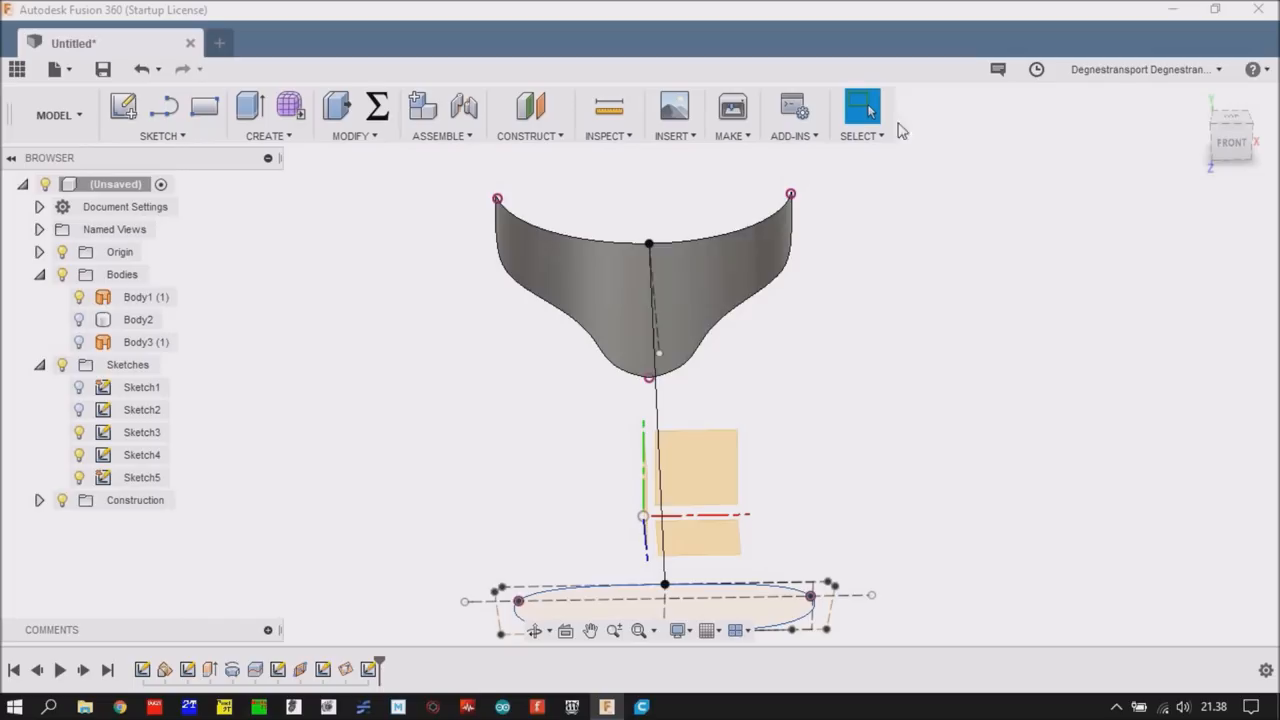
pyautogui.rightClick(144, 476)
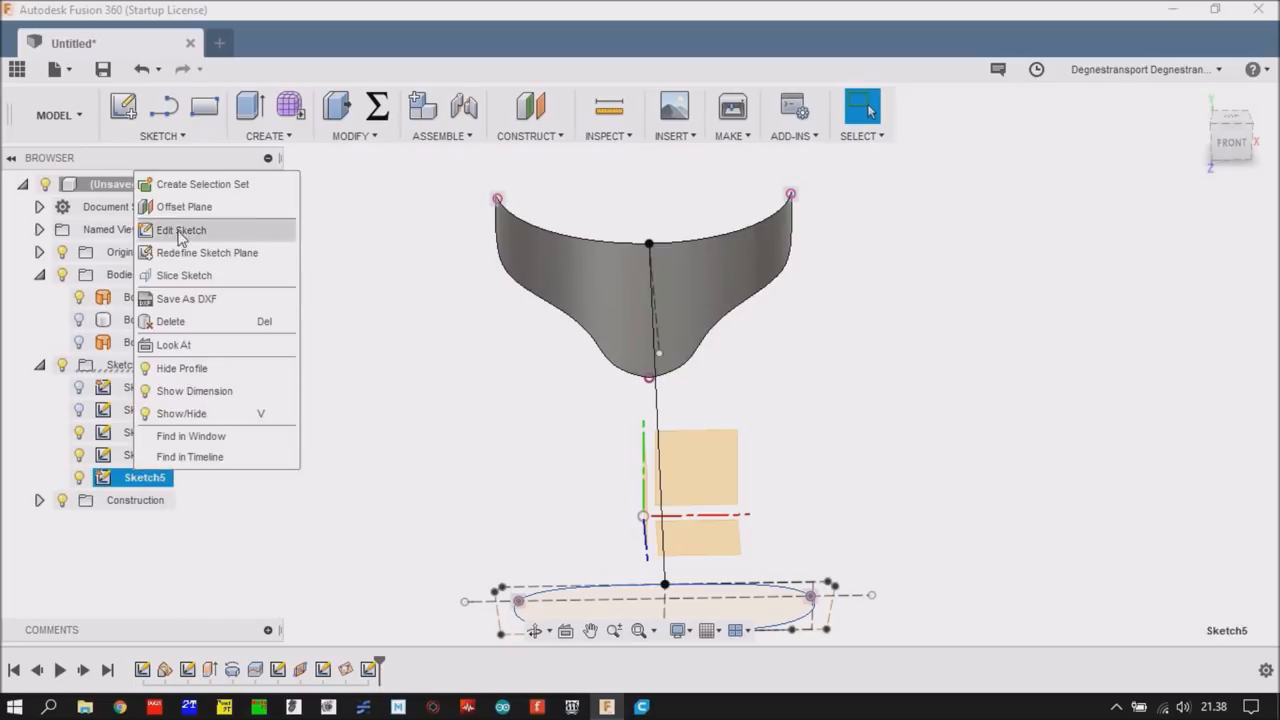
pyautogui.click(180, 230)
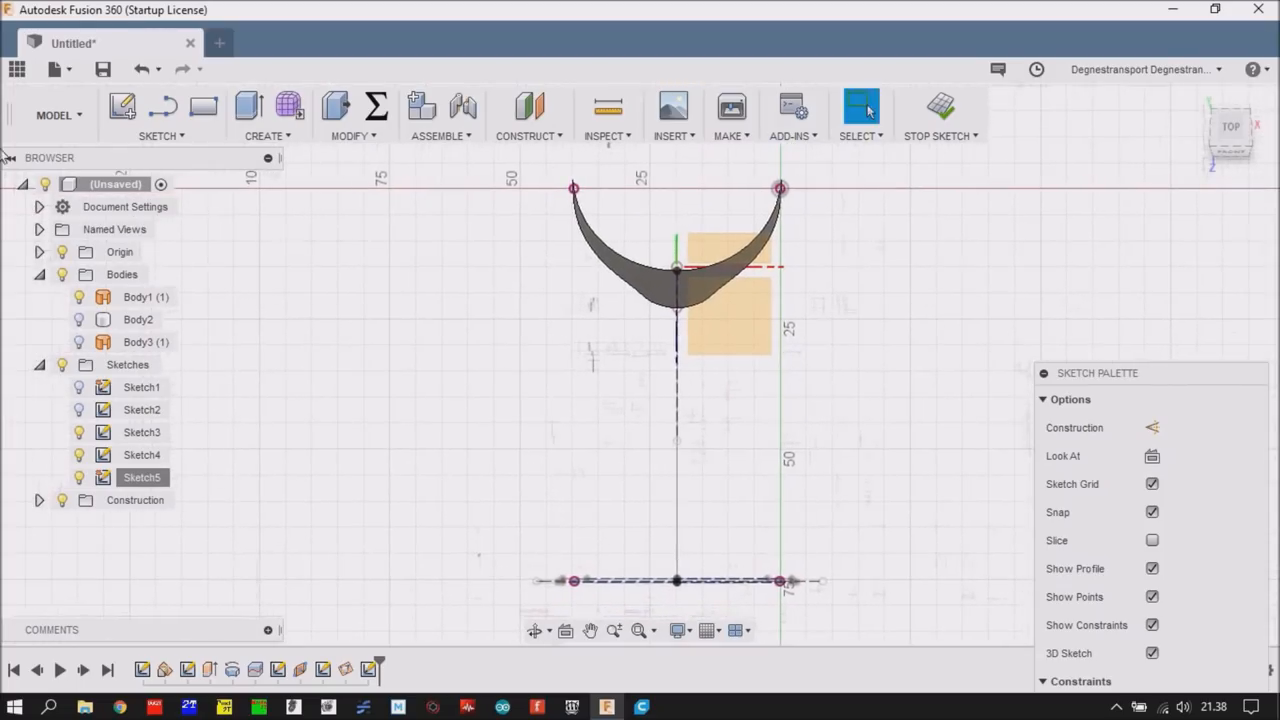
pyautogui.click(160, 136)
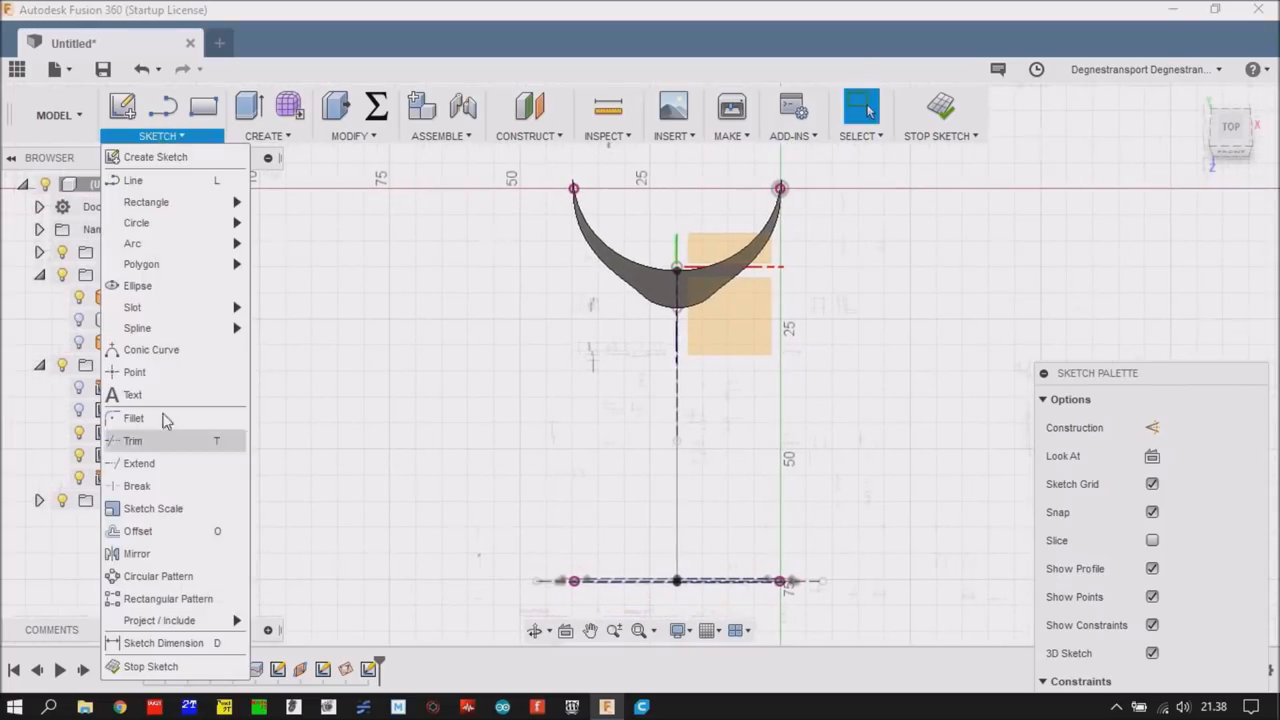
pyautogui.click(308, 352)
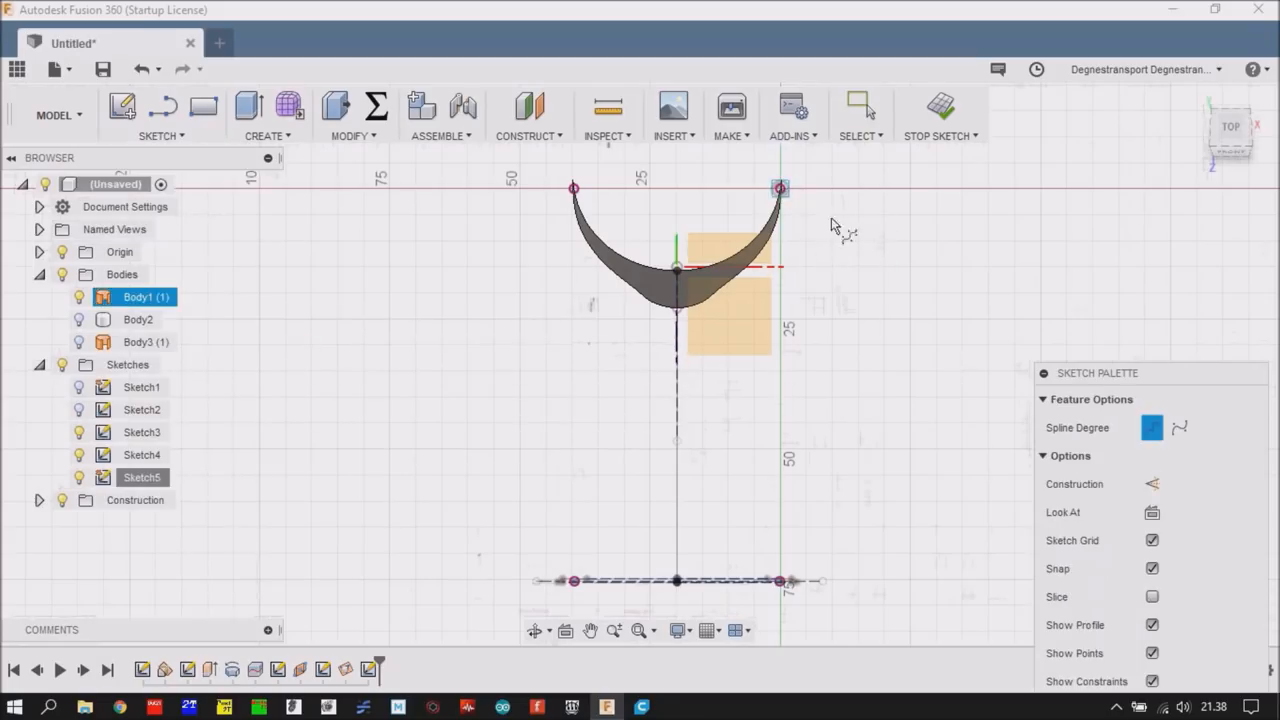
pyautogui.click(860, 108)
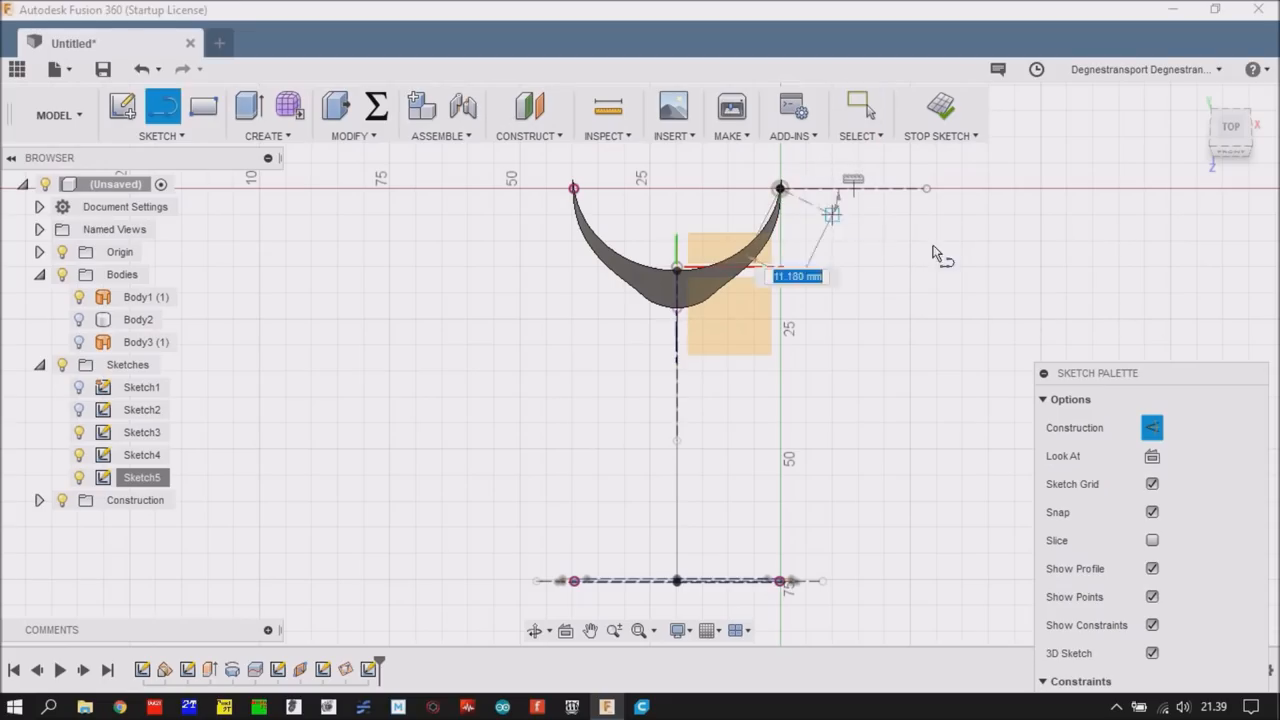
# - Draw a construction line from the duct's upper right corner fixed at 20° from horizontal
pyautogui.moveTo(830, 216); pyautogui.dragTo(976, 218)
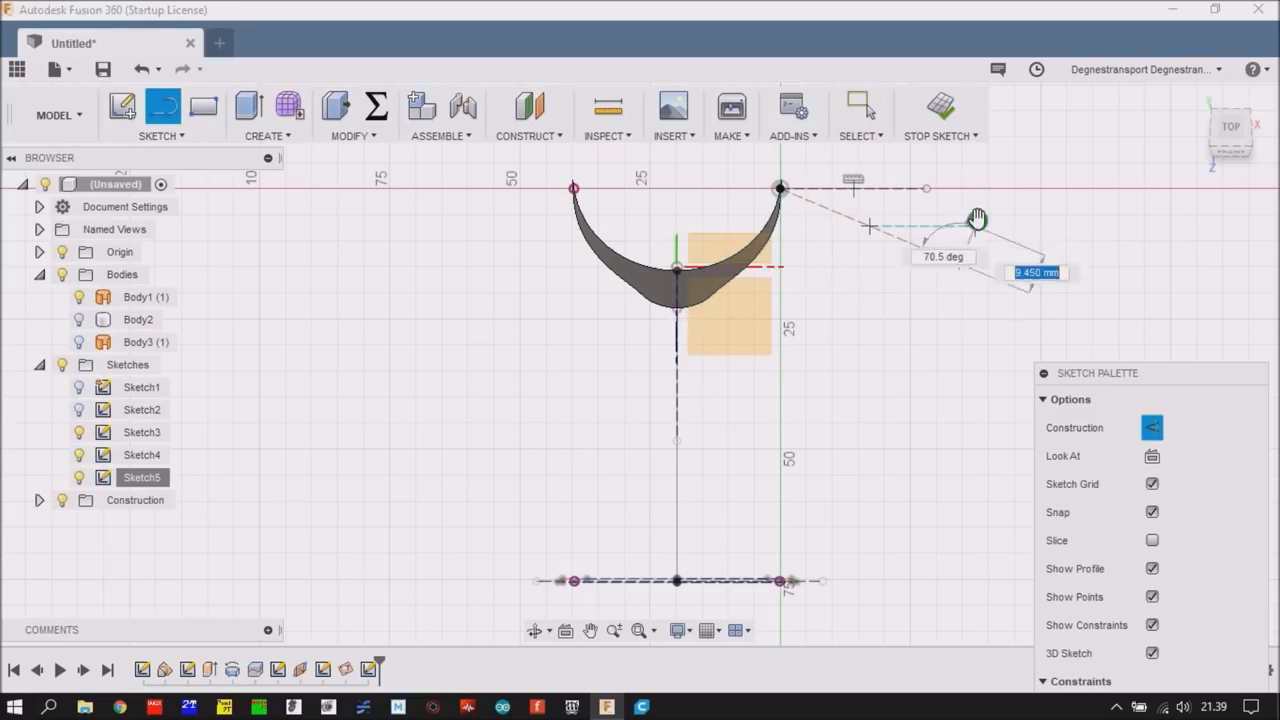
pyautogui.click(876, 228)
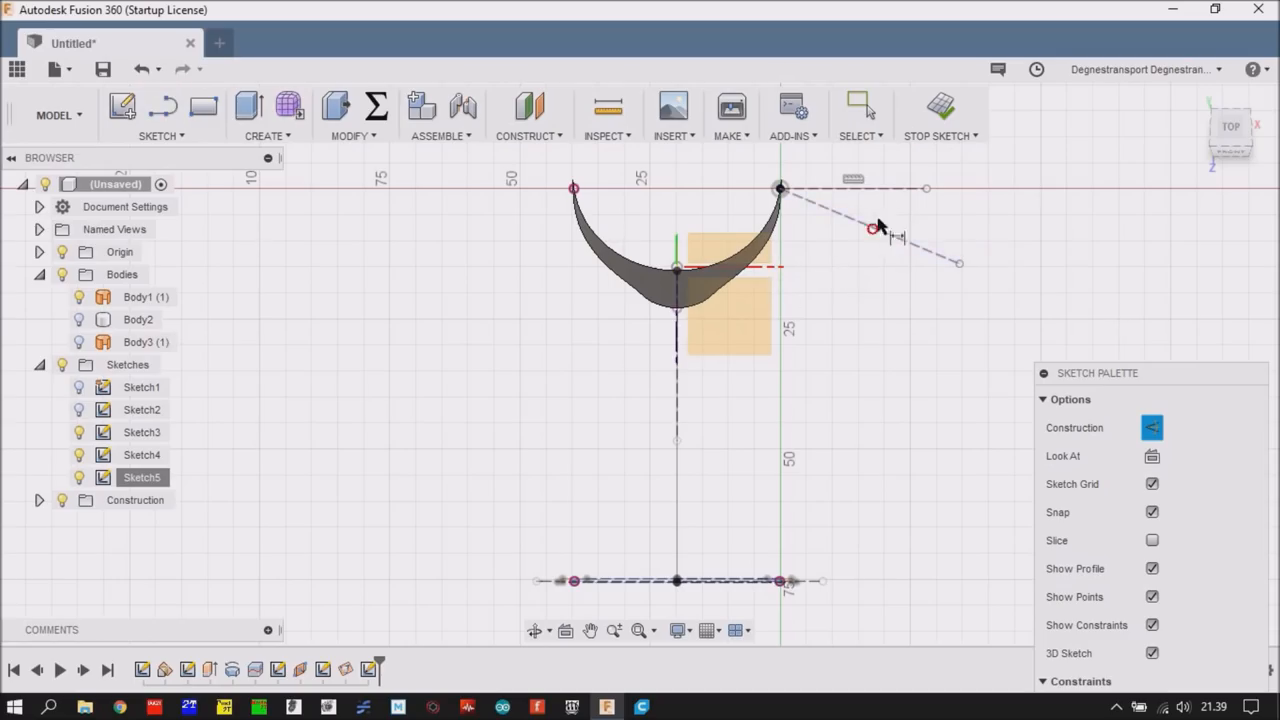
pyautogui.click(872, 228)
pyautogui.write('20')
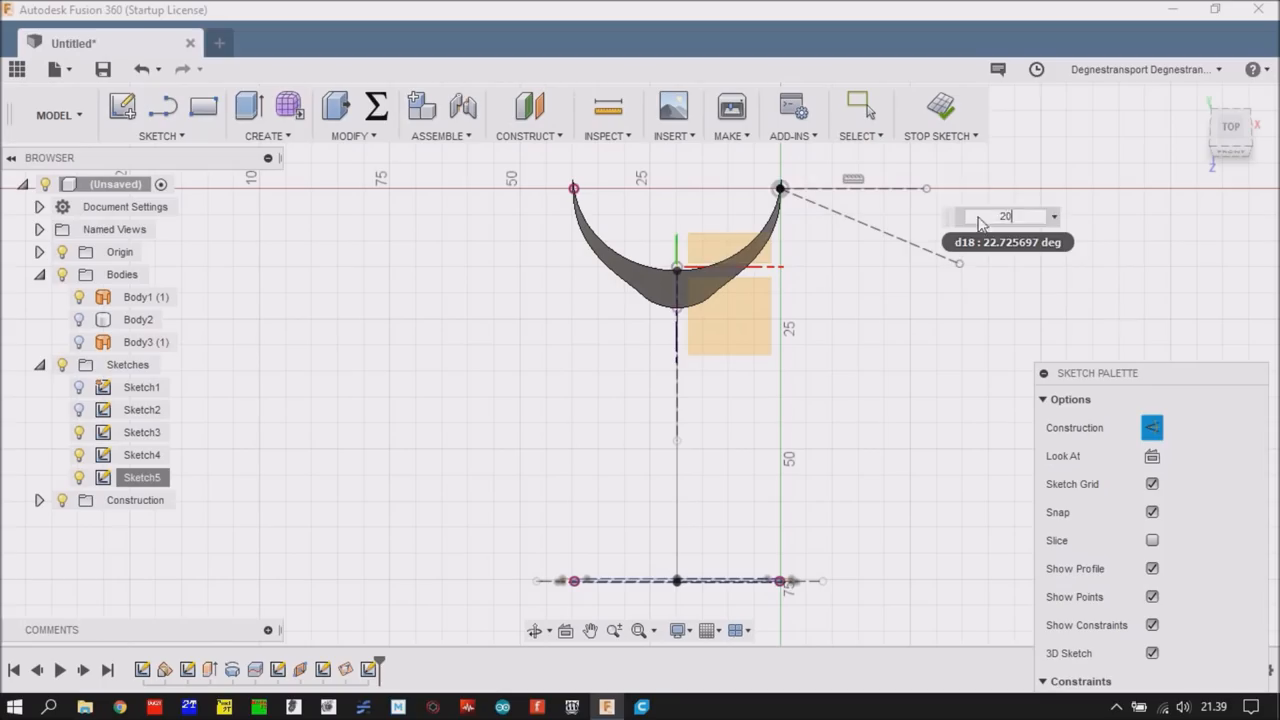
pyautogui.press('Return')
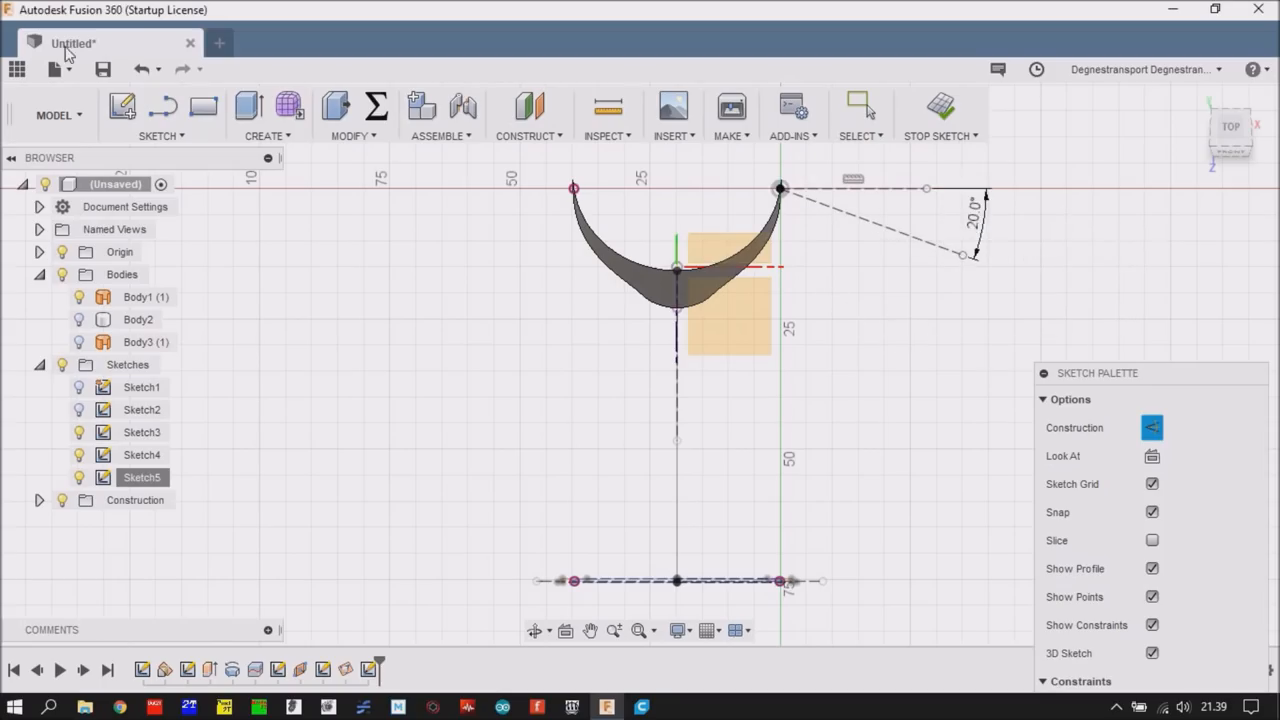
pyautogui.click(1152, 428)
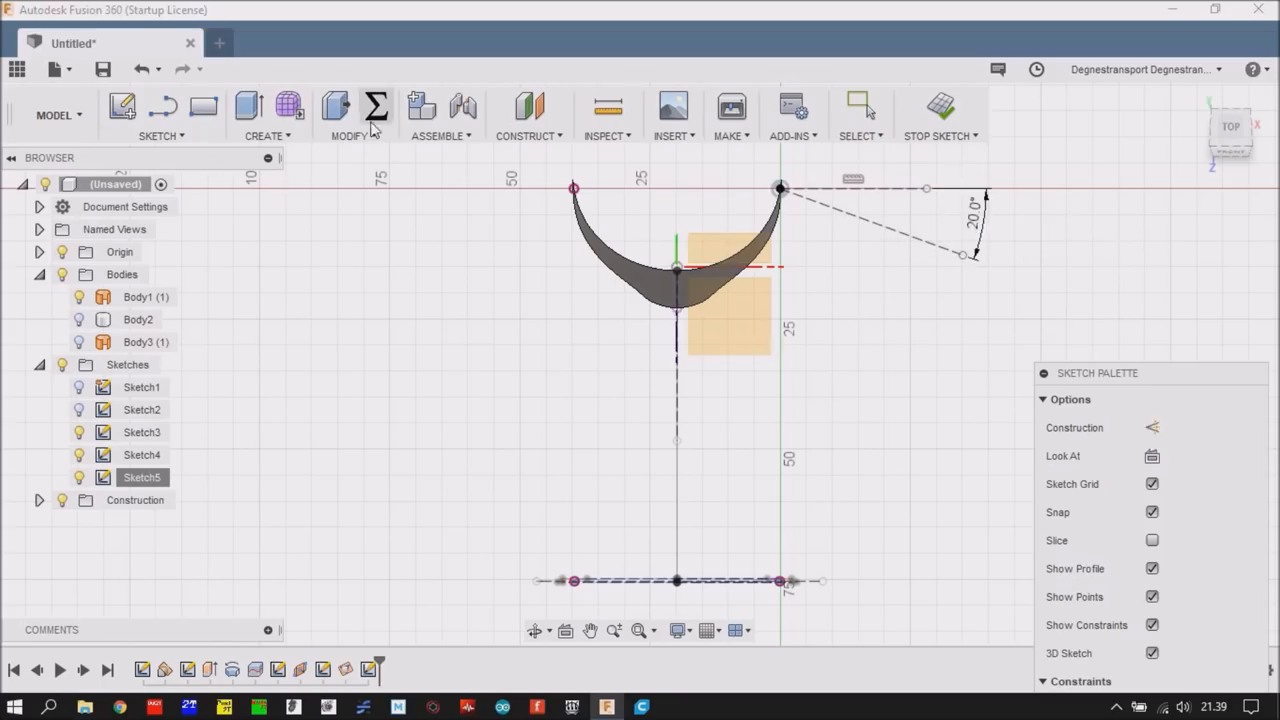
# - Draw a control-point spline rail from the top corner down to the oval profile
pyautogui.click(158, 136)
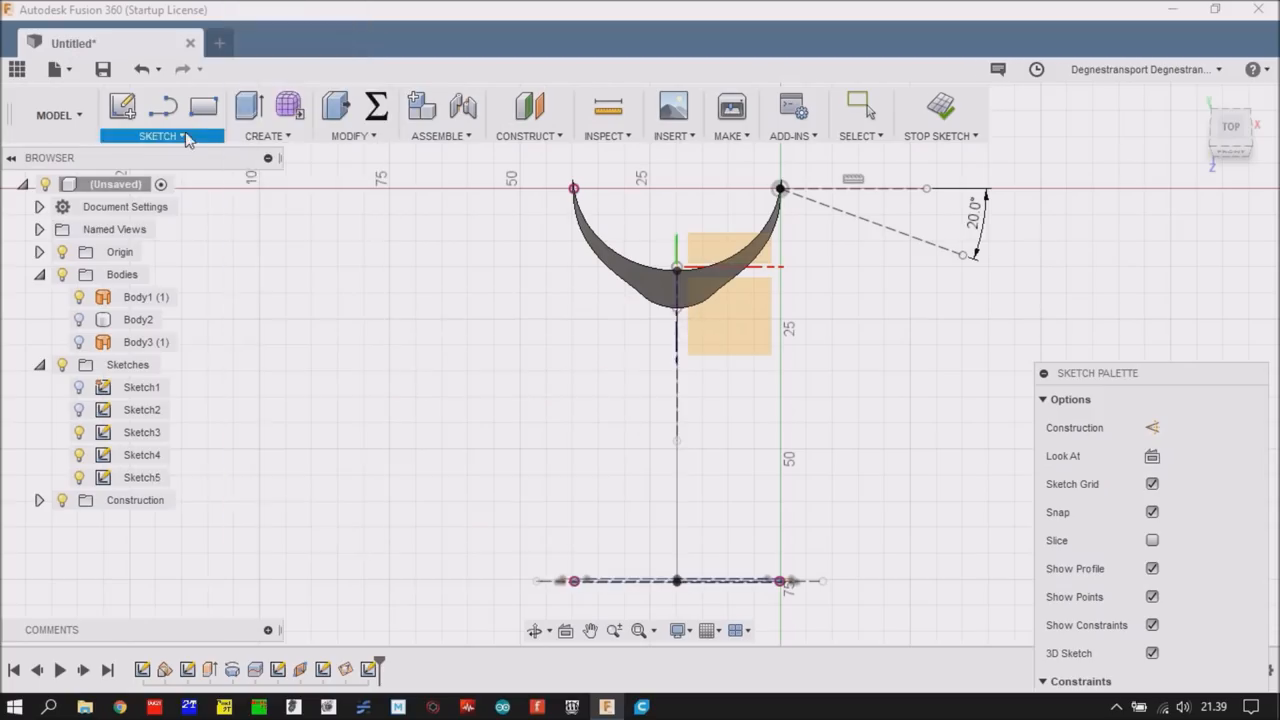
pyautogui.click(158, 136)
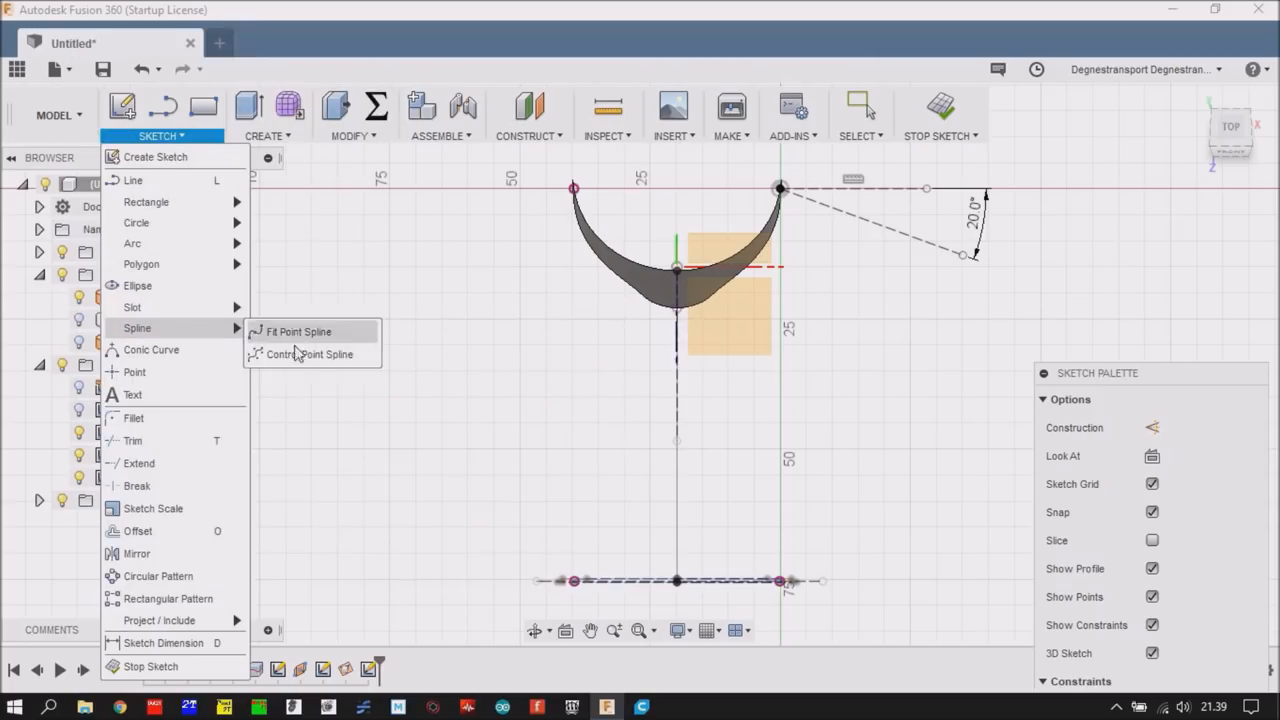
pyautogui.click(298, 332)
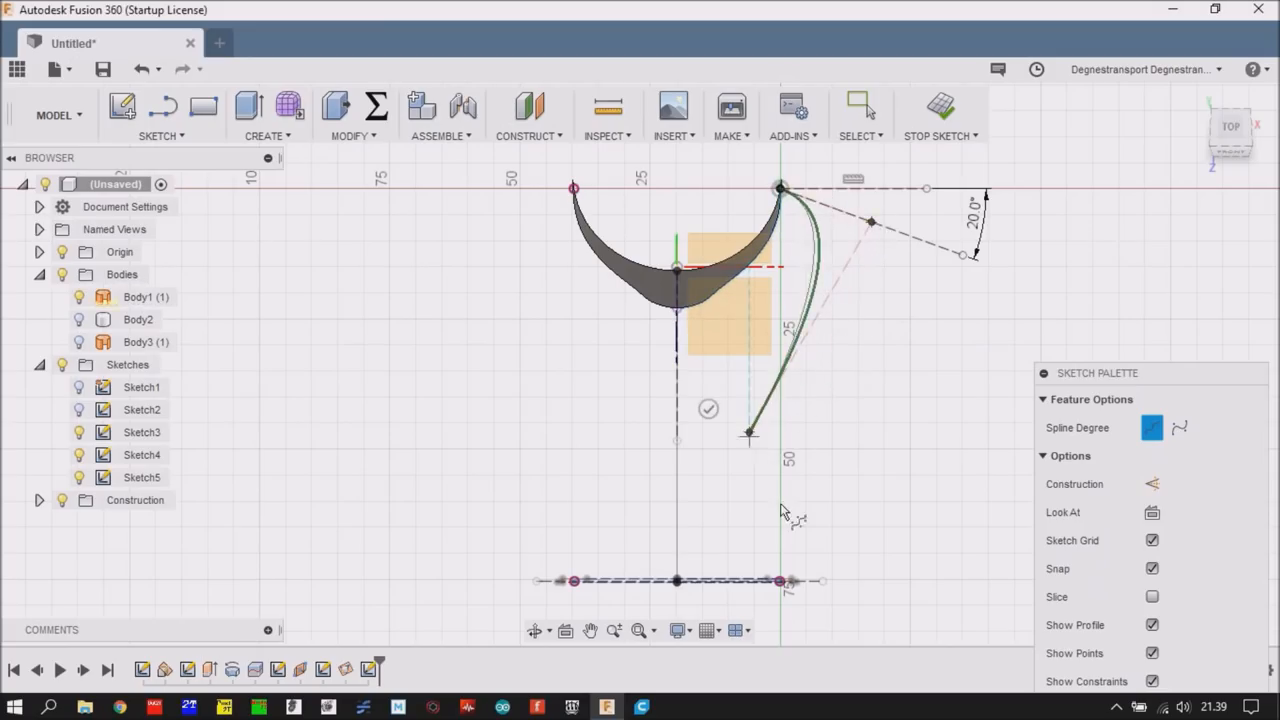
pyautogui.moveTo(750, 432); pyautogui.dragTo(780, 580)
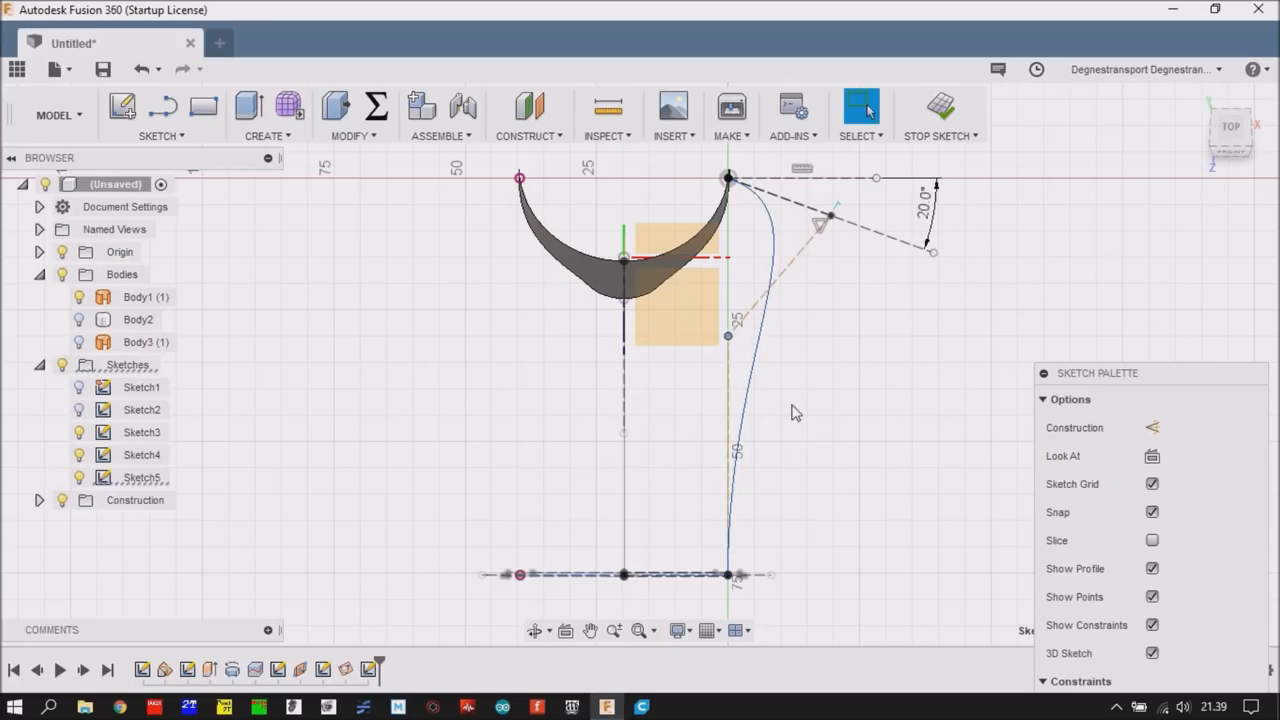
pyautogui.moveTo(604, 420)
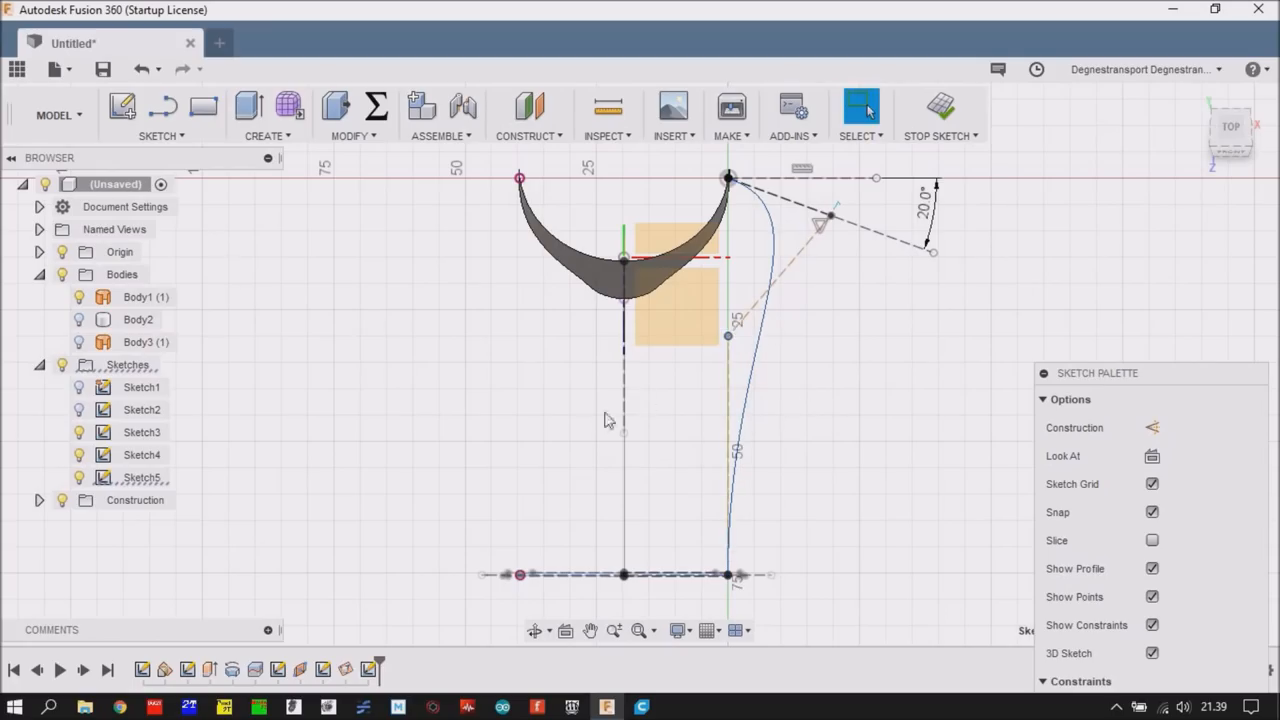
pyautogui.click(1152, 428)
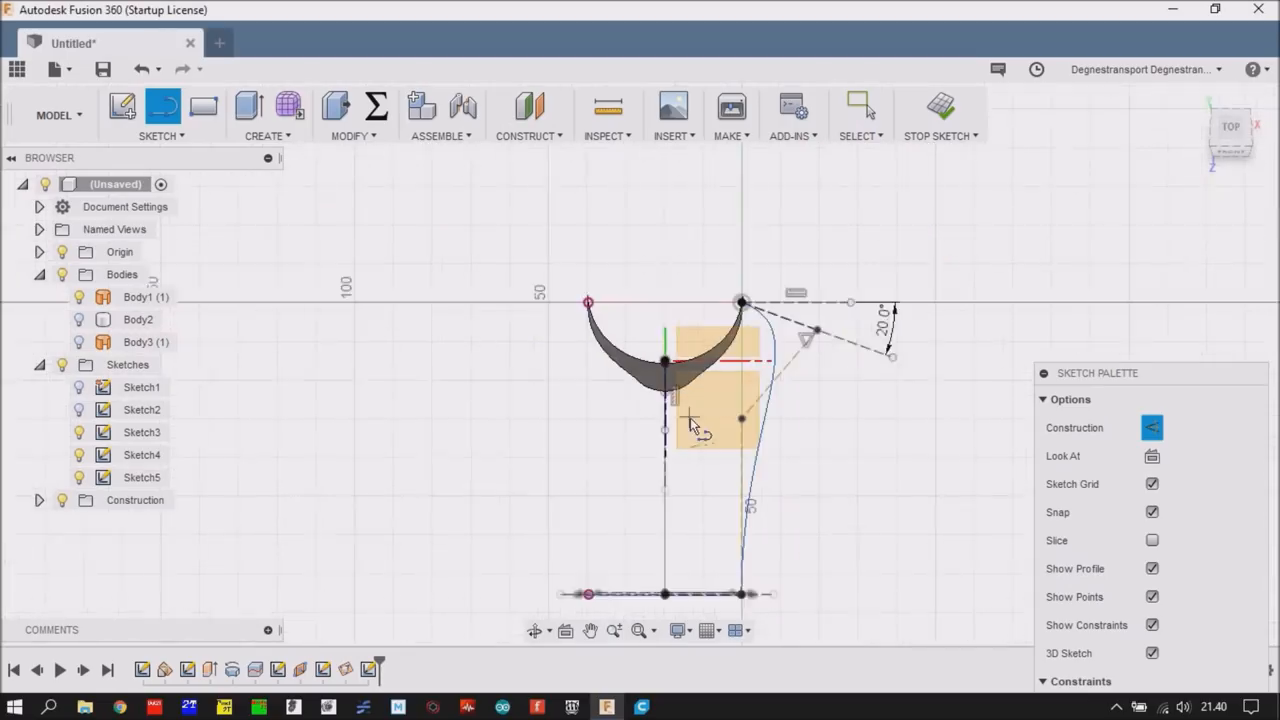
# - Mirror the right spline rail across the vertical centre line and finish Sketch5
pyautogui.click(160, 136)
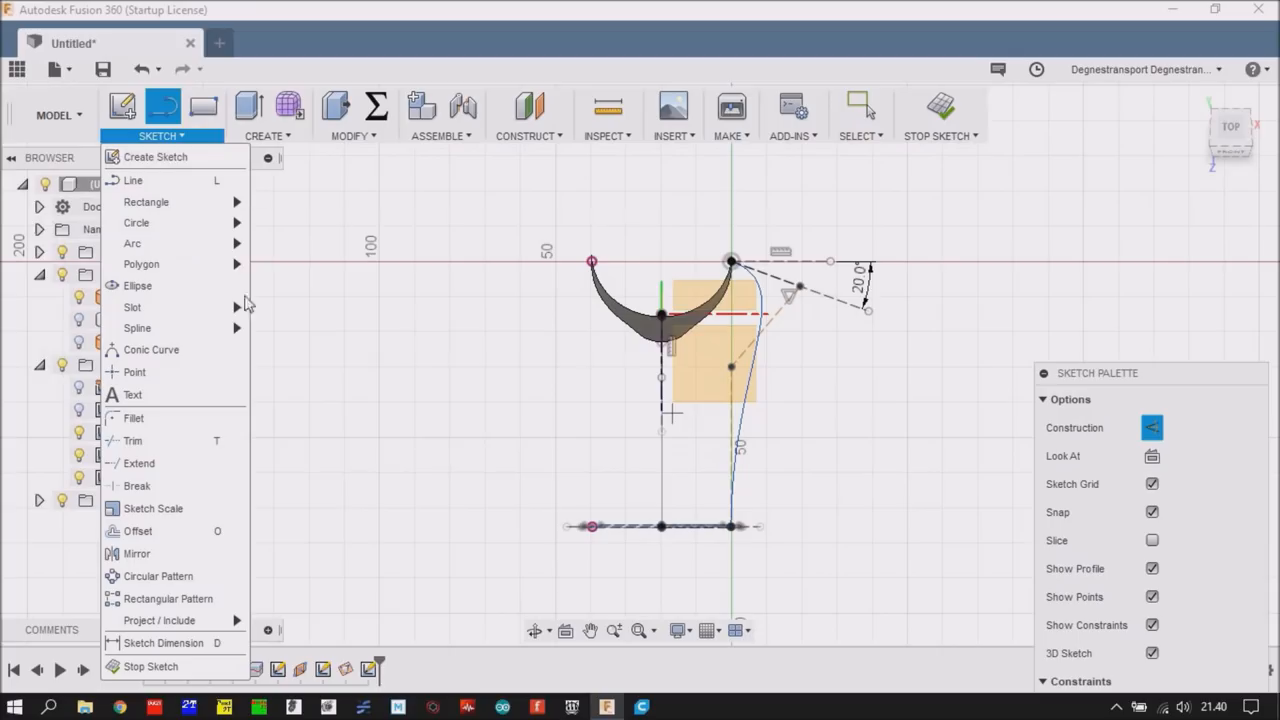
pyautogui.moveTo(136, 552)
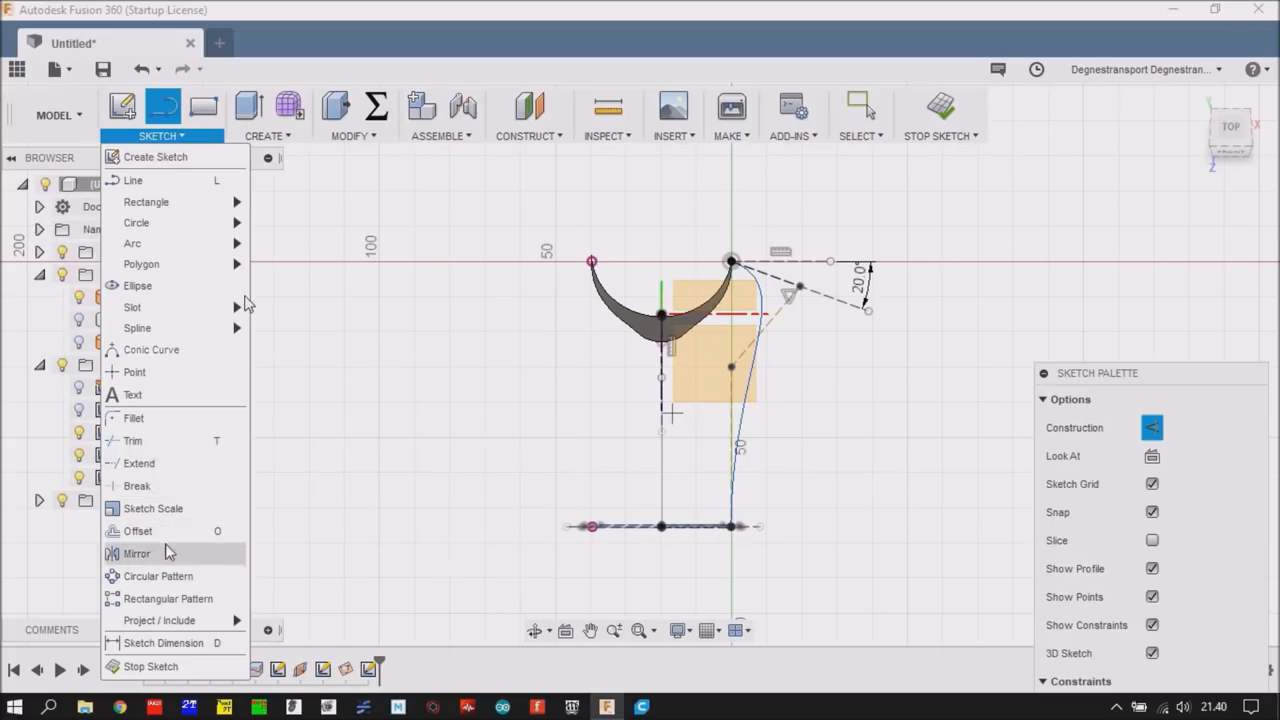
pyautogui.click(136, 552)
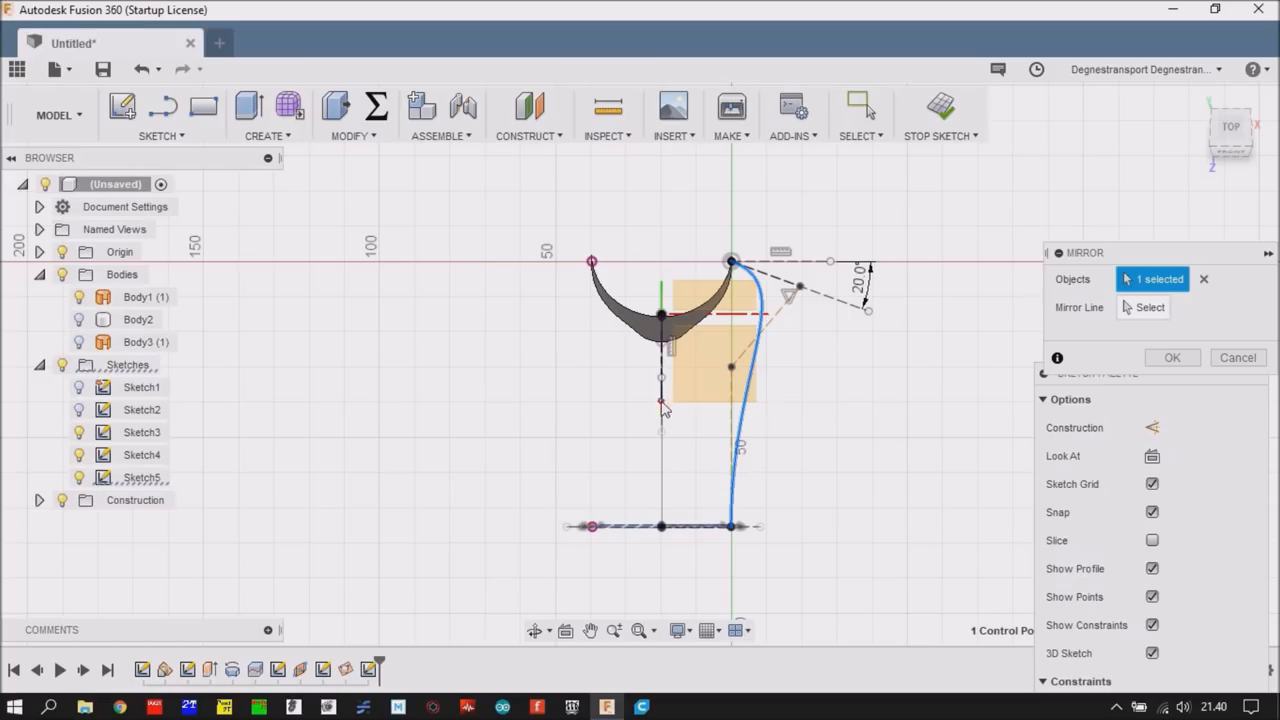
pyautogui.click(660, 370)
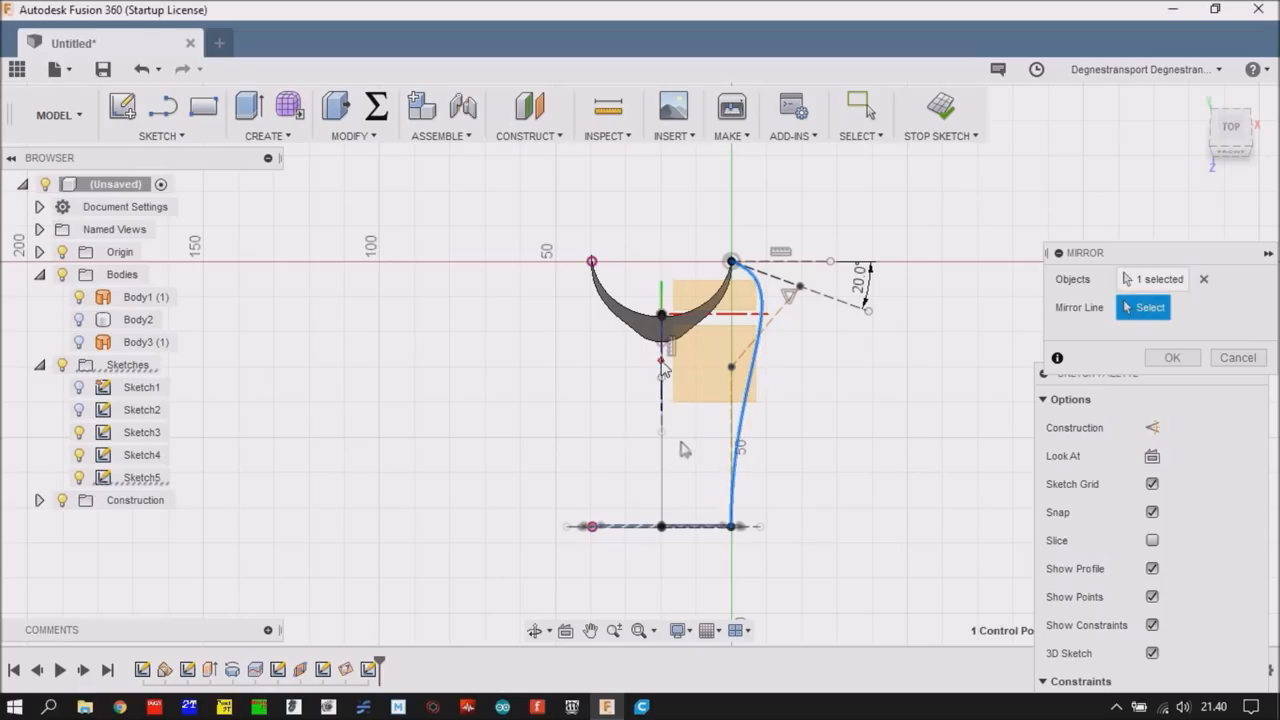
pyautogui.click(1172, 356)
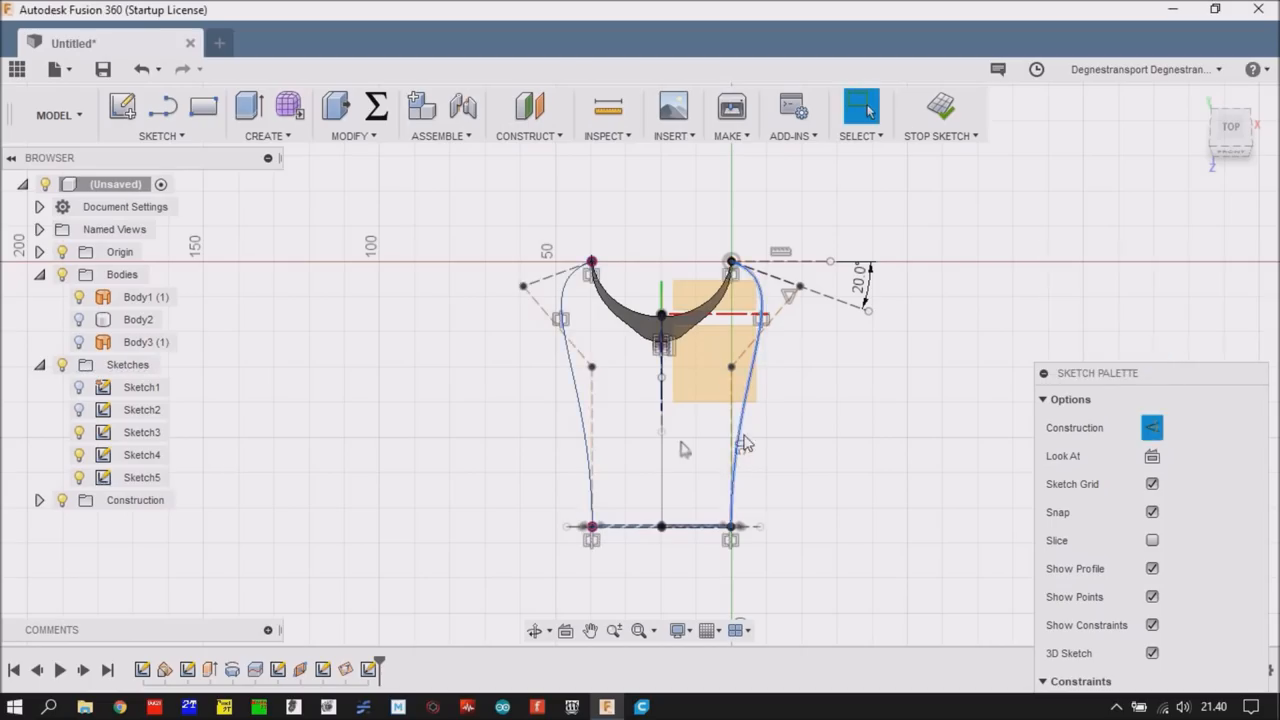
pyautogui.moveTo(684, 414)
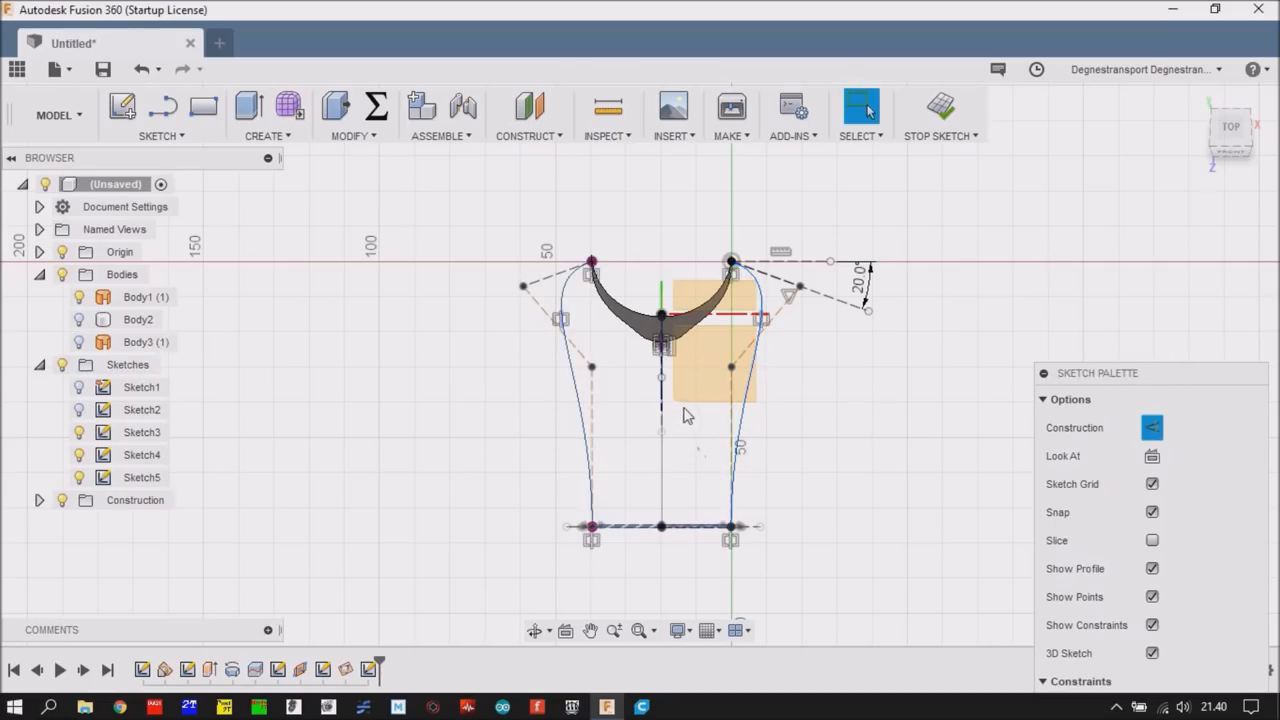
pyautogui.moveTo(764, 410)
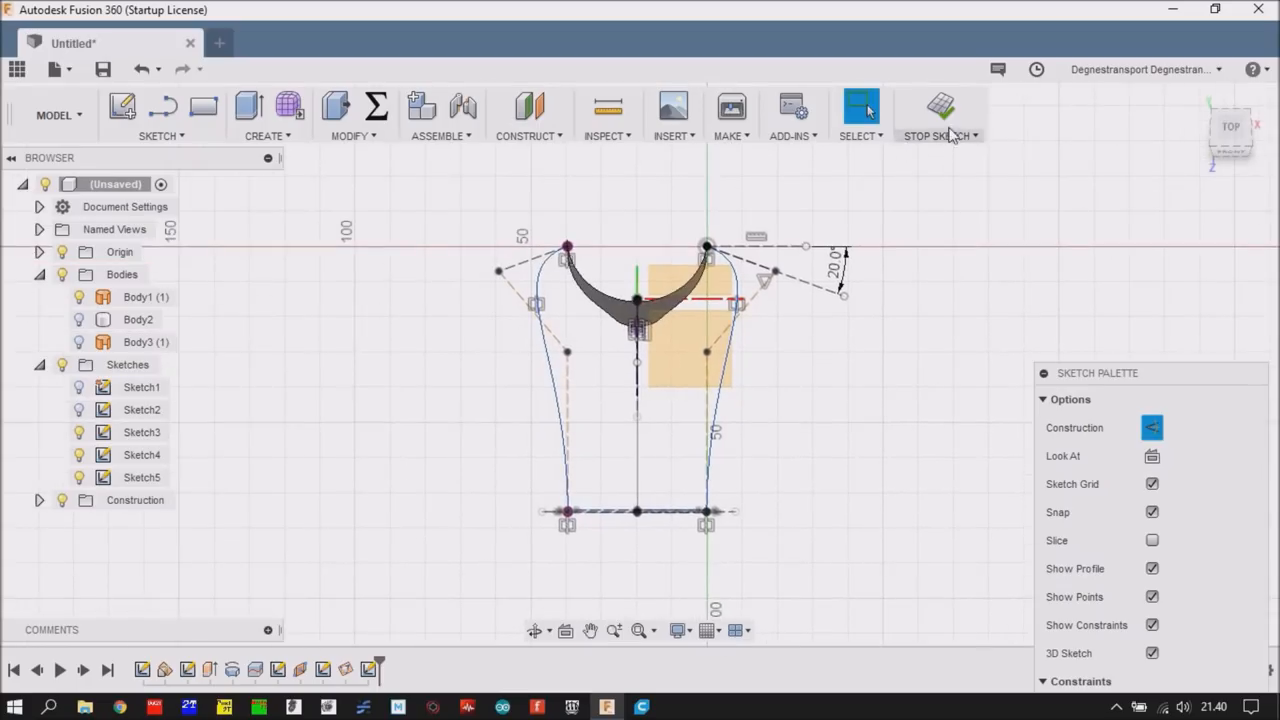
pyautogui.click(938, 108)
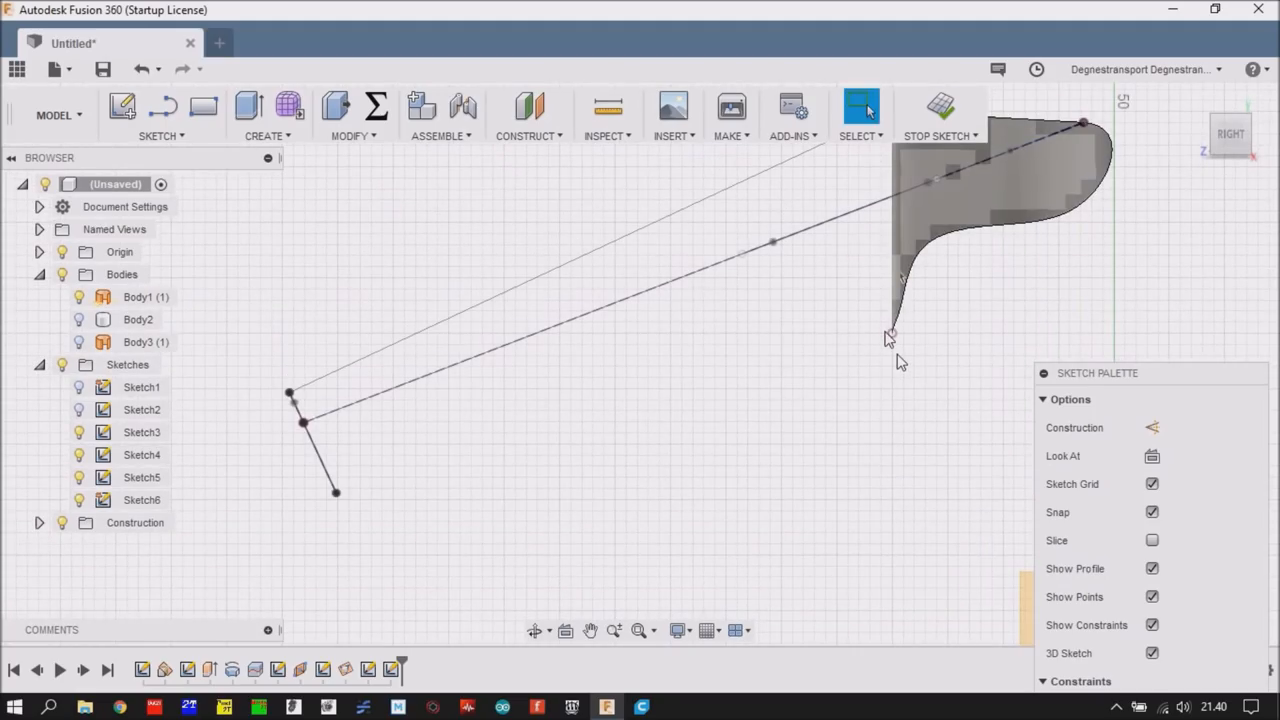
pyautogui.moveTo(892, 336)
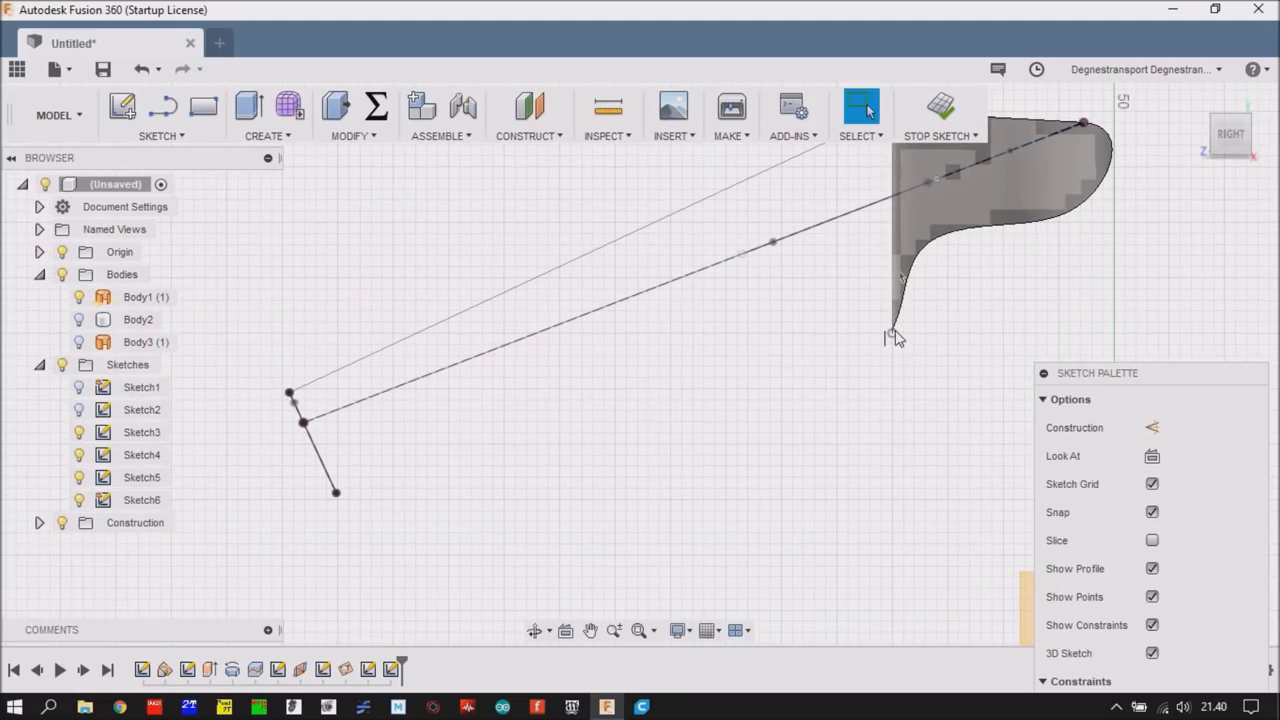
pyautogui.moveTo(744, 396)
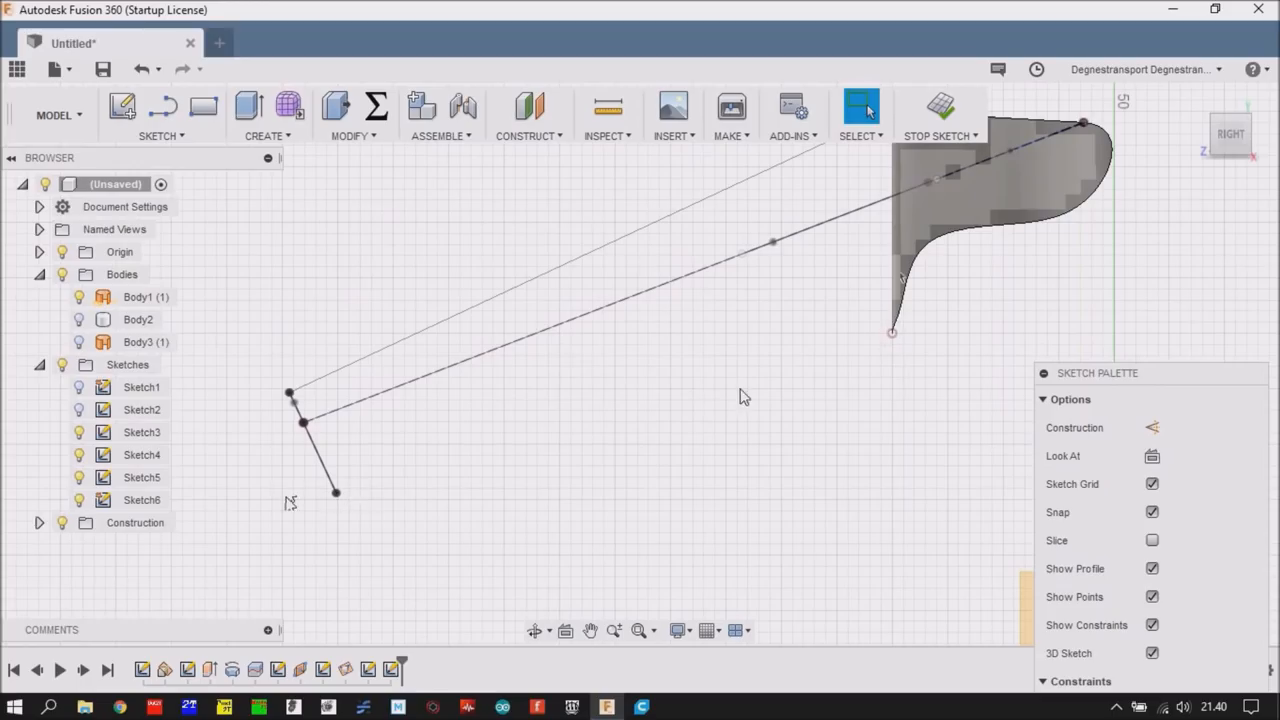
pyautogui.moveTo(738, 392)
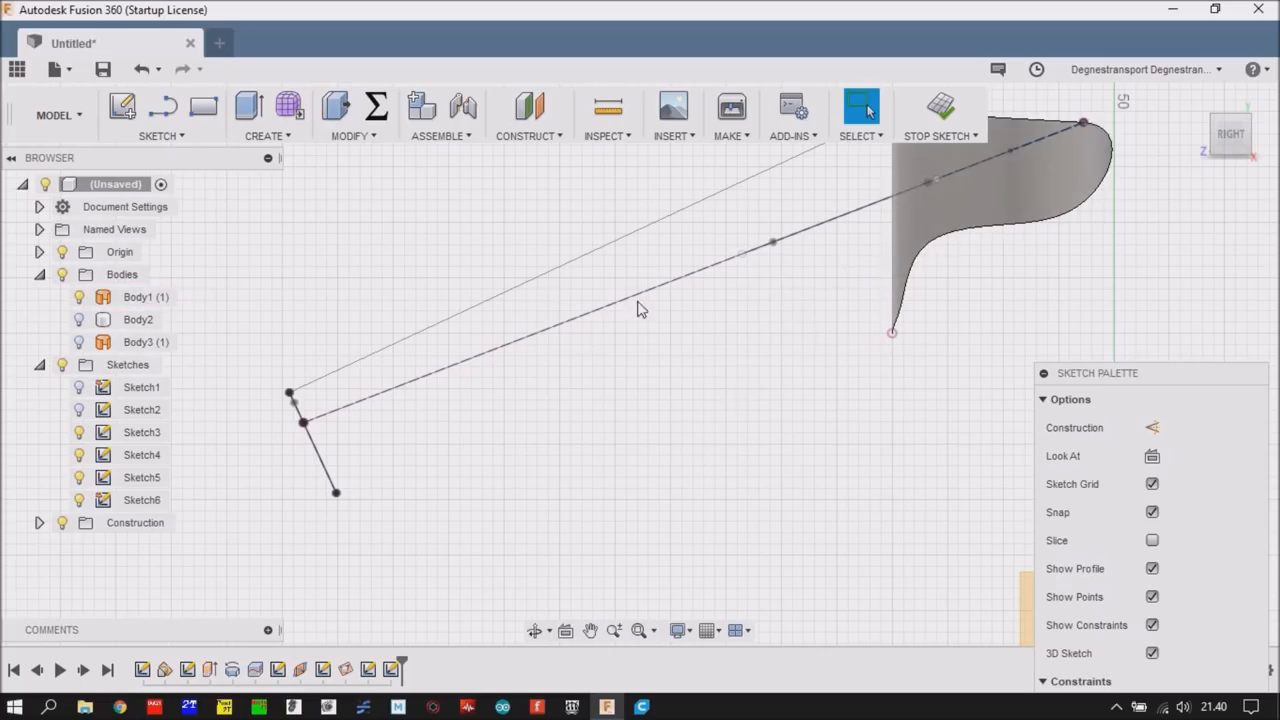
pyautogui.moveTo(792, 360)
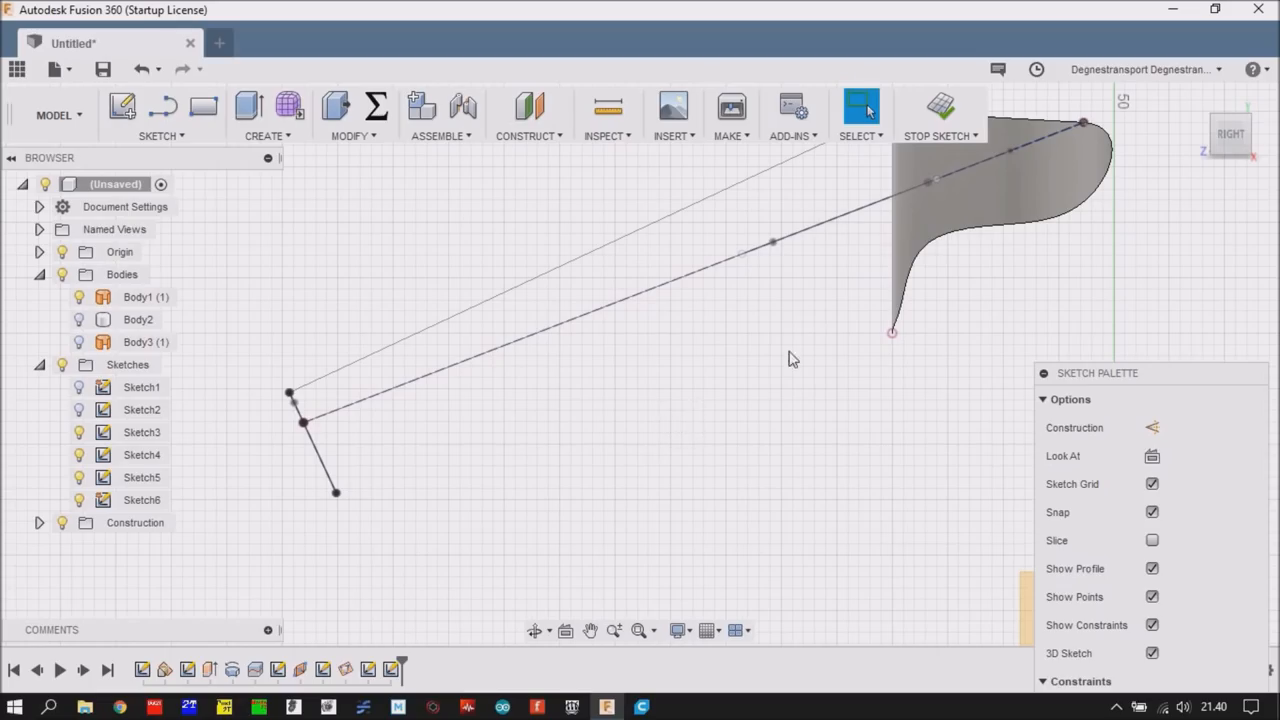
pyautogui.moveTo(204, 136)
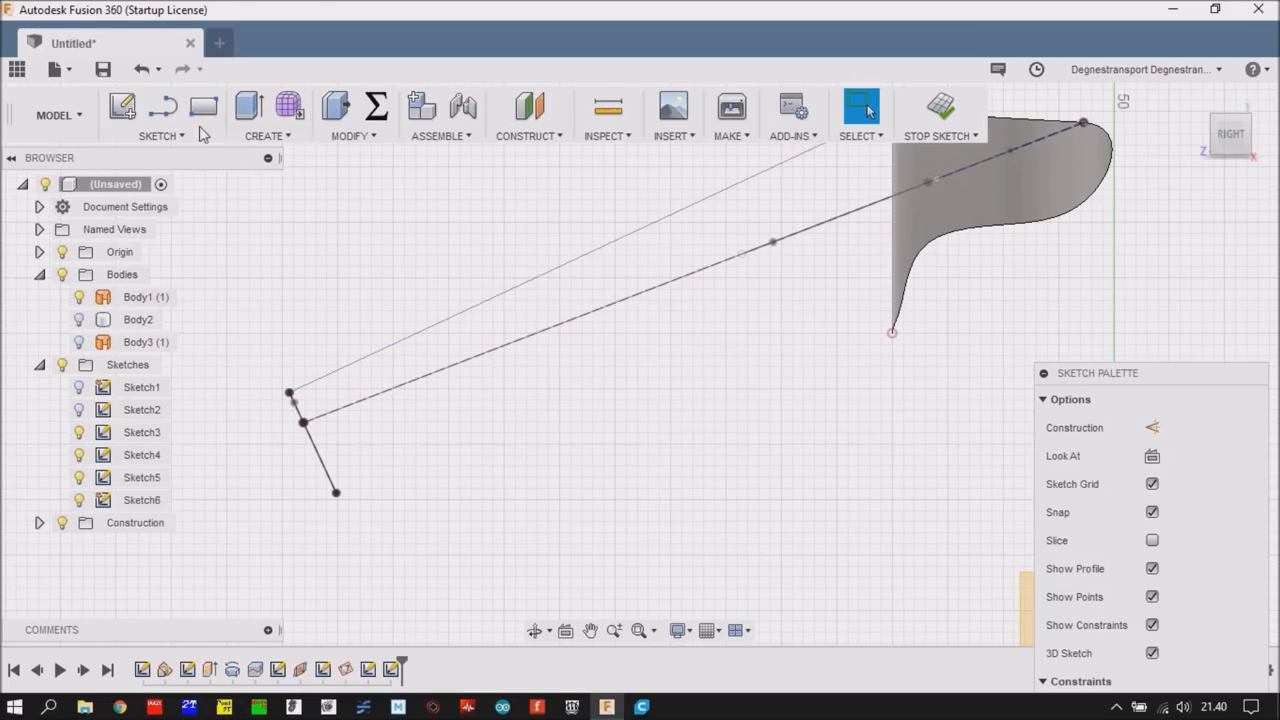
# - Begin creating Sketch6 on the side plane
pyautogui.click(156, 120)
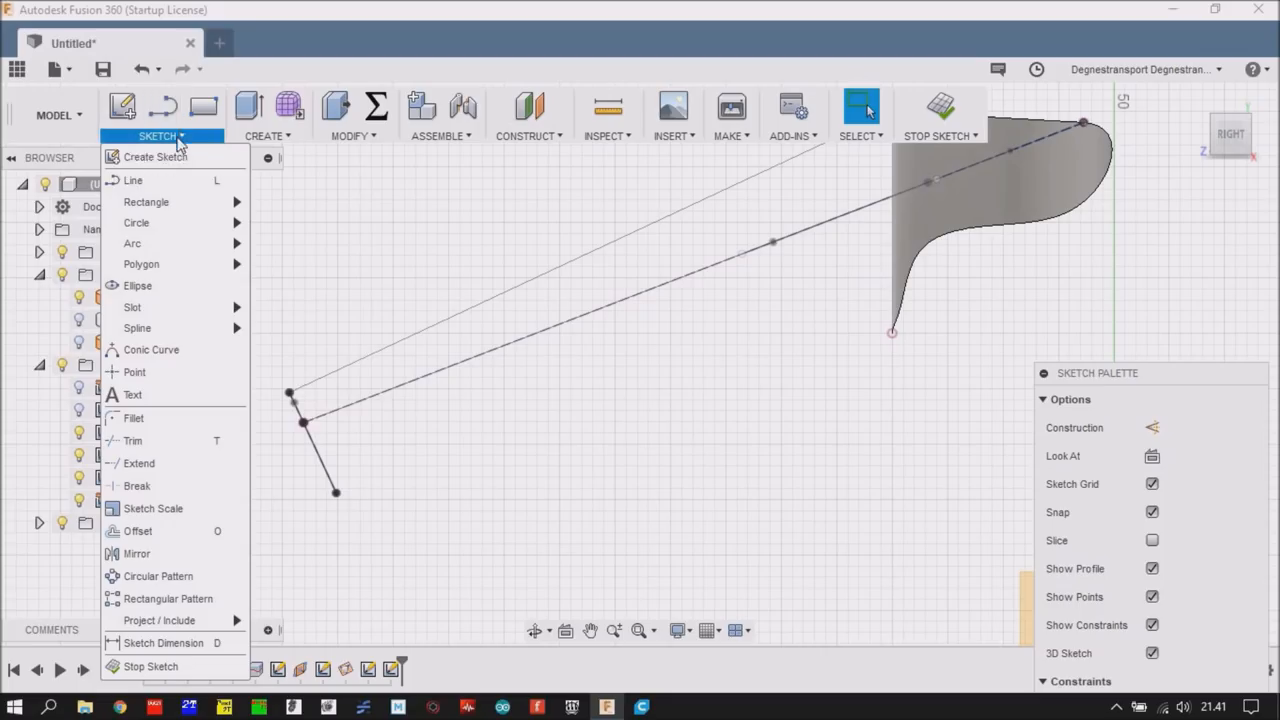
pyautogui.moveTo(200, 328)
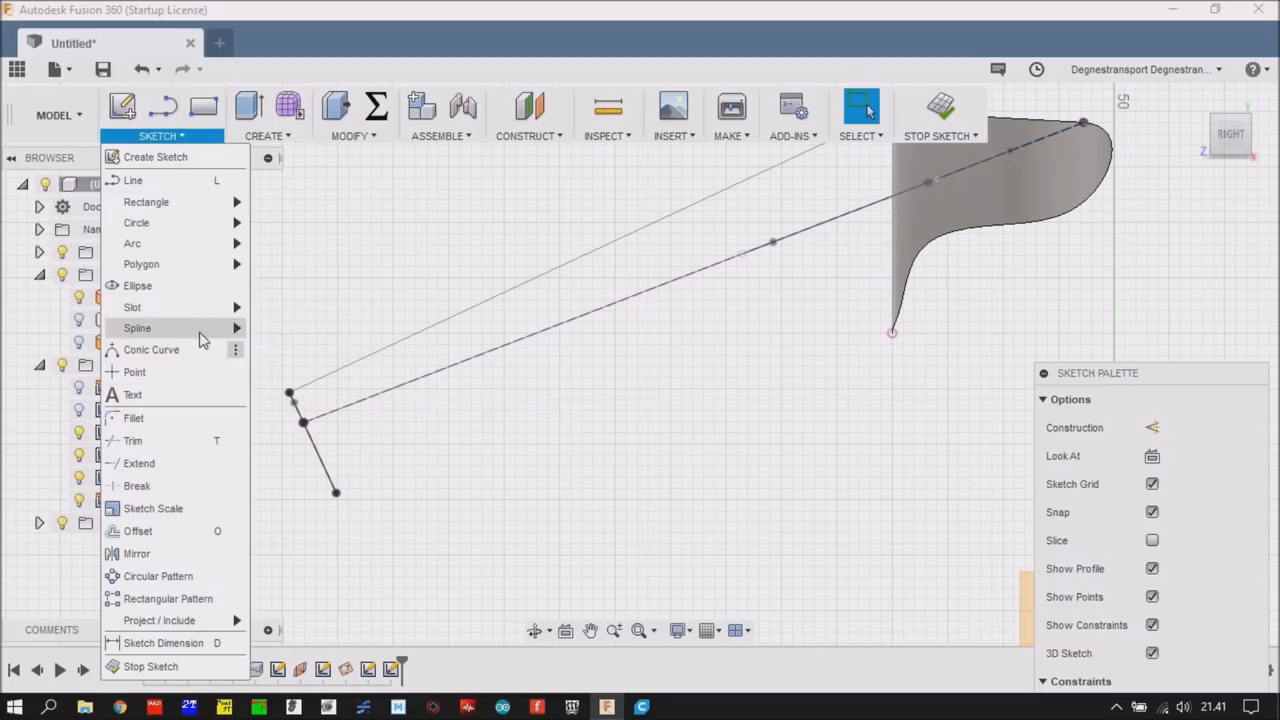
# - Project two corners of the end profile into Sketch6 and return to the Right view
pyautogui.click(136, 328)
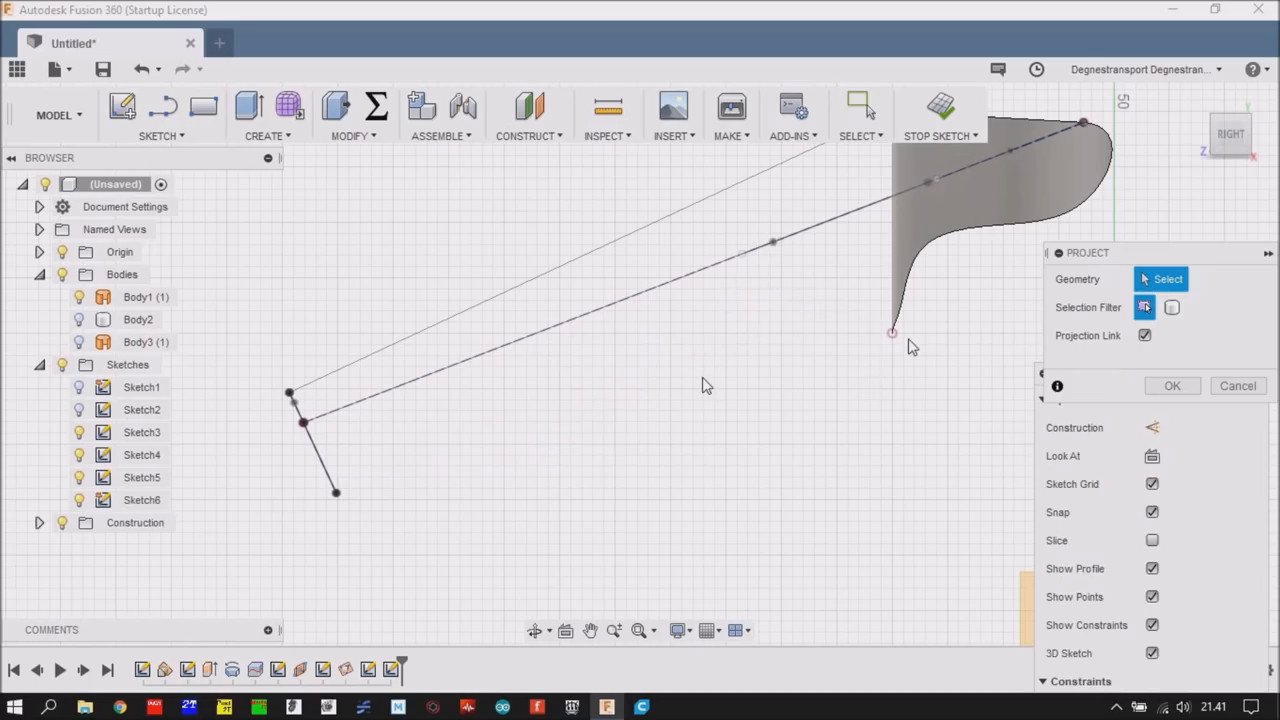
pyautogui.click(892, 332)
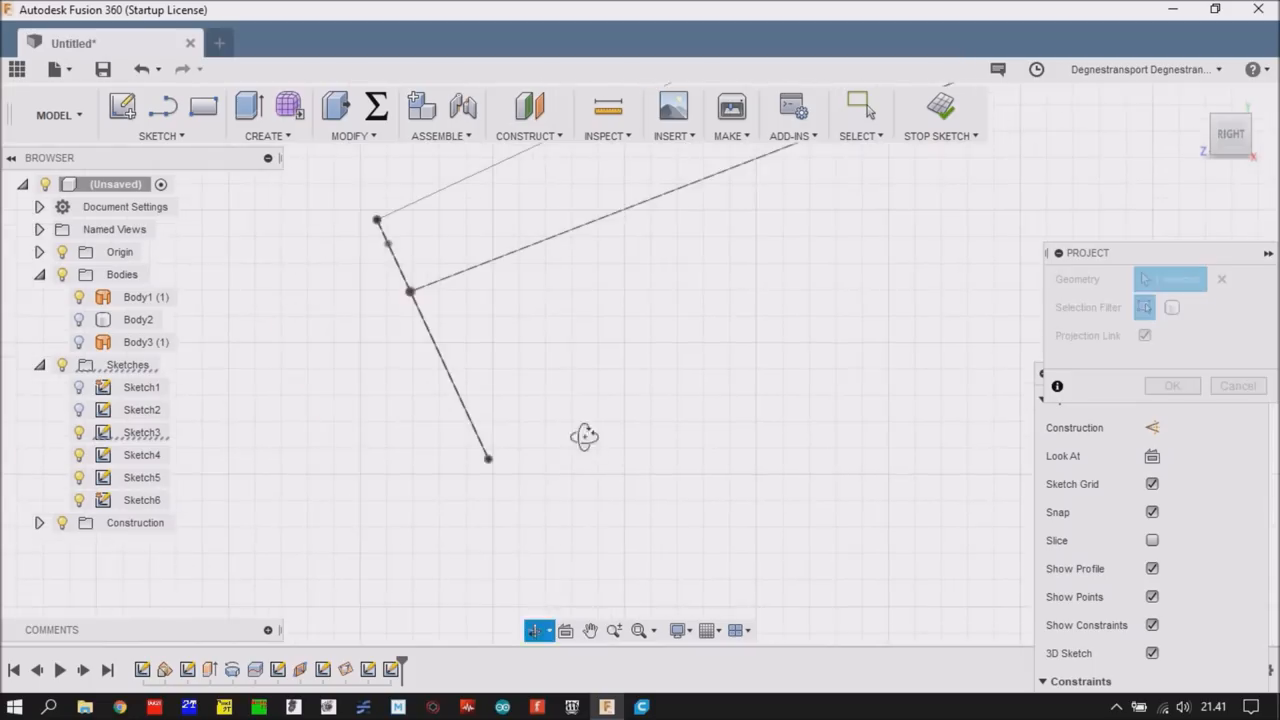
pyautogui.click(330, 468)
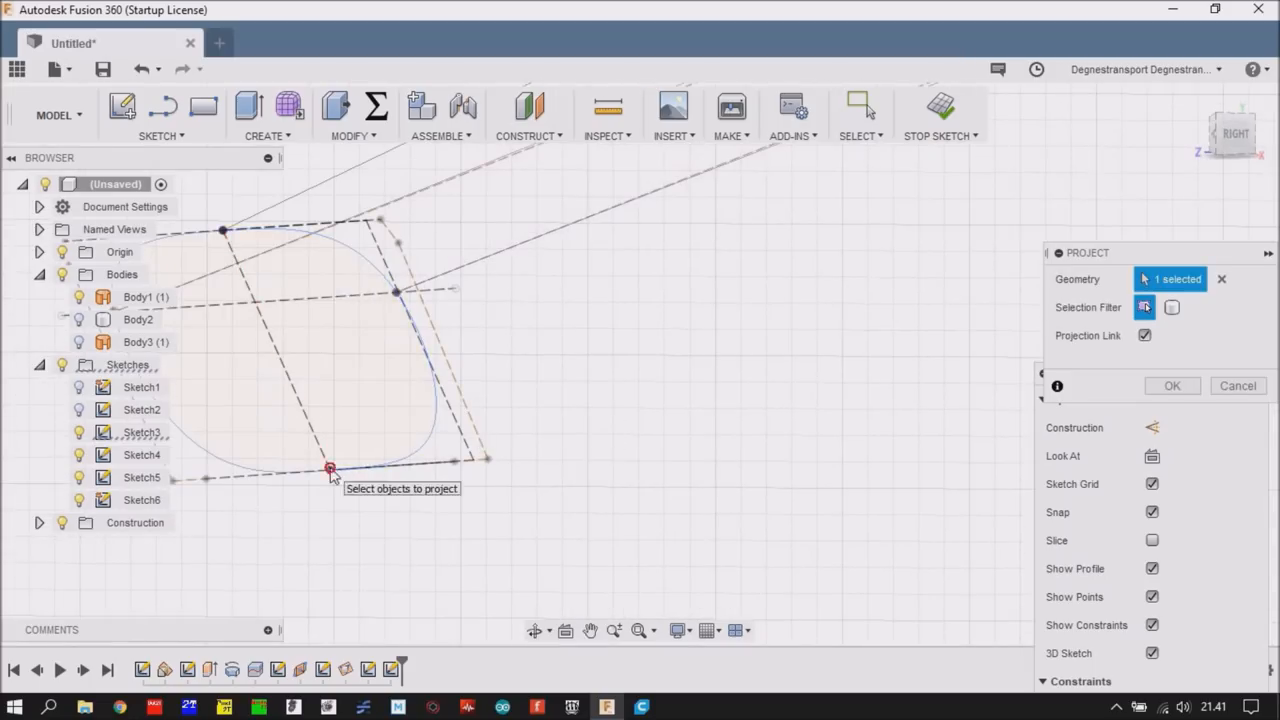
pyautogui.click(330, 470)
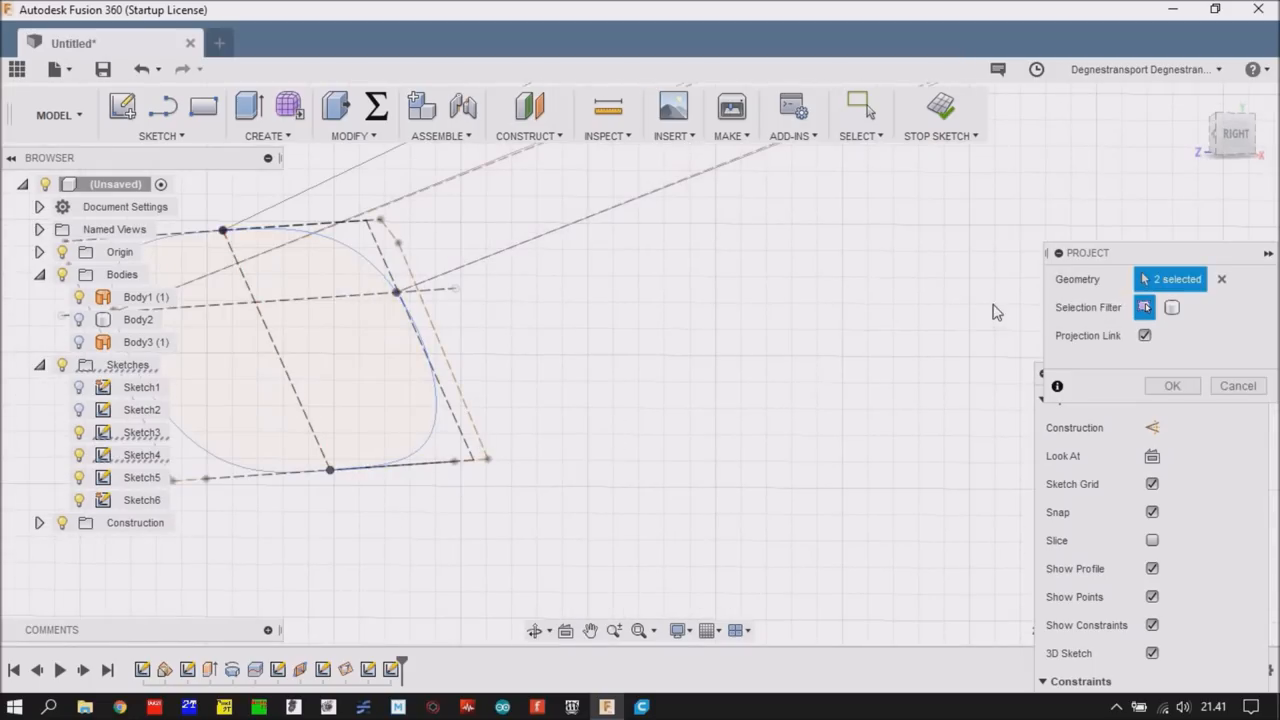
pyautogui.click(1172, 384)
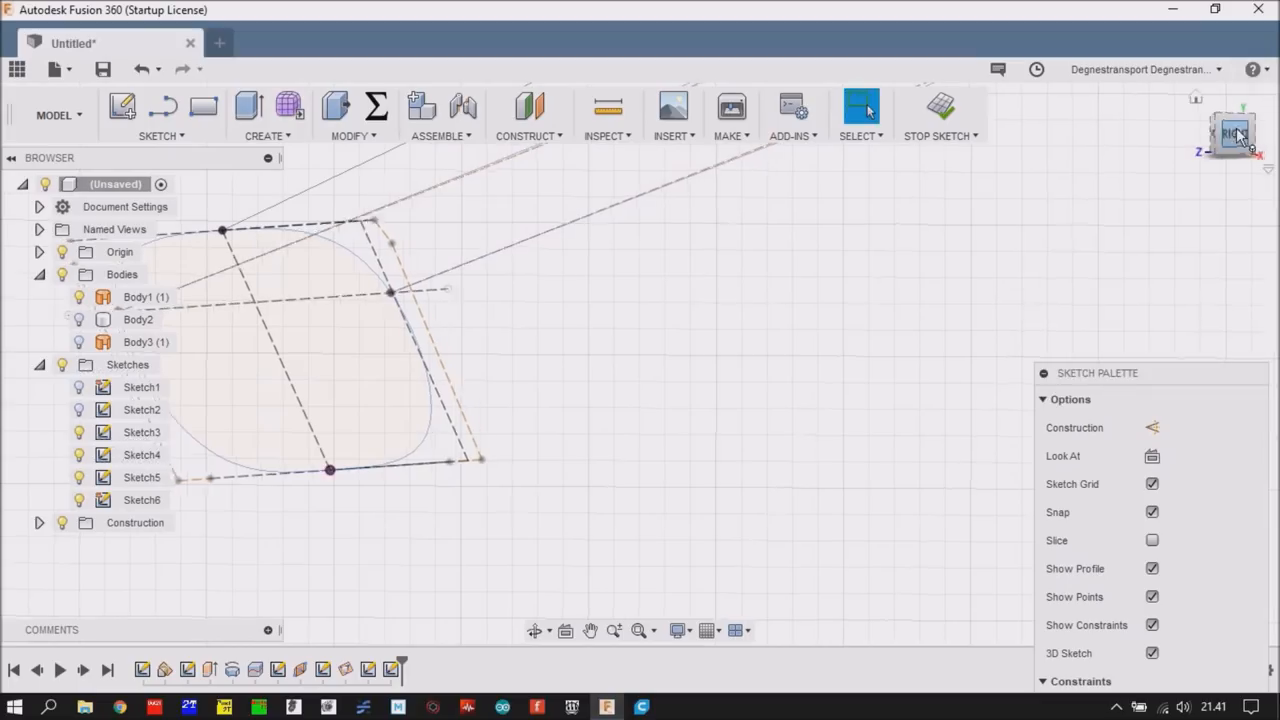
pyautogui.click(1236, 136)
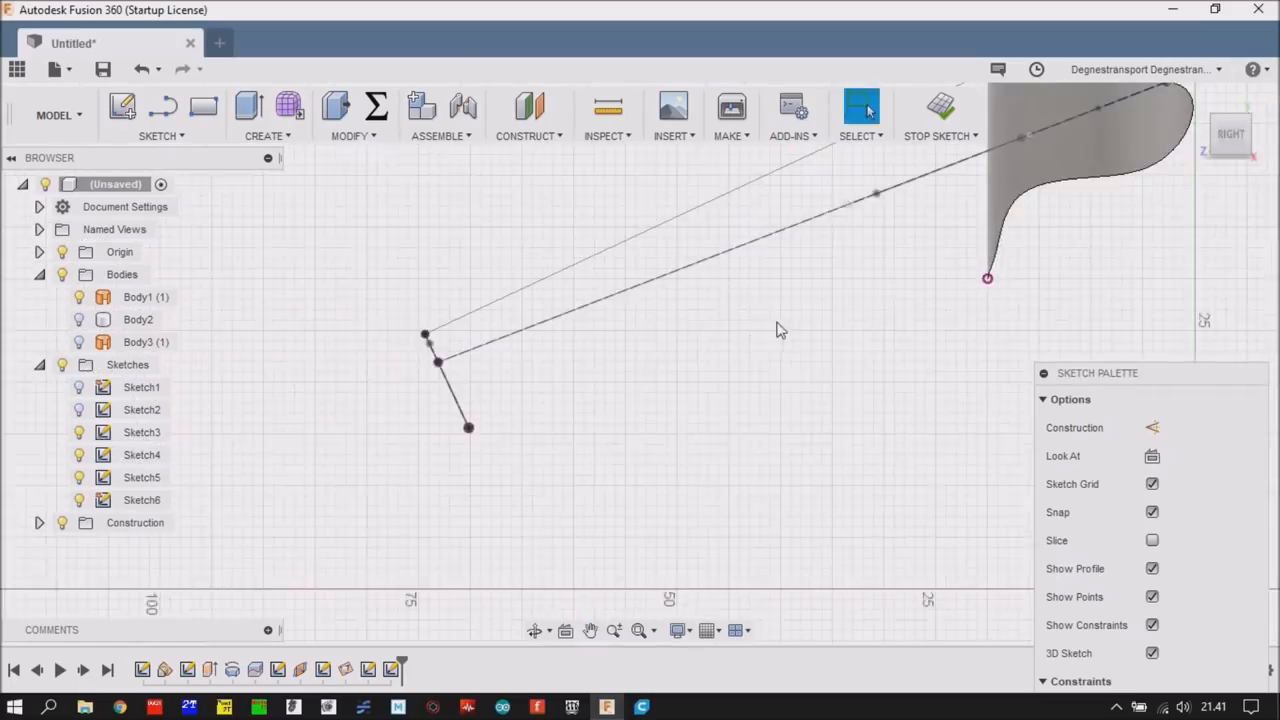
pyautogui.click(158, 114)
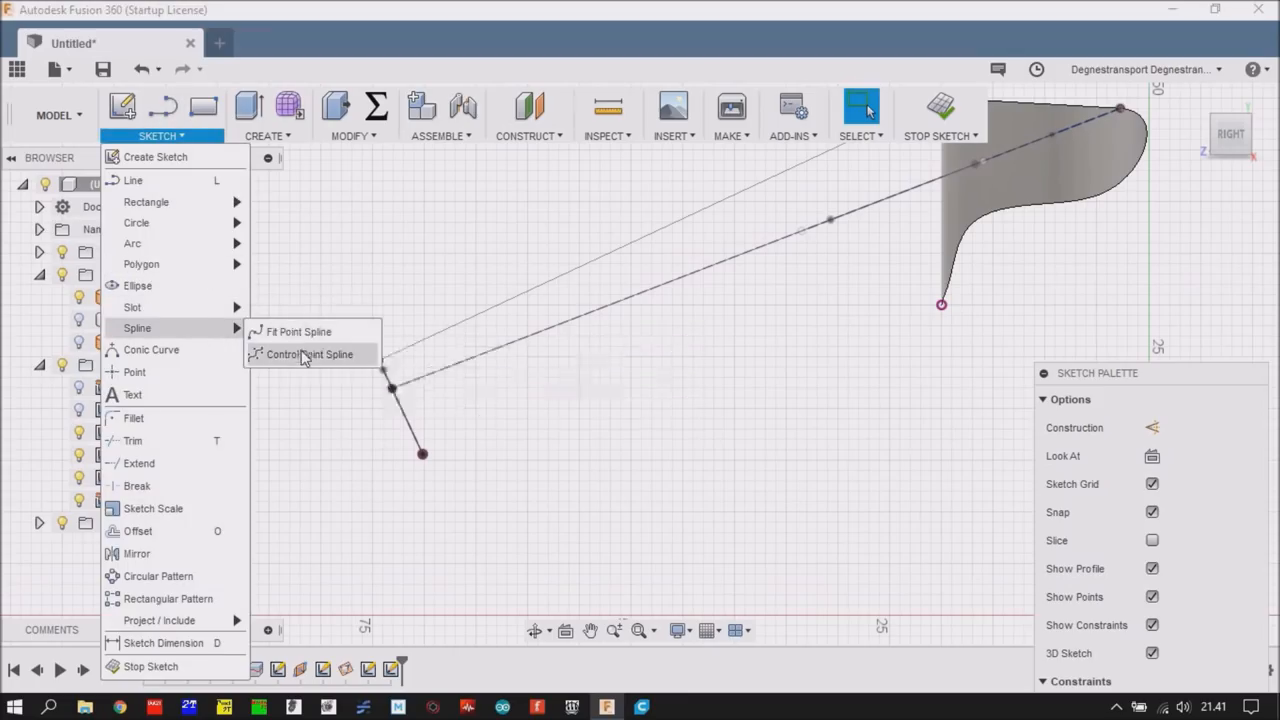
# - Draw a control-point spline rail from the projected corner to the profile tip and finish Sketch6
pyautogui.click(310, 354)
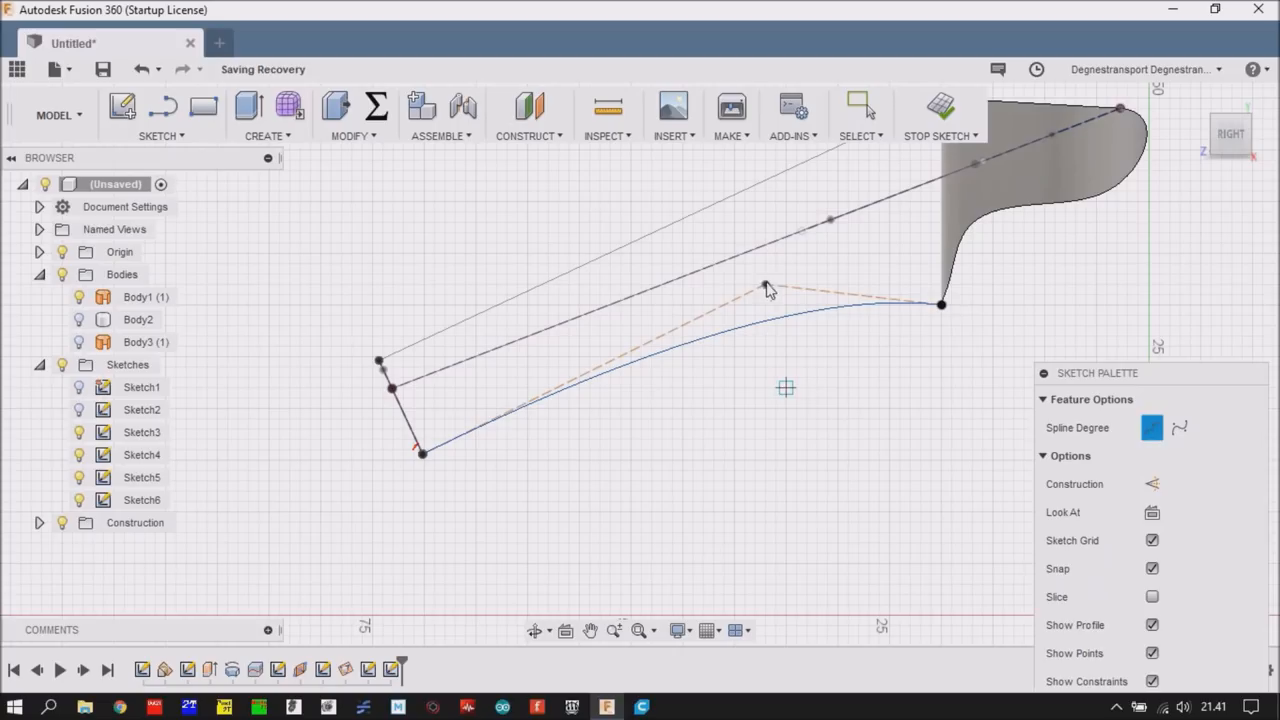
pyautogui.click(860, 108)
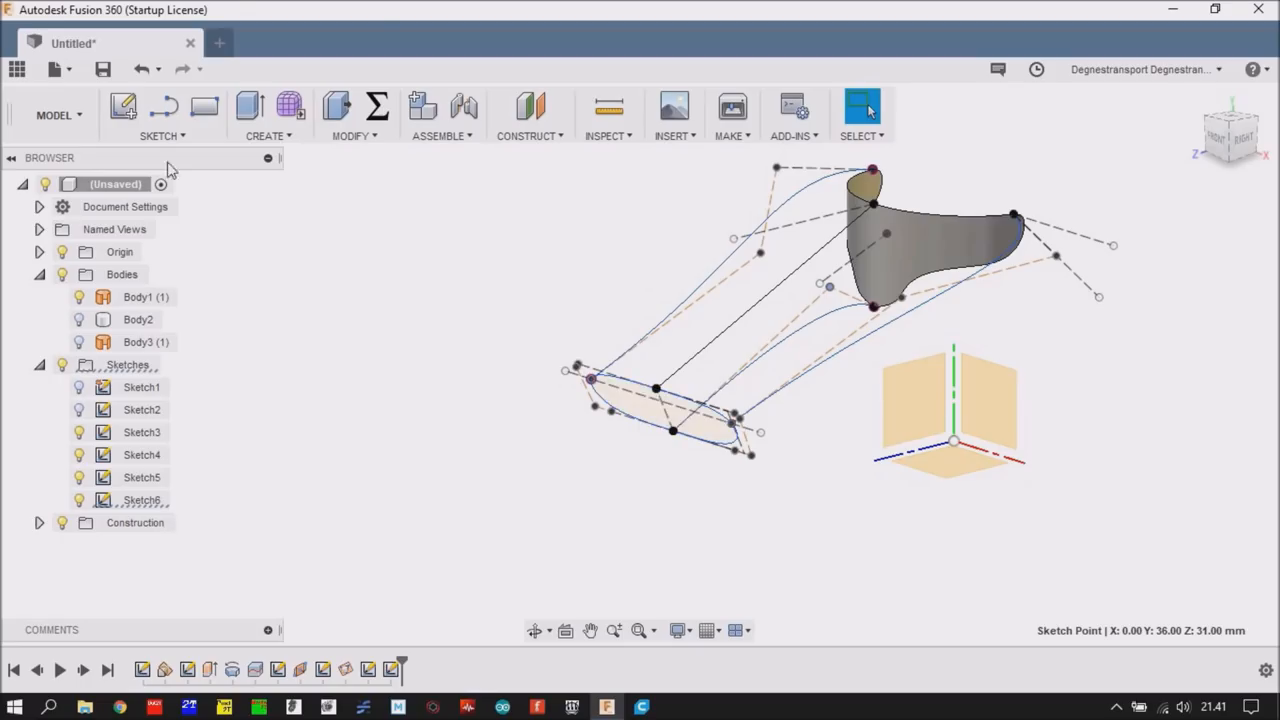
pyautogui.click(268, 114)
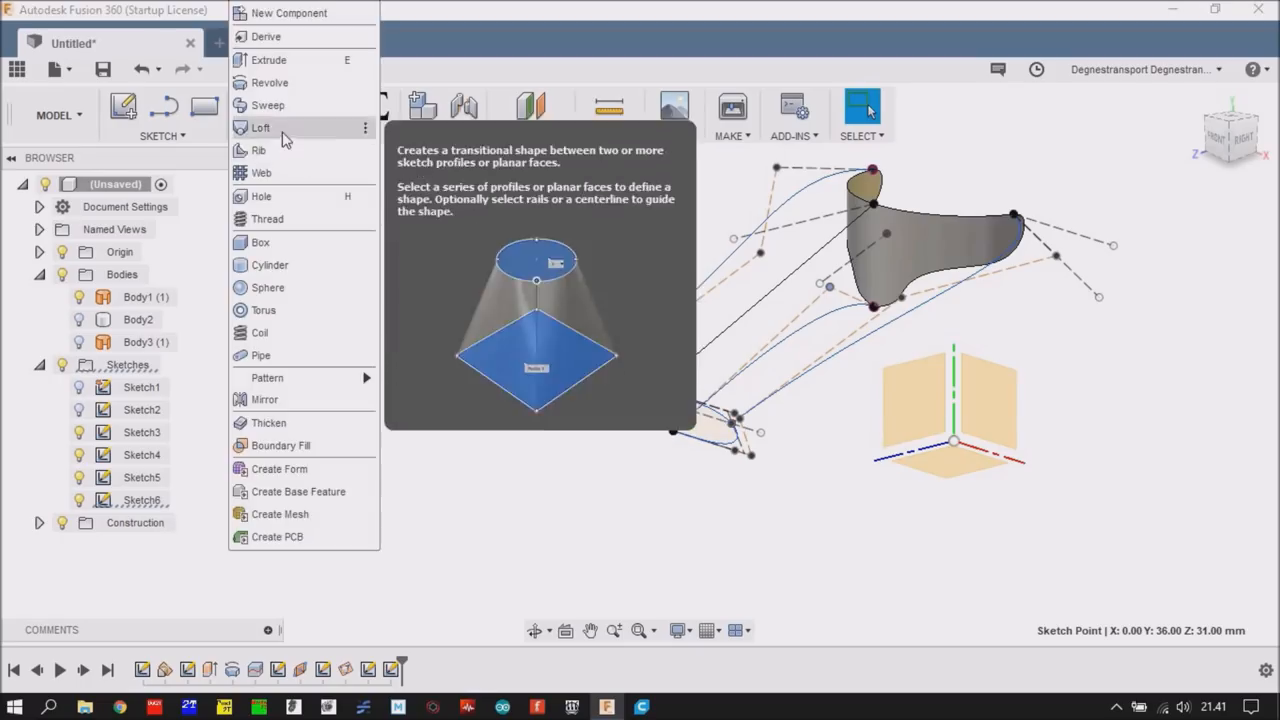
# - Loft a new body, Body4, from the spout profile down to the oval profile, reselecting after a self-intersection warning
pyautogui.click(260, 128)
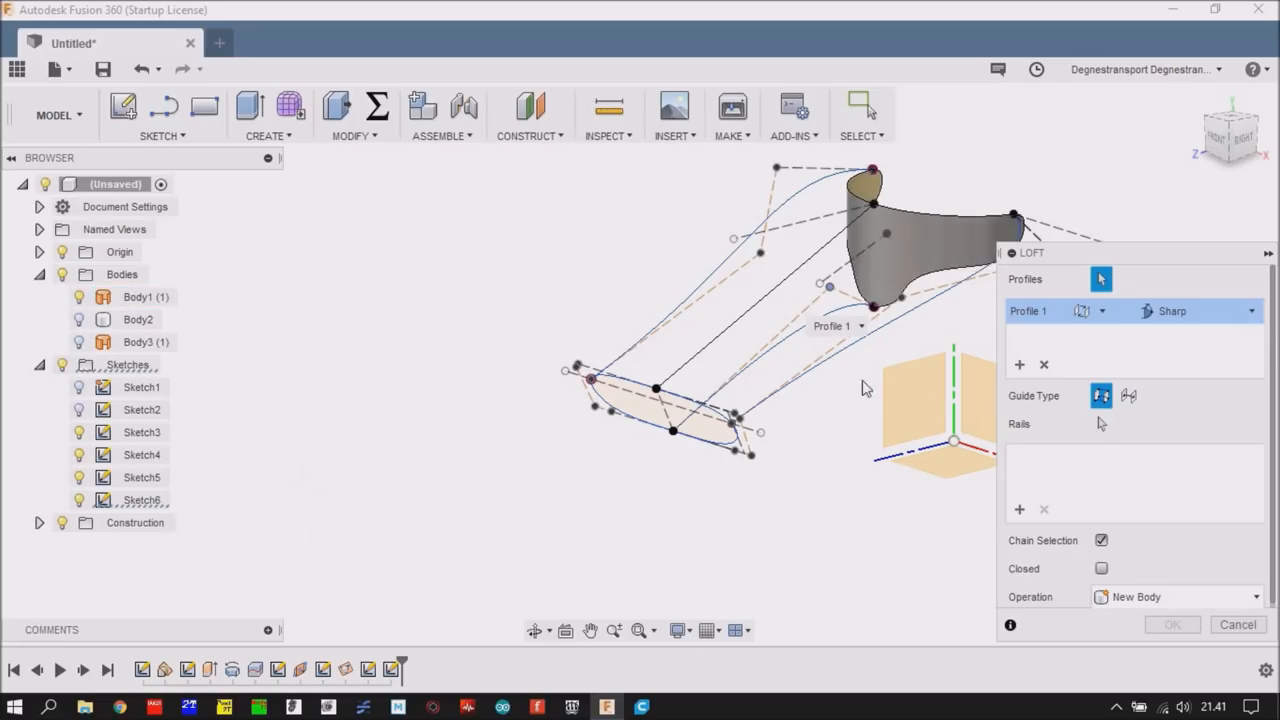
pyautogui.moveTo(920, 250)
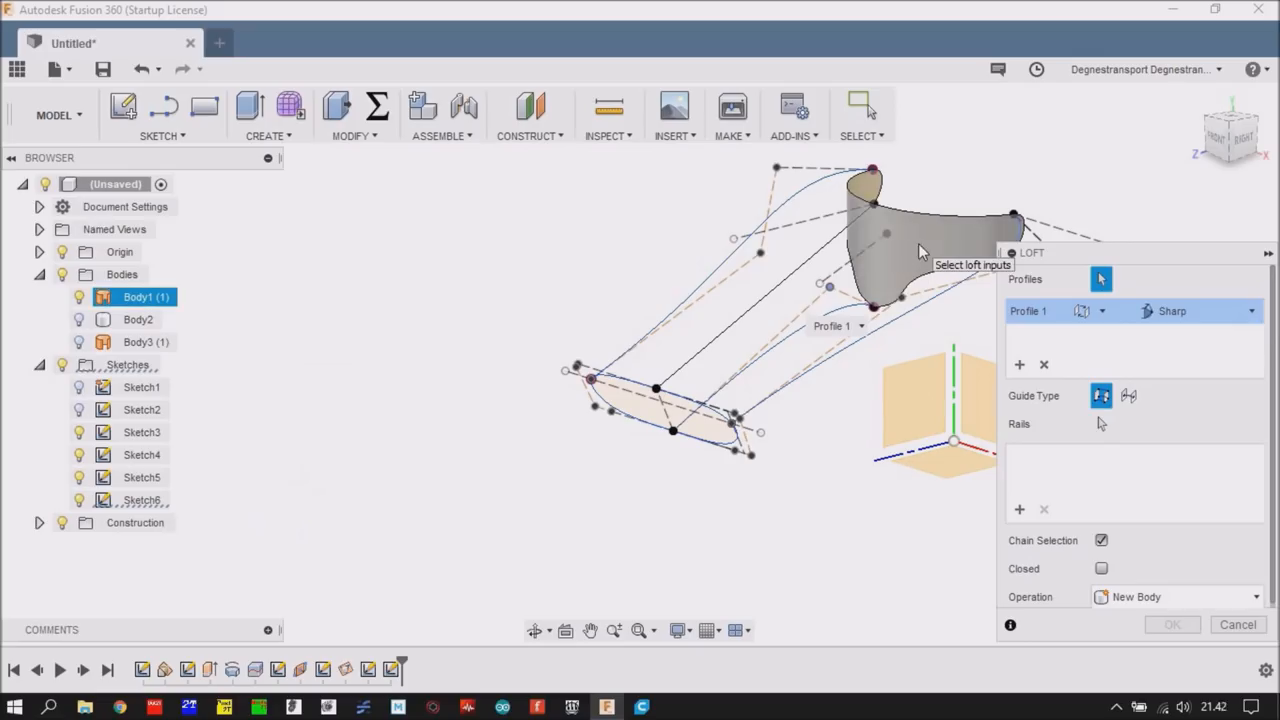
pyautogui.click(920, 230)
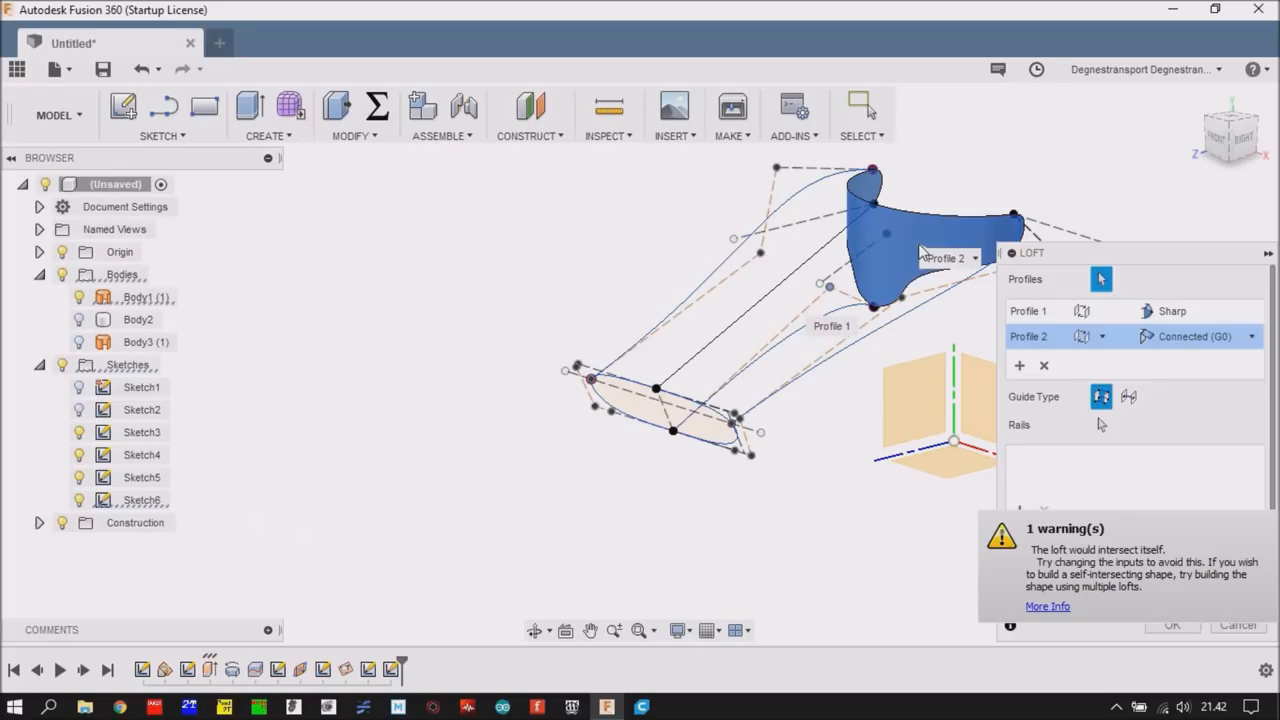
pyautogui.click(1044, 364)
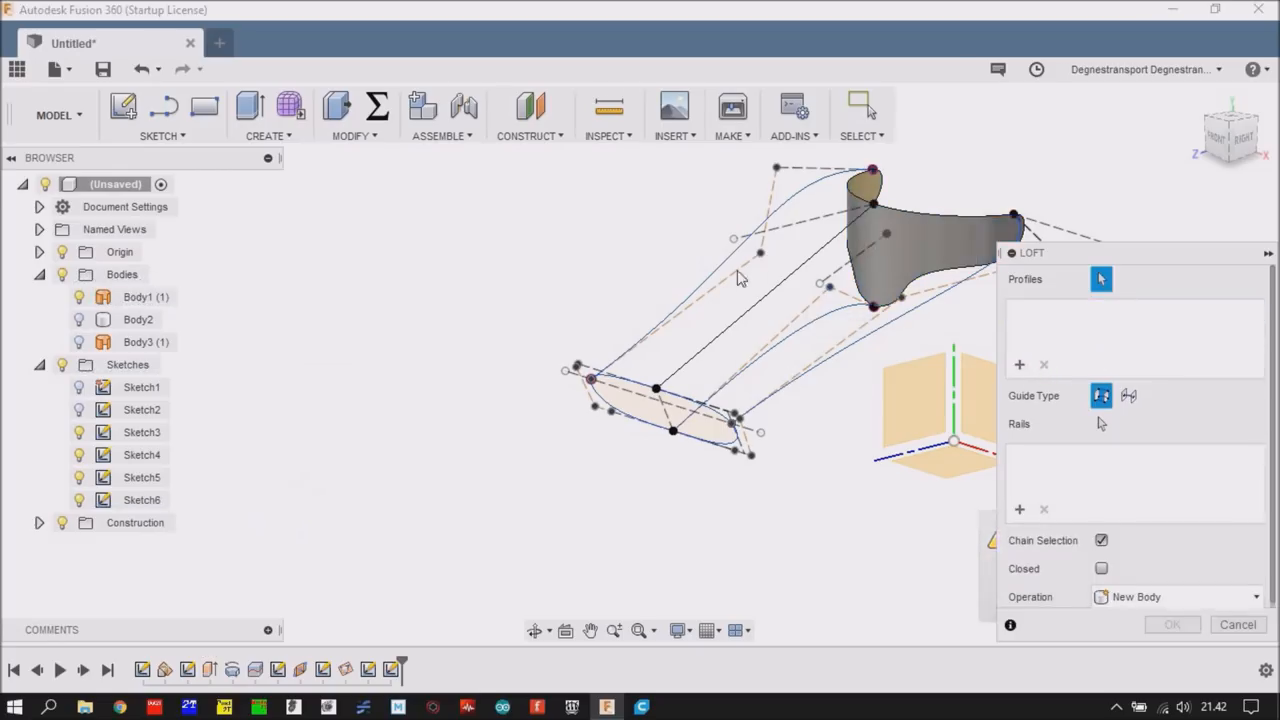
pyautogui.click(884, 236)
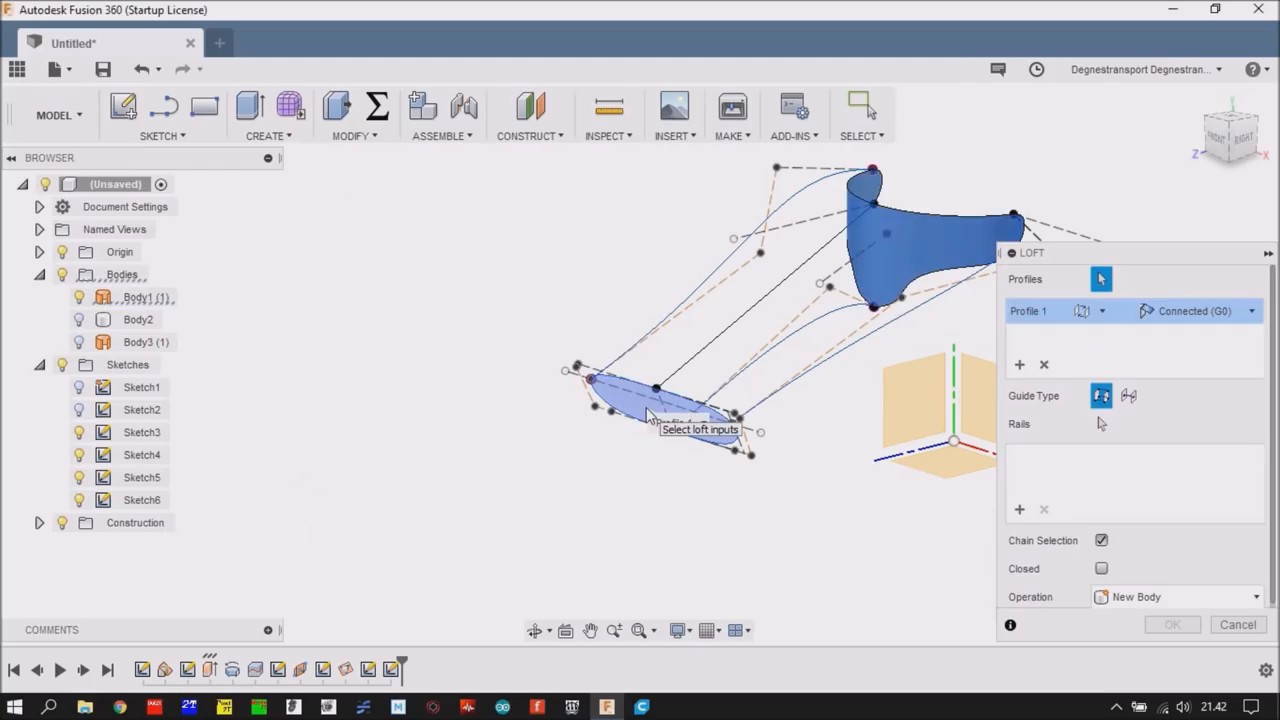
pyautogui.moveTo(836, 422)
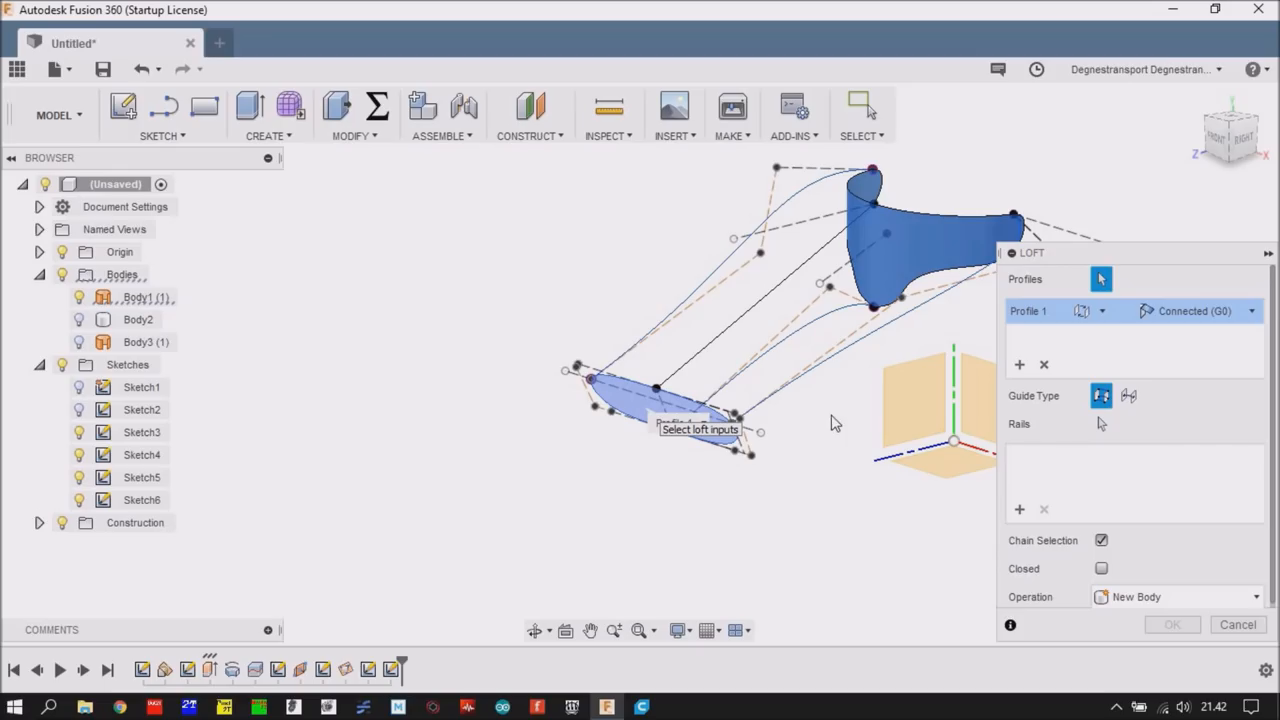
pyautogui.moveTo(1108, 432)
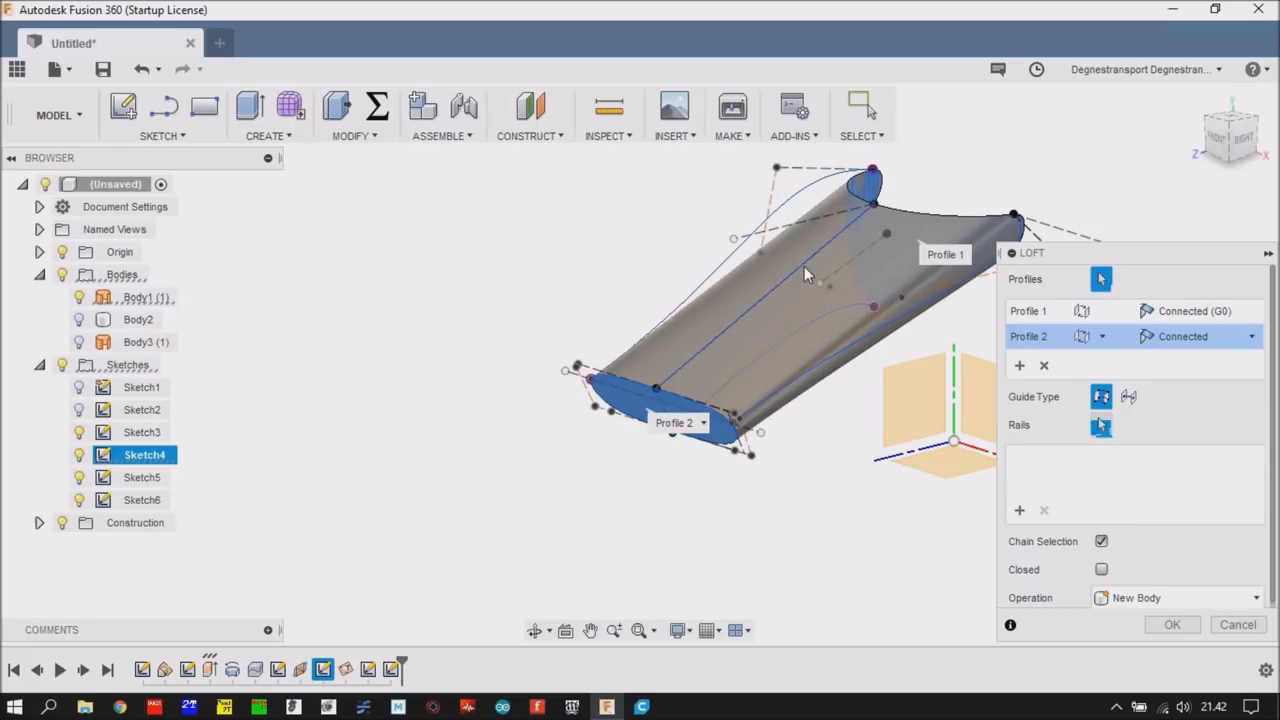
pyautogui.click(790, 290)
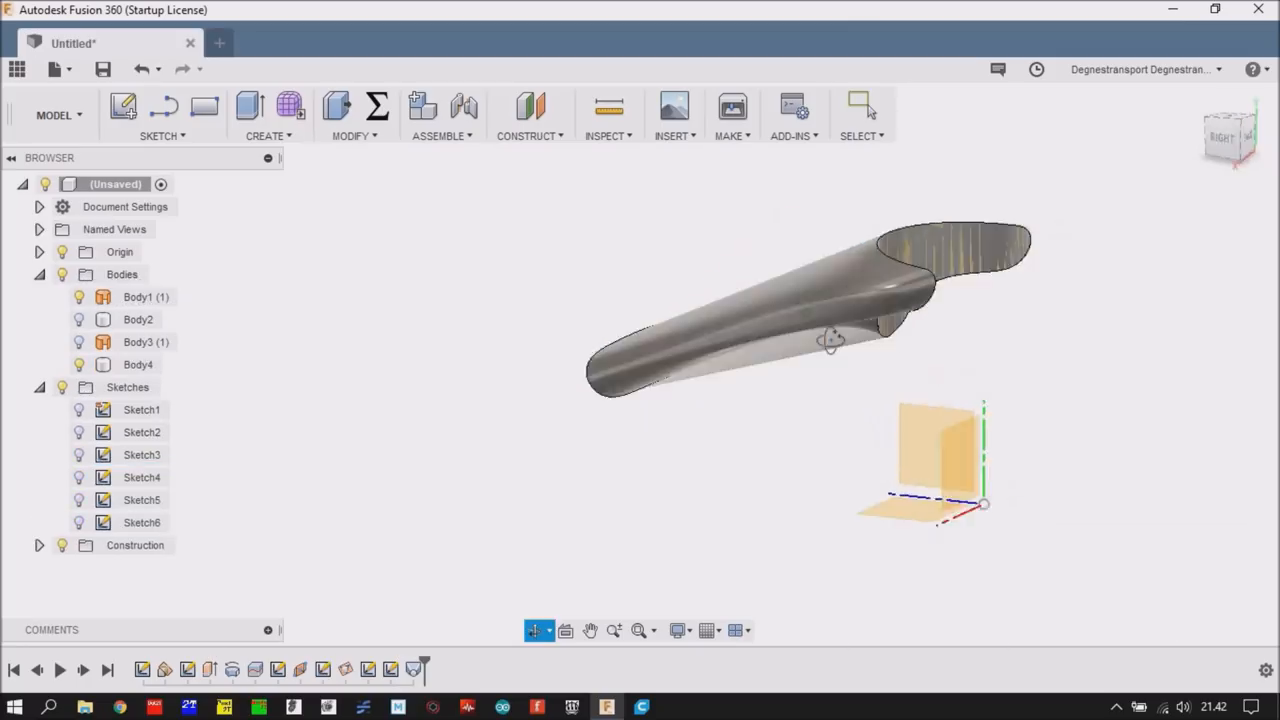
pyautogui.click(144, 296)
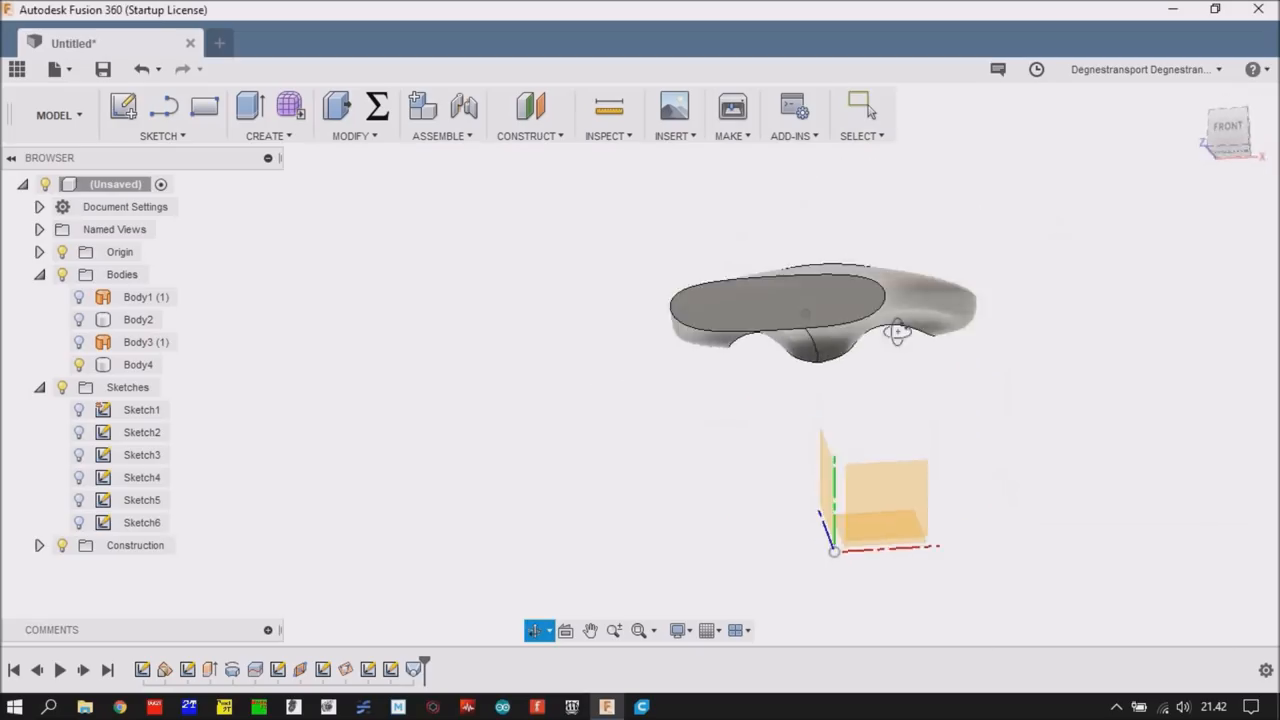
pyautogui.moveTo(896, 332); pyautogui.dragTo(832, 368)
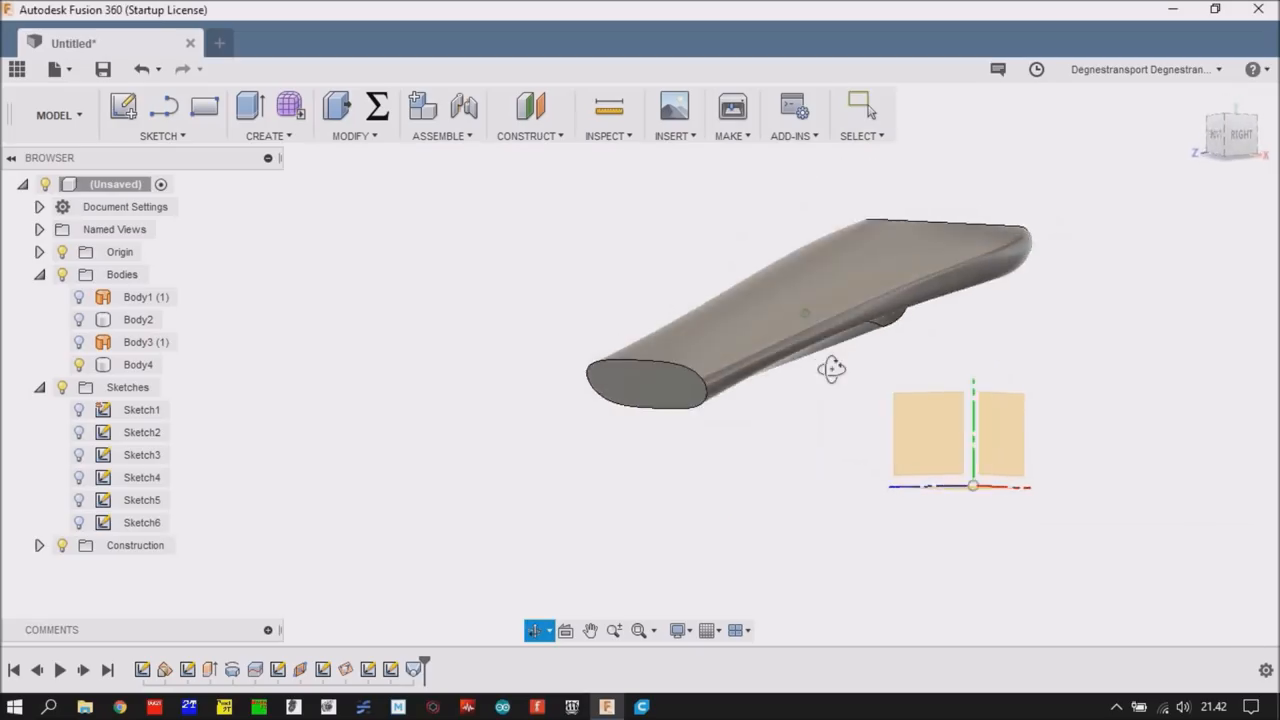
pyautogui.moveTo(830, 368); pyautogui.dragTo(518, 384)
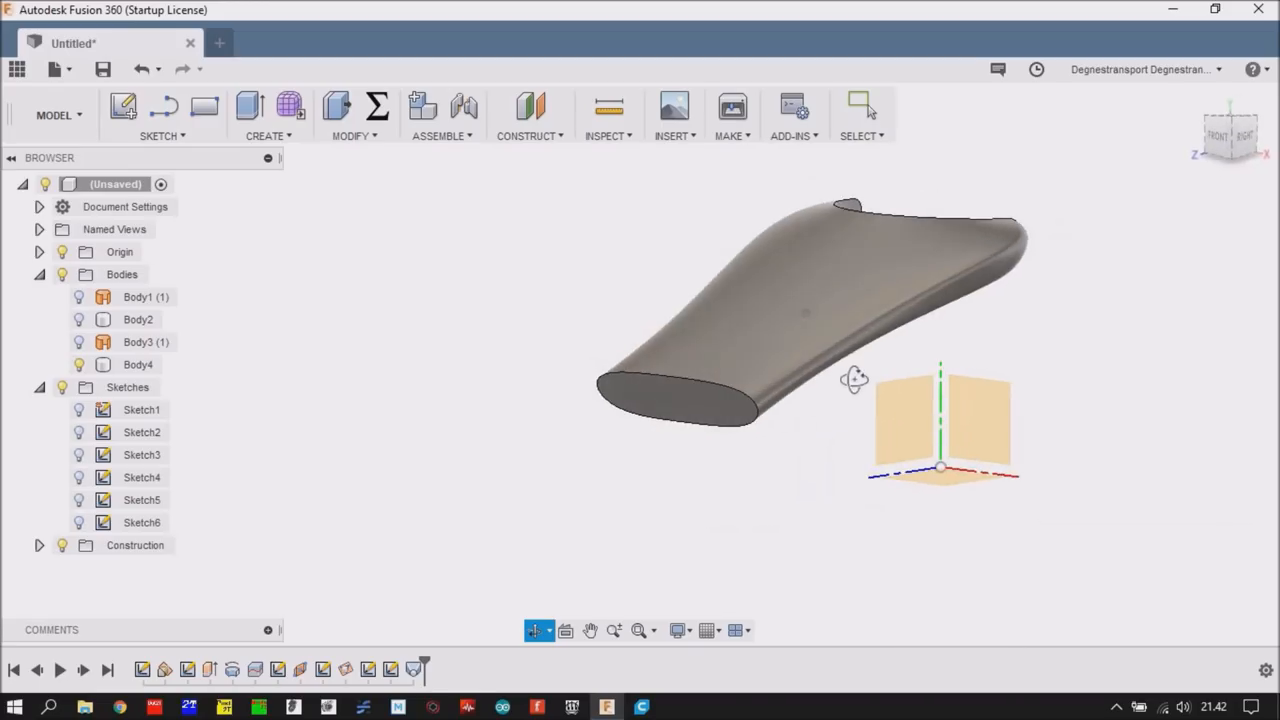
pyautogui.click(860, 106)
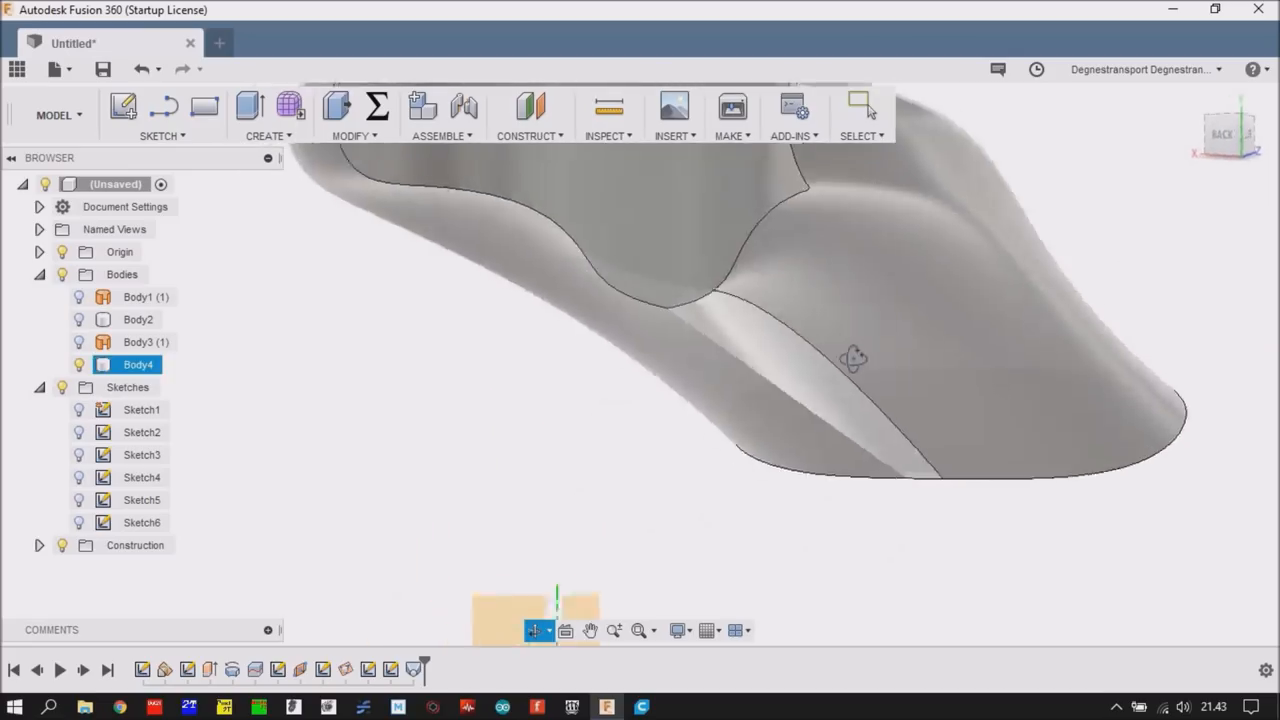
pyautogui.moveTo(856, 358); pyautogui.dragTo(964, 392)
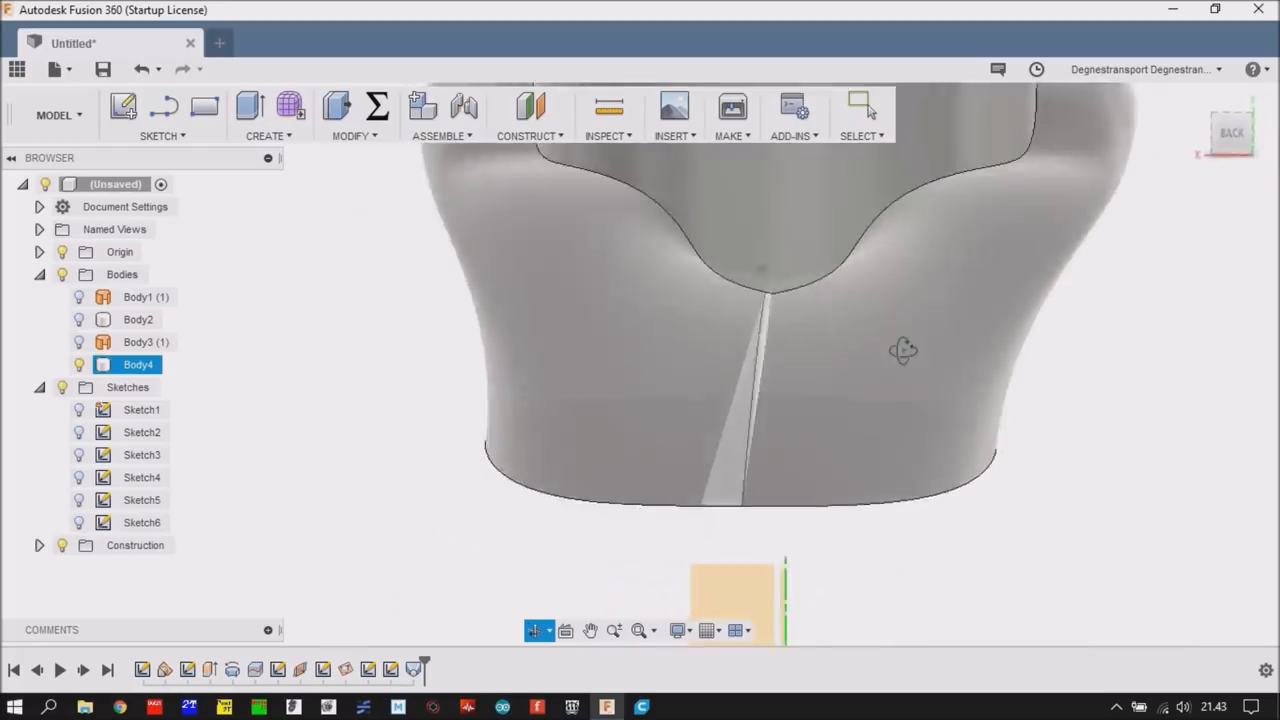
pyautogui.moveTo(904, 350); pyautogui.dragTo(1048, 338)
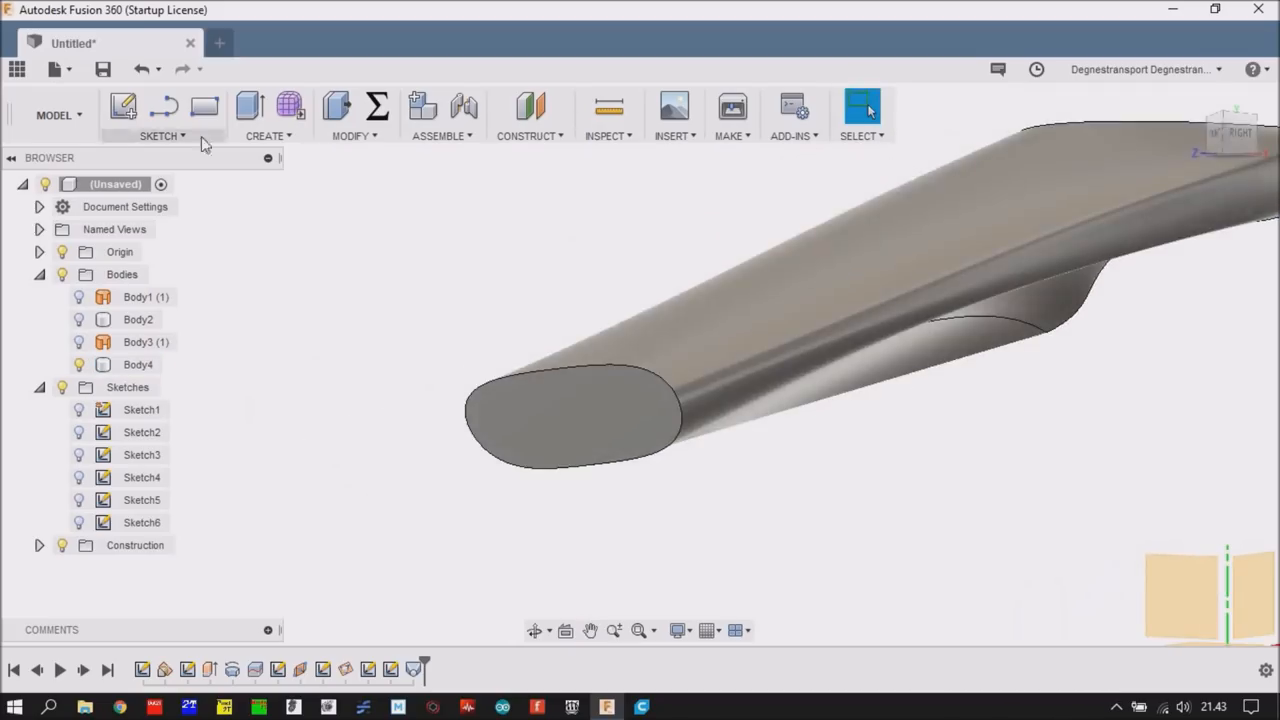
pyautogui.moveTo(136, 68)
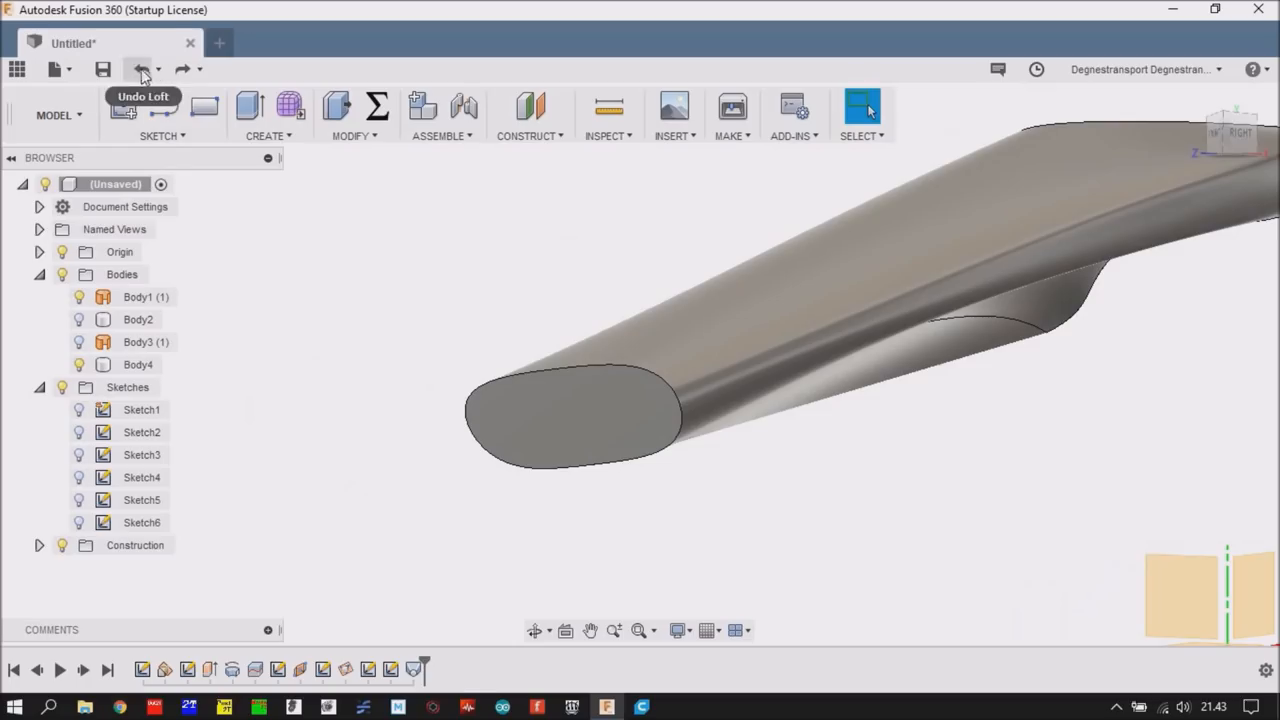
# - Undo the earlier loft and start a new loft picking the first end profile
pyautogui.click(140, 68)
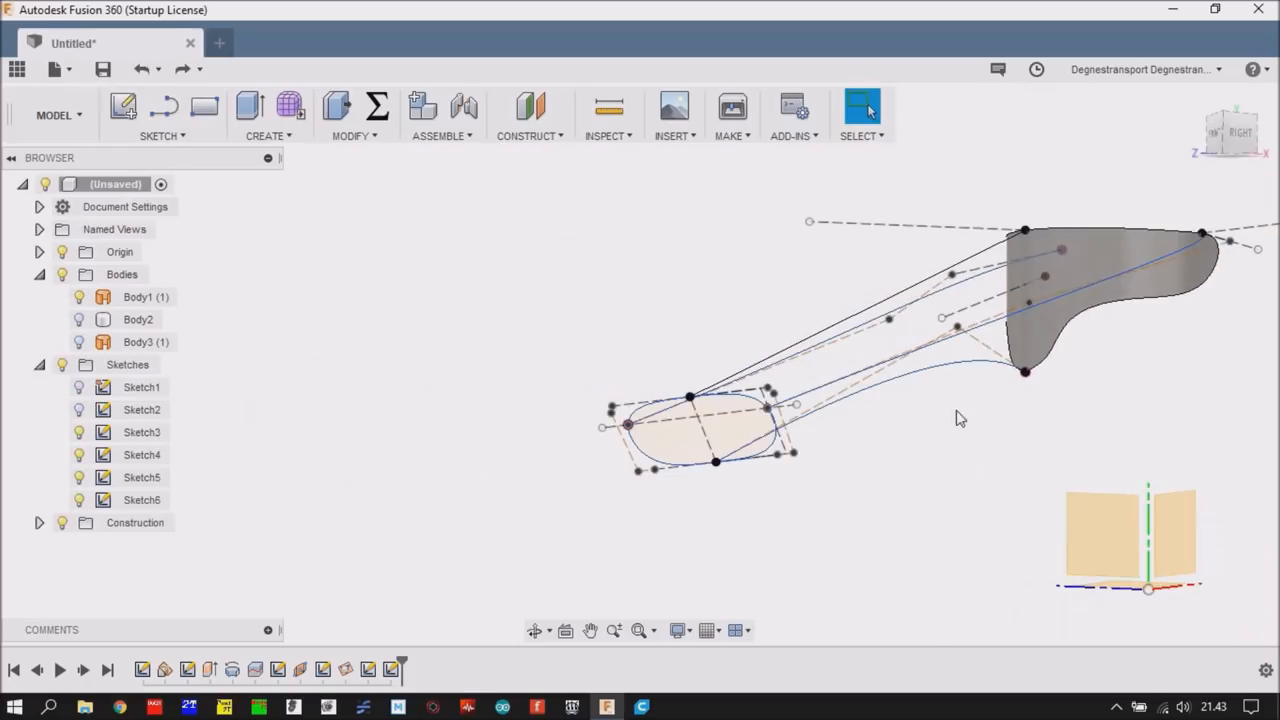
pyautogui.moveTo(960, 418); pyautogui.dragTo(952, 420)
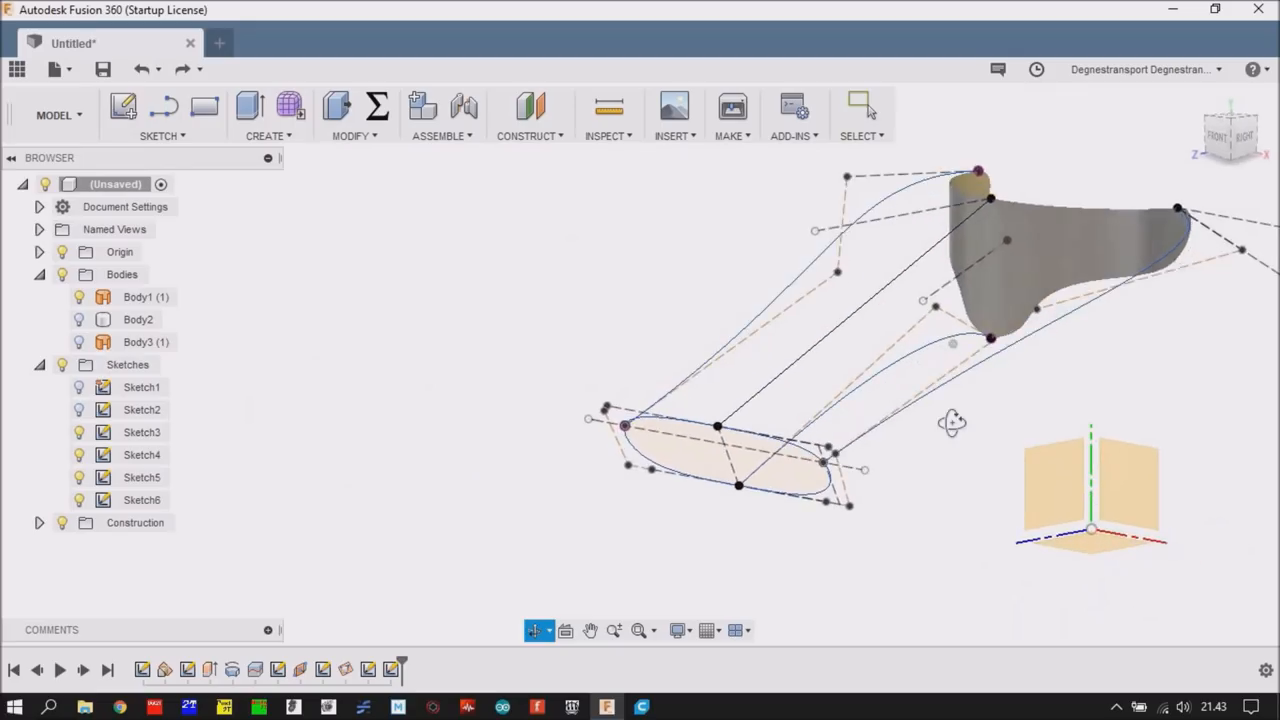
pyautogui.click(268, 112)
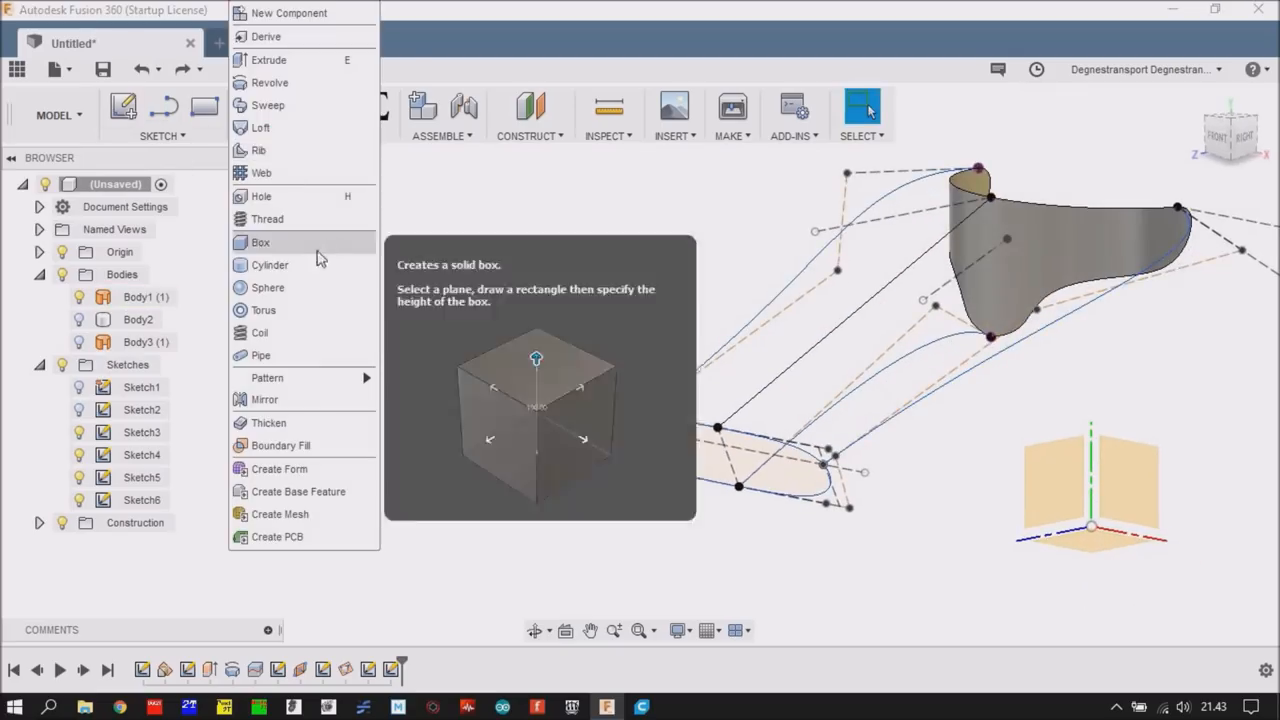
pyautogui.click(260, 128)
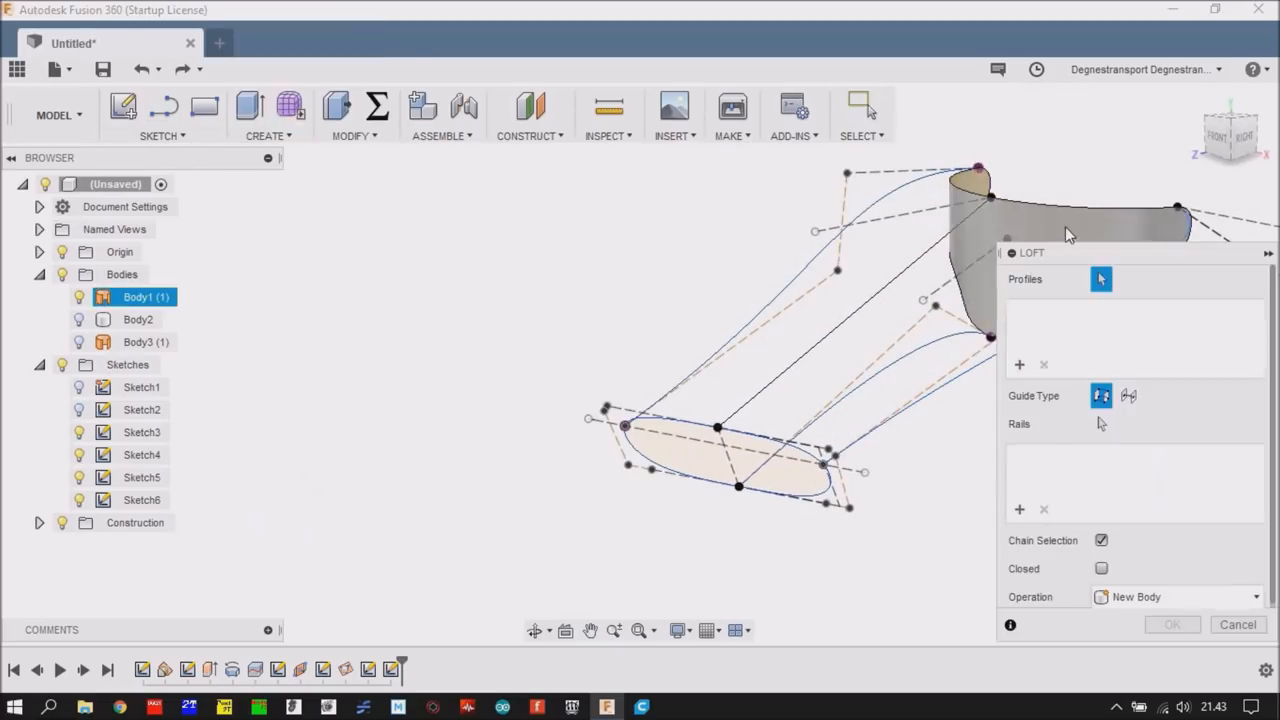
pyautogui.click(684, 456)
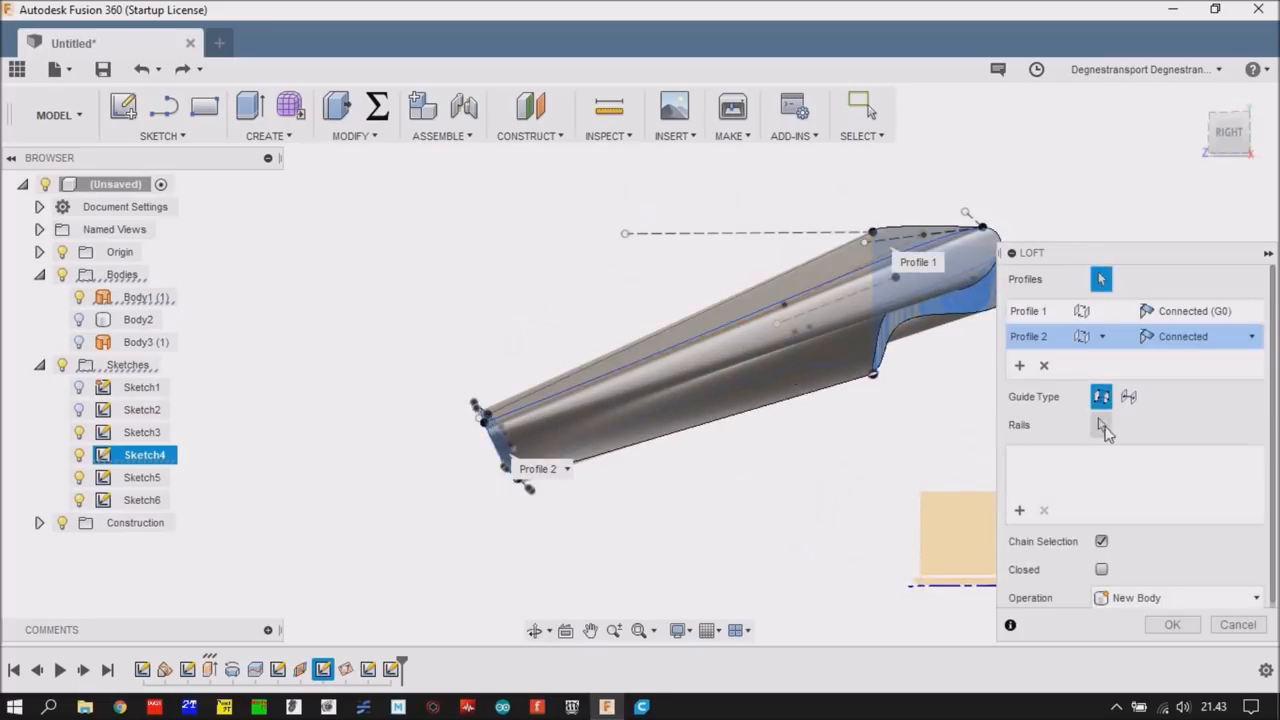
# - Guide the loft with four rails, reaching Profile 1's continuity options
pyautogui.click(1100, 424)
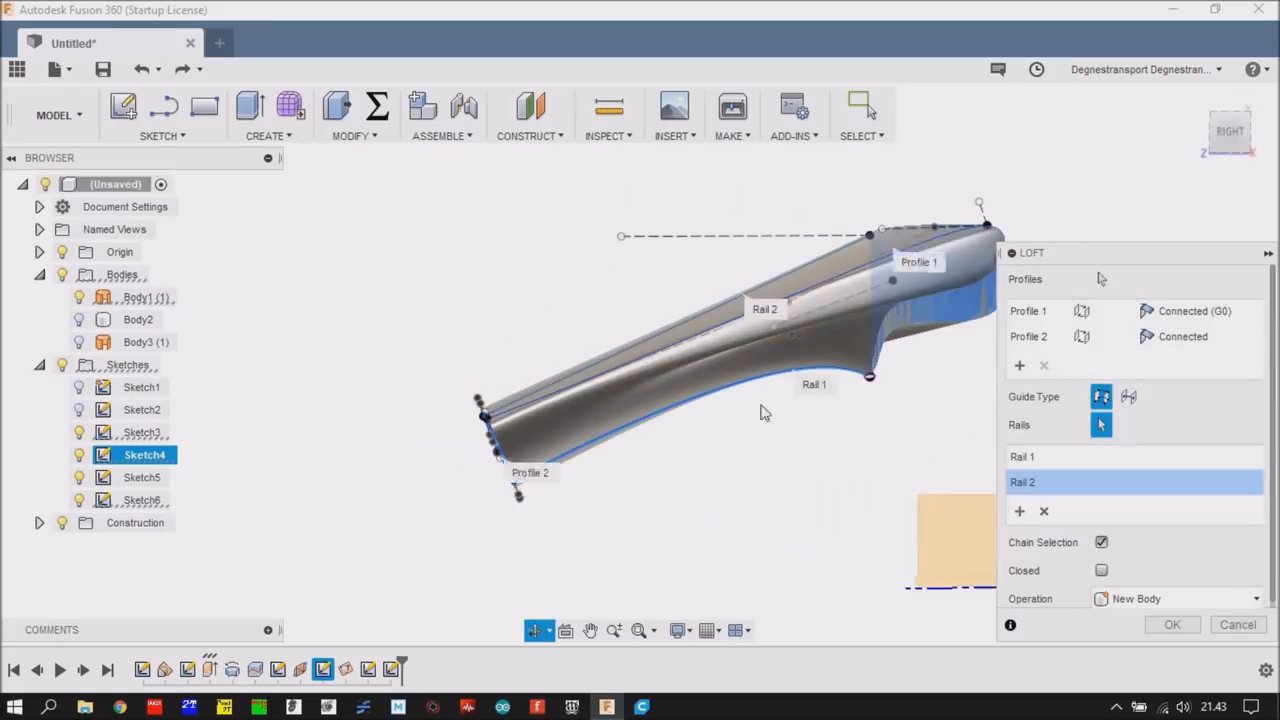
pyautogui.moveTo(764, 412); pyautogui.dragTo(784, 488)
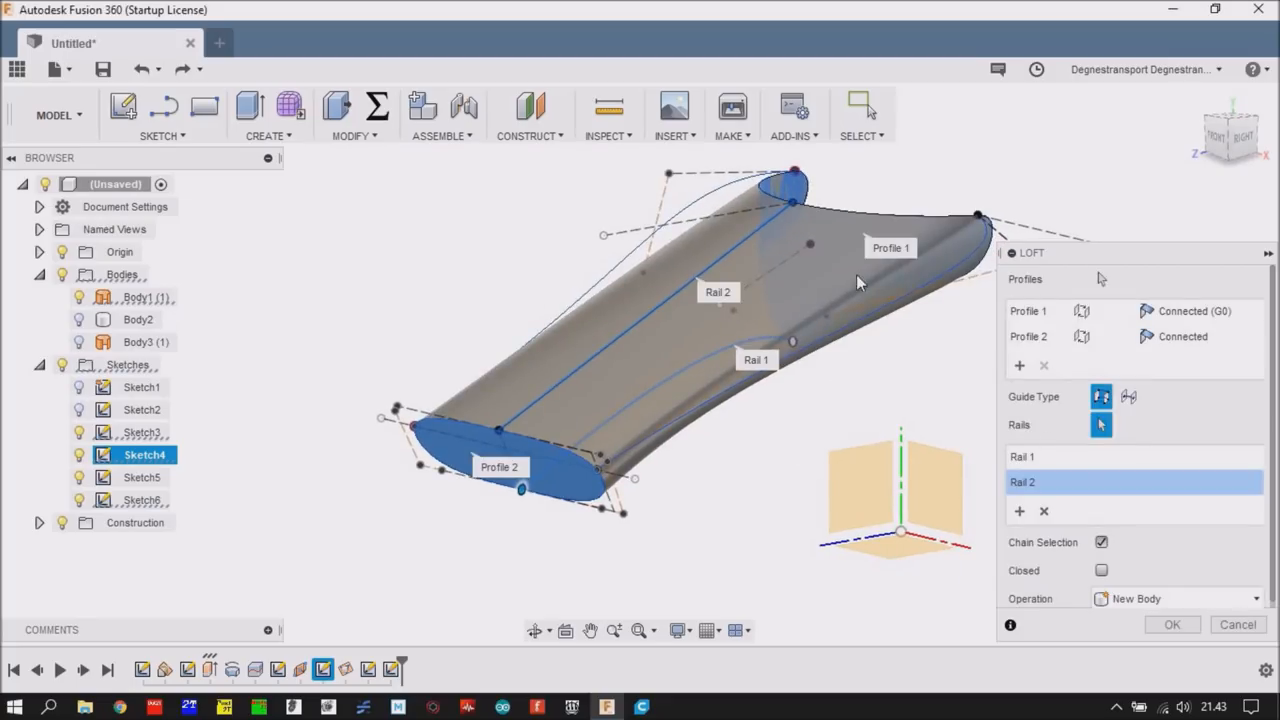
pyautogui.moveTo(712, 212)
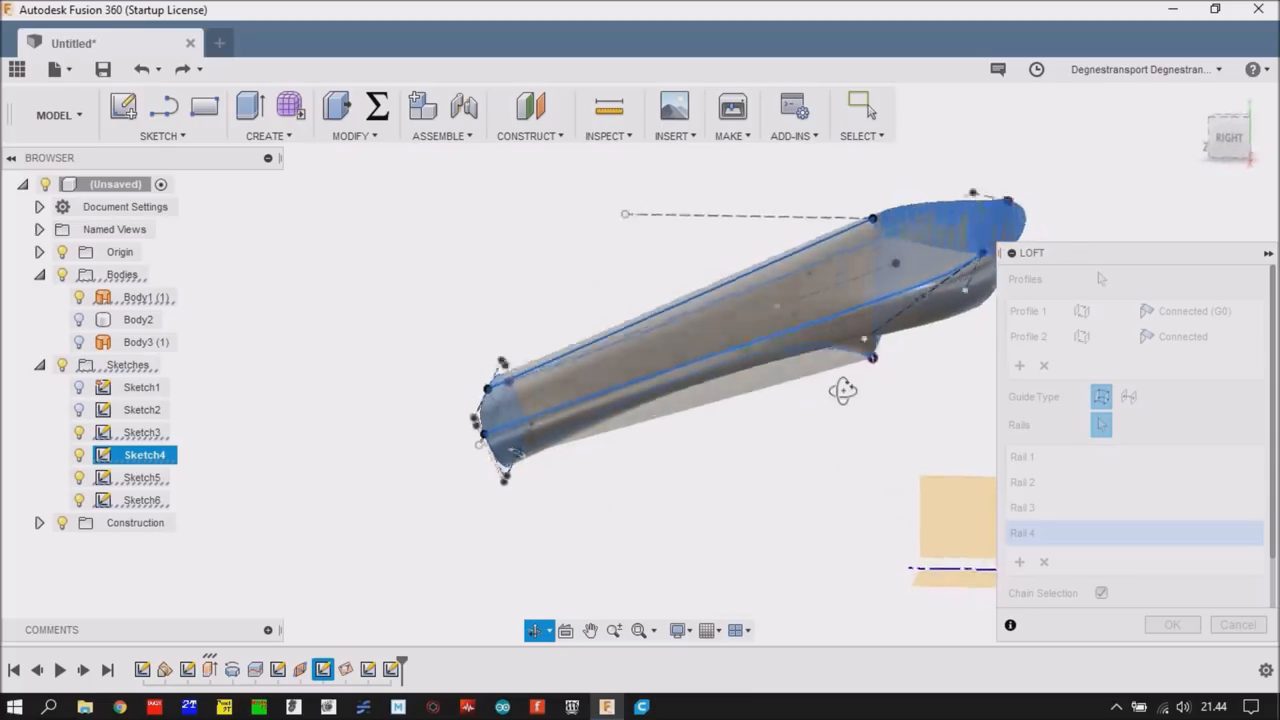
pyautogui.moveTo(844, 390); pyautogui.dragTo(804, 442)
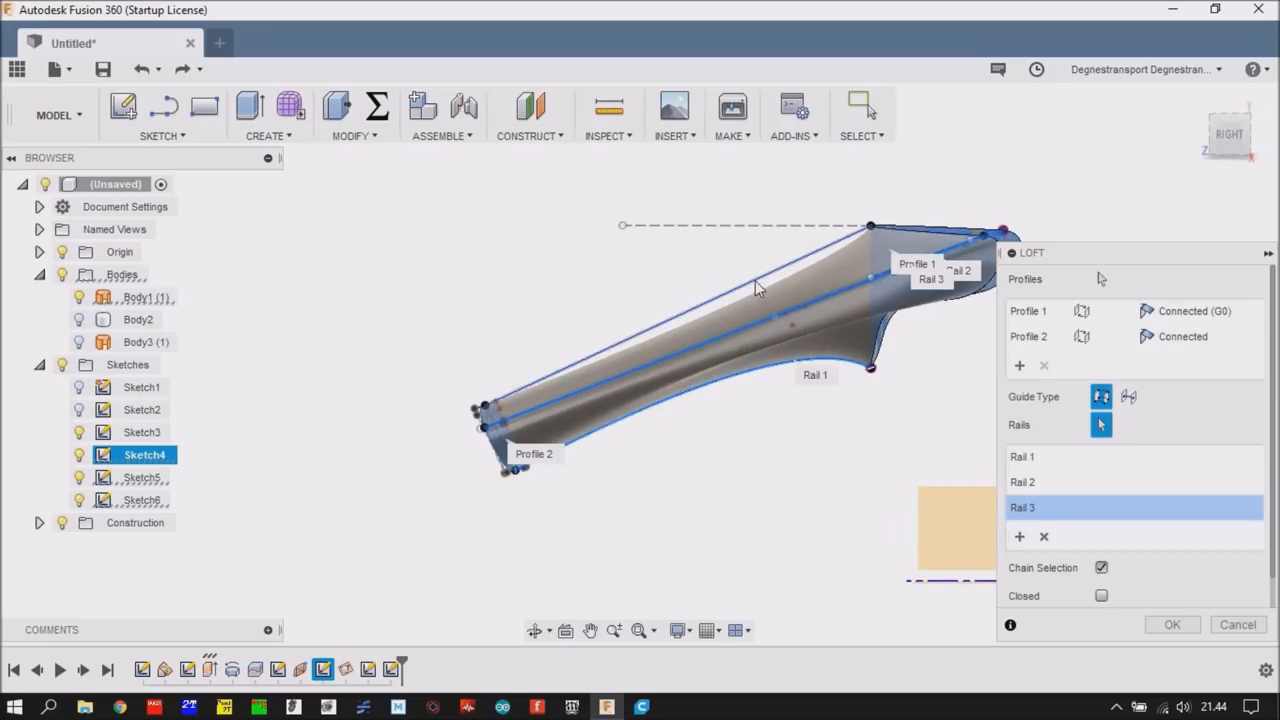
pyautogui.click(776, 294)
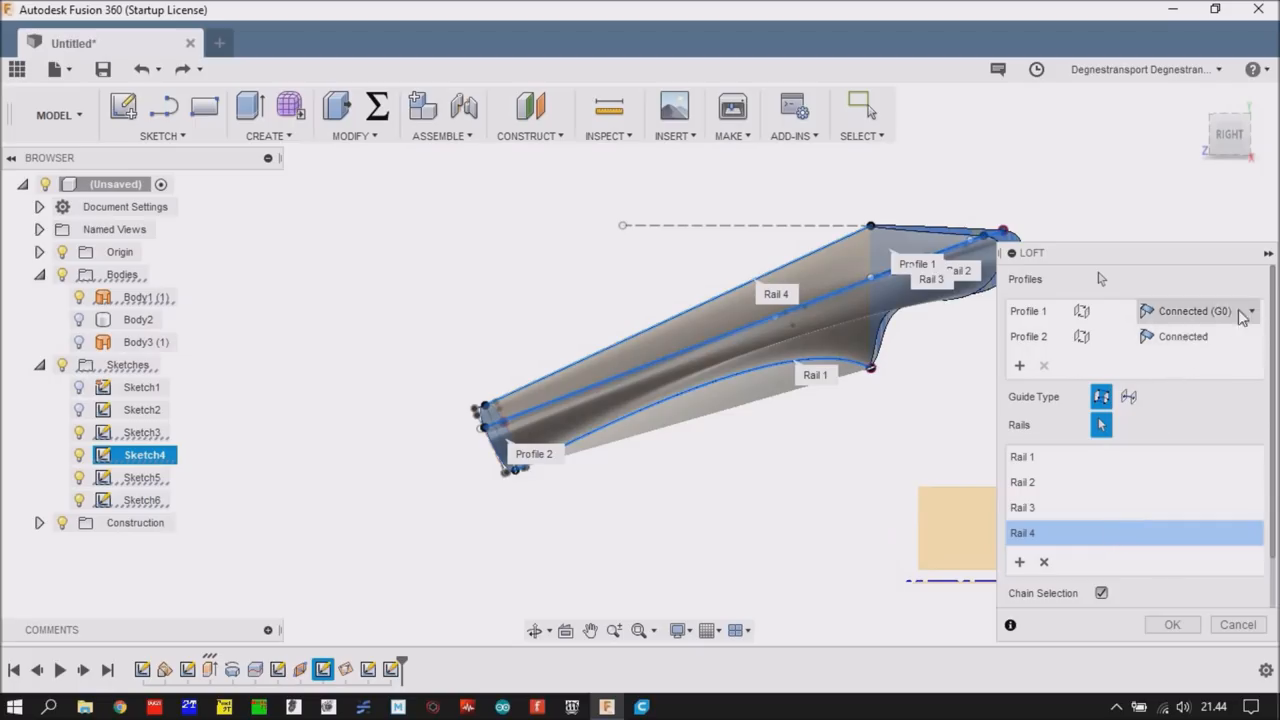
pyautogui.click(1250, 312)
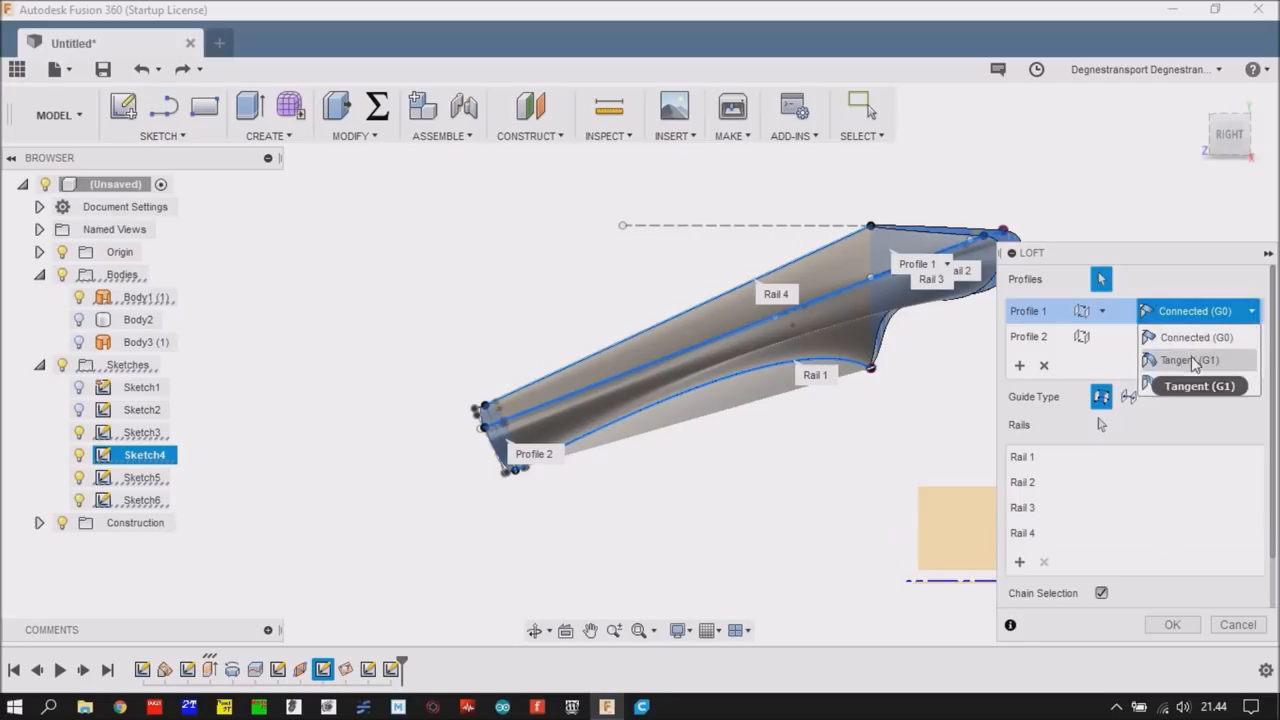
# - Try tangent/curvature continuity on Profile 1, return it to Connected (G0), and inspect the preview
pyautogui.click(1200, 360)
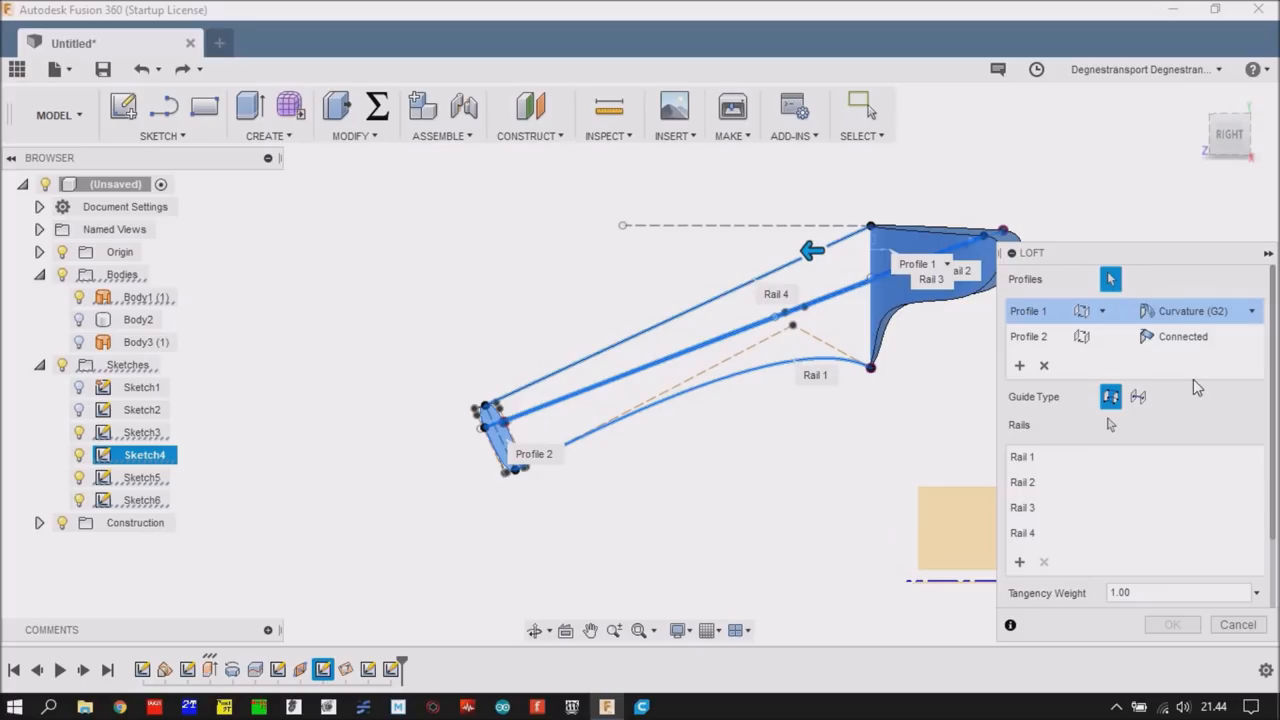
pyautogui.click(1250, 312)
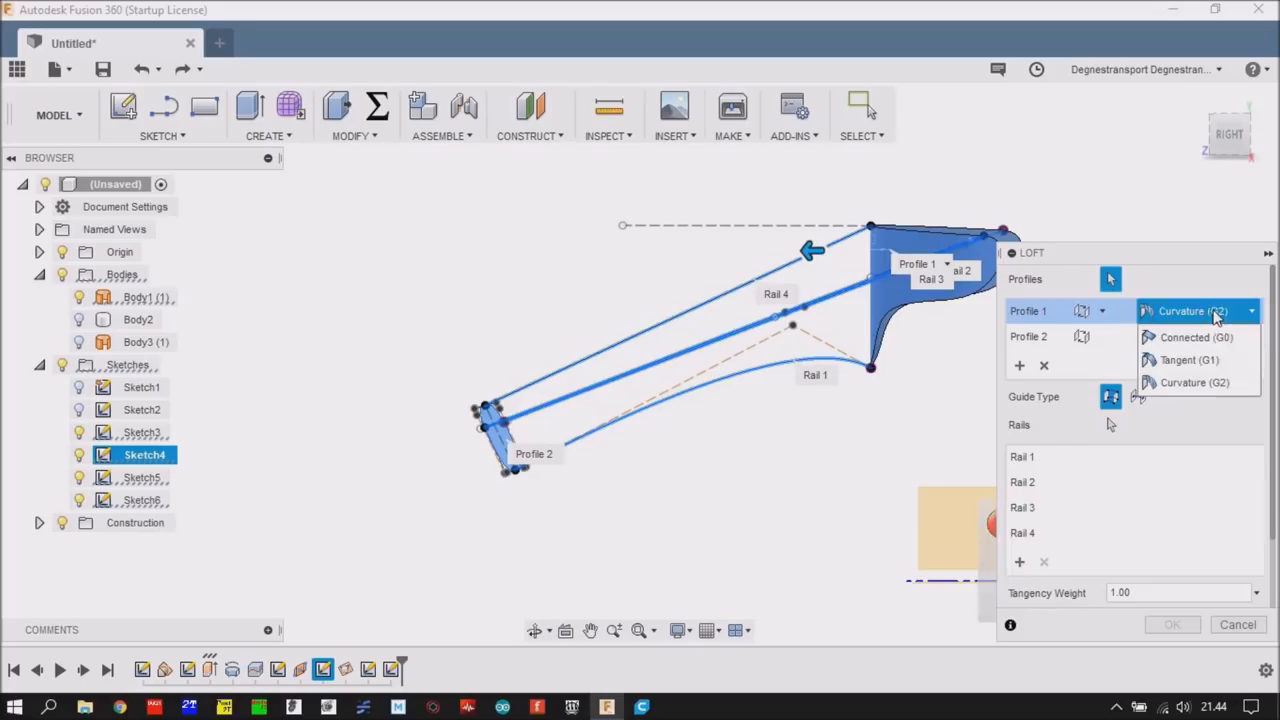
pyautogui.click(1192, 336)
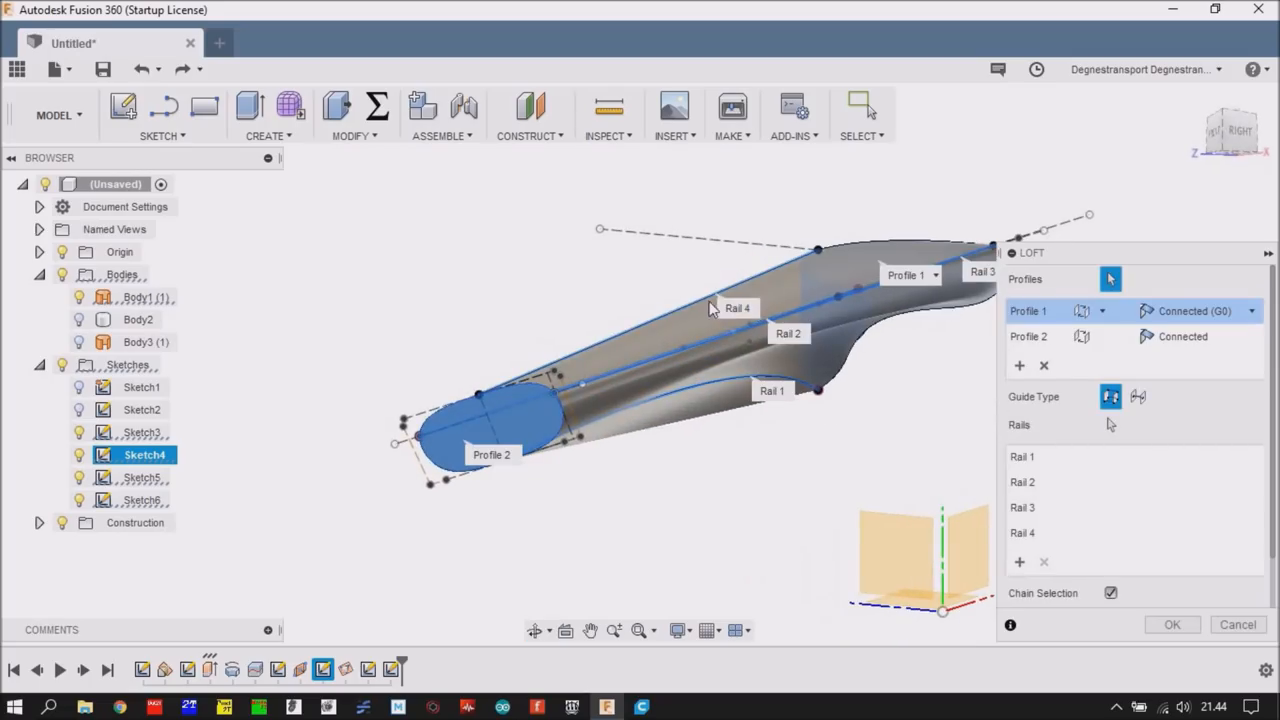
pyautogui.moveTo(708, 298)
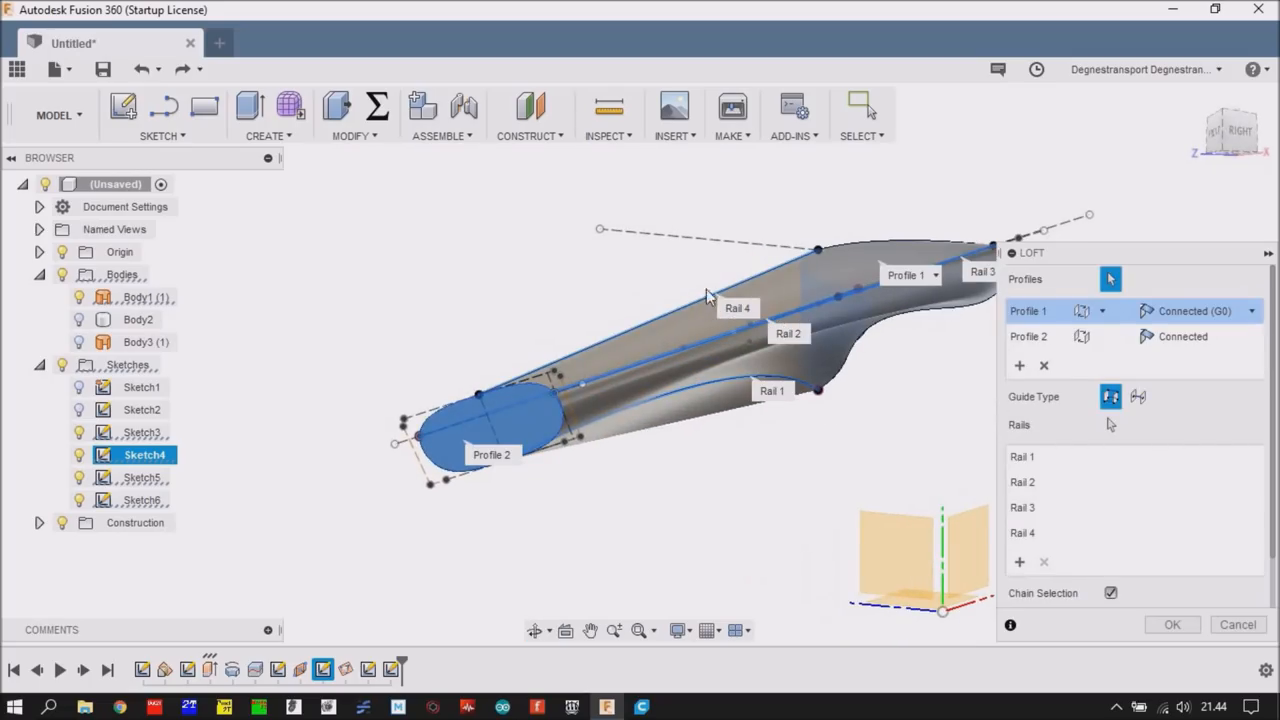
pyautogui.moveTo(1112, 430)
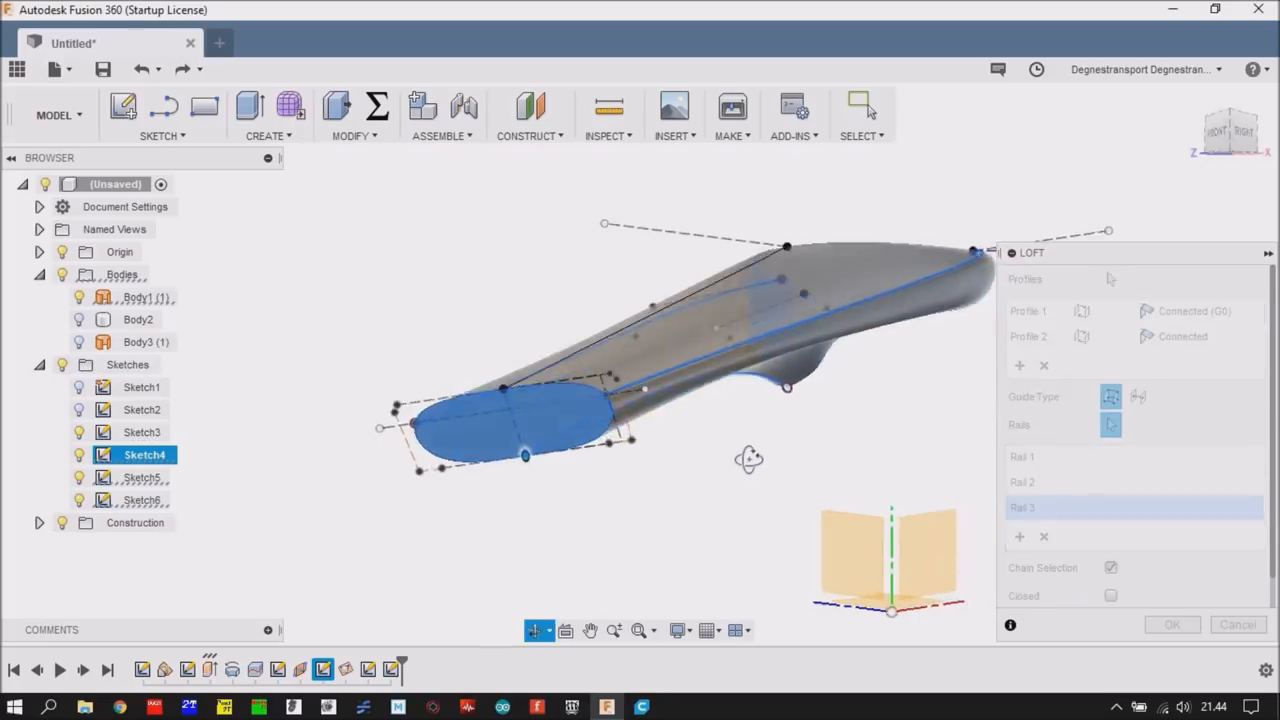
pyautogui.moveTo(748, 458); pyautogui.dragTo(676, 466)
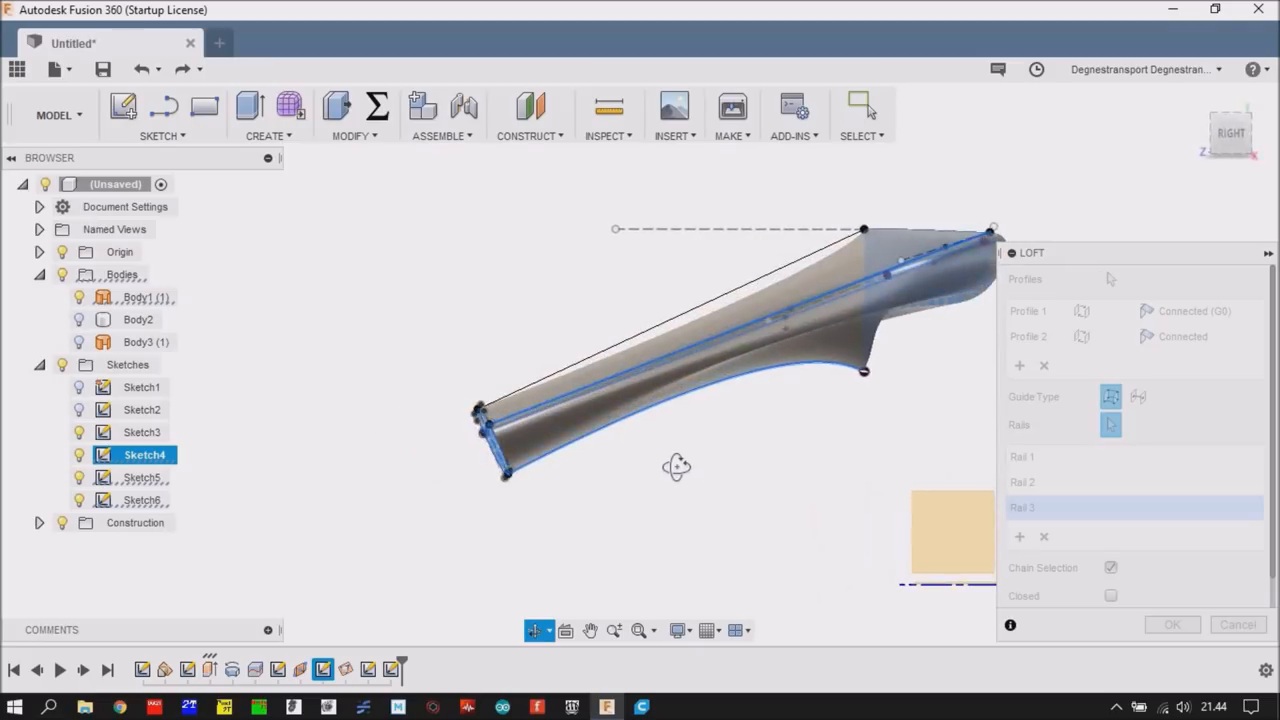
pyautogui.moveTo(676, 464); pyautogui.dragTo(736, 504)
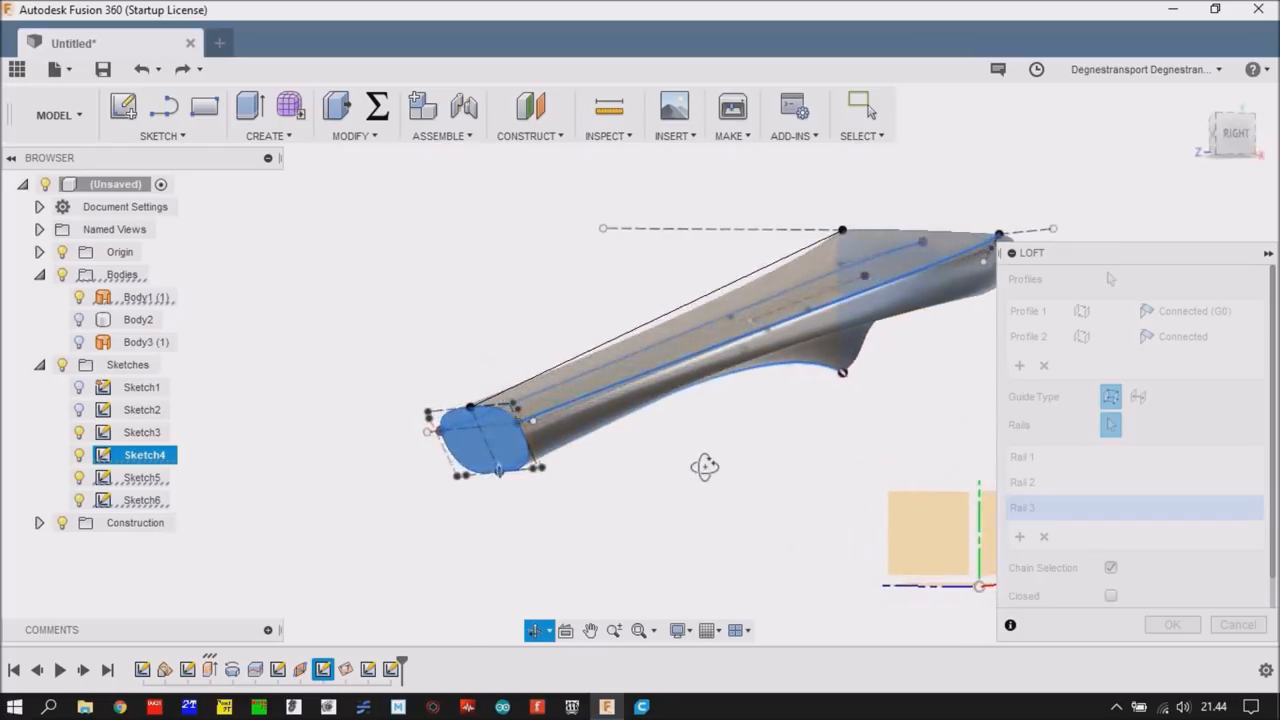
pyautogui.moveTo(704, 468); pyautogui.dragTo(676, 478)
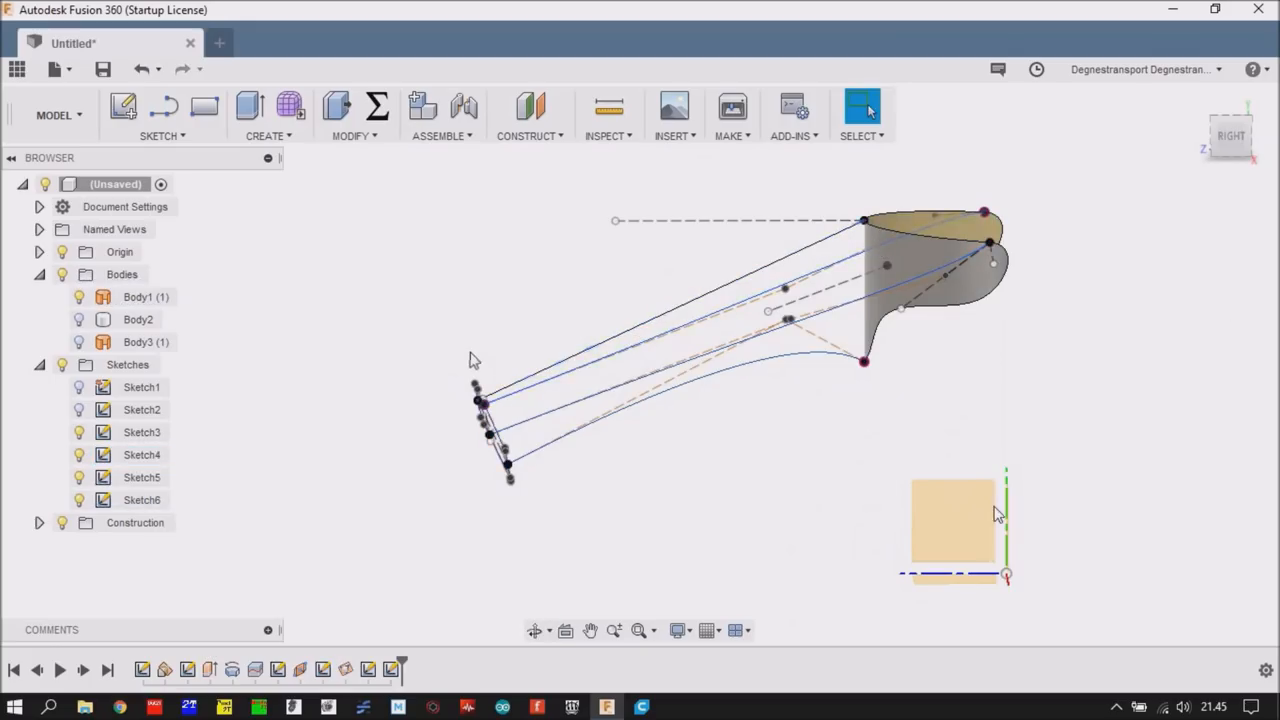
# - Create a sketch on the YZ side plane and project two duct edges into it as references
pyautogui.rightClick(956, 520)
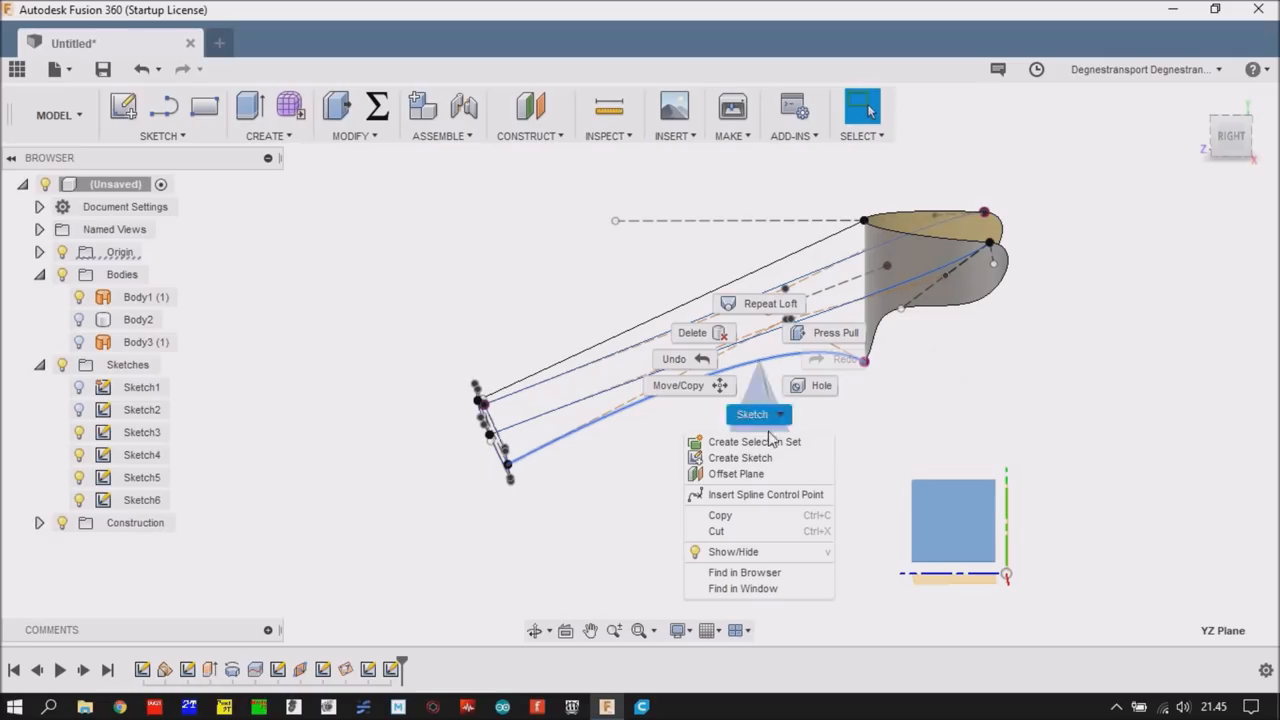
pyautogui.click(664, 460)
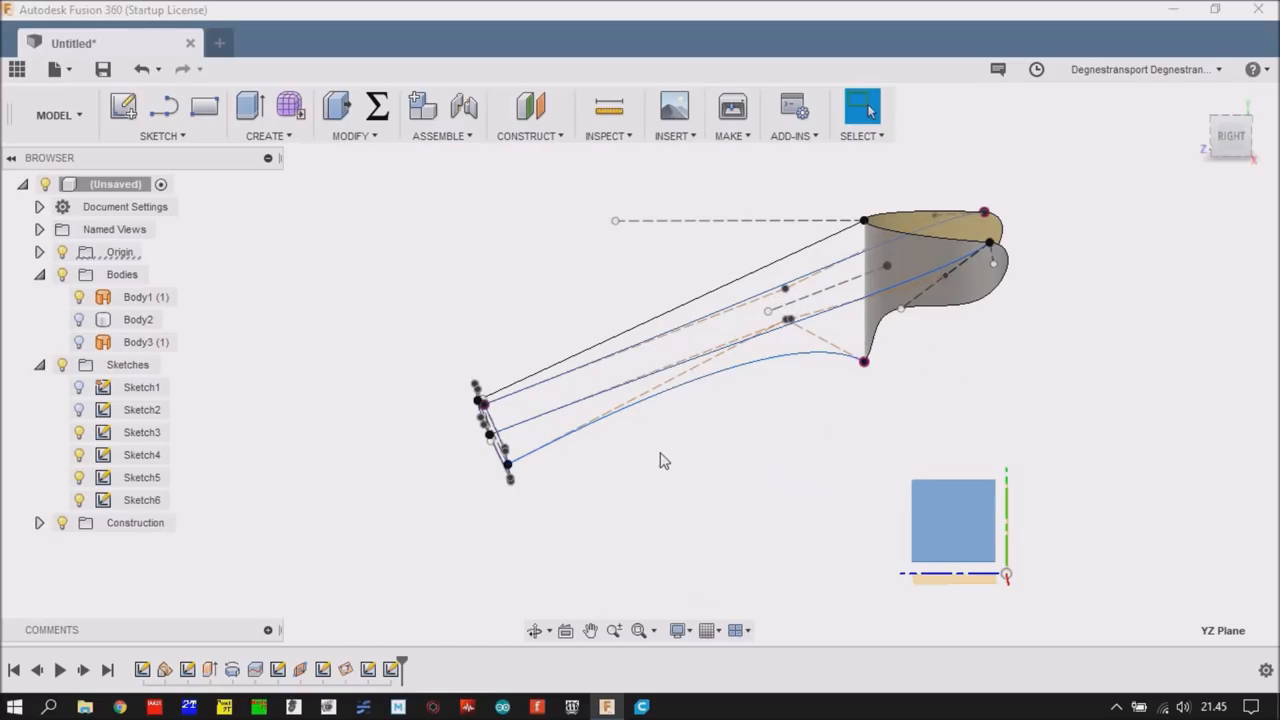
pyautogui.rightClick(664, 460)
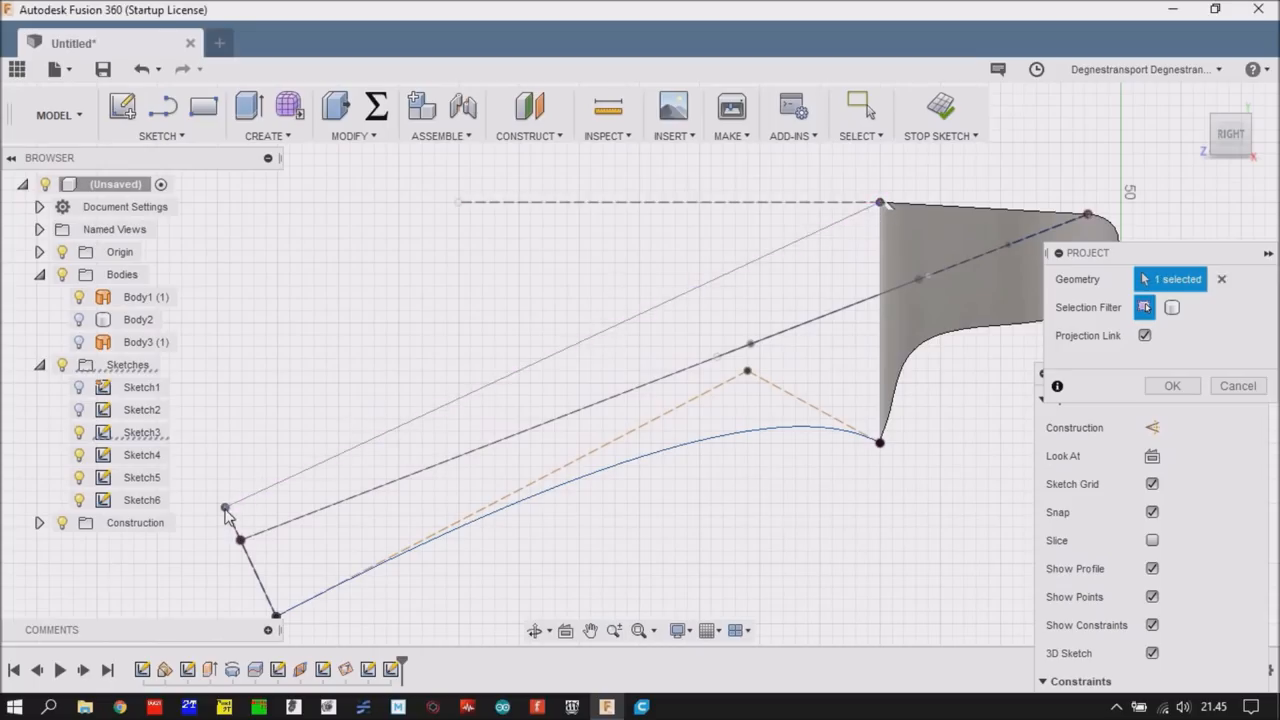
pyautogui.click(224, 508)
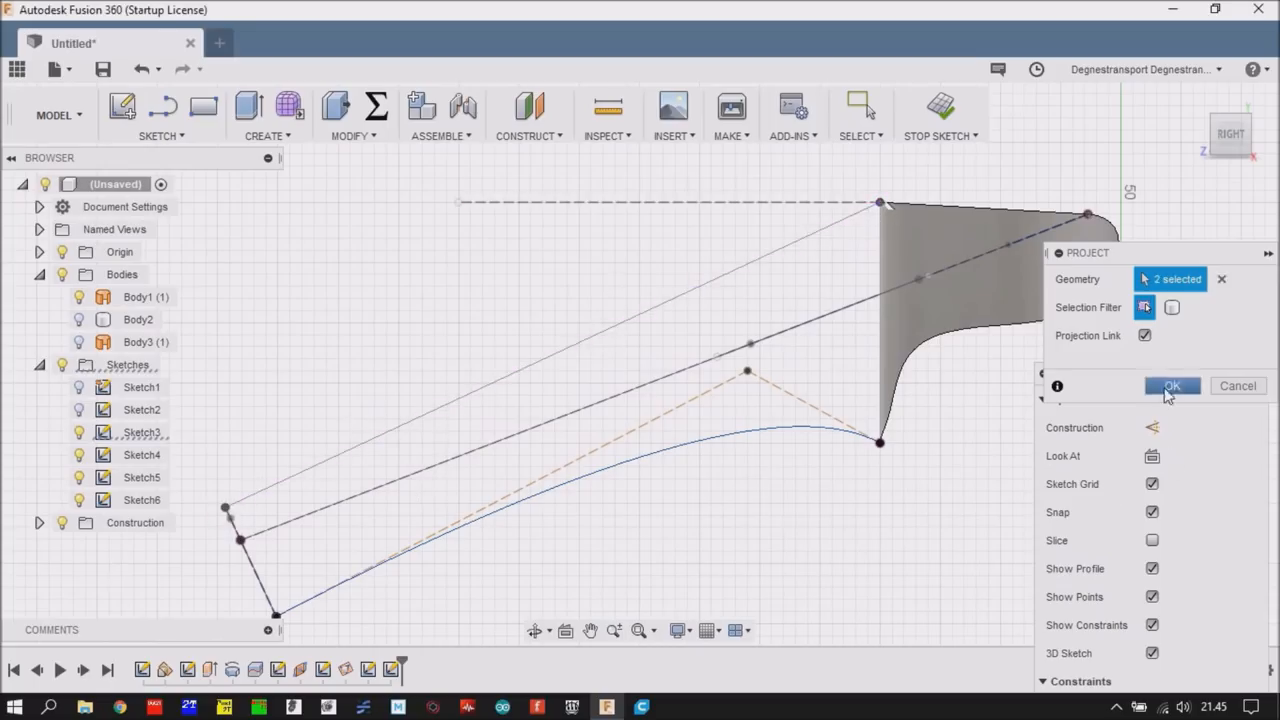
pyautogui.click(1172, 386)
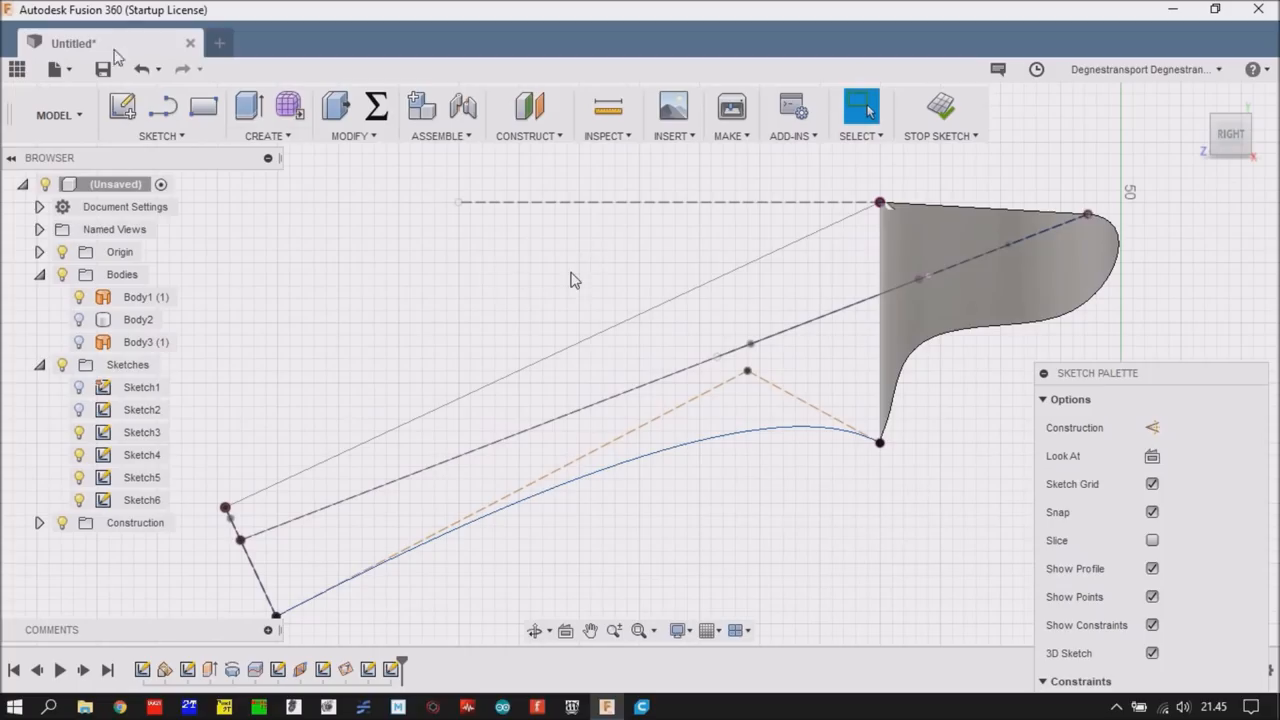
# - Draw a control-point spline rail from the lower profile corner up to the spout's top corner, shaping its middle point
pyautogui.click(156, 114)
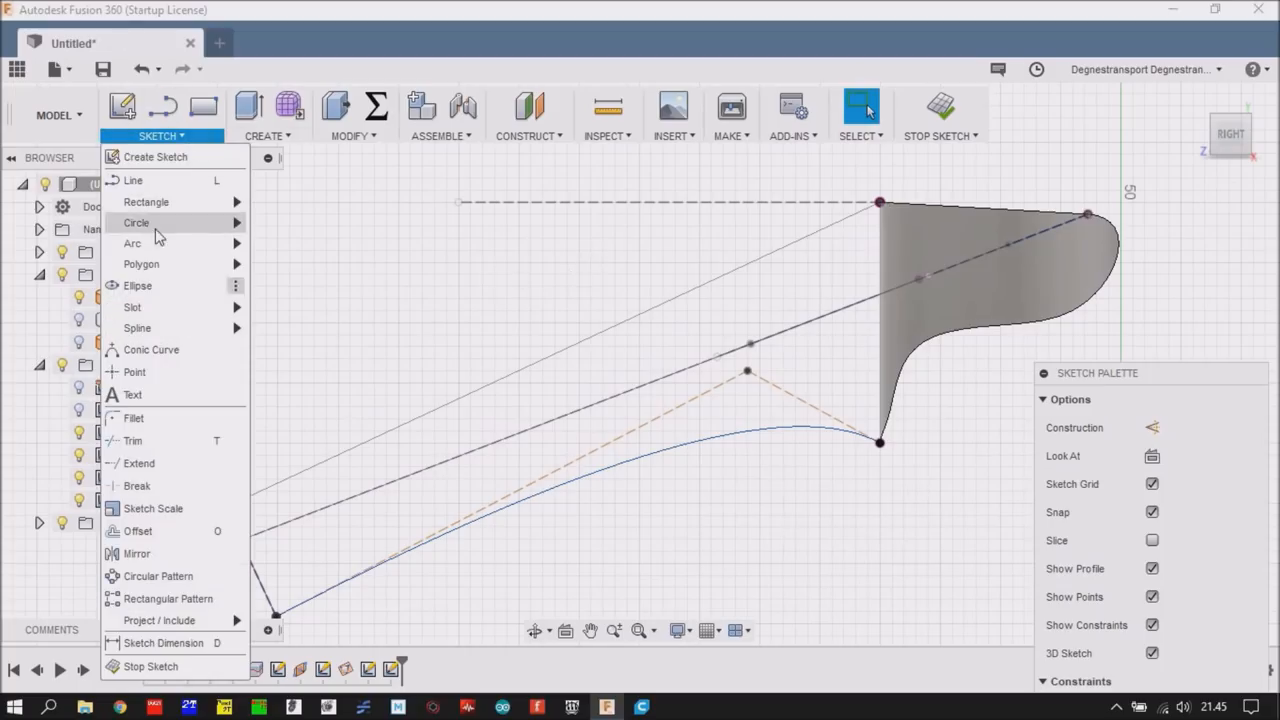
pyautogui.moveTo(184, 328)
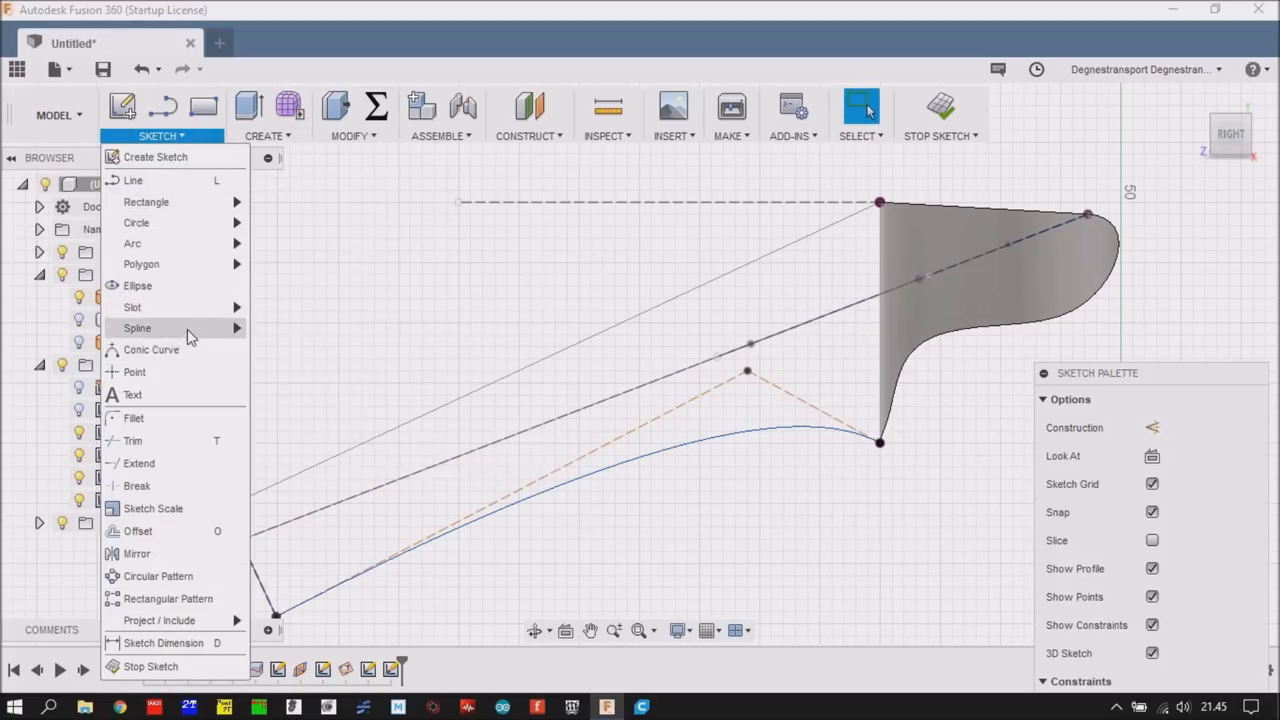
pyautogui.click(136, 328)
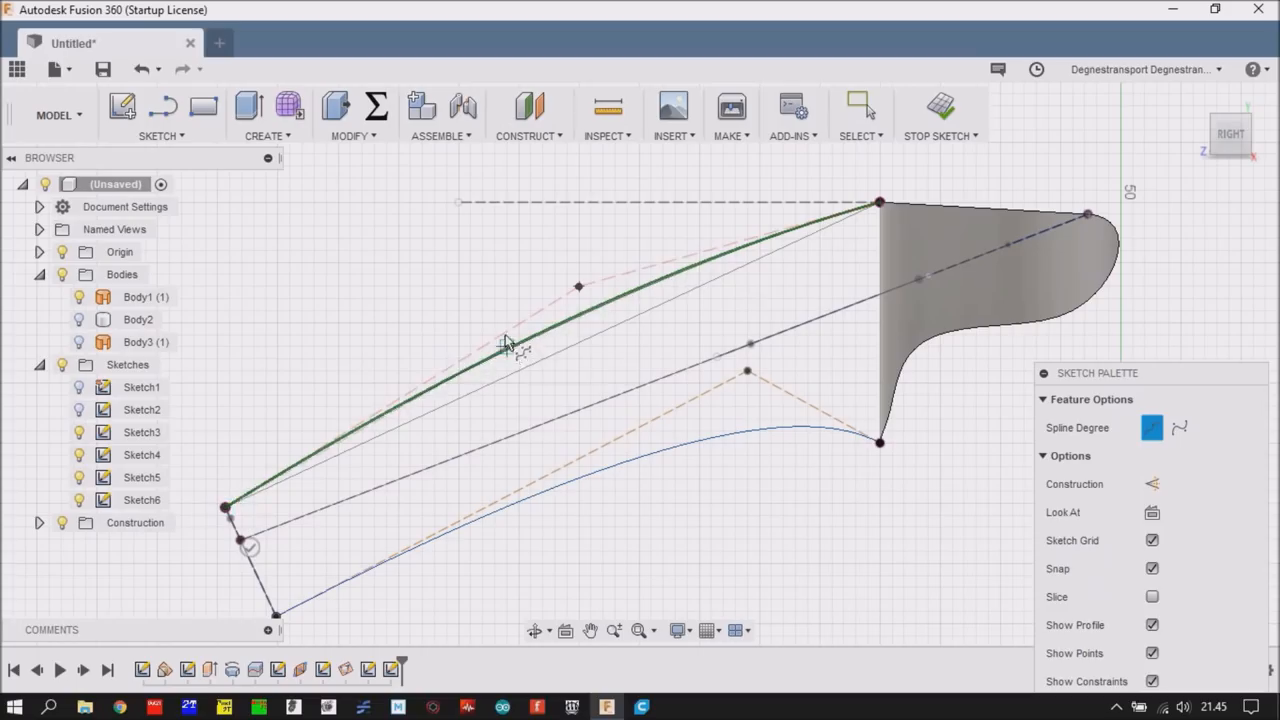
pyautogui.click(860, 104)
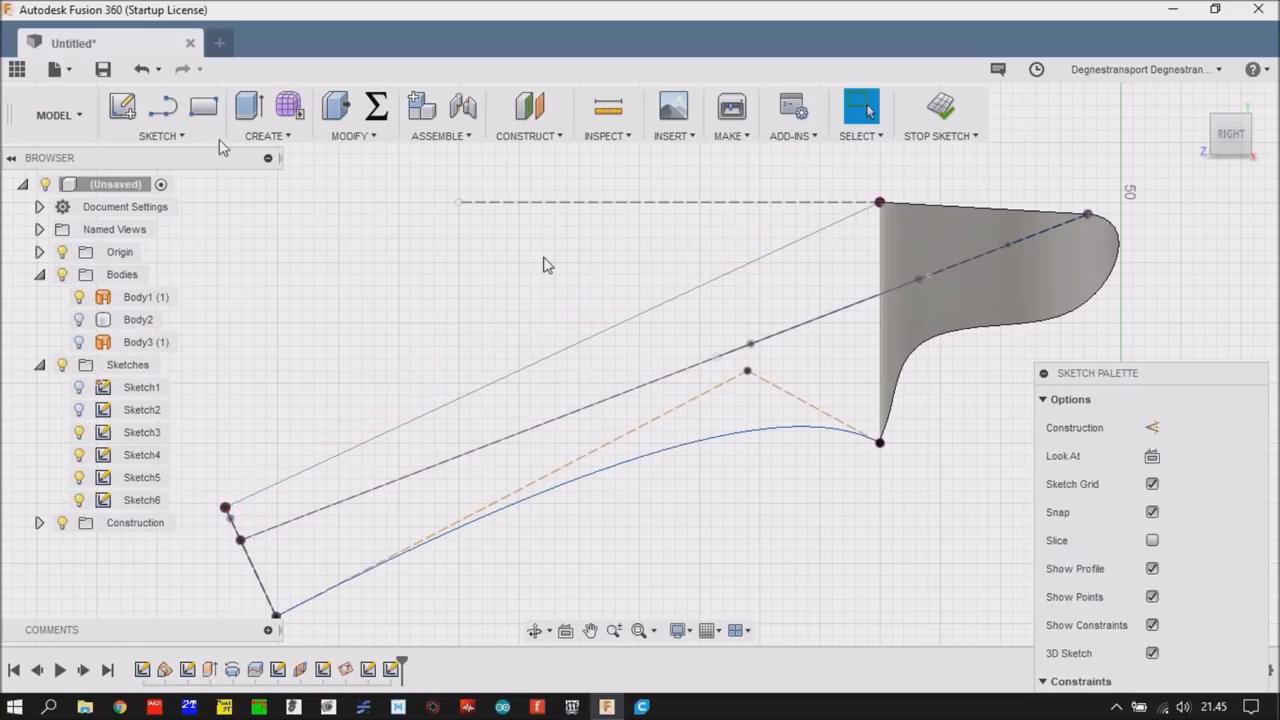
pyautogui.click(160, 114)
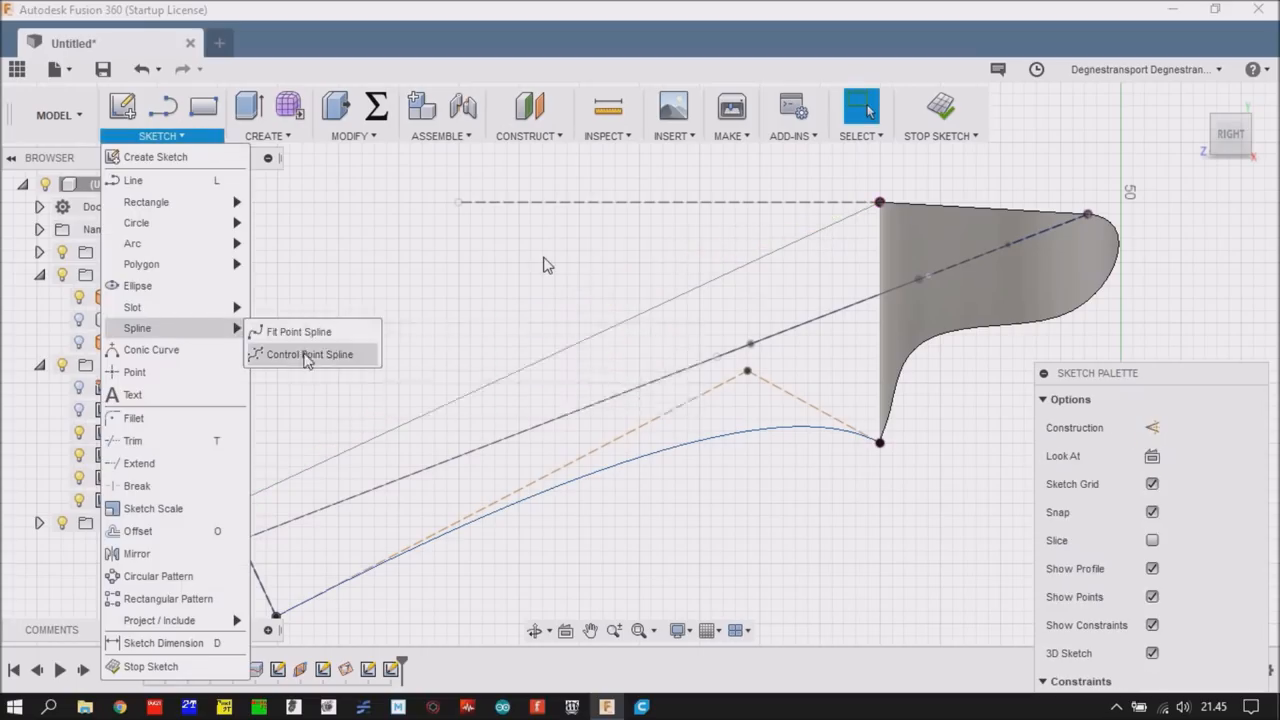
pyautogui.click(308, 354)
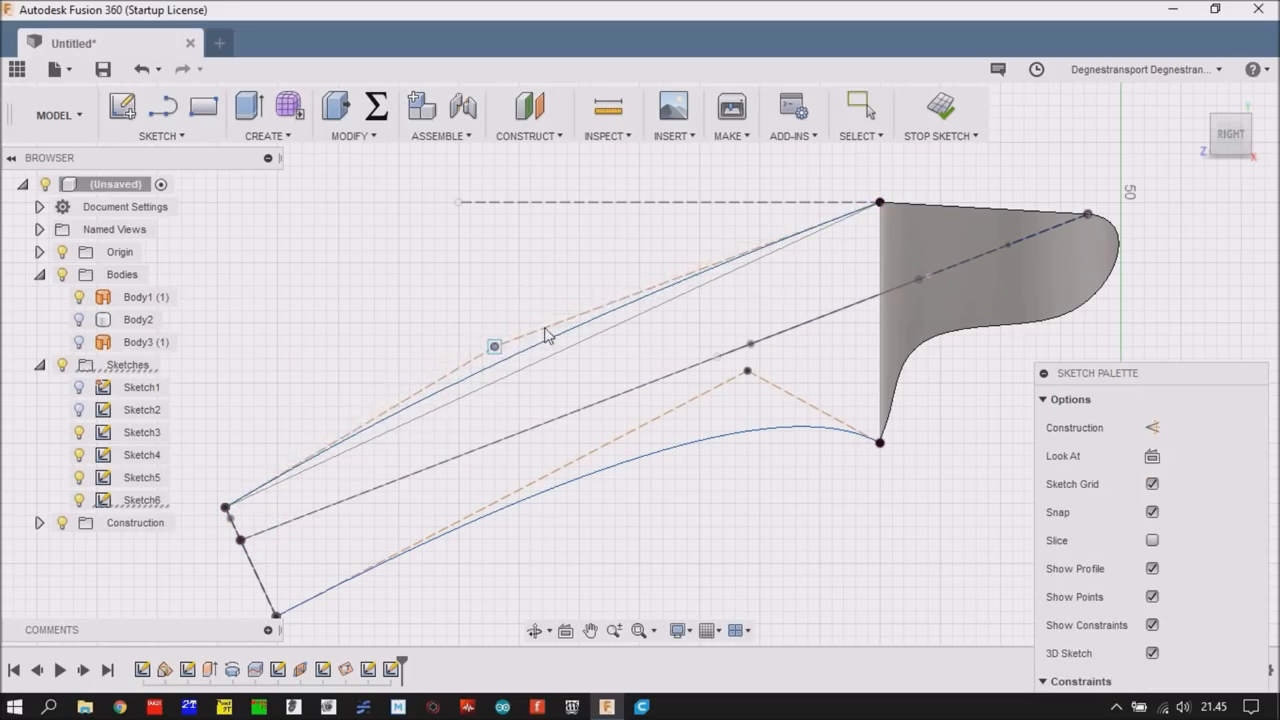
pyautogui.moveTo(492, 344); pyautogui.dragTo(784, 240)
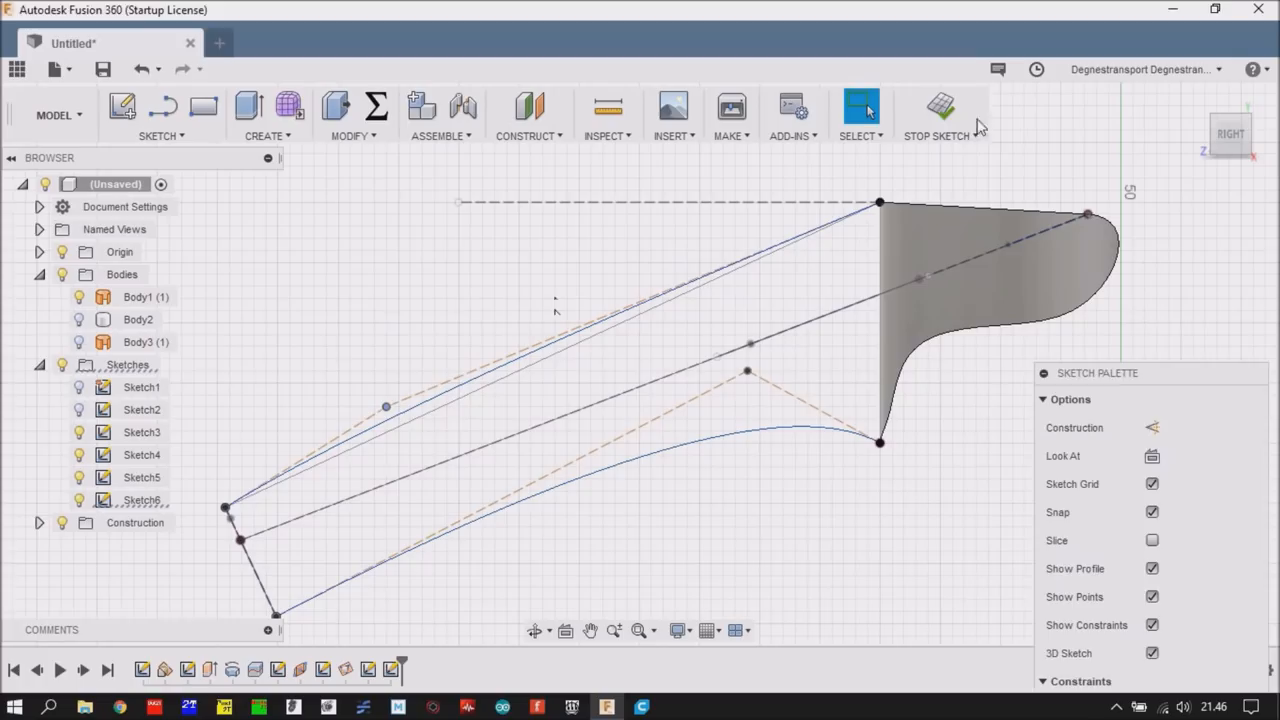
# - Finish the rail sketch and begin a loft with the top duct face as first profile
pyautogui.click(936, 110)
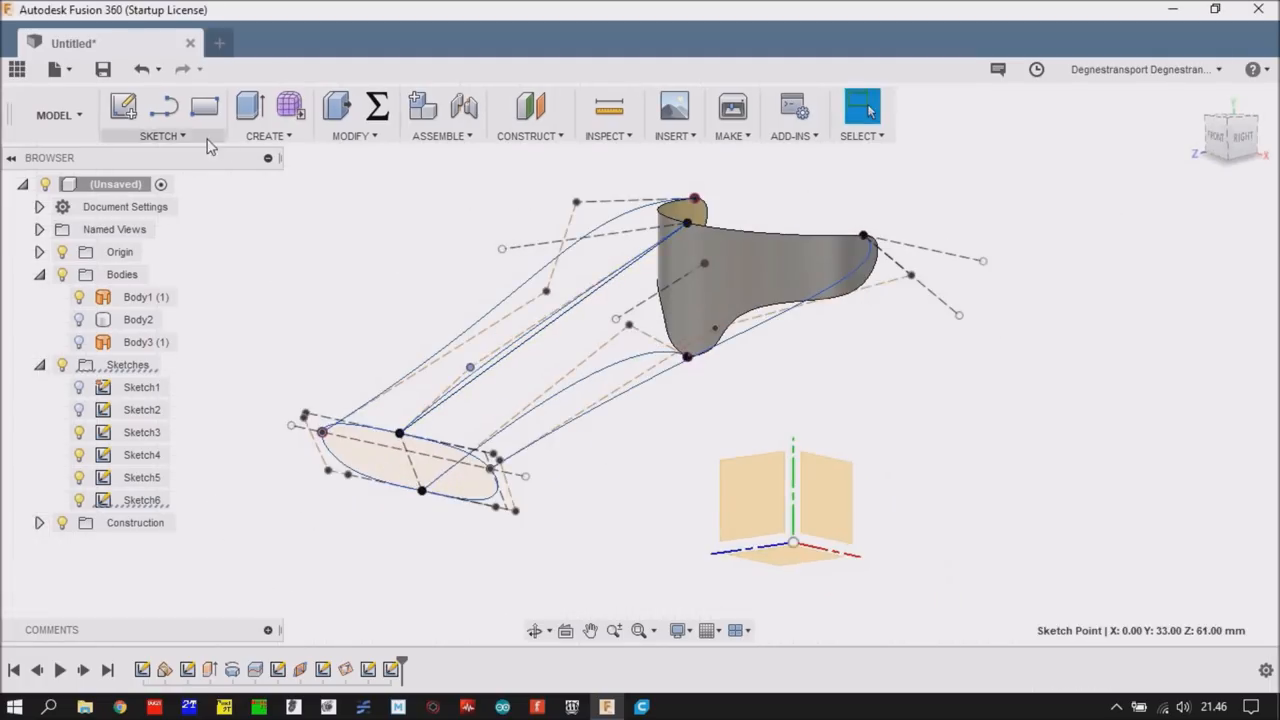
pyautogui.click(268, 136)
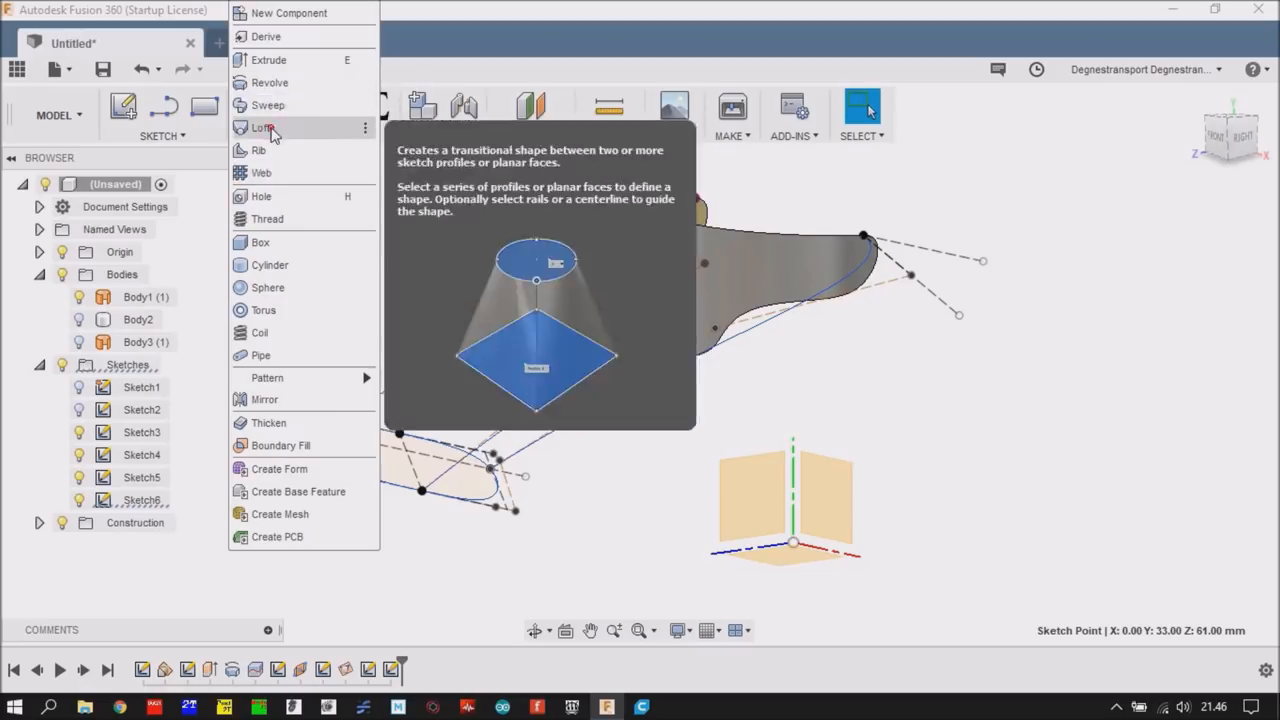
pyautogui.click(264, 128)
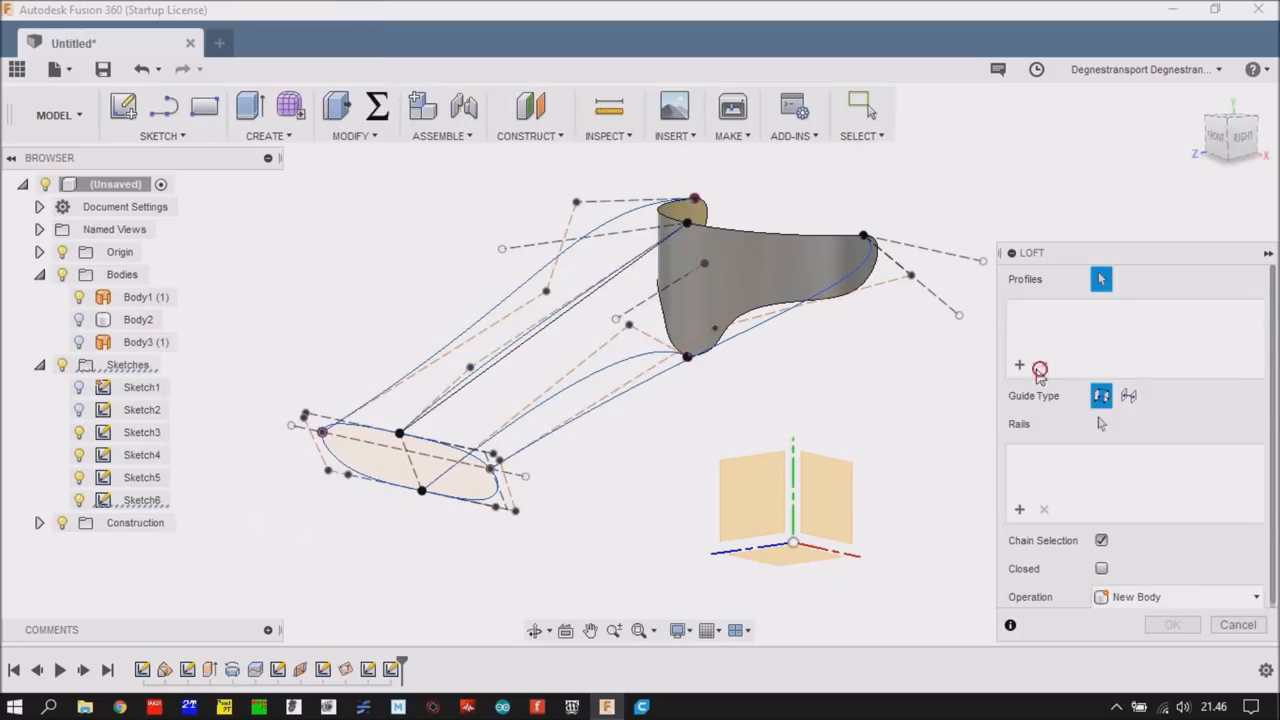
pyautogui.click(358, 452)
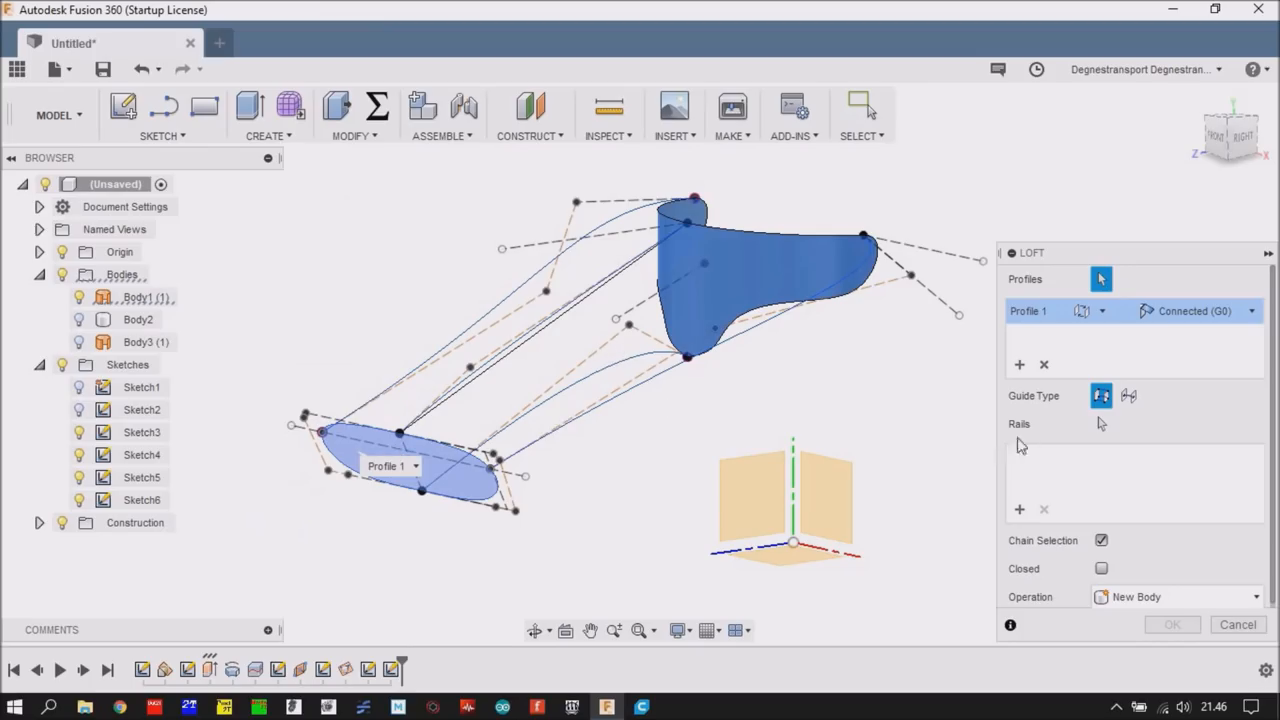
pyautogui.moveTo(1108, 432)
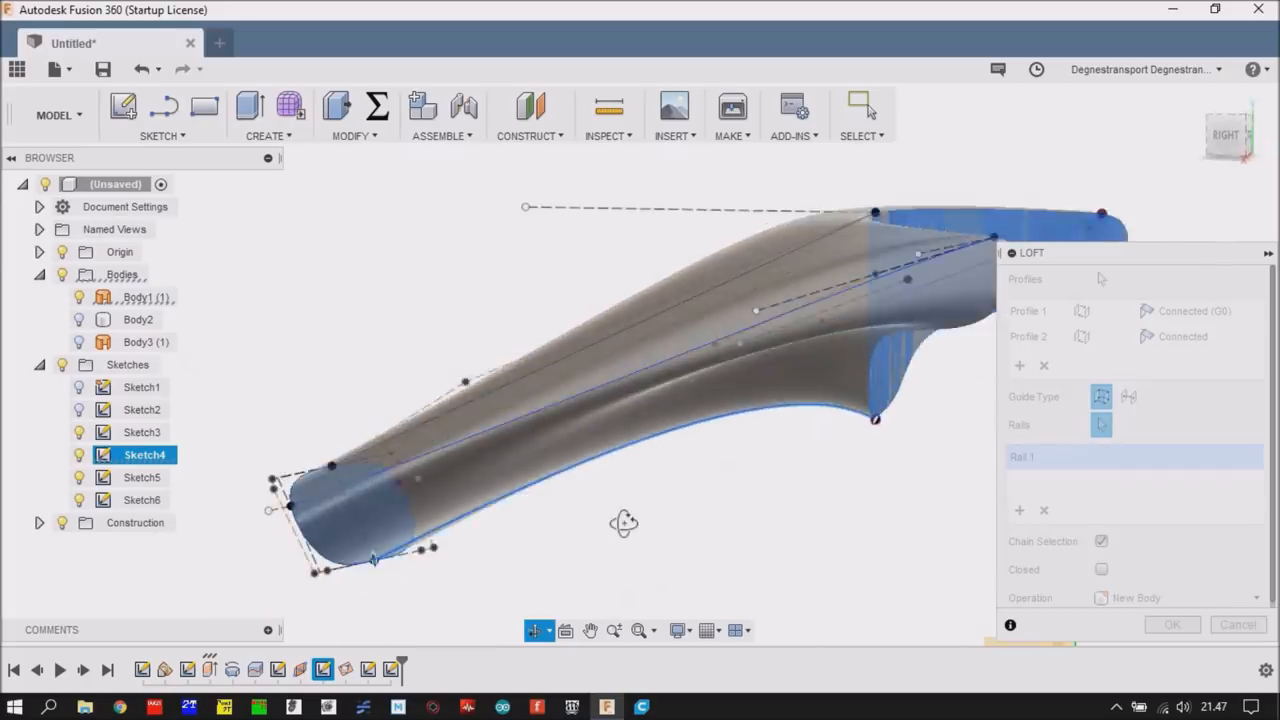
# - Orbit the duct to reach and add the remaining guide rails to the loft
pyautogui.moveTo(624, 524); pyautogui.dragTo(690, 524)
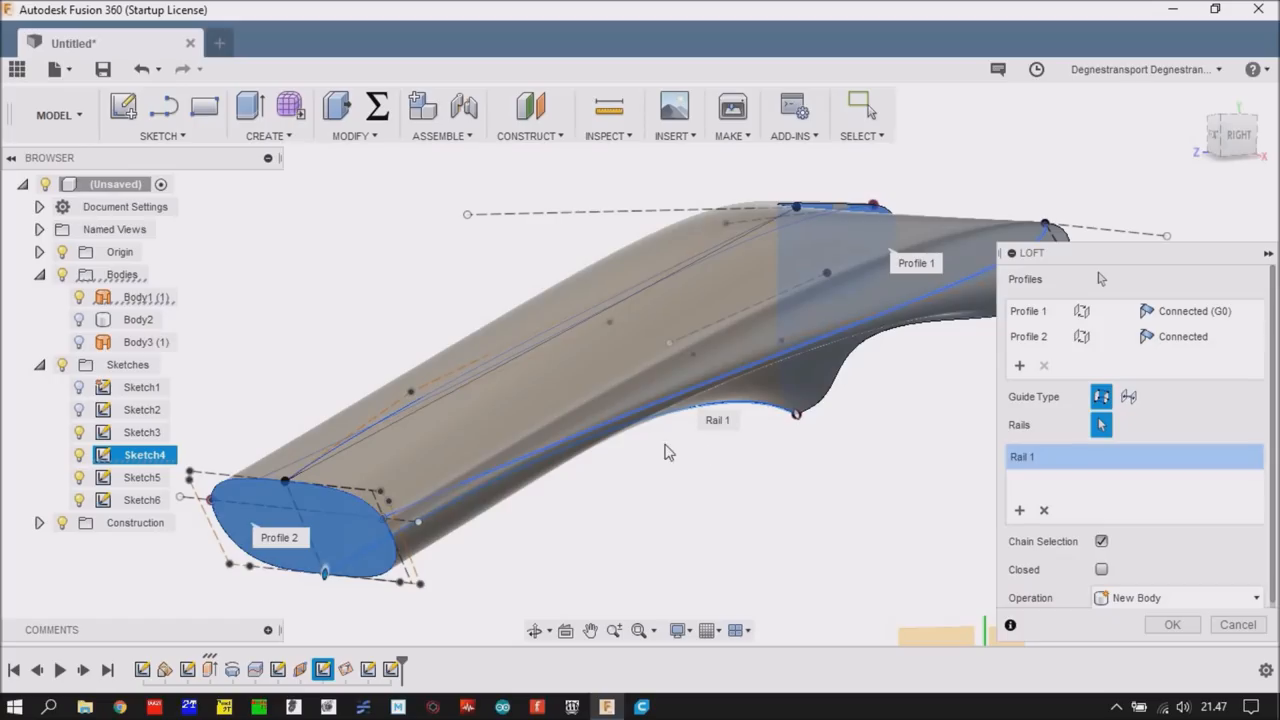
pyautogui.moveTo(780, 342)
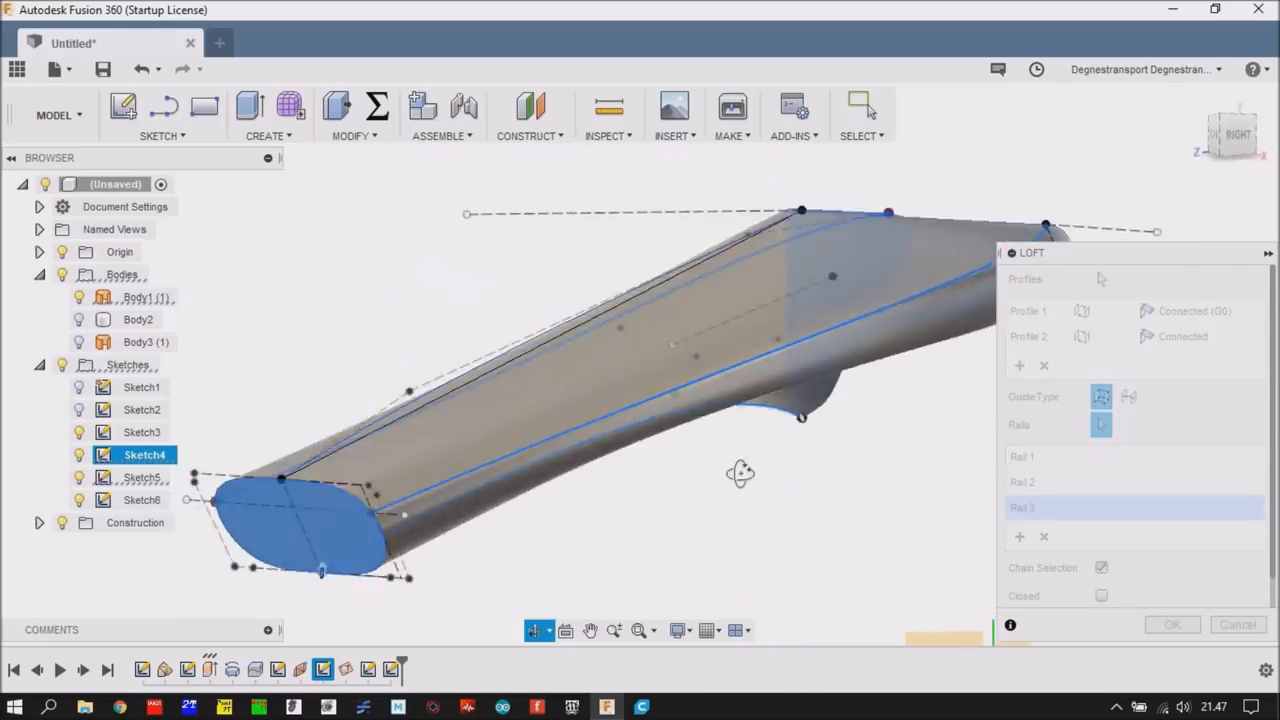
pyautogui.moveTo(740, 472); pyautogui.dragTo(716, 472)
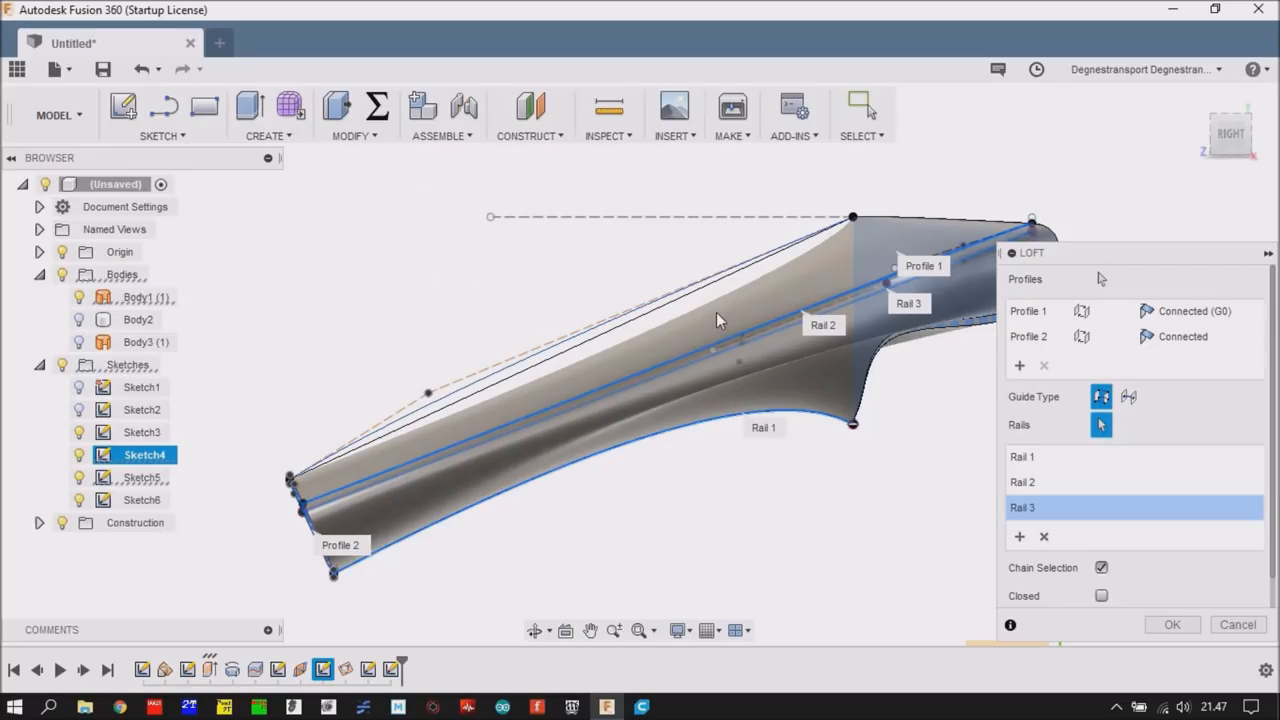
pyautogui.moveTo(760, 290)
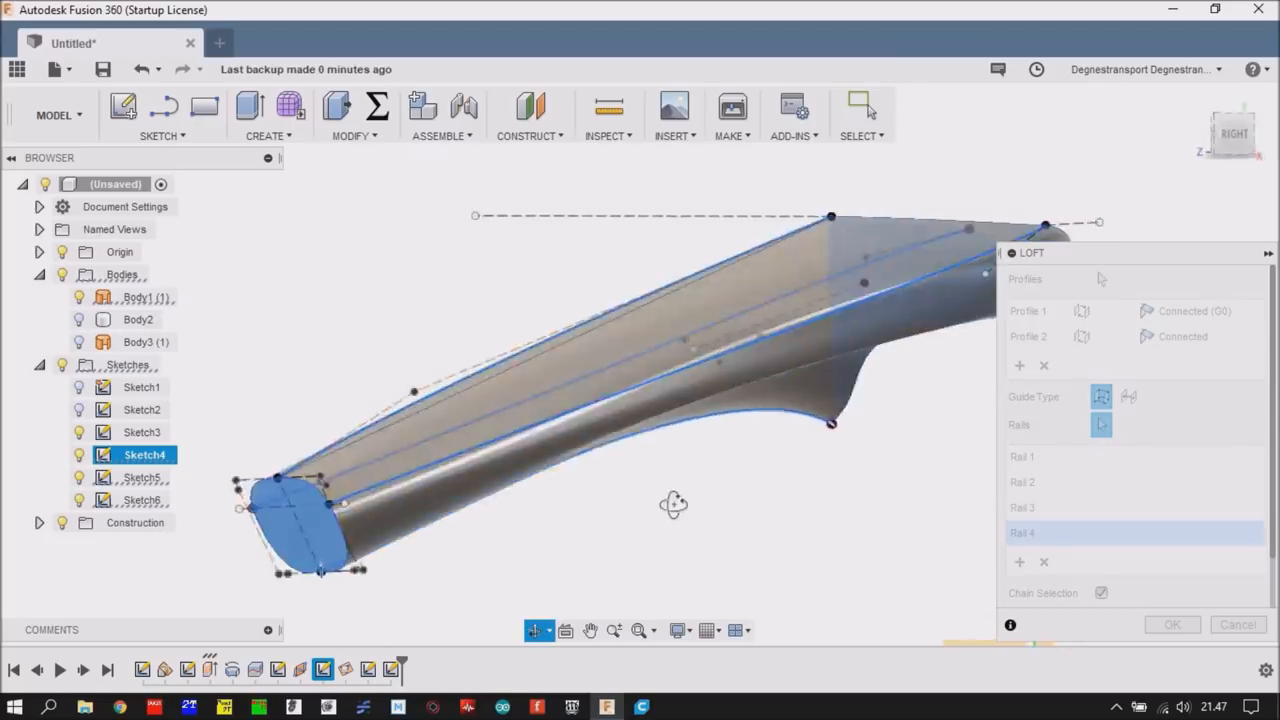
# - Orbit to inspect the loft preview following all four rails between both profiles
pyautogui.moveTo(672, 504); pyautogui.dragTo(768, 476)
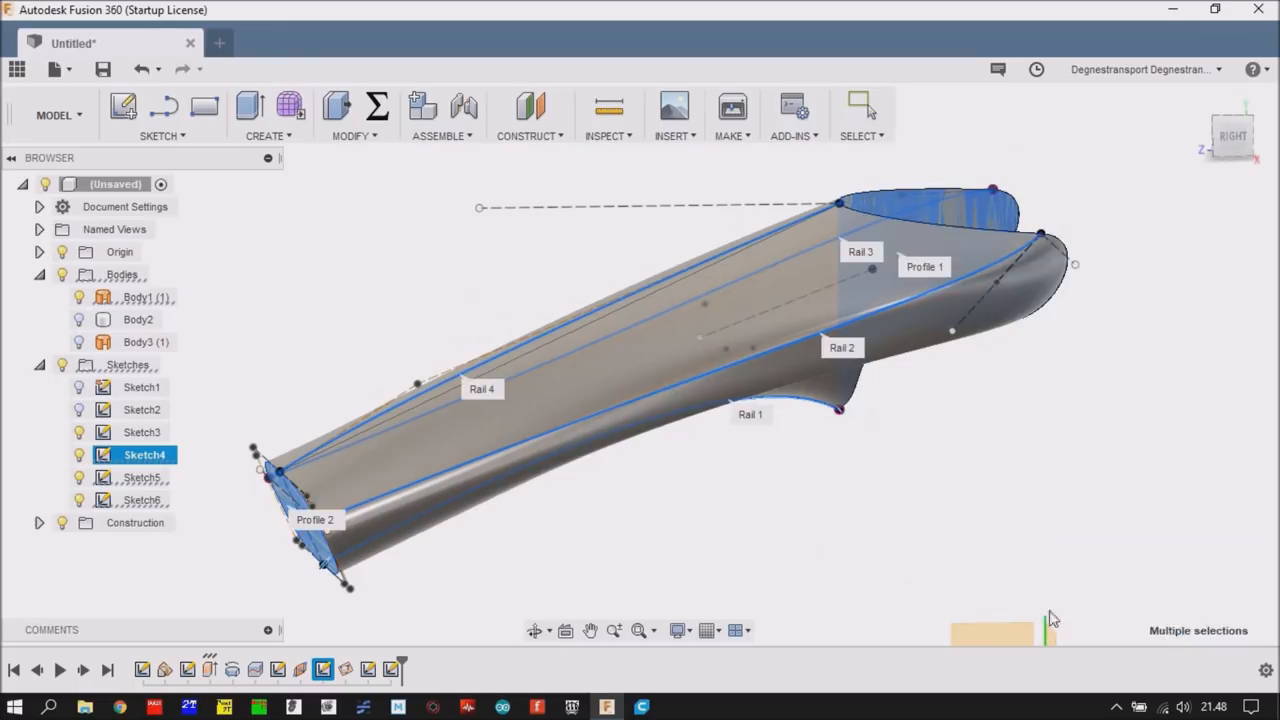
# - Confirm the four-rail loft as solid Body4 and orbit around it to check the duct surface and open end
pyautogui.click(756, 480)
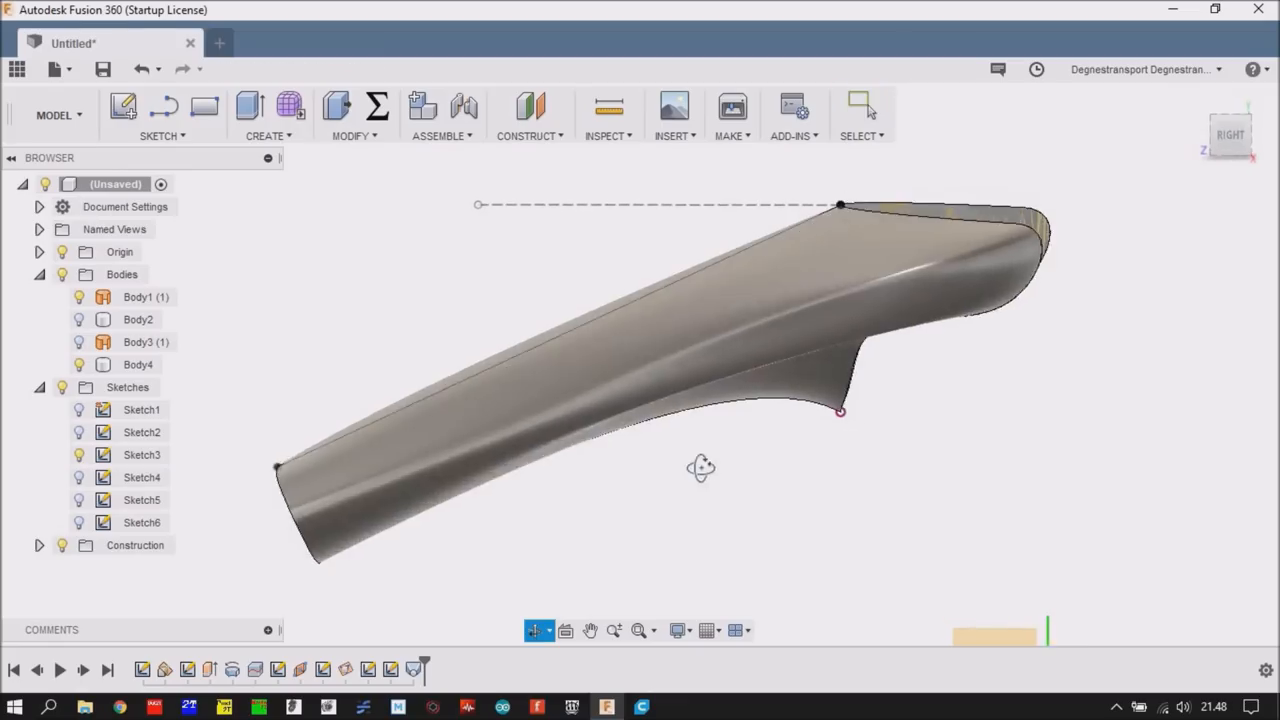
pyautogui.moveTo(700, 468); pyautogui.dragTo(444, 428)
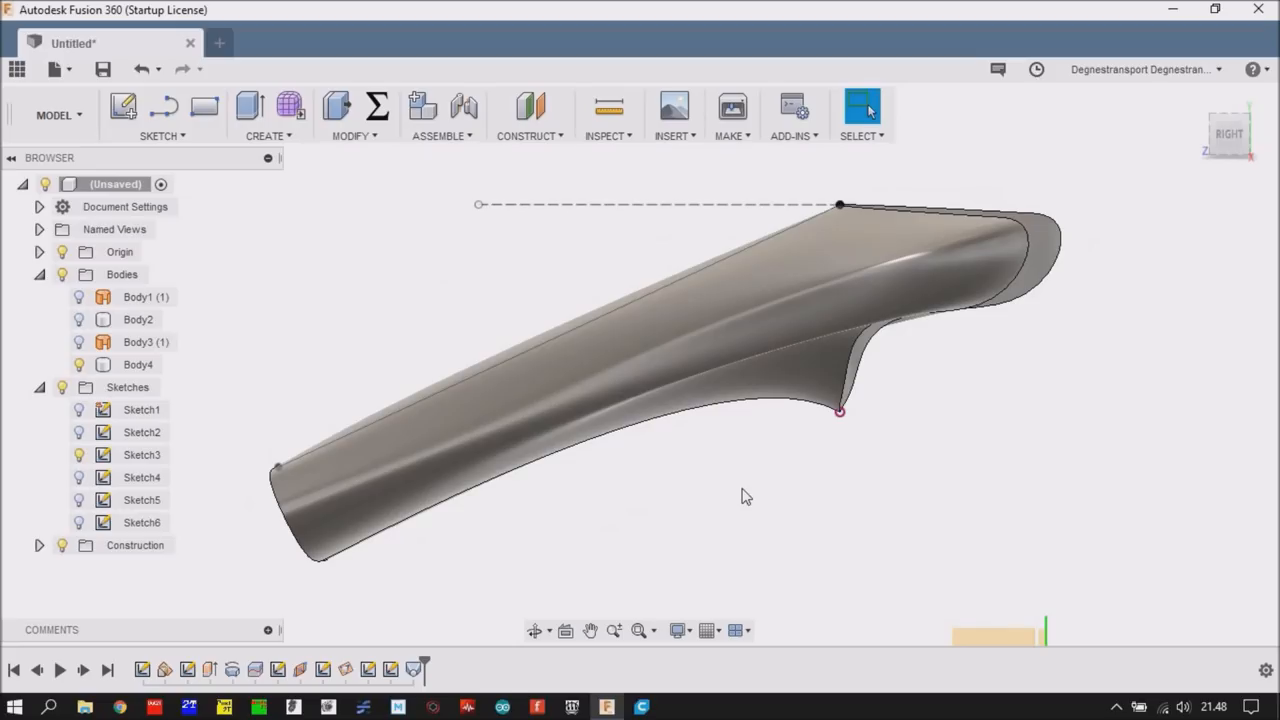
pyautogui.moveTo(744, 496); pyautogui.dragTo(756, 462)
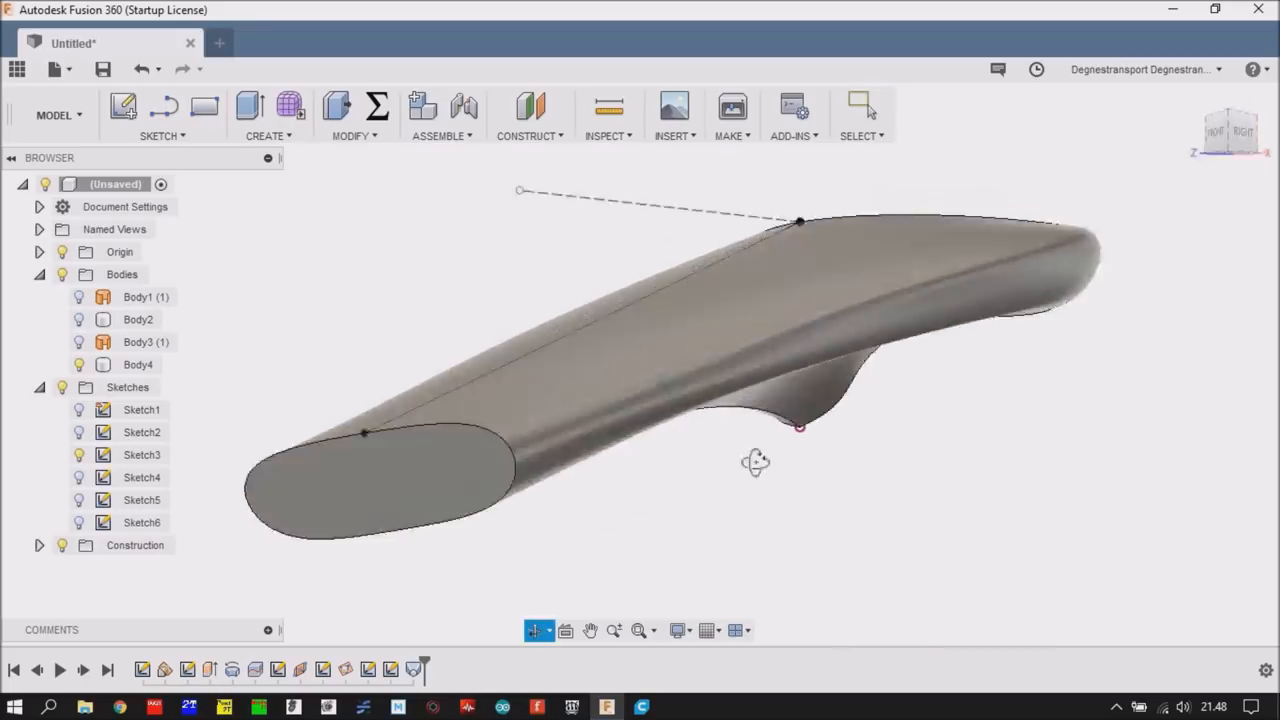
pyautogui.moveTo(756, 462); pyautogui.dragTo(716, 456)
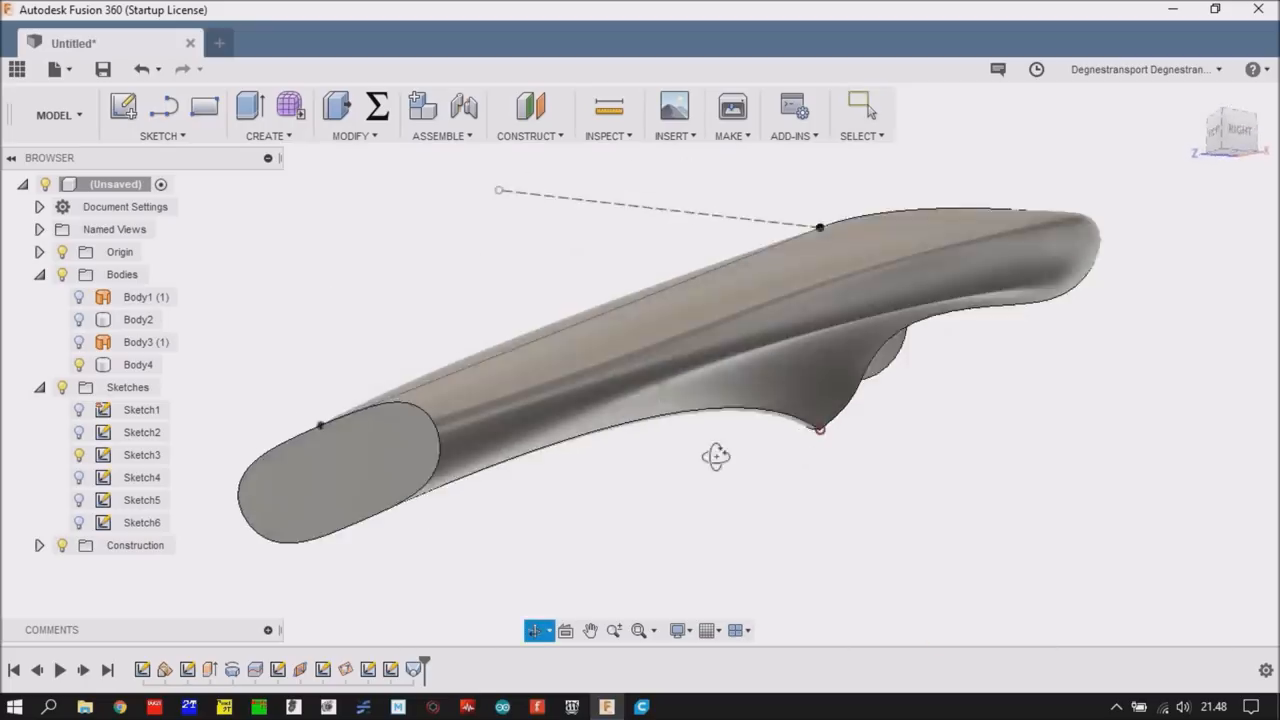
pyautogui.moveTo(716, 456); pyautogui.dragTo(784, 456)
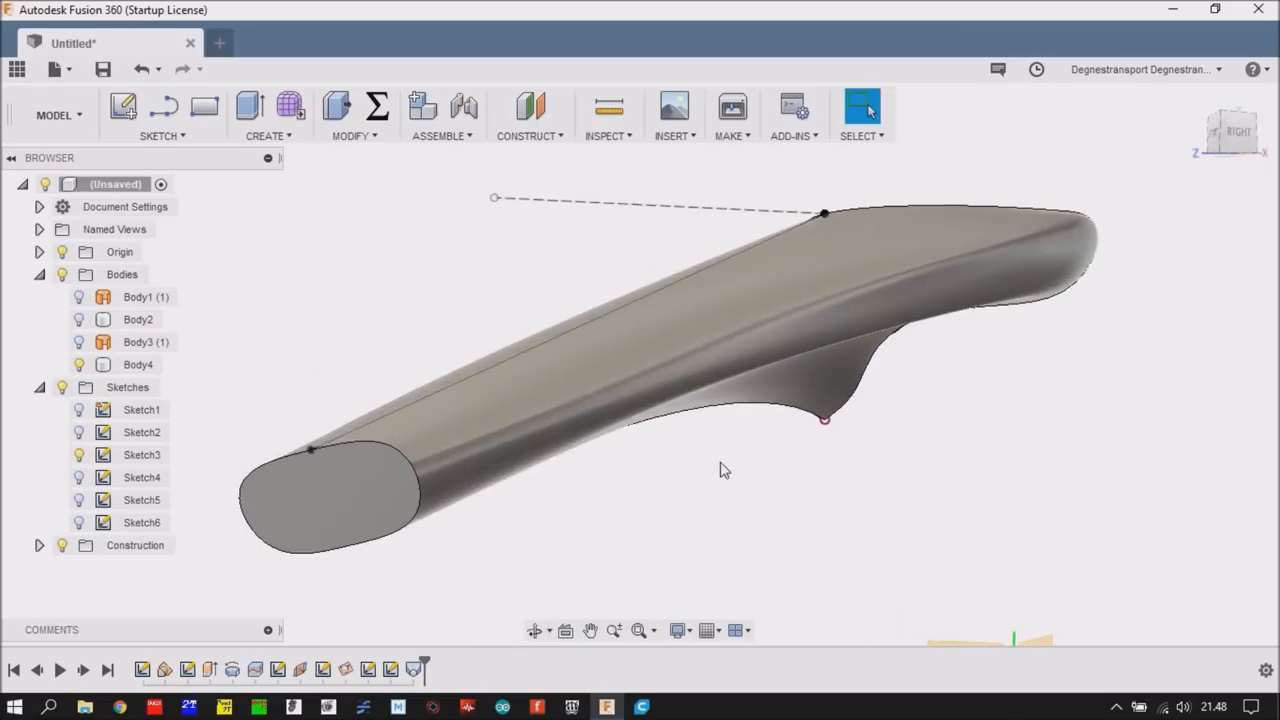
pyautogui.moveTo(724, 470); pyautogui.dragTo(970, 468)
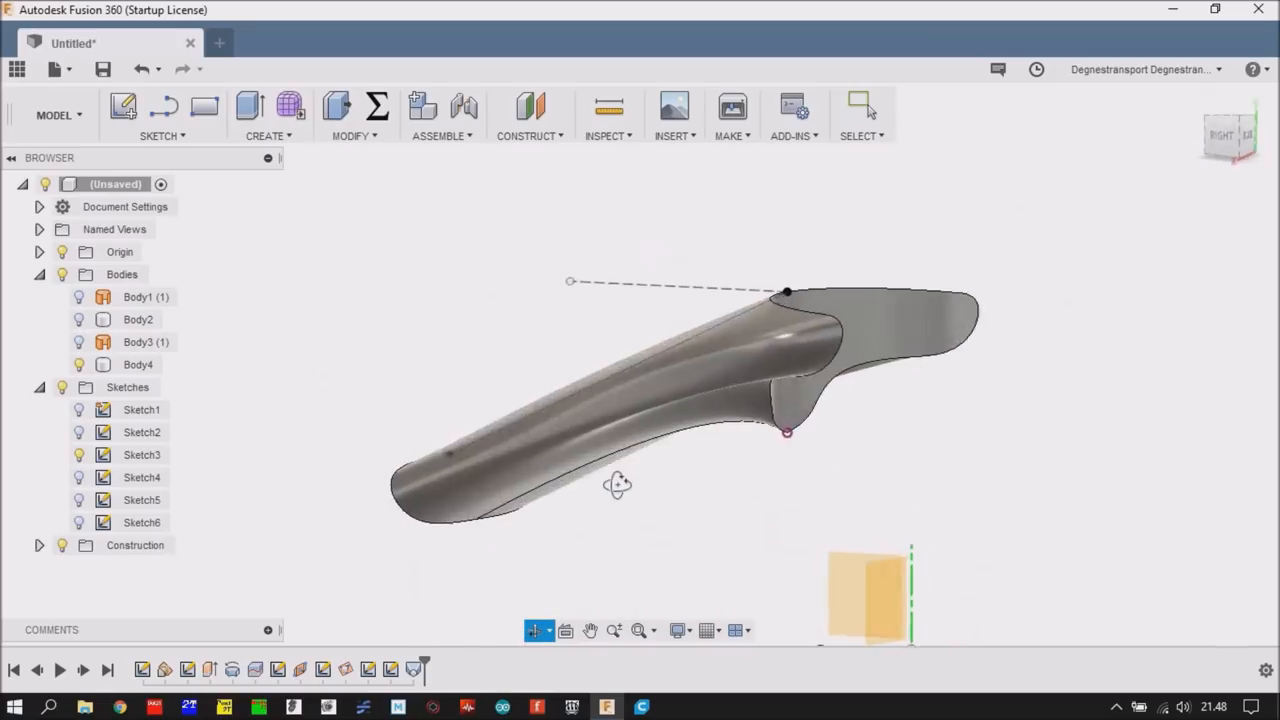
pyautogui.moveTo(616, 486); pyautogui.dragTo(690, 456)
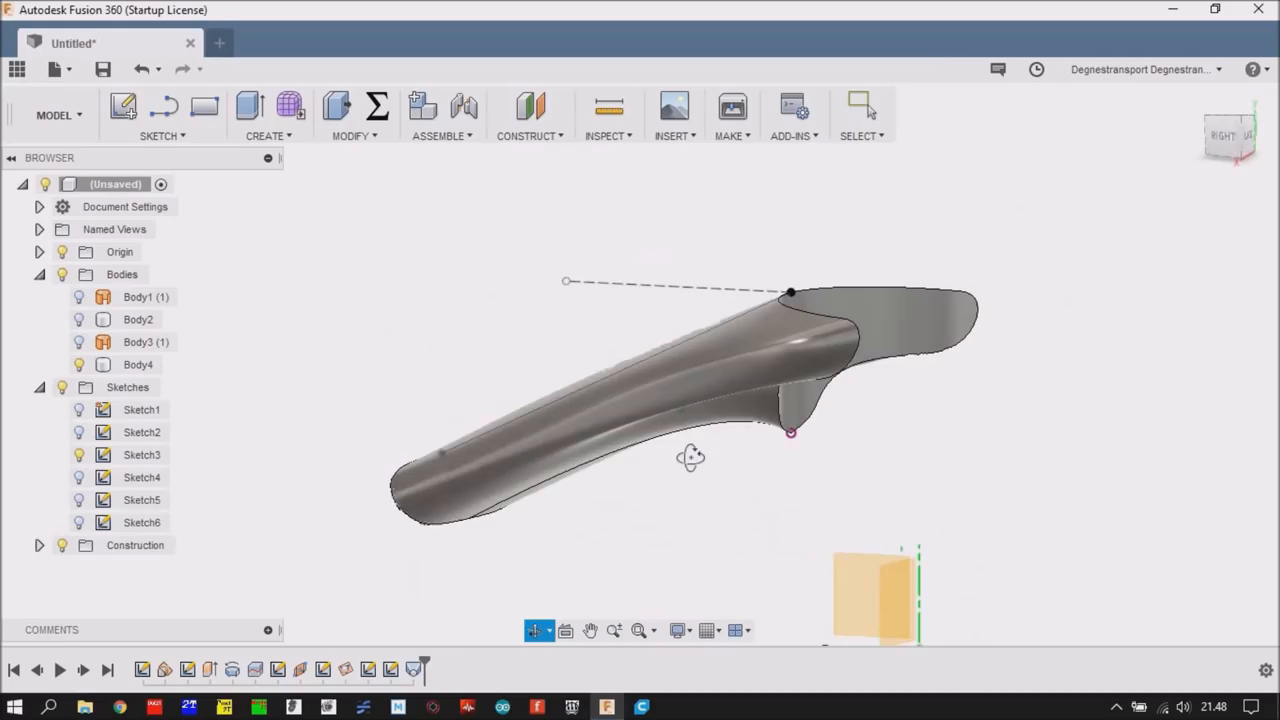